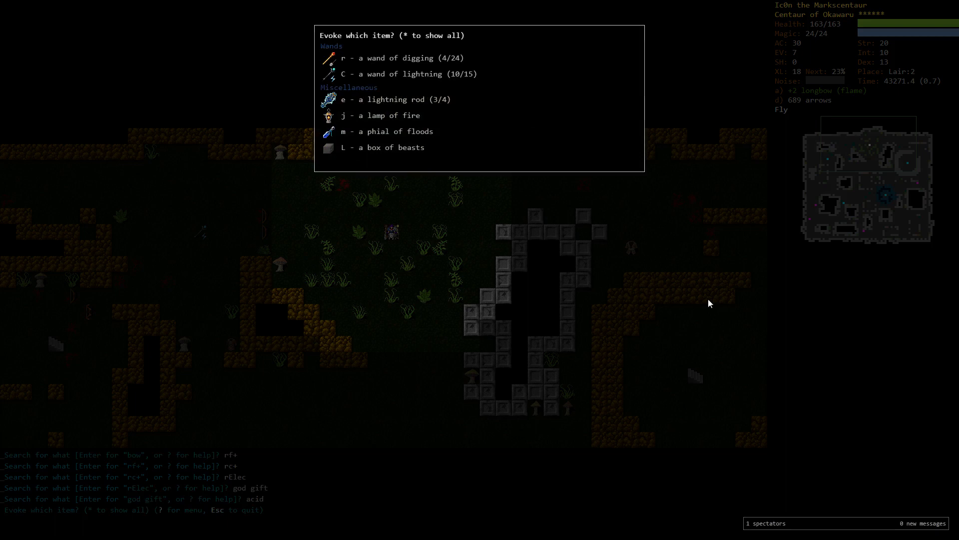
{"action": "mouse_move", "coordinate": [394, 115]}
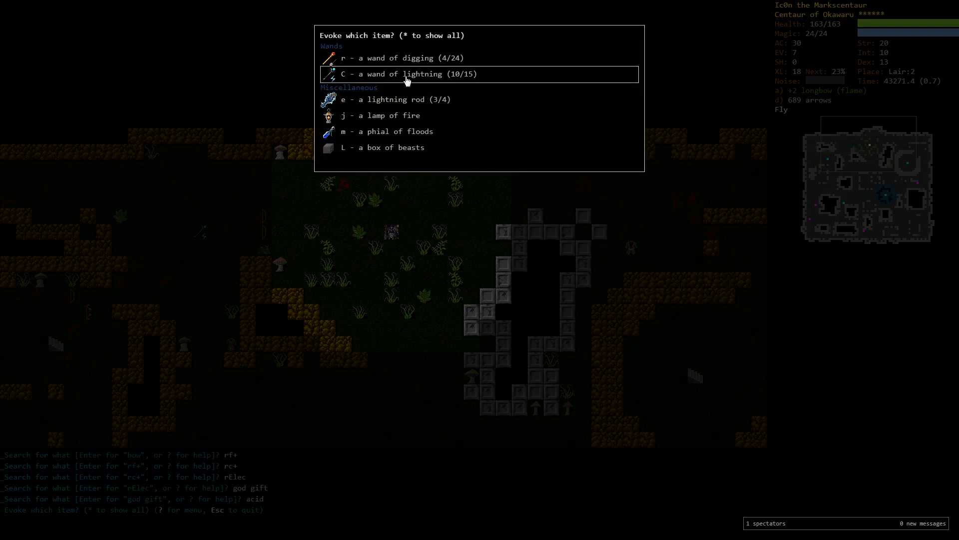
{"action": "mouse_move", "coordinate": [404, 99]}
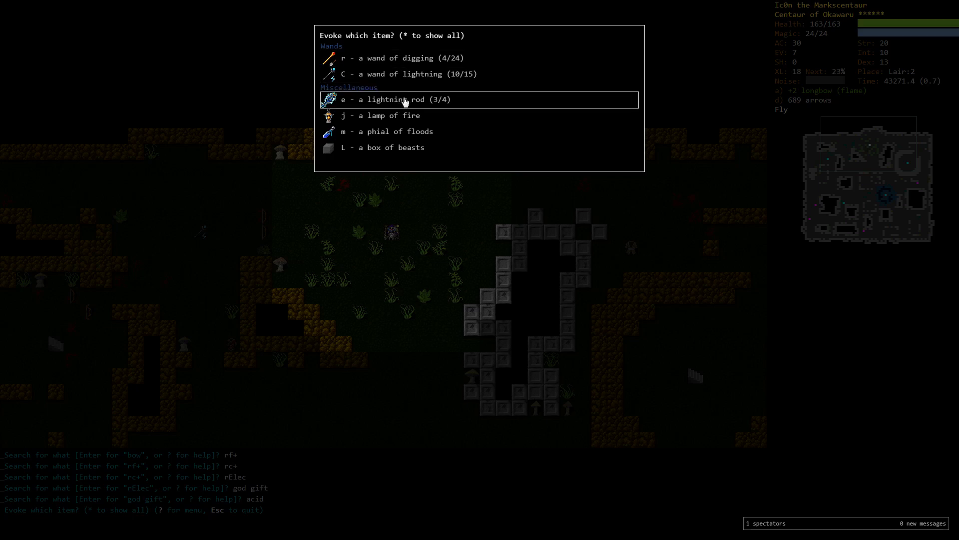
{"action": "mouse_move", "coordinate": [502, 236]}
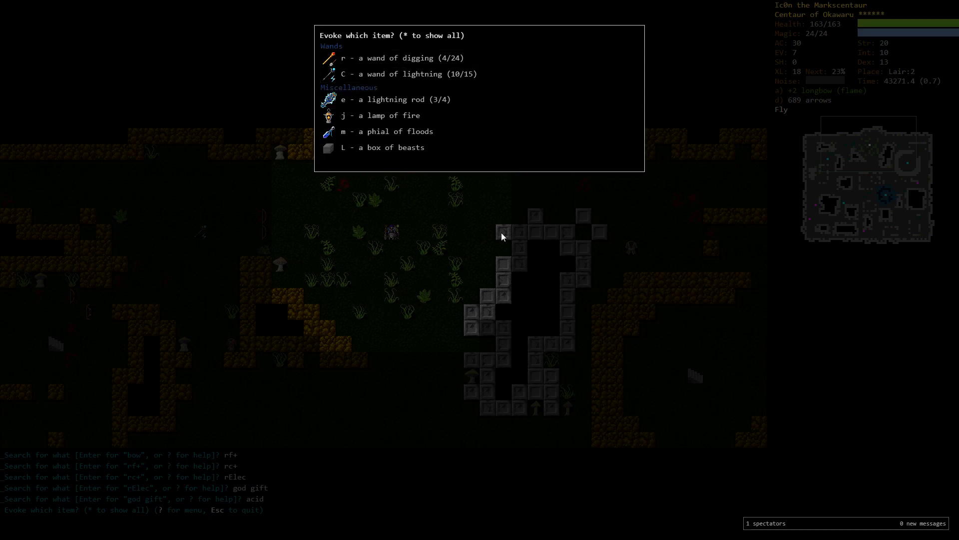
Dismiss the evoke list and run an item search for 'acid' across the dungeon
{"action": "key", "text": "Escape"}
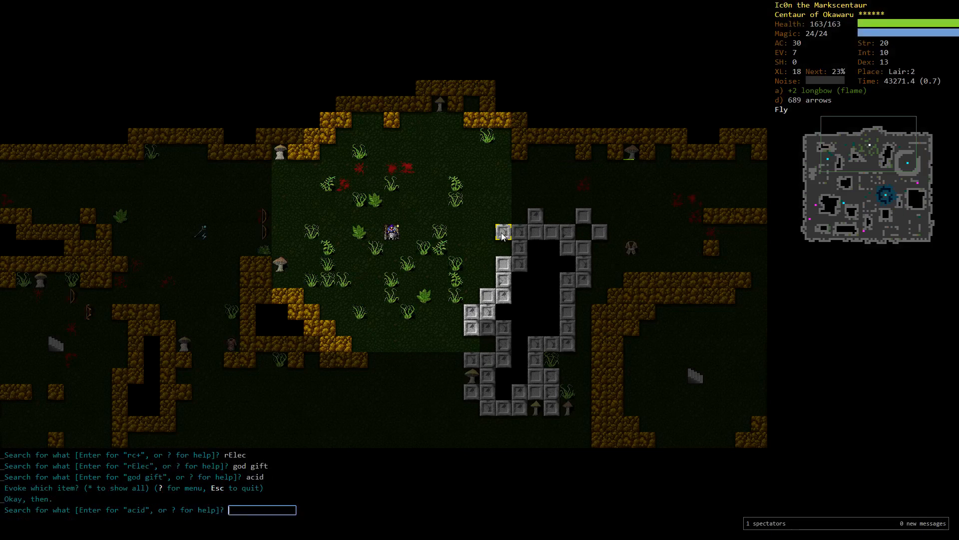
{"action": "type", "text": "acid"}
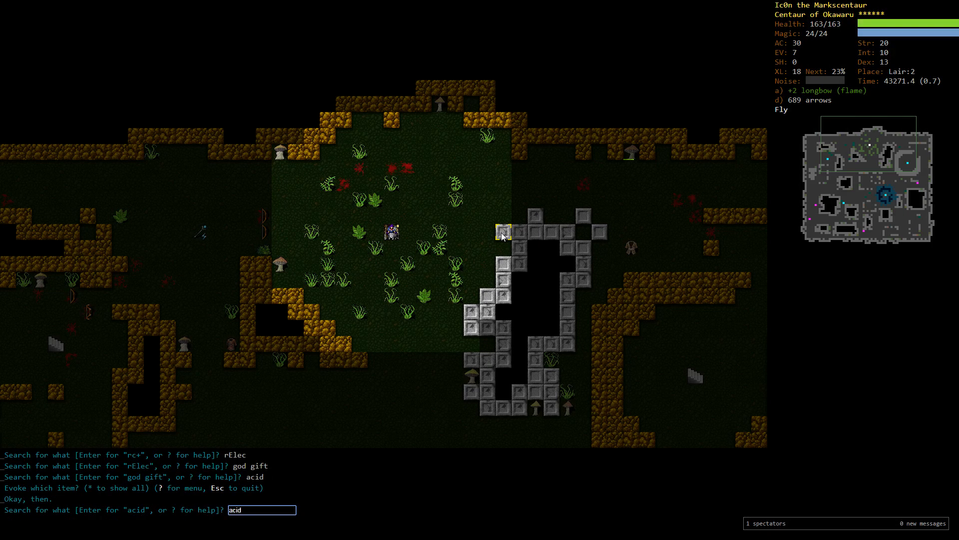
{"action": "key", "text": "Return"}
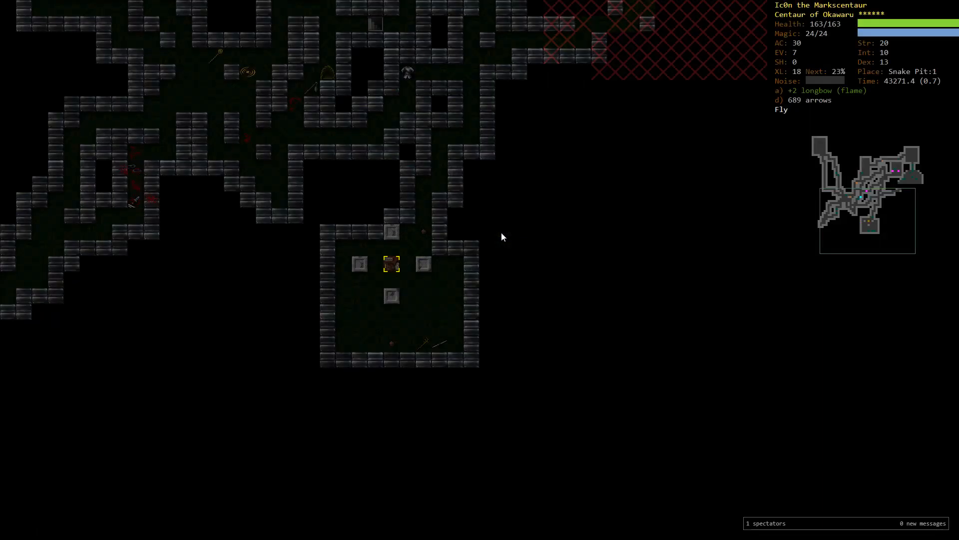
Buy the wand of acid at Sysof's Gadget Shoppe on Snake Pit:1 and head back up to Lair:3
{"action": "key", "text": ">"}
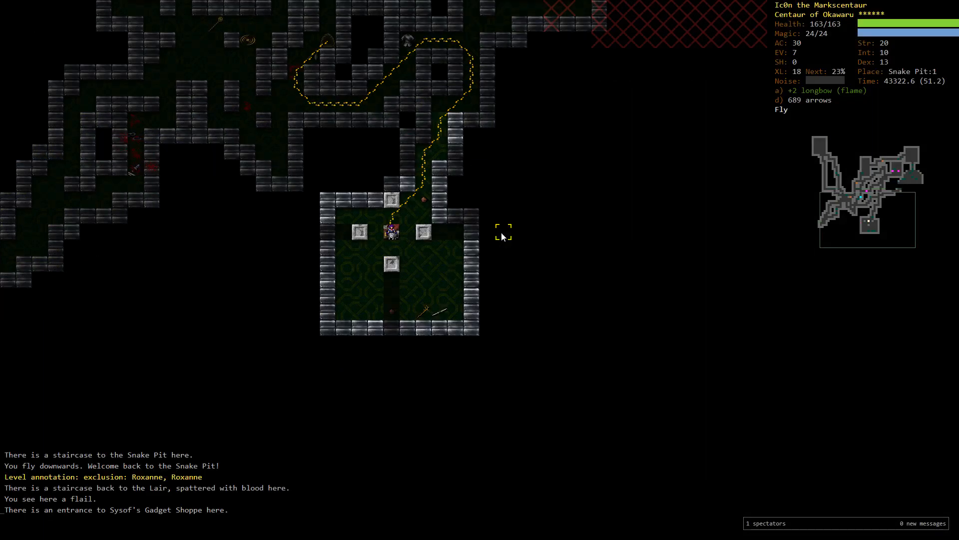
{"action": "left_click", "coordinate": [389, 232]}
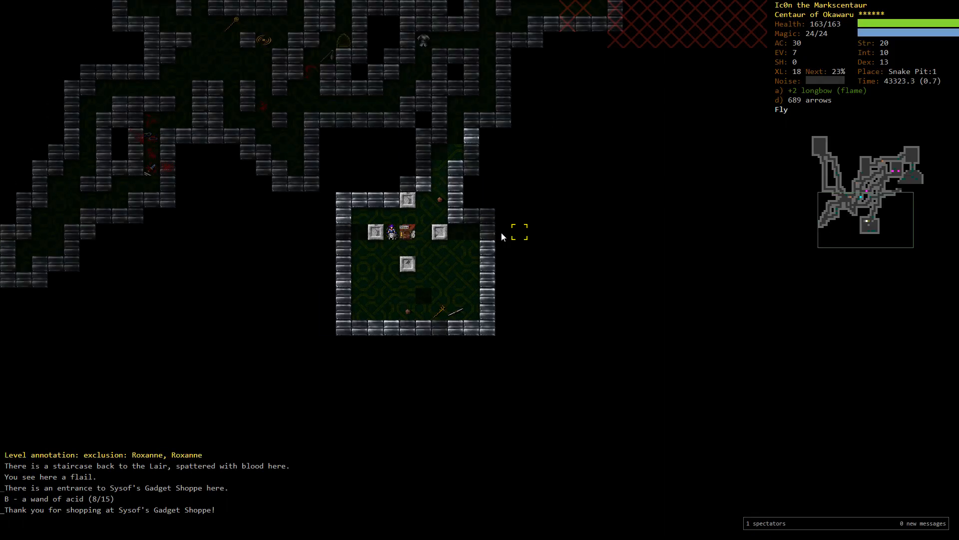
{"action": "key", "text": "d"}
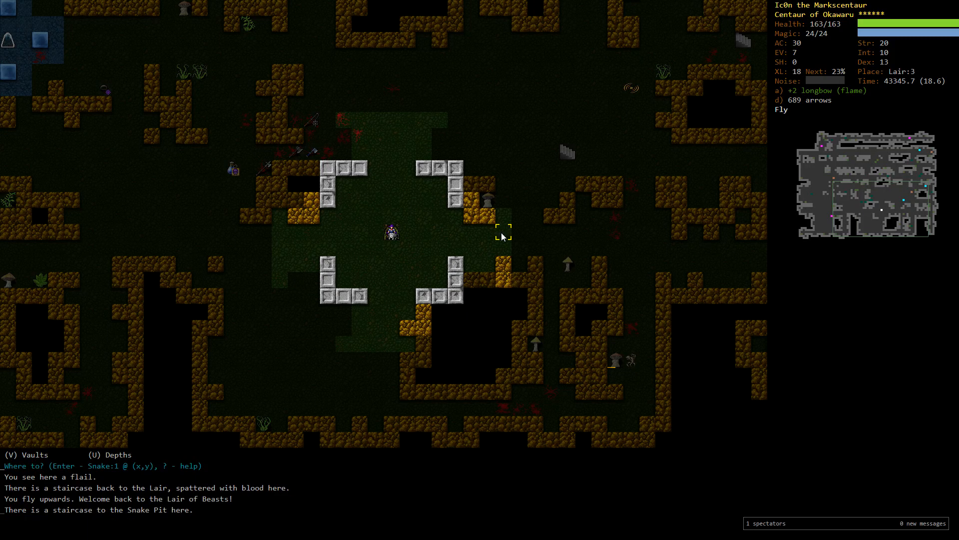
Choose Elven Halls level 1 as the travel destination and auto-travel up to Dungeon:9
{"action": "key", "text": "P"}
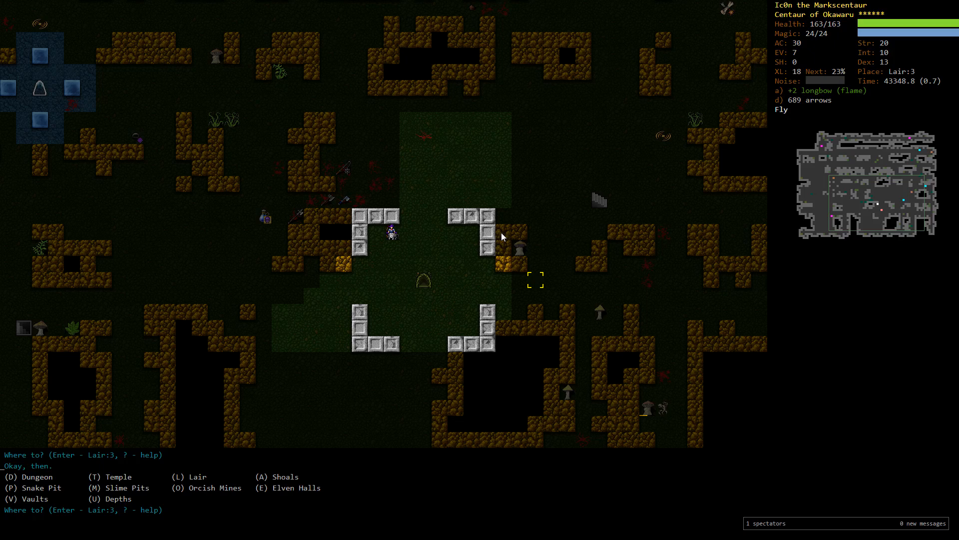
{"action": "key", "text": "E"}
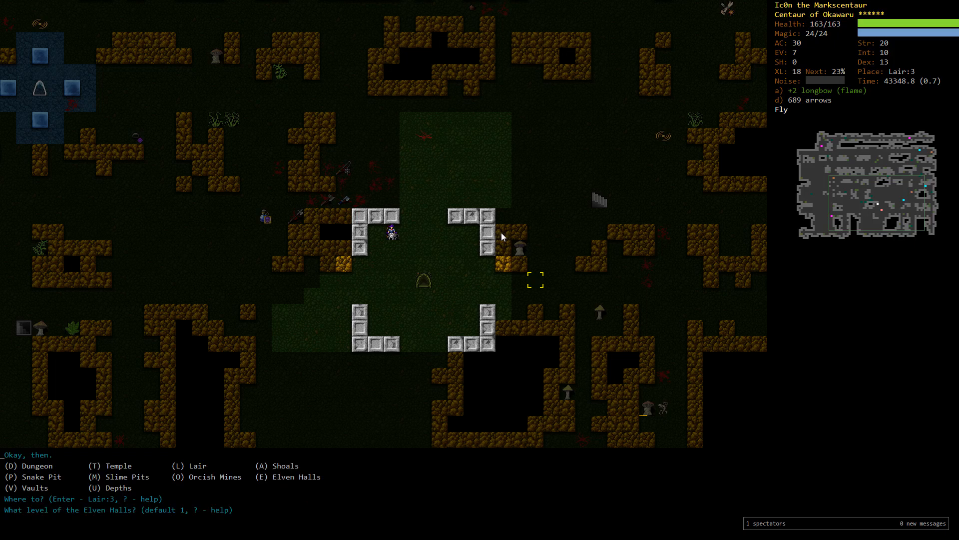
{"action": "key", "text": "Escape"}
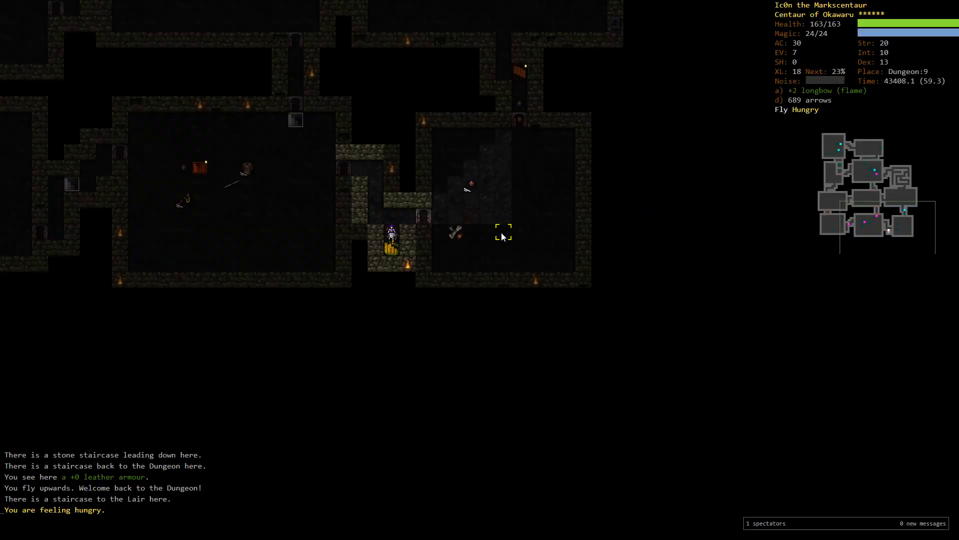
Resume travel through Orcish Mines:2 and descend the staircase into Elven Halls:1
{"action": "key", "text": "P"}
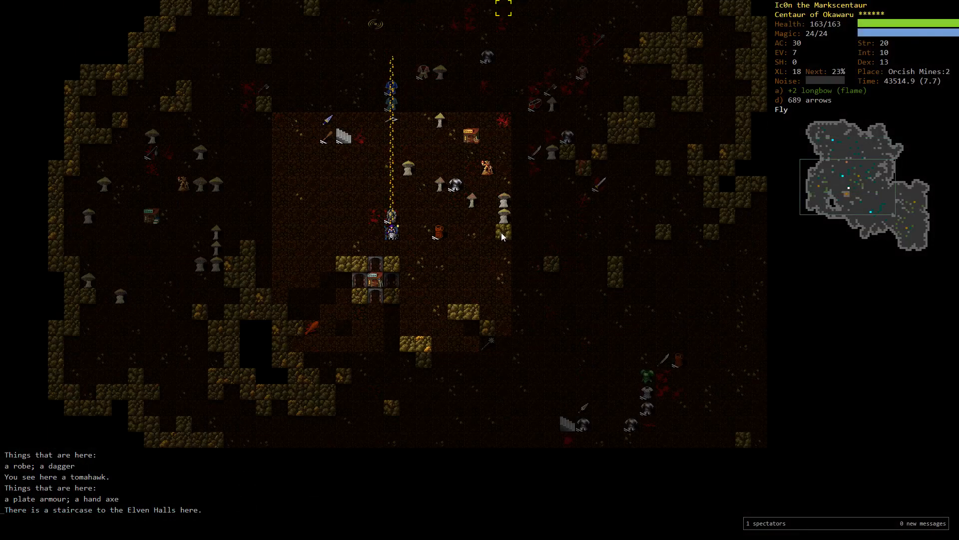
{"action": "key", "text": ">"}
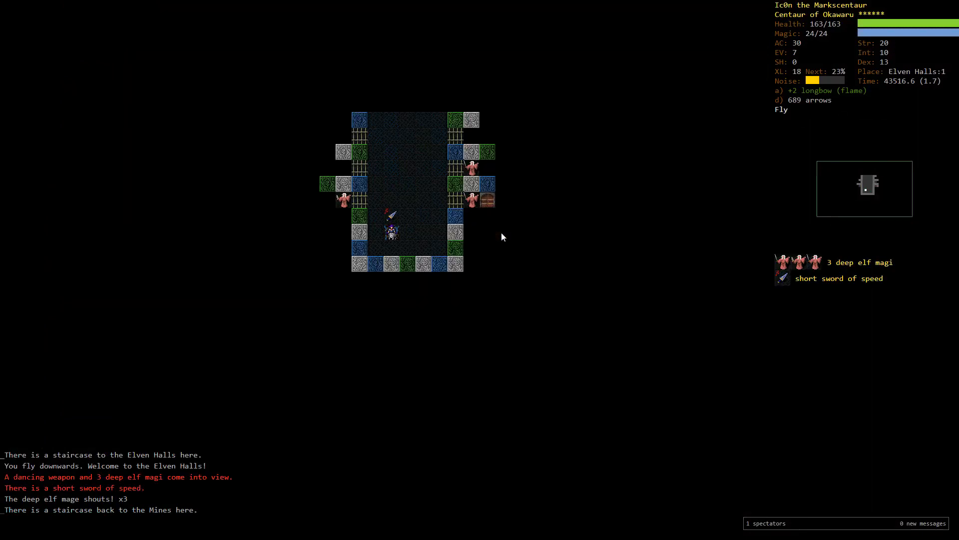
Shoot down the dancing short sword of speed, the deep elf magi and the earth elemental
{"action": "key", "text": "f"}
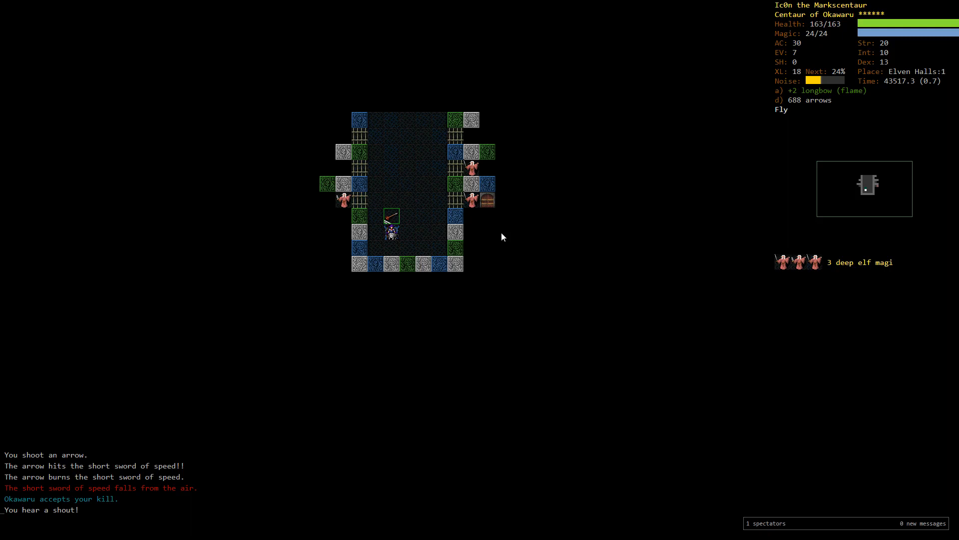
{"action": "key", "text": "V"}
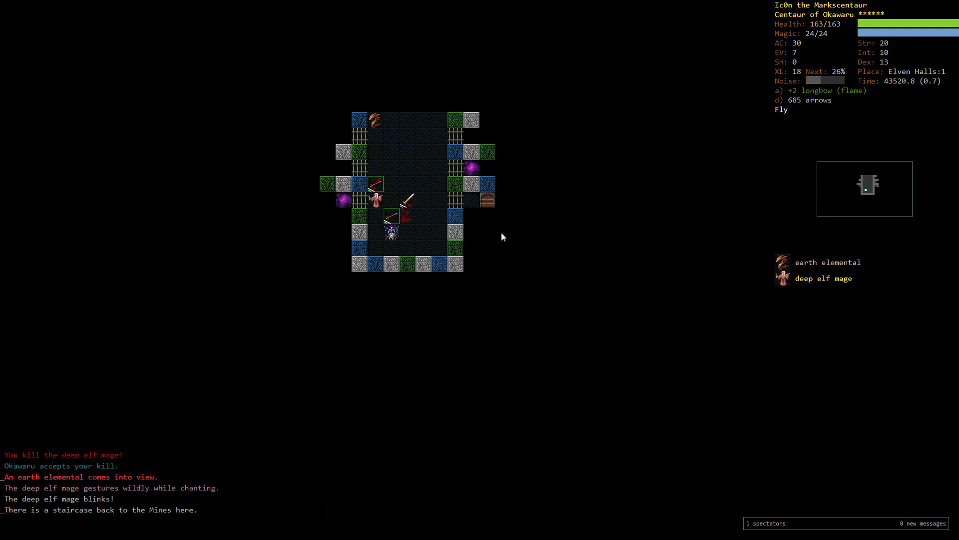
{"action": "key", "text": "f"}
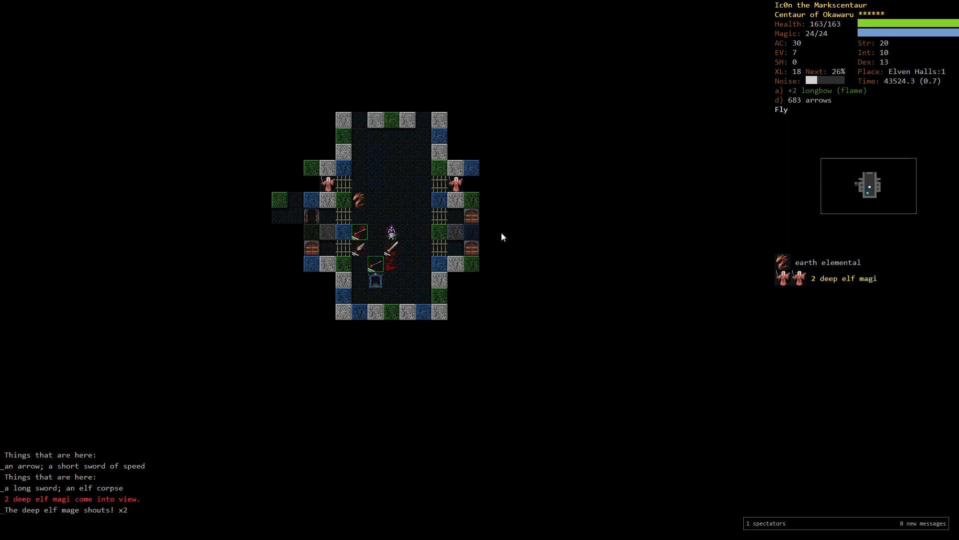
{"action": "key", "text": "f"}
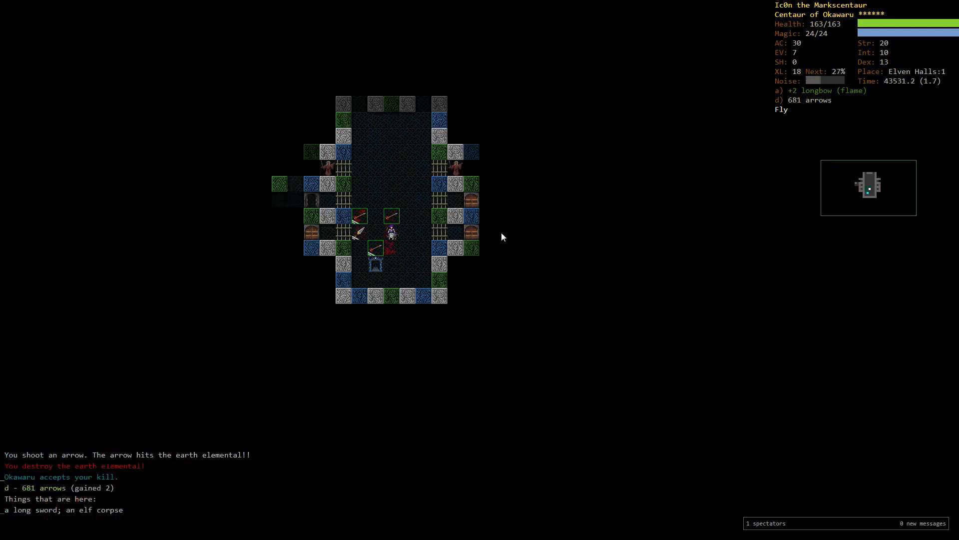
{"action": "key", "text": "f"}
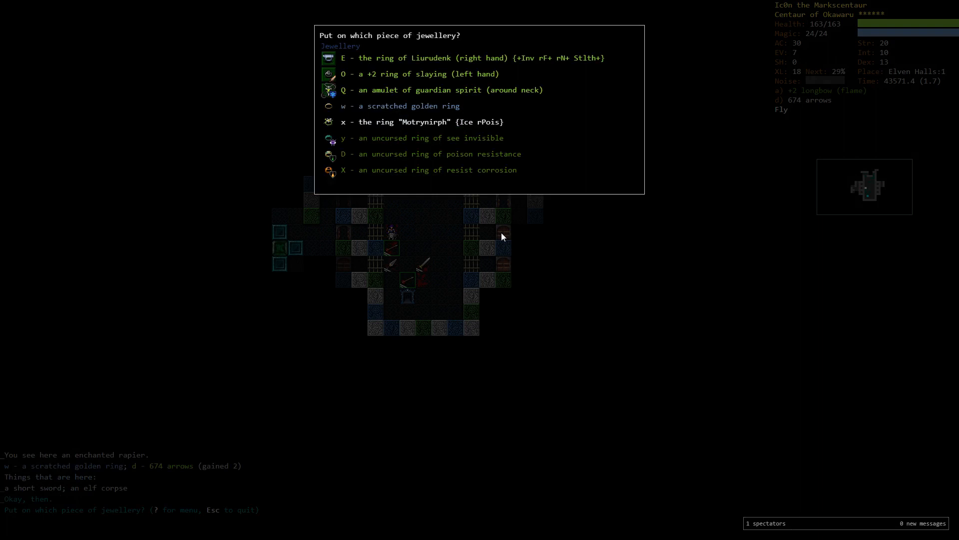
Put on the scratched golden ring, revealing positive energy, and review the character overview
{"action": "key", "text": "E"}
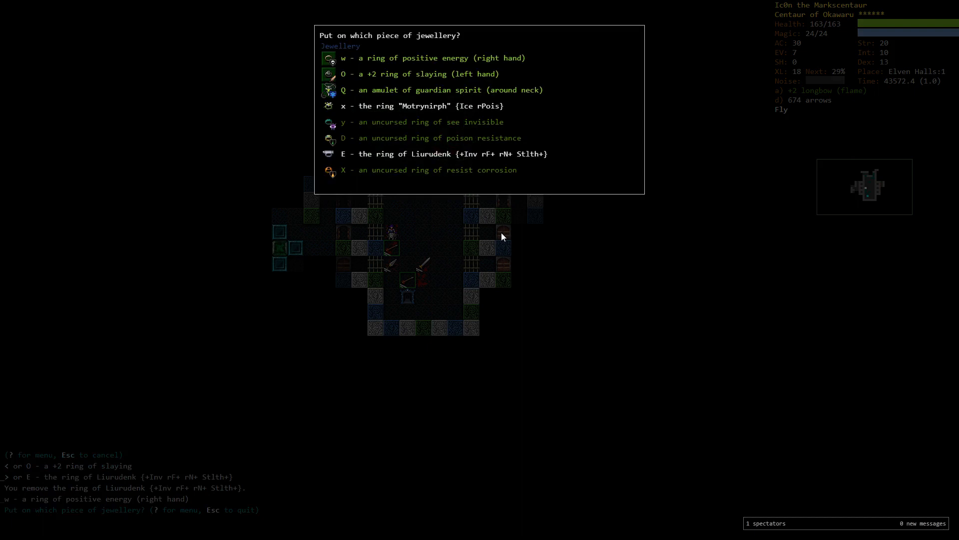
{"action": "key", "text": "w"}
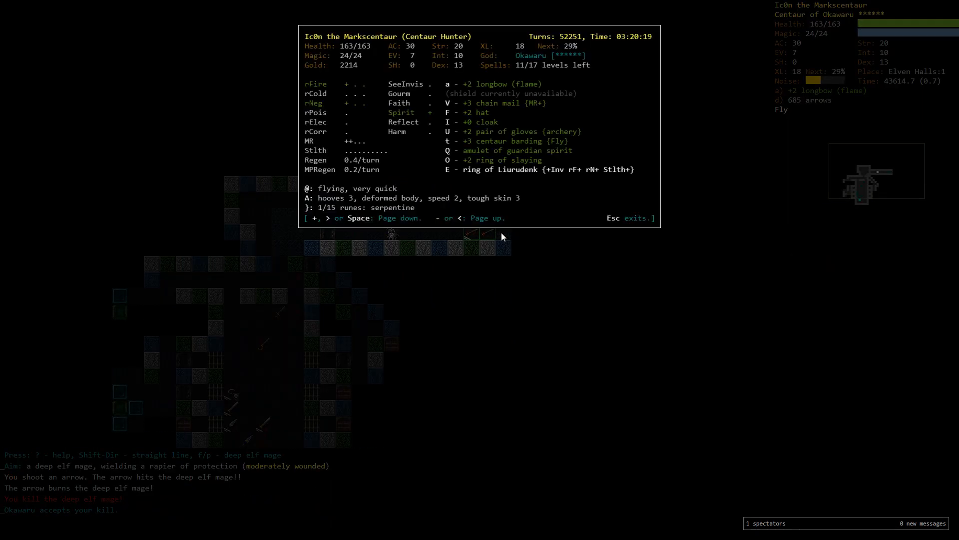
{"action": "key", "text": "Escape"}
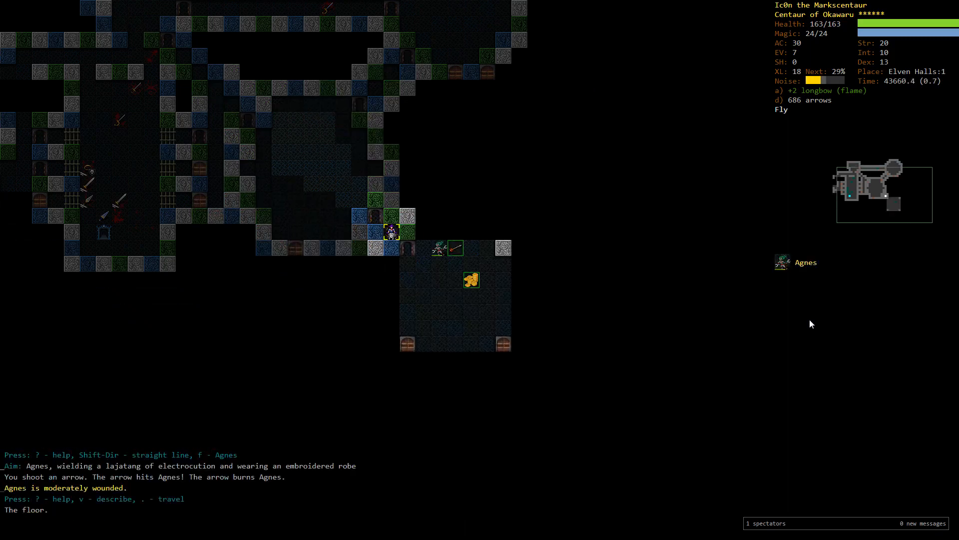
Wound Agnes with arrows, read the scroll of summoning, and finish her off
{"action": "key", "text": "v"}
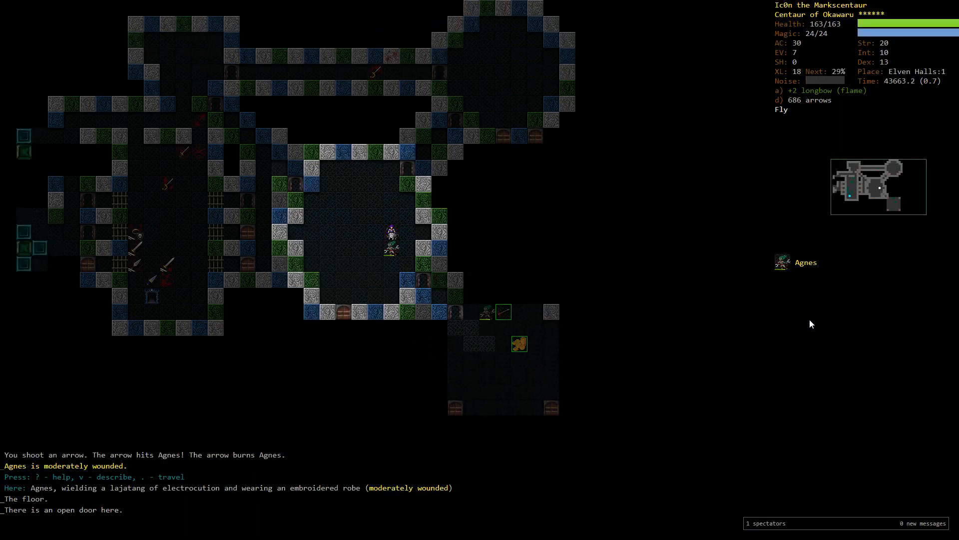
{"action": "key", "text": "r"}
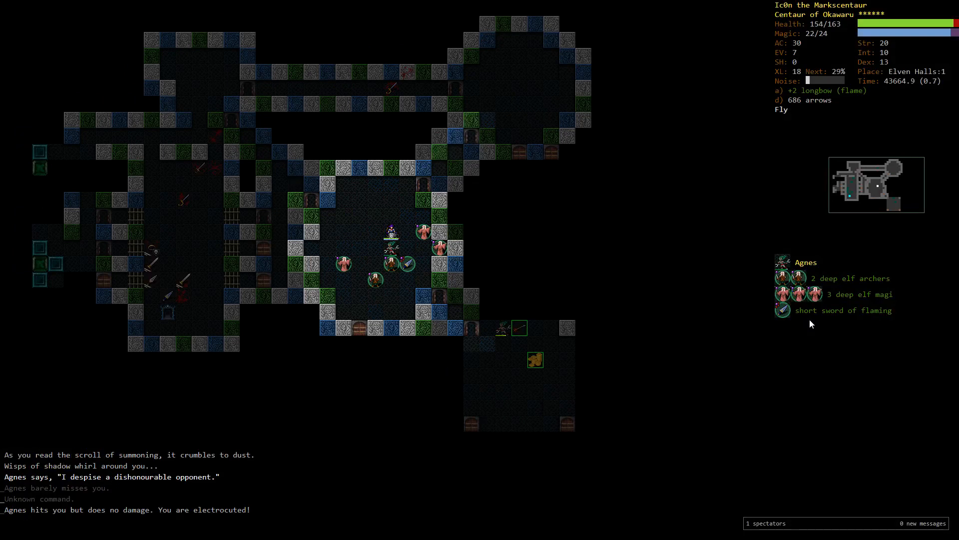
{"action": "key", "text": "w"}
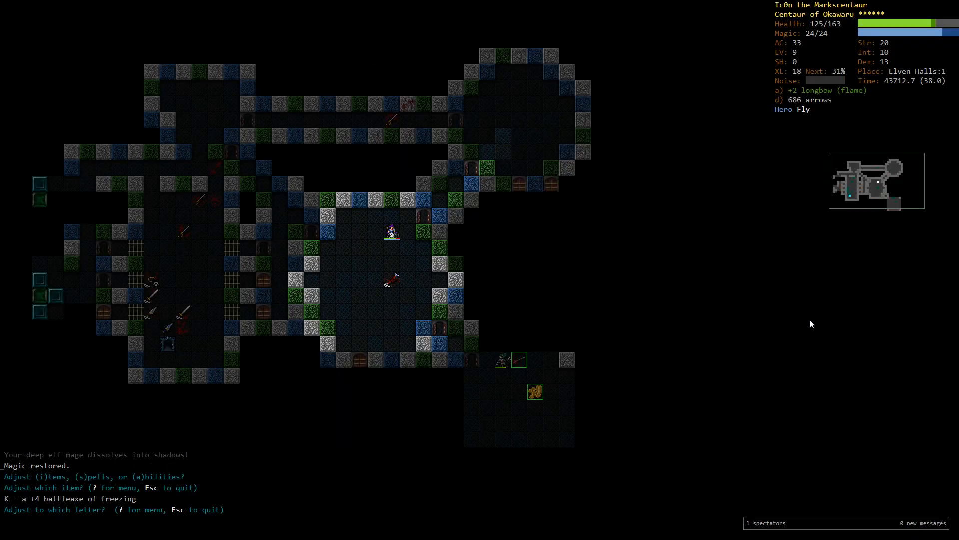
Move the freezing battleaxe to letter b, rest to full health, and explore the southern corridor
{"action": "key", "text": "b"}
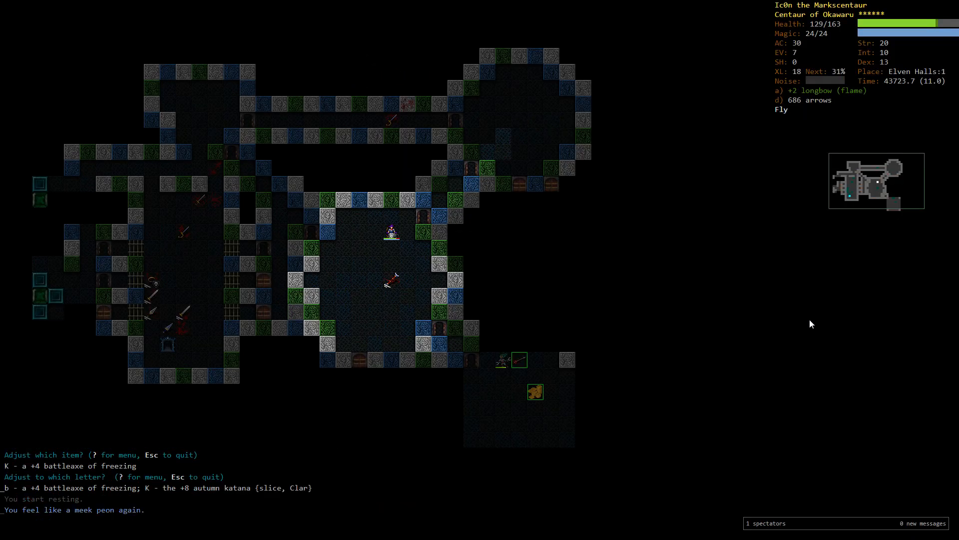
{"action": "key", "text": "5"}
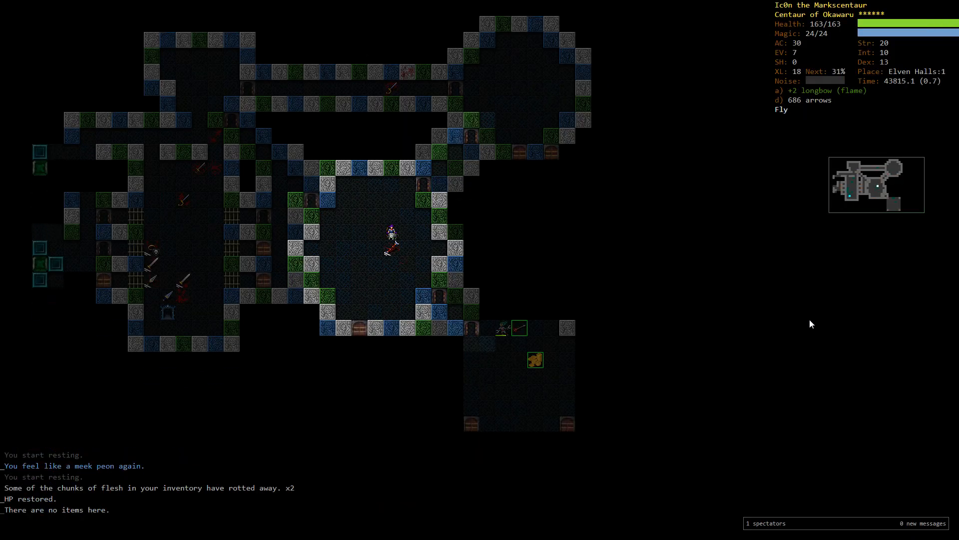
{"action": "key", "text": "m"}
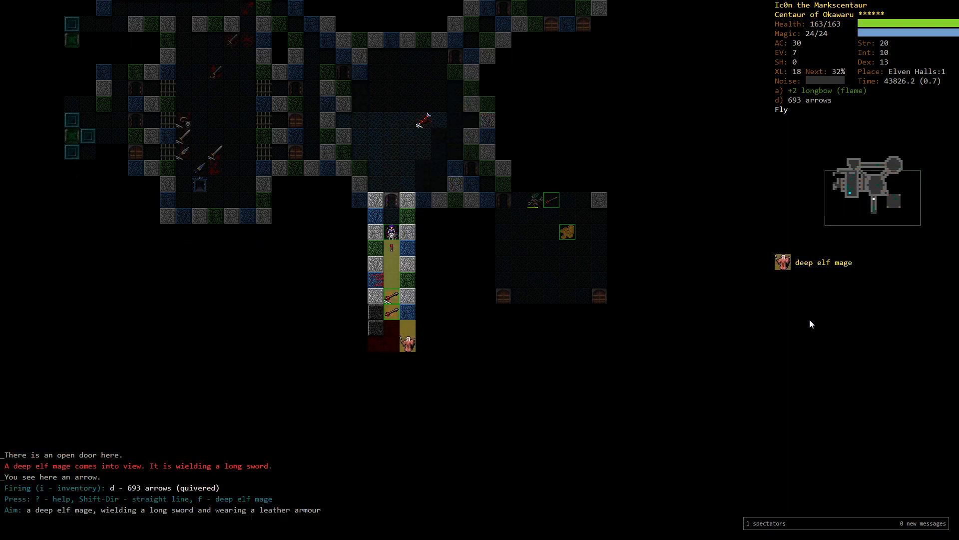
Shoot down the deep elf knight and mage in the corridor and continue past the messages
{"action": "key", "text": "f"}
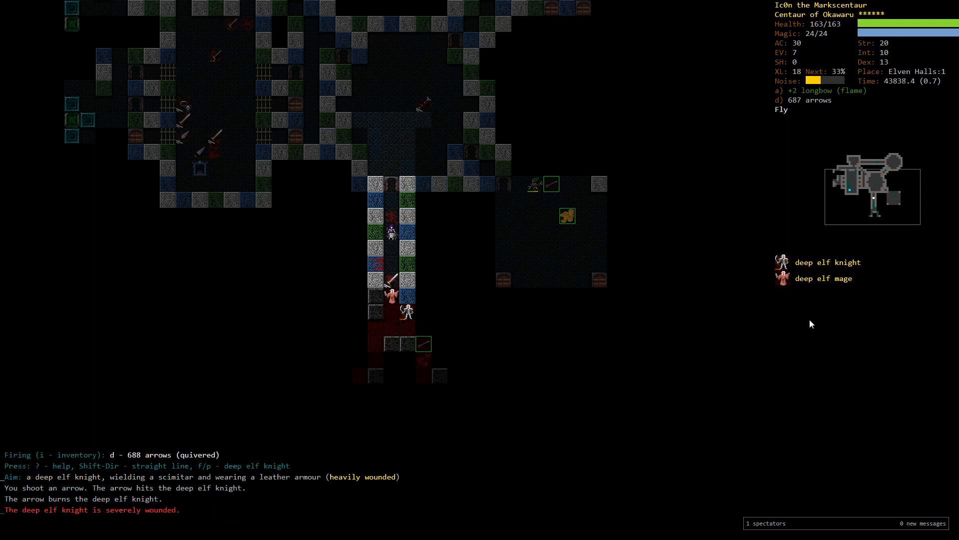
{"action": "key", "text": "f"}
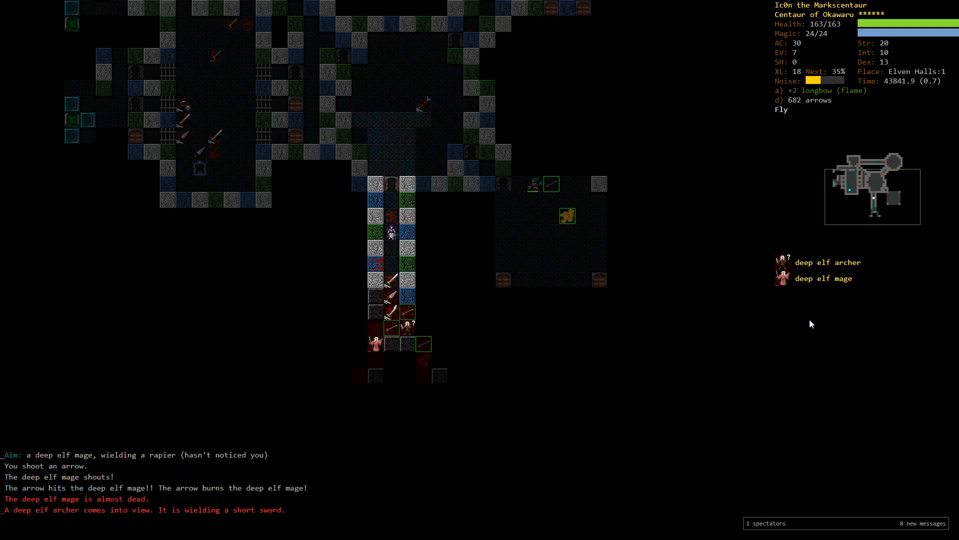
{"action": "key", "text": "f"}
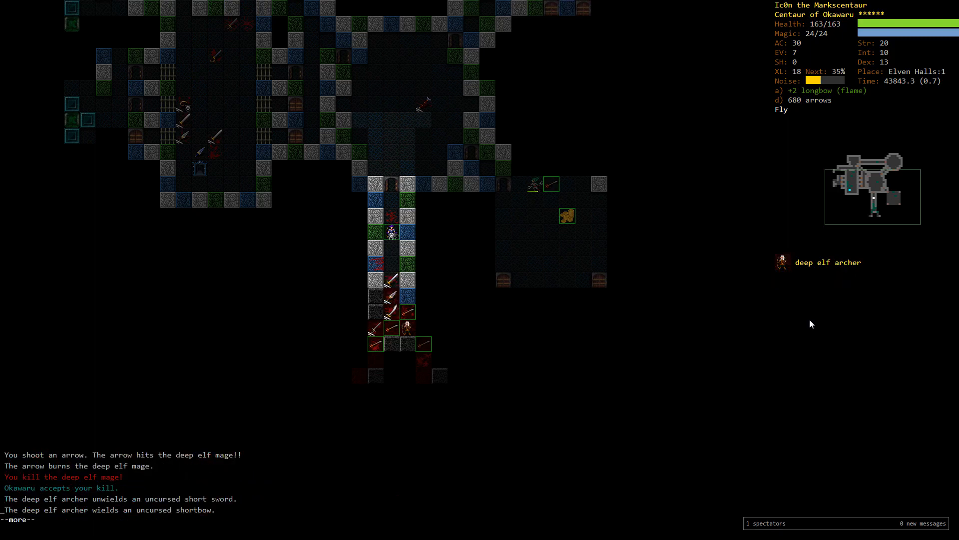
{"action": "key", "text": "space"}
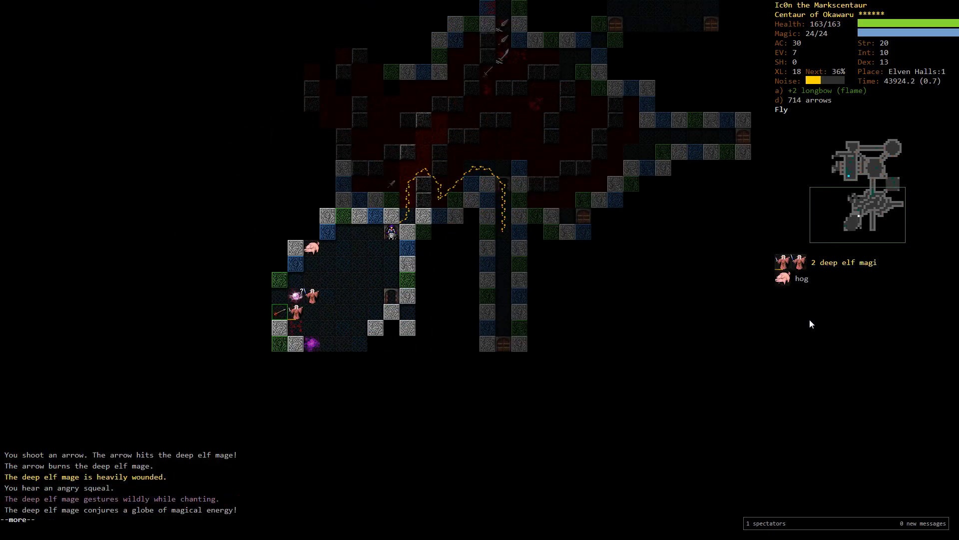
Aim at the wounded deep elf mage and shoot it with an arrow
{"action": "key", "text": "space"}
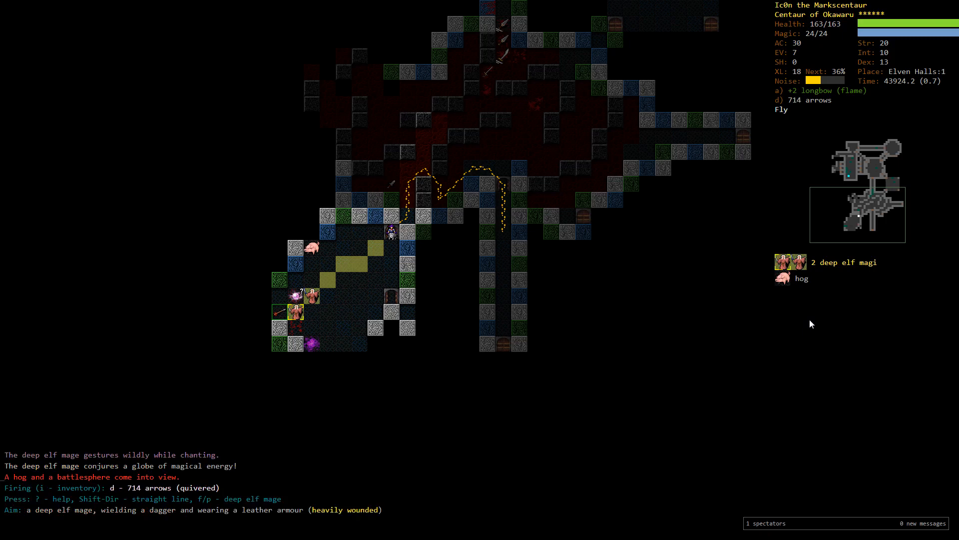
{"action": "key", "text": "f"}
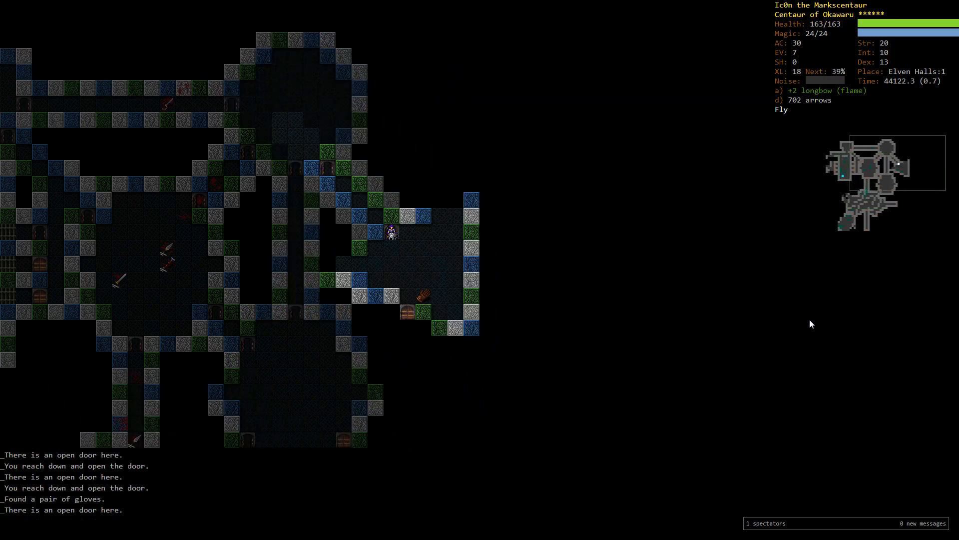
Review the character overview and the summoned Tzitzimitl's description before finishing the demonologist
{"action": "key", "text": "%"}
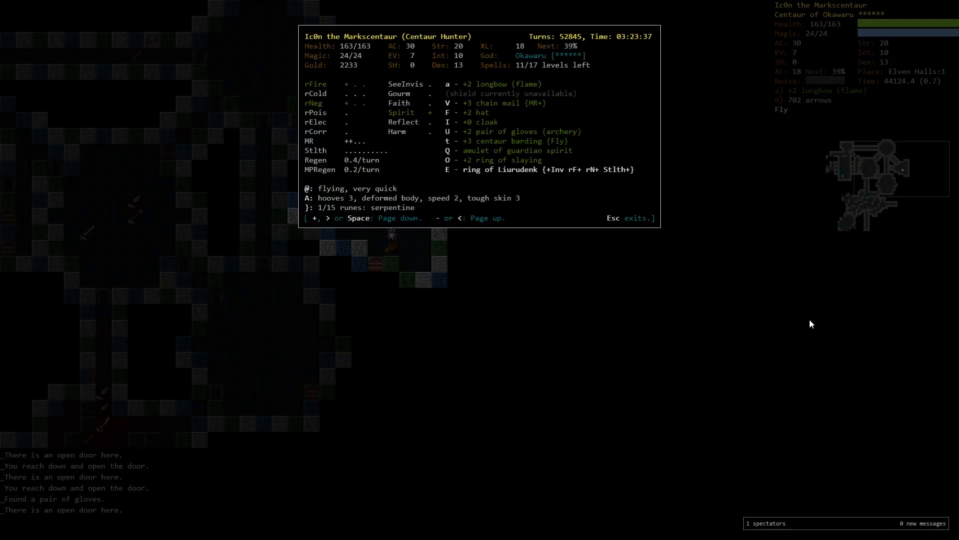
{"action": "key", "text": "Escape"}
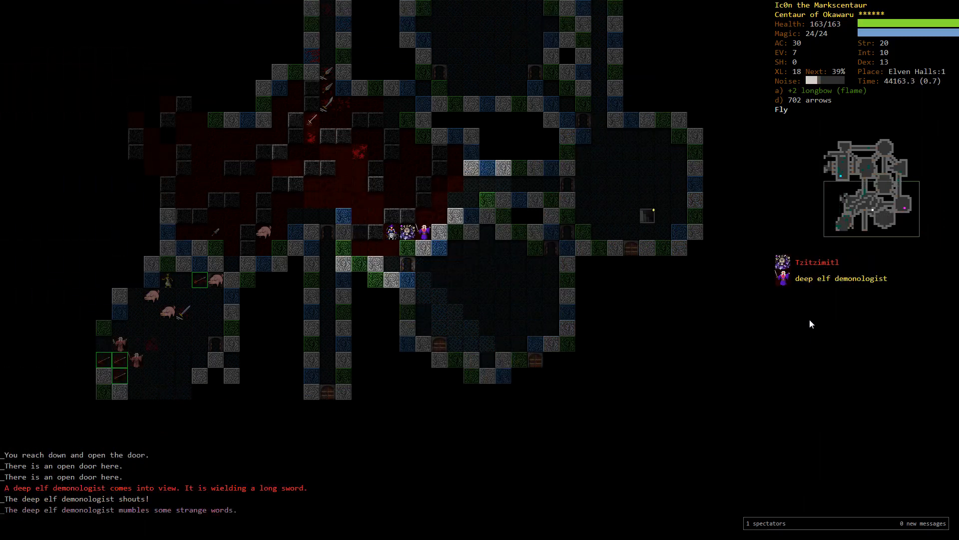
{"action": "key", "text": "f"}
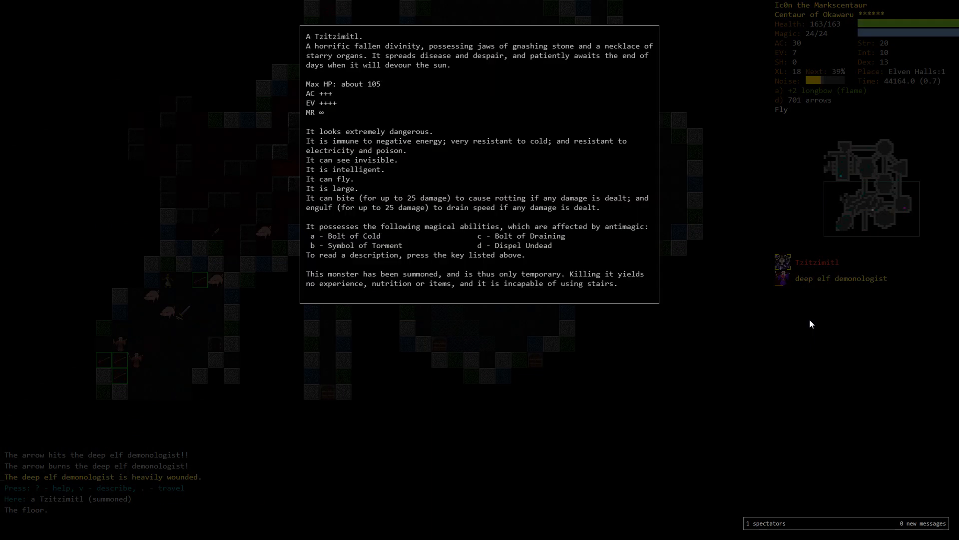
{"action": "key", "text": "Escape"}
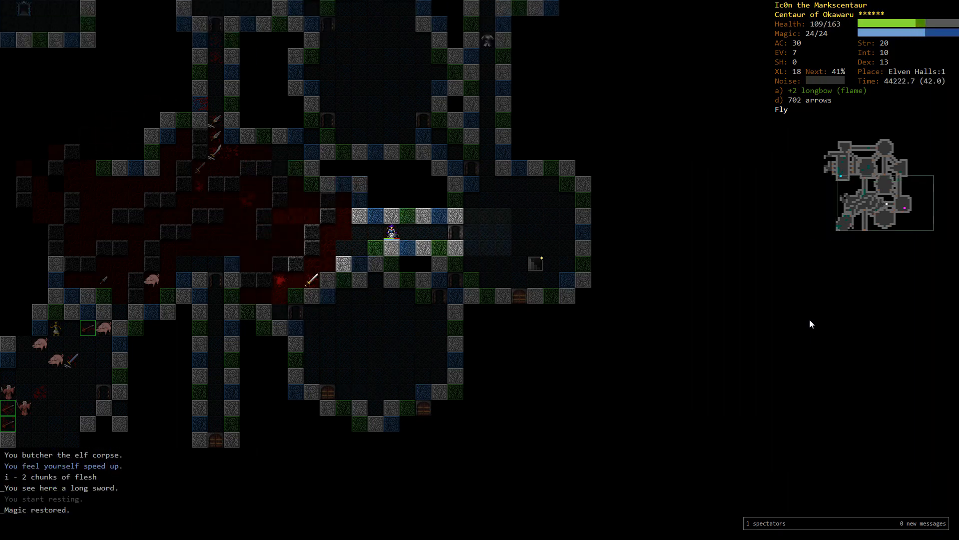
Shoot the approaching deep elf mage repeatedly until it reaches melee range
{"action": "key", "text": "f"}
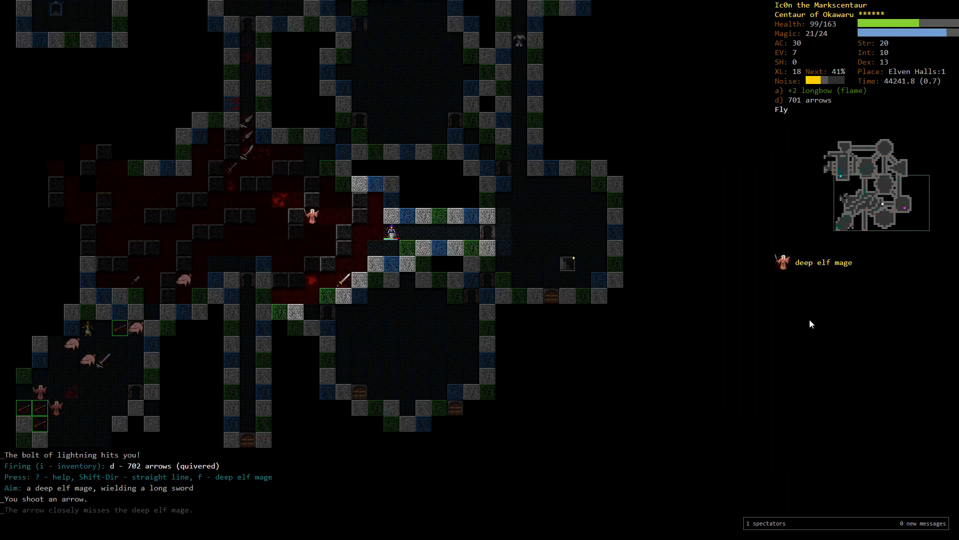
{"action": "key", "text": "f"}
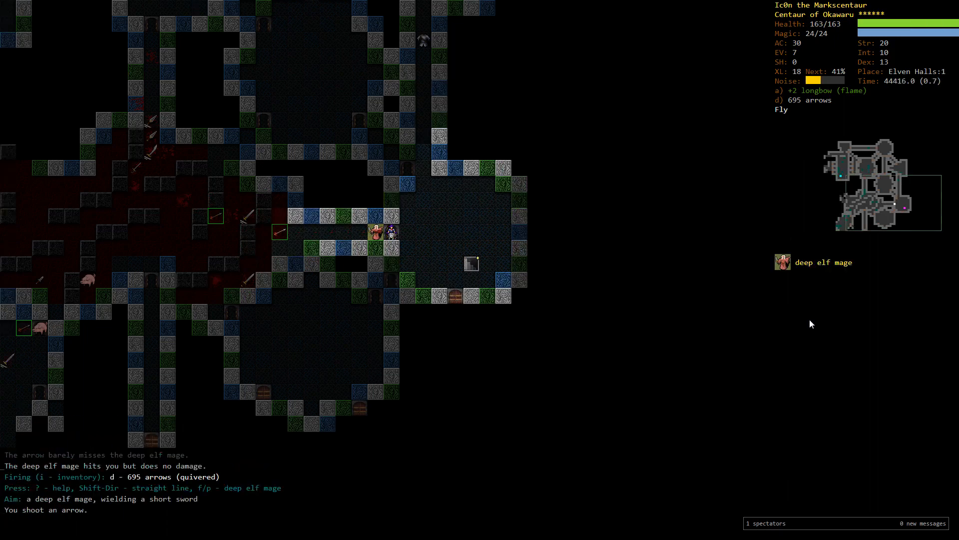
{"action": "key", "text": "f"}
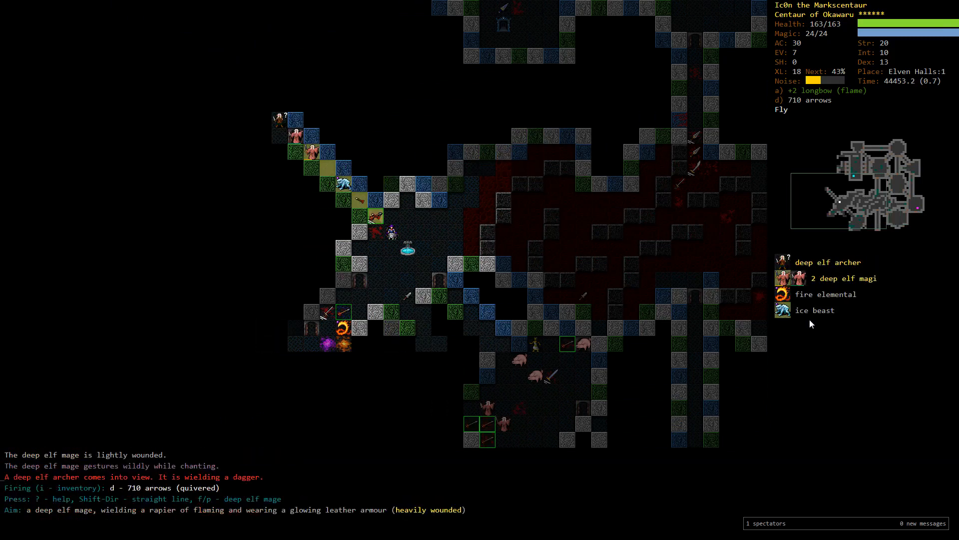
Finish the heavily wounded deep elf mage with arrows and swap weapons in the corridor
{"action": "key", "text": "f"}
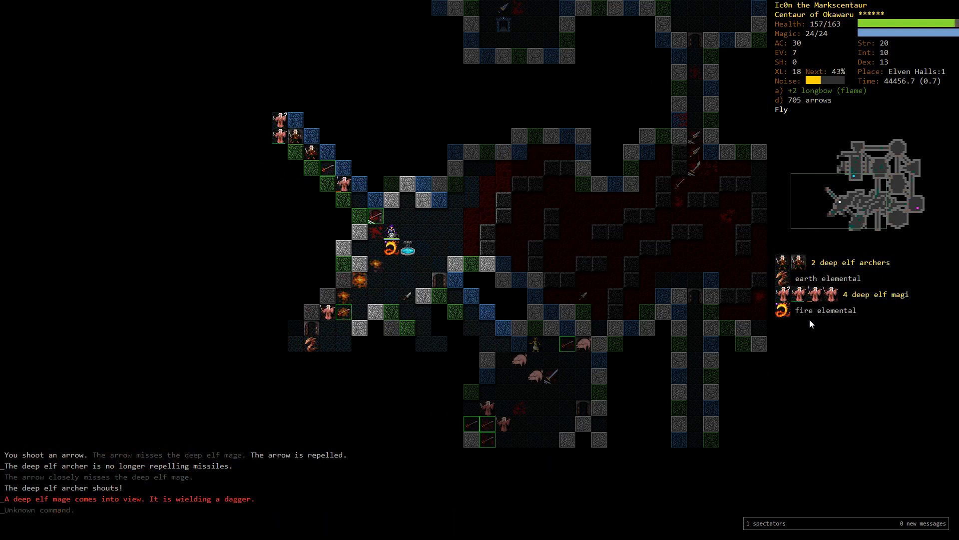
{"action": "key", "text": "f"}
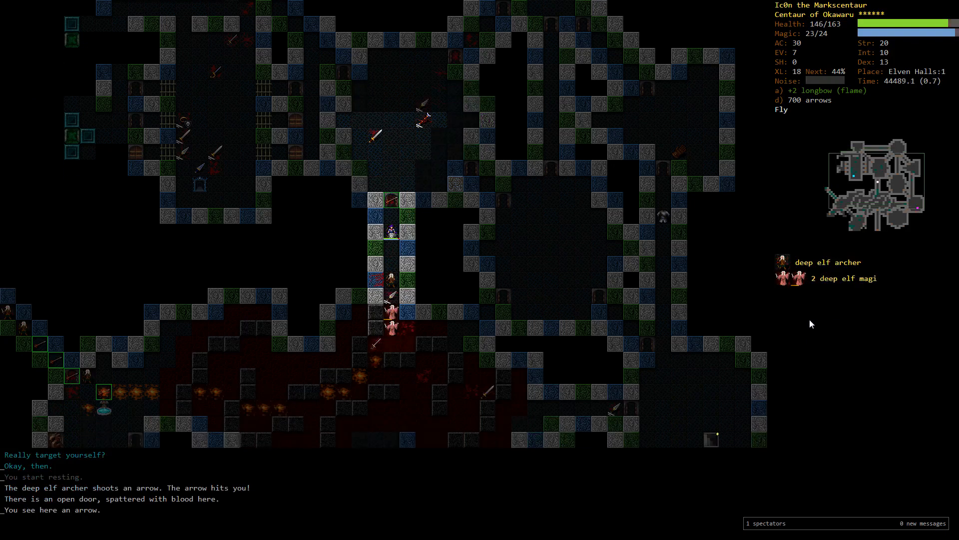
{"action": "key", "text": "w"}
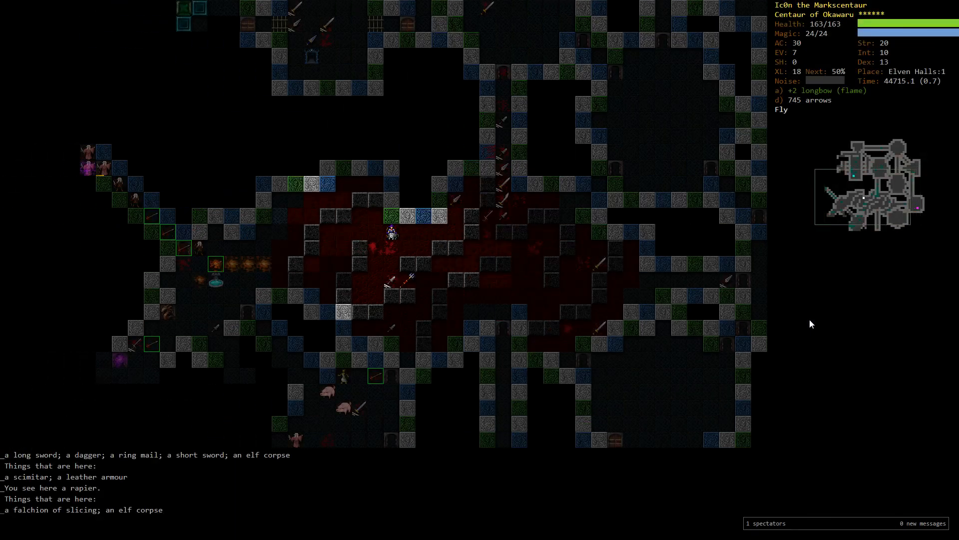
Check skill training, then shoot the charging ogre dead
{"action": "key", "text": "m"}
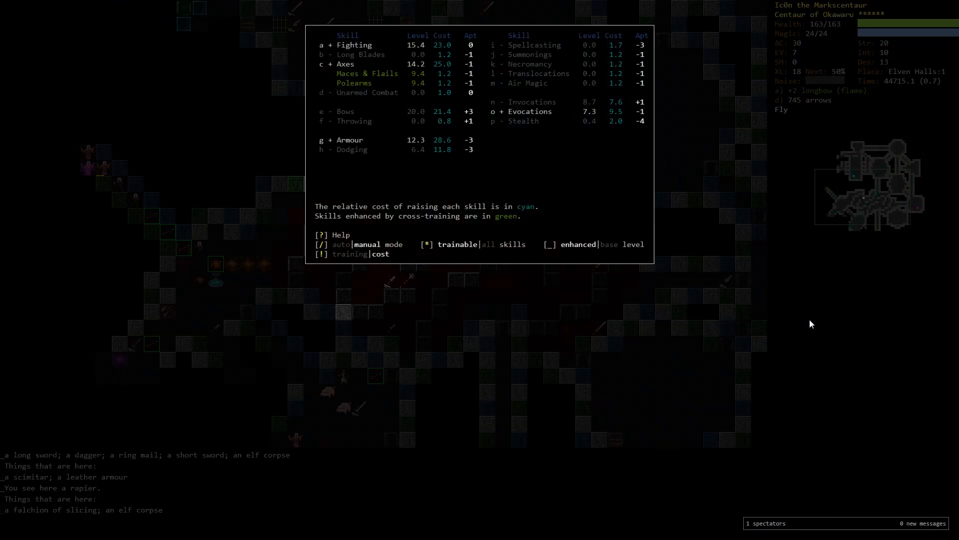
{"action": "key", "text": "Escape"}
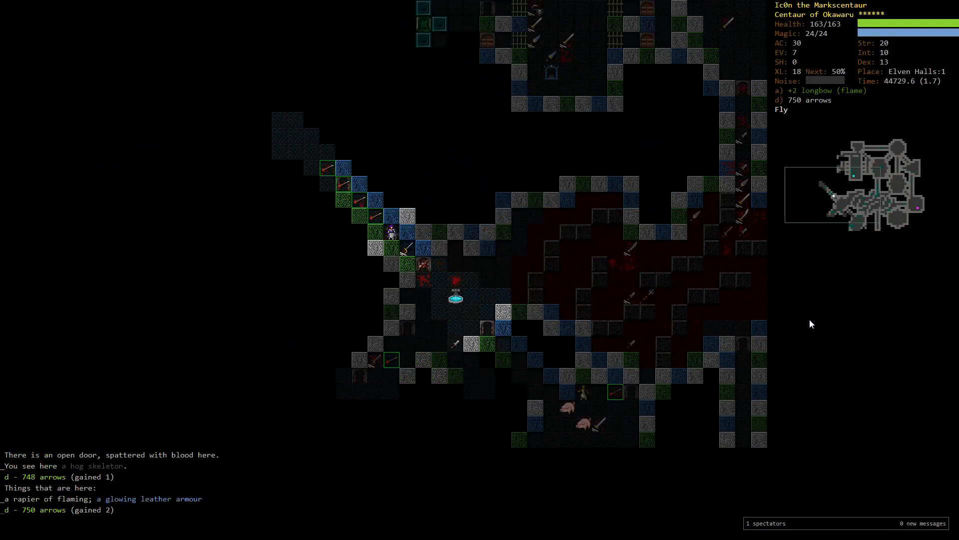
{"action": "key", "text": "f"}
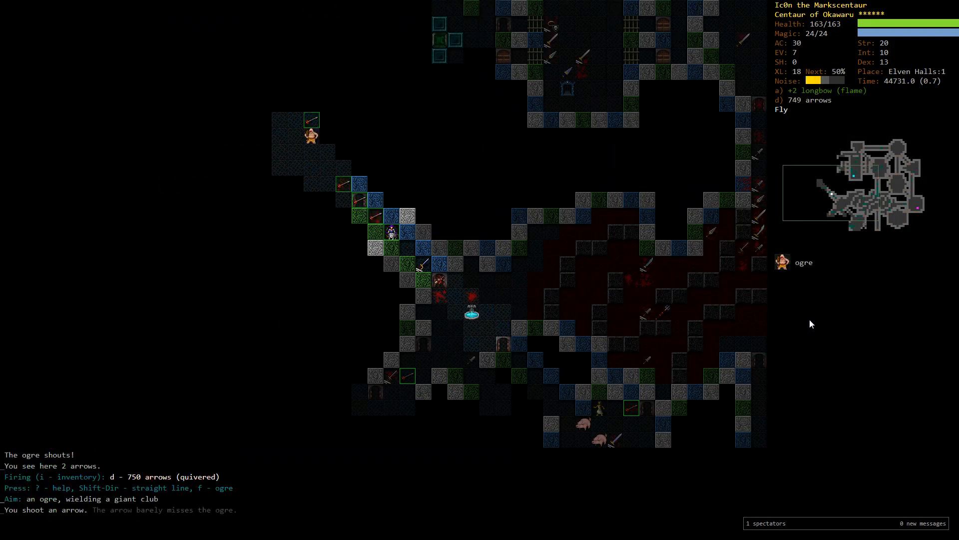
{"action": "key", "text": "f"}
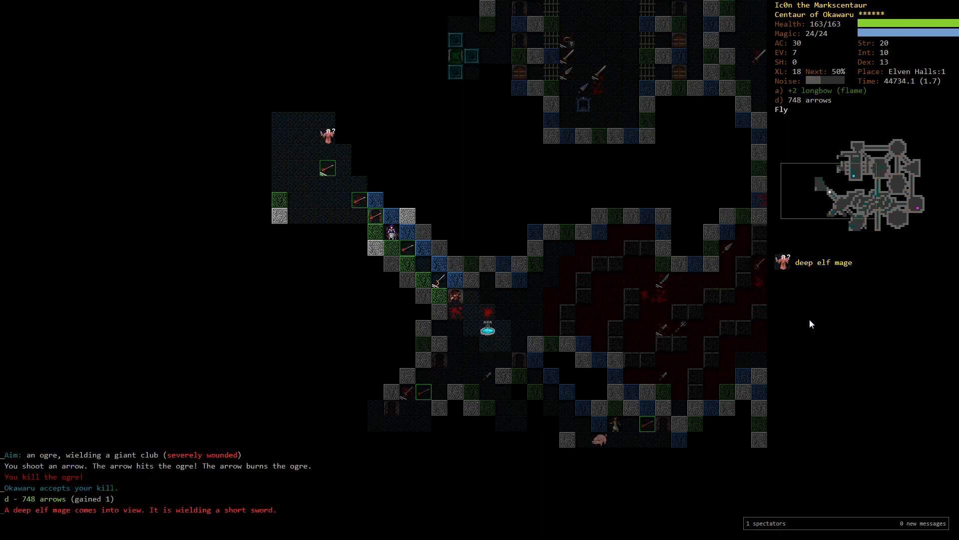
{"action": "key", "text": "f"}
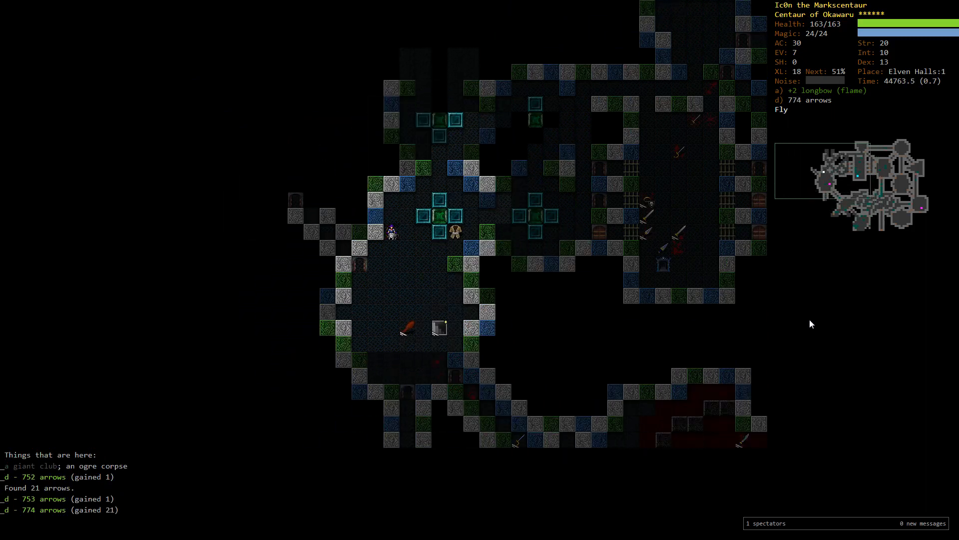
Look over the inventory, then destroy the earth elemental in the corridor with arrows
{"action": "key", "text": "i"}
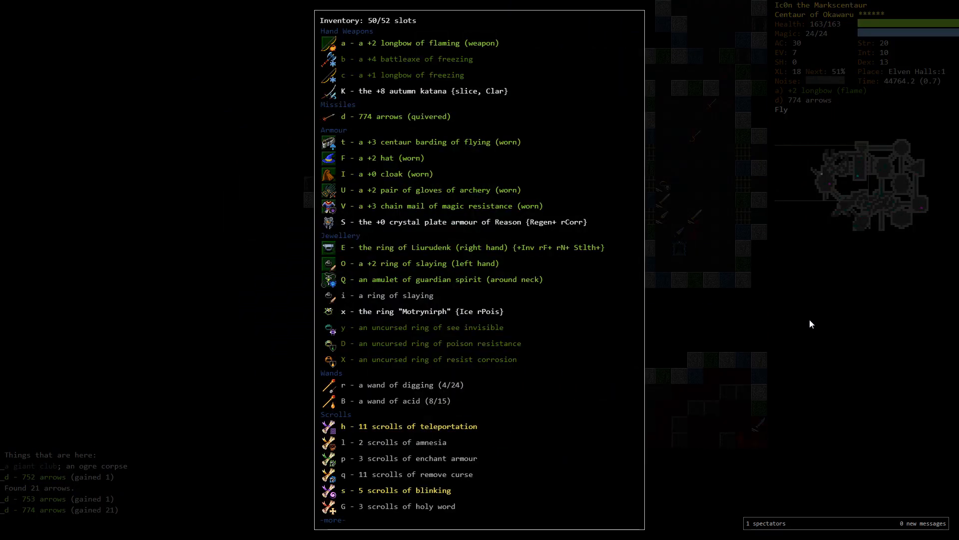
{"action": "key", "text": "Escape"}
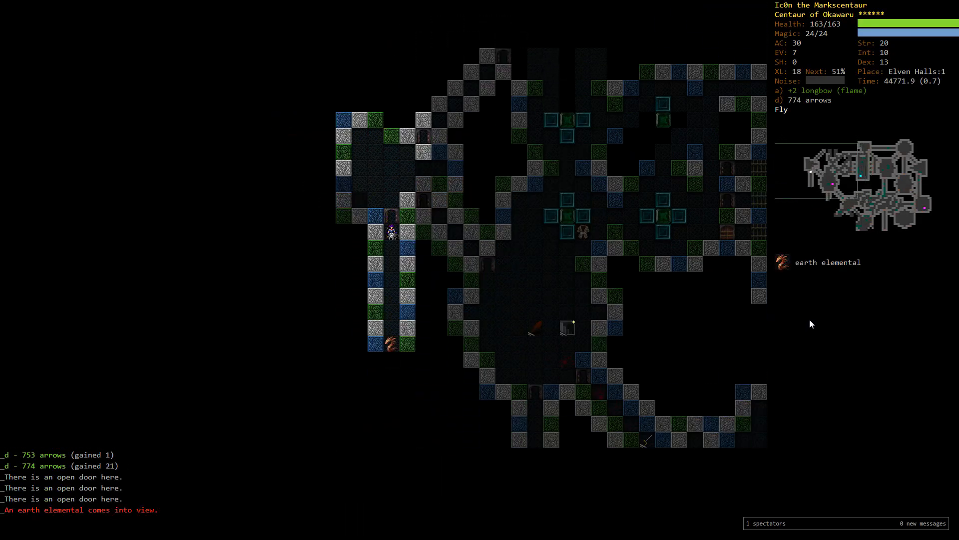
{"action": "key", "text": "f"}
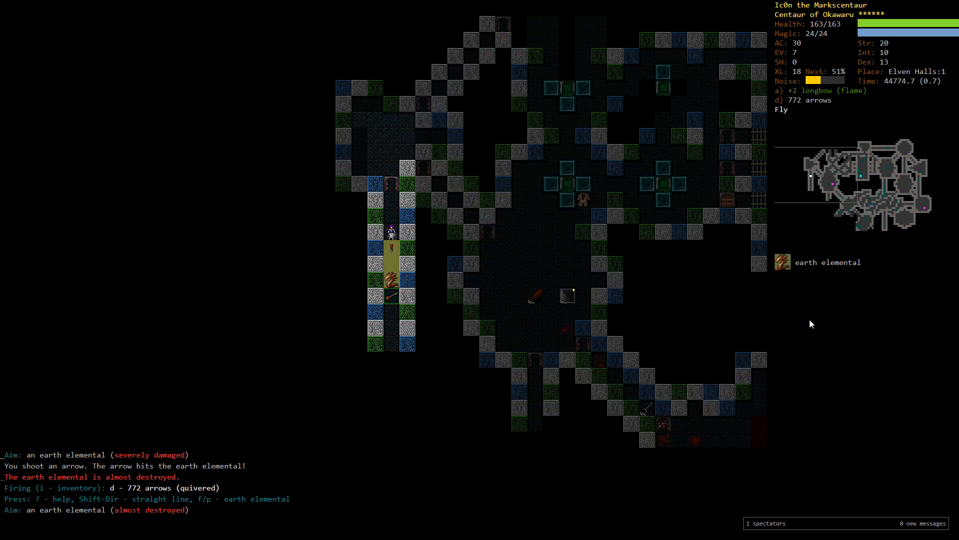
{"action": "key", "text": "f"}
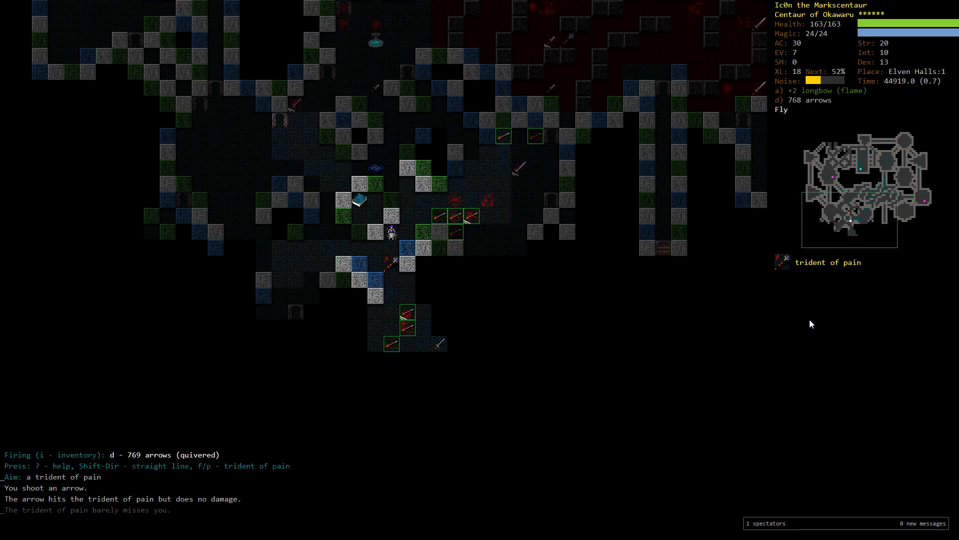
Fire on the trident of pain, shoot down the blinking deep elf archer and wound the knight
{"action": "key", "text": "f"}
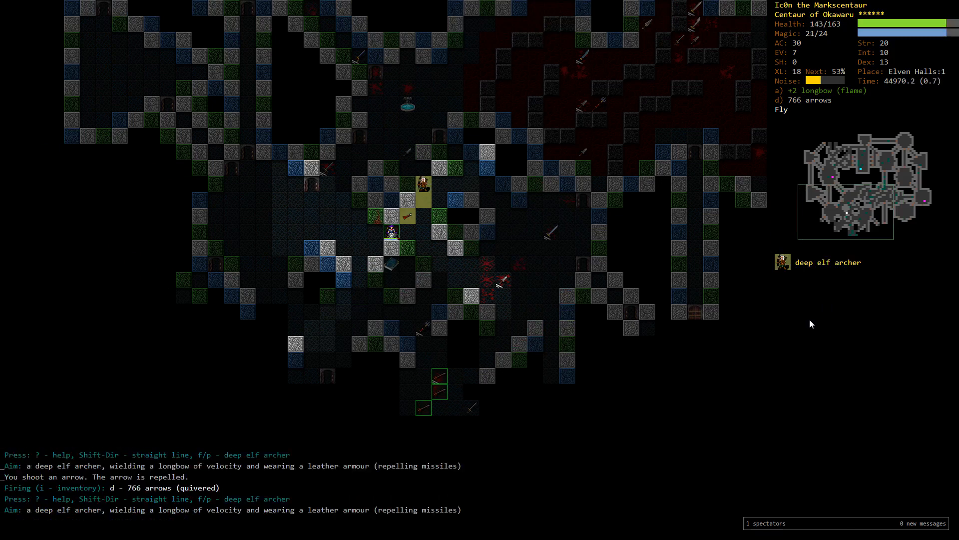
{"action": "key", "text": "f"}
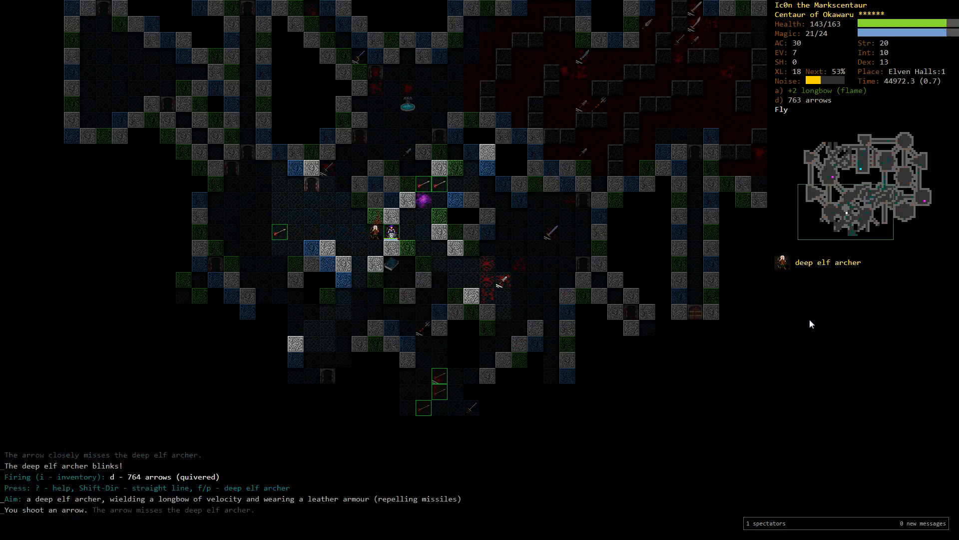
{"action": "key", "text": "f"}
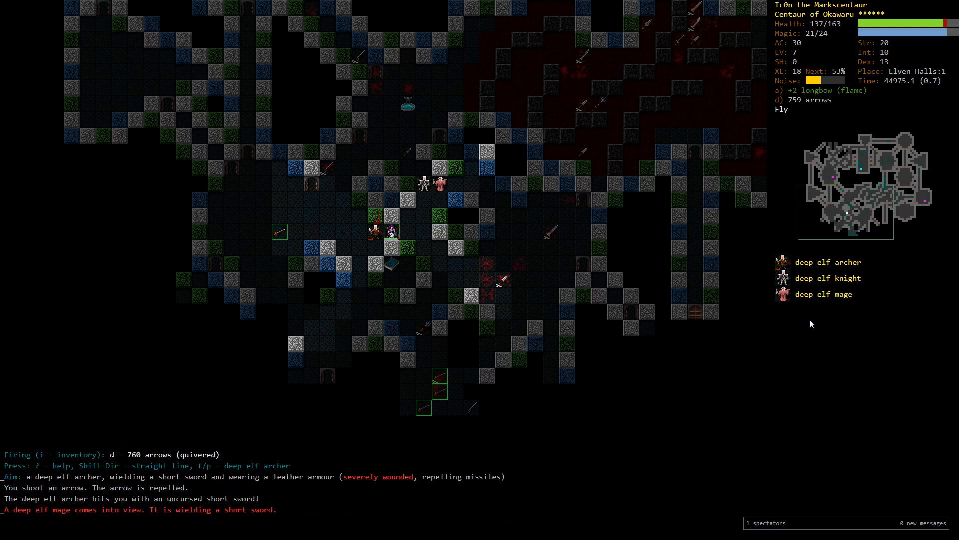
{"action": "key", "text": "f"}
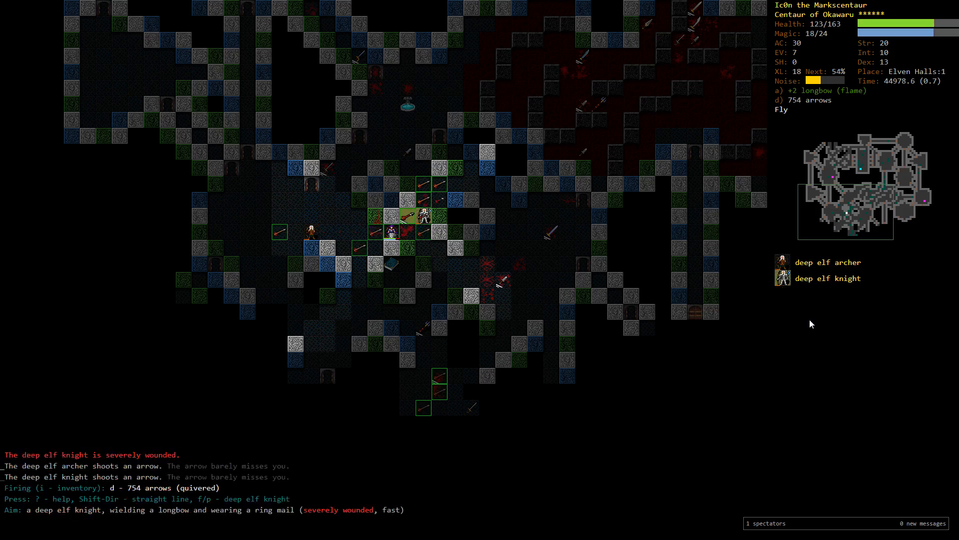
{"action": "key", "text": "f"}
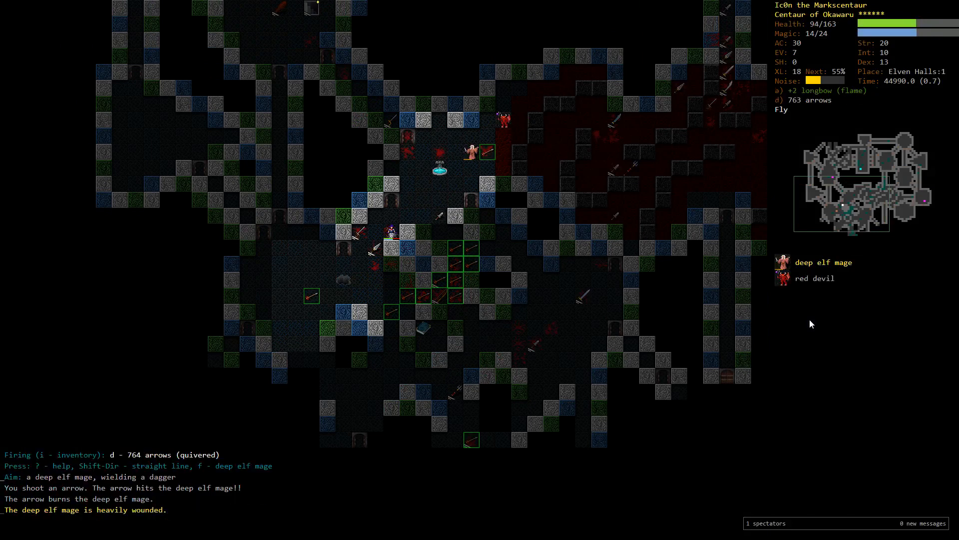
Fire at the heavily wounded deep elf mage
{"action": "key", "text": "f"}
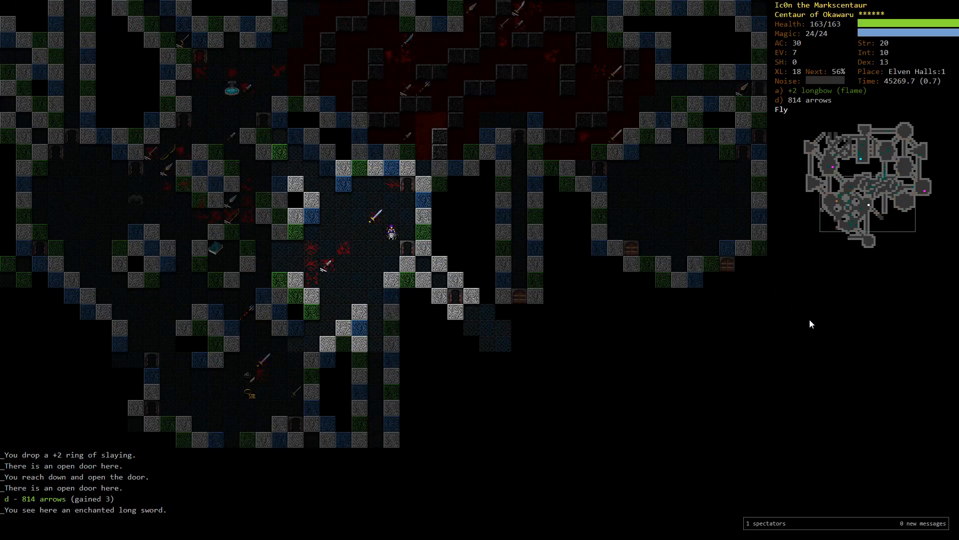
Shoot the deep elf mage, melee the archer with the battleaxe, rest and re-wield the flaming longbow
{"action": "key", "text": "f"}
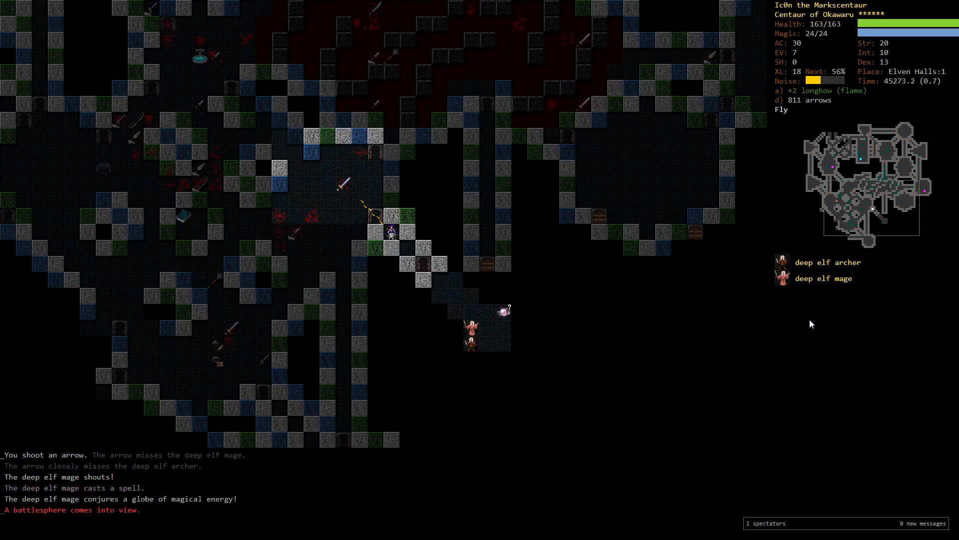
{"action": "key", "text": "f"}
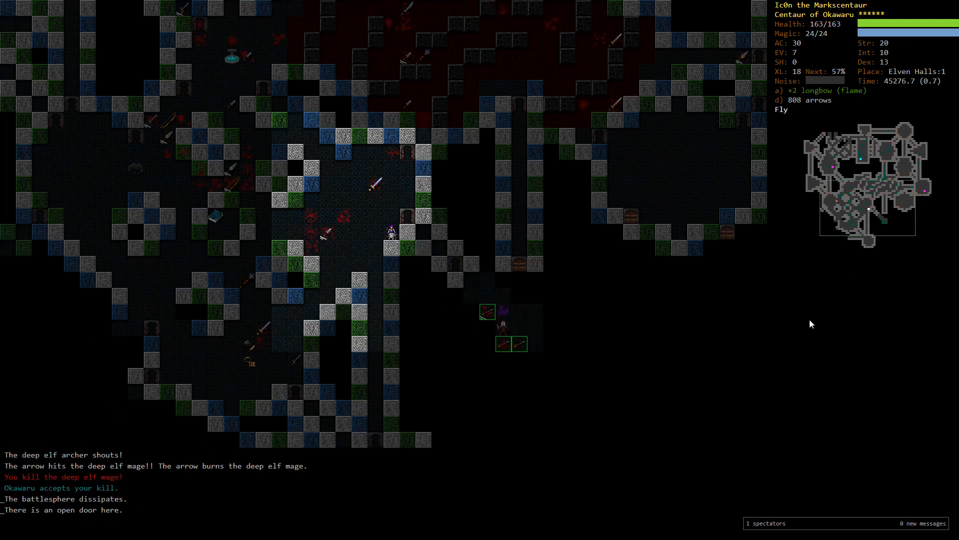
{"action": "key", "text": "f"}
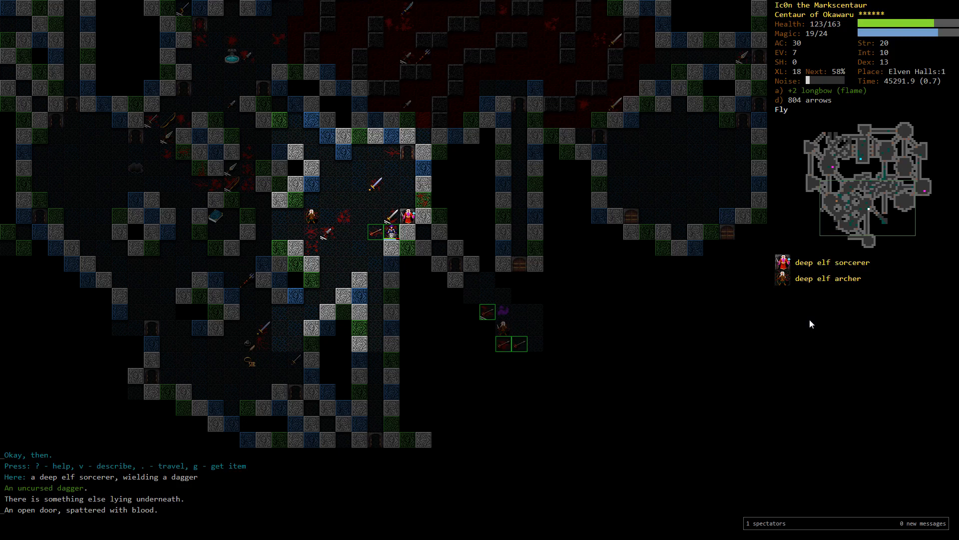
{"action": "key", "text": "v"}
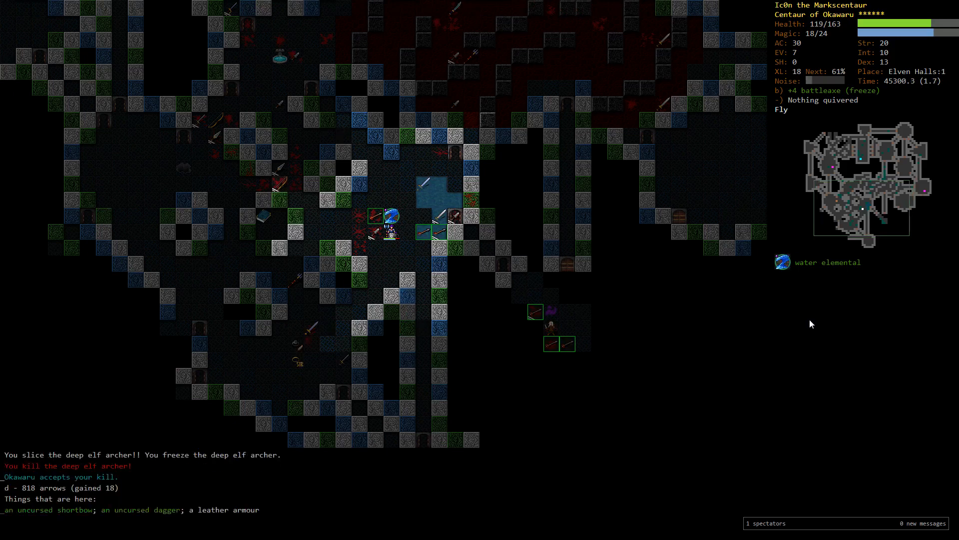
{"action": "key", "text": "5"}
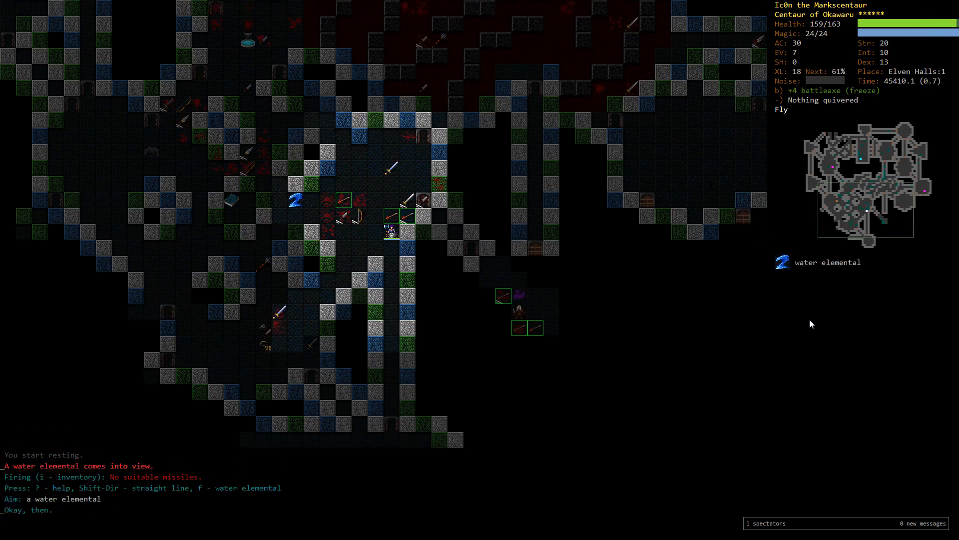
{"action": "key", "text": "f"}
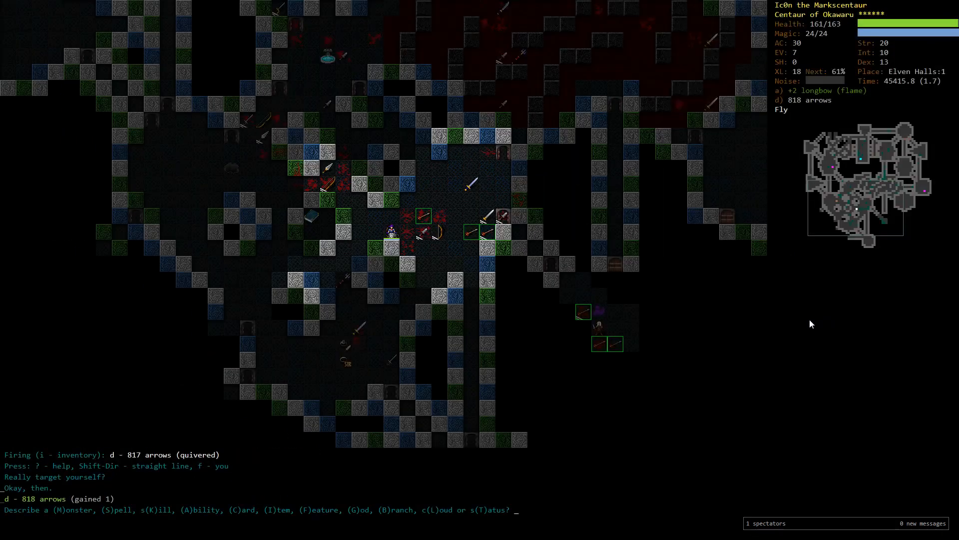
Look up the 'deep elf s' monster entry and read the deep elf sorcerer description
{"action": "type", "text": "deep elf s"}
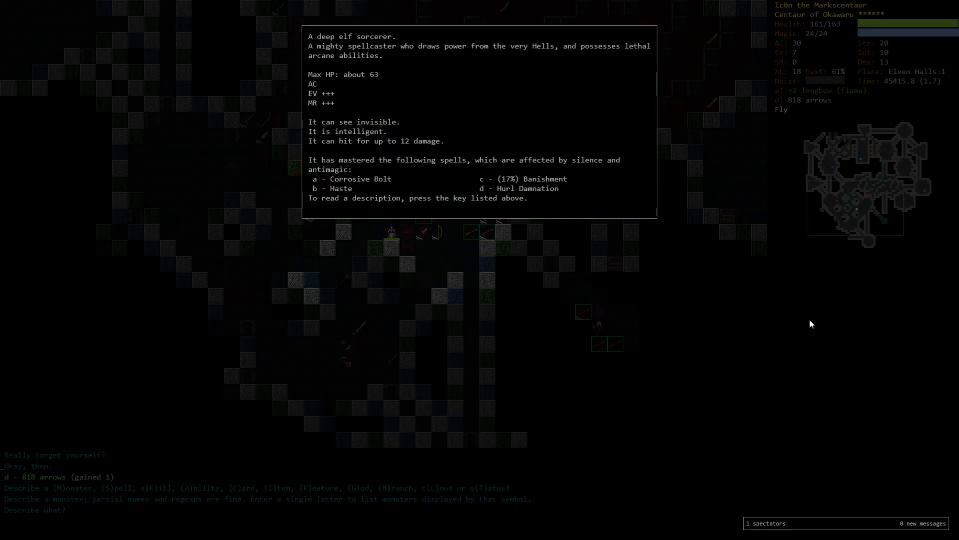
{"action": "key", "text": "Escape"}
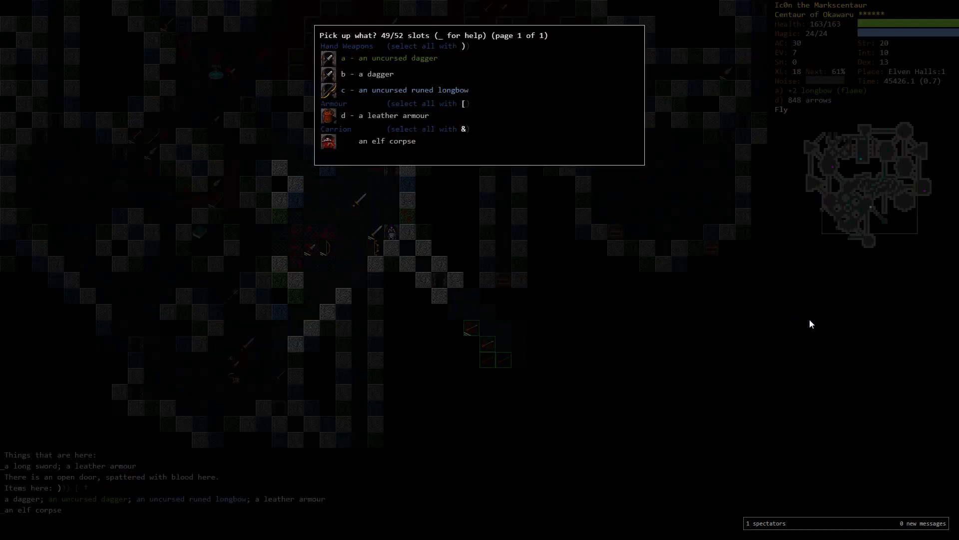
Handle the Pick up what? list of items on the door tile
{"action": "key", "text": "c"}
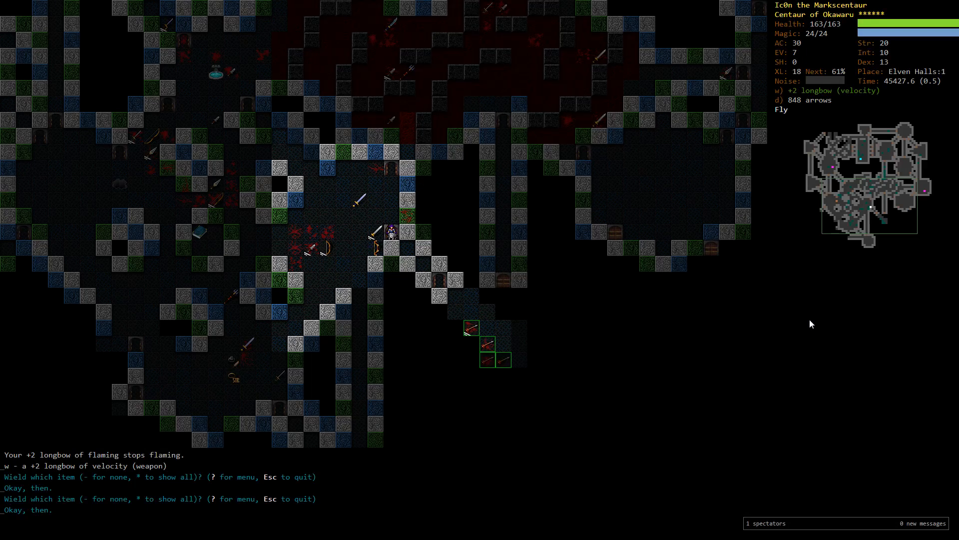
Re-wield the flaming longbow and auto-explore Elven Halls:1 to the downstairs, collecting arrows to 885
{"action": "key", "text": "d"}
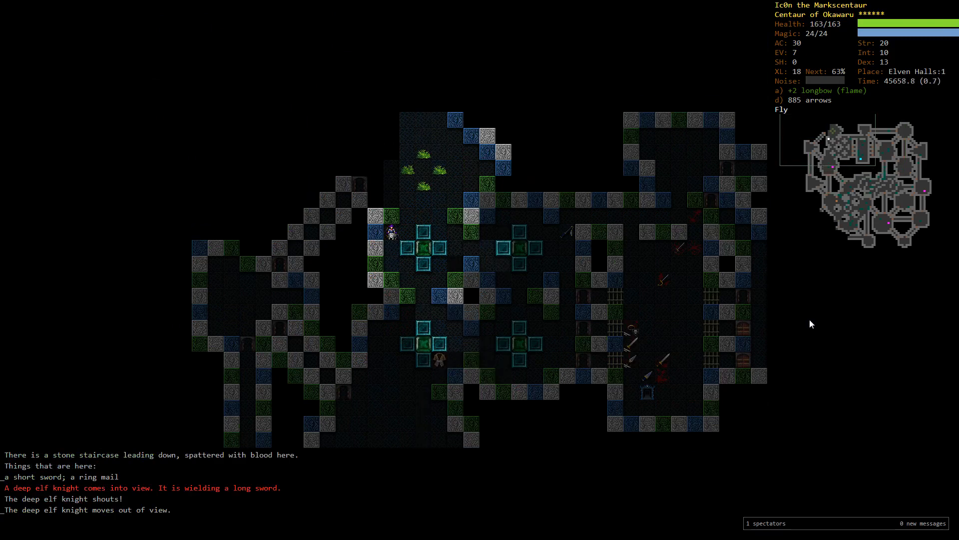
Destroy the air elemental with two shots, finish exploring, then travel to Dungeon:15's Depths stairs
{"action": "key", "text": "f"}
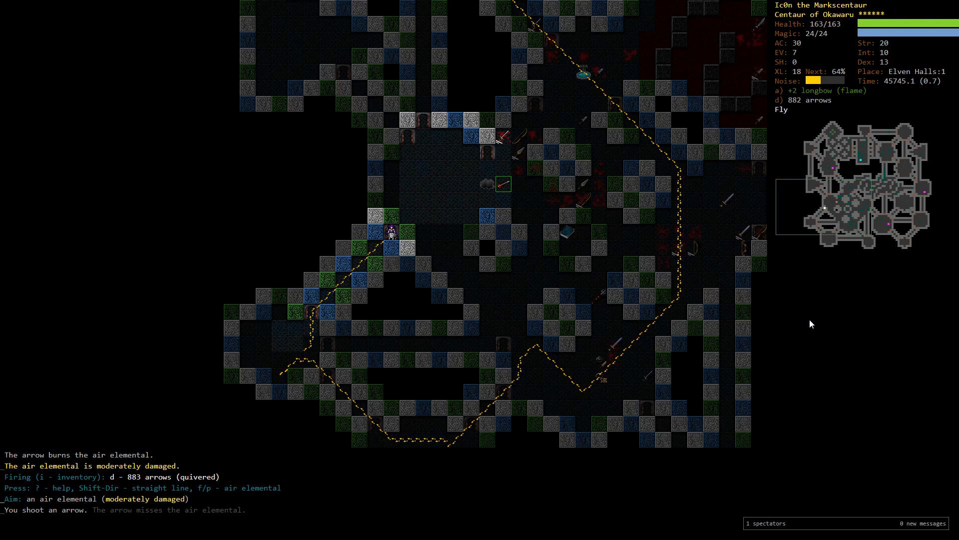
{"action": "key", "text": "f"}
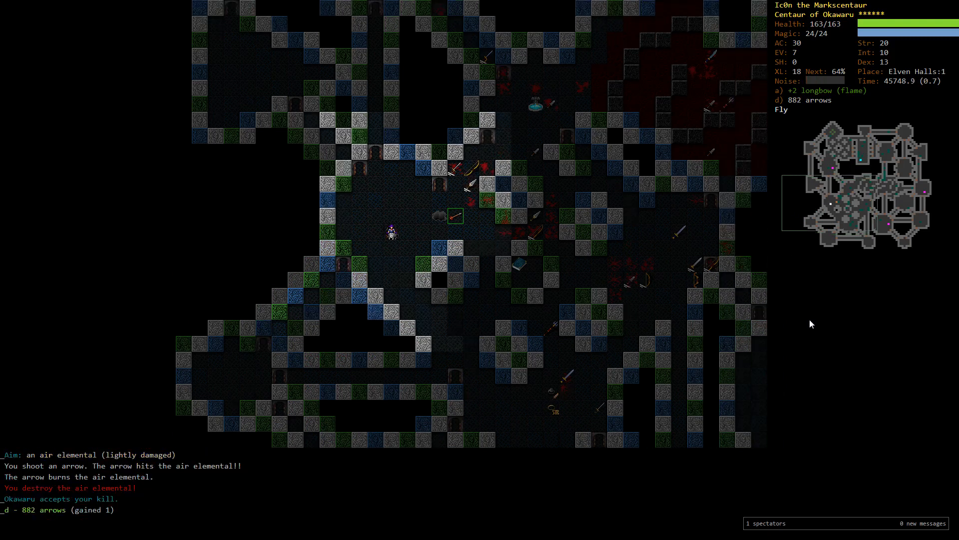
{"action": "key", "text": "o"}
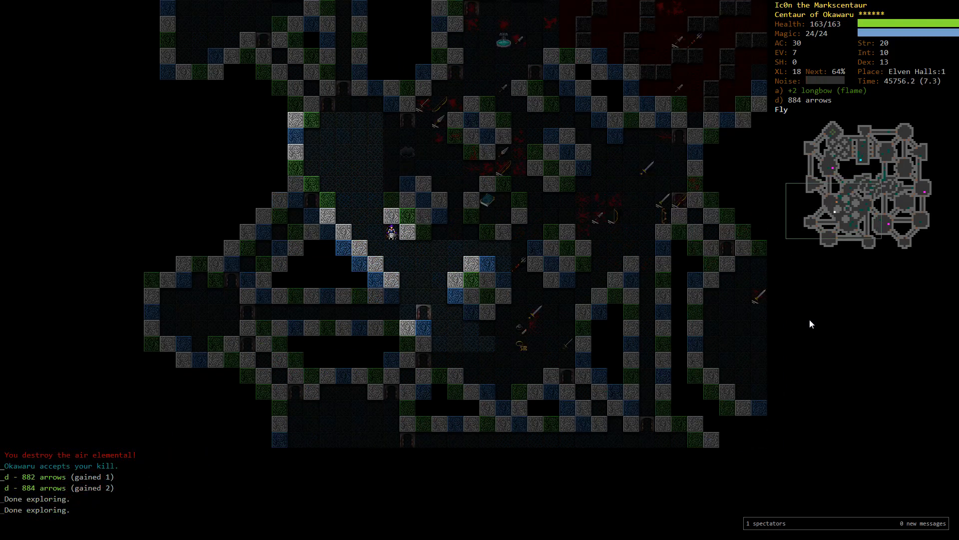
{"action": "key", "text": "G"}
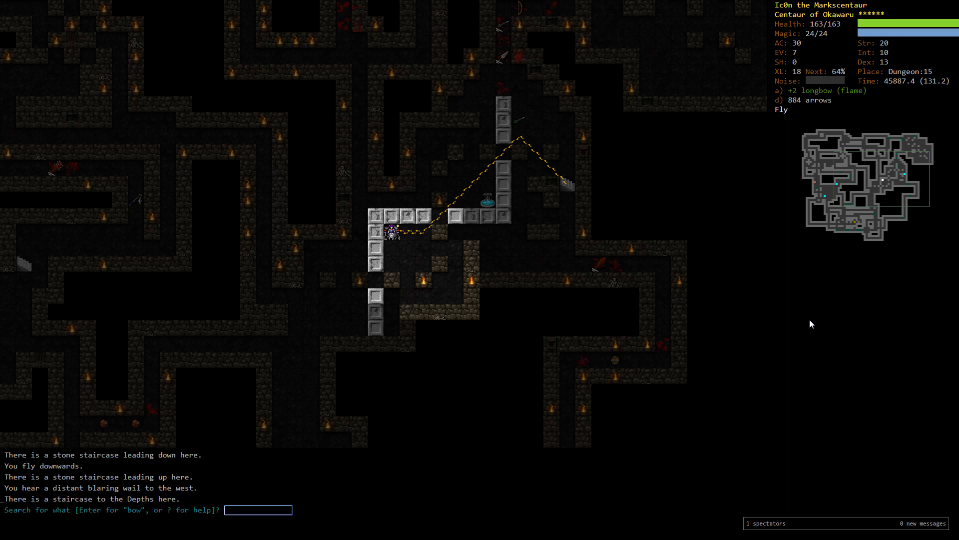
Examine and shoot down the vampire mage on Depths:1, then retreat up and wound the jiangshi
{"action": "type", "text": "mr"}
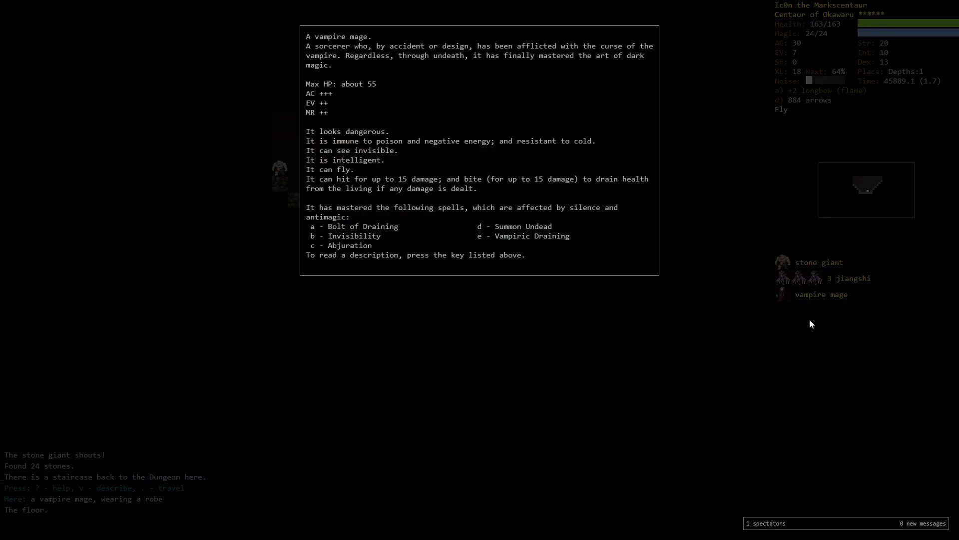
{"action": "key", "text": "Escape"}
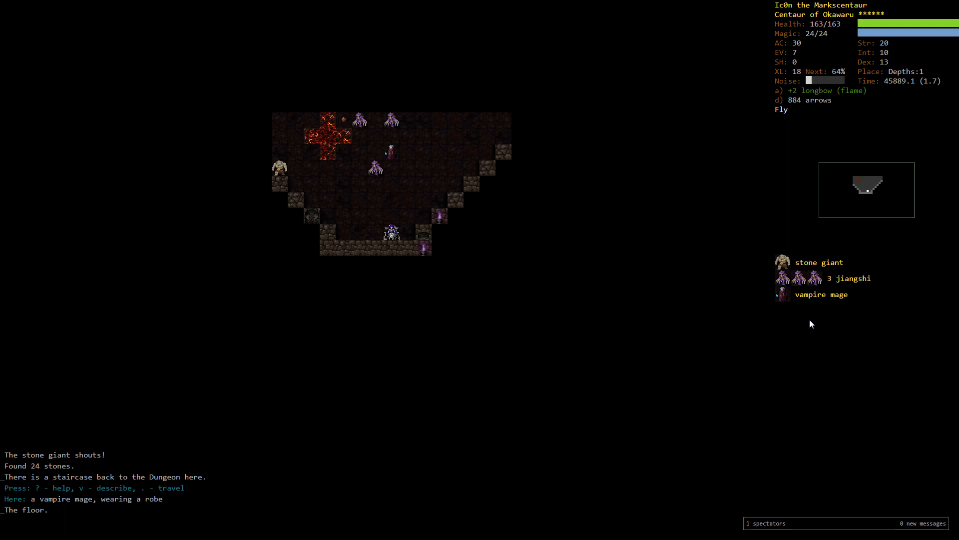
{"action": "key", "text": "f"}
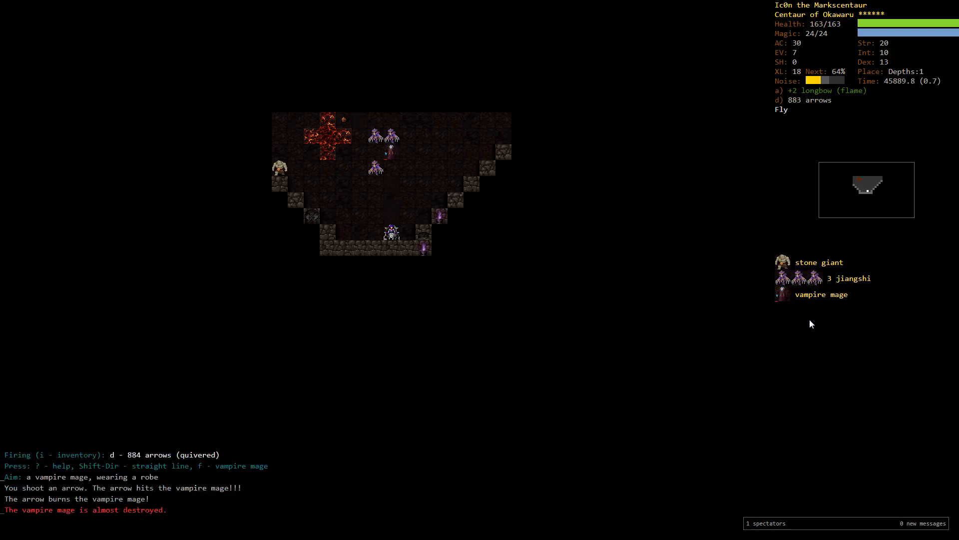
{"action": "key", "text": "f"}
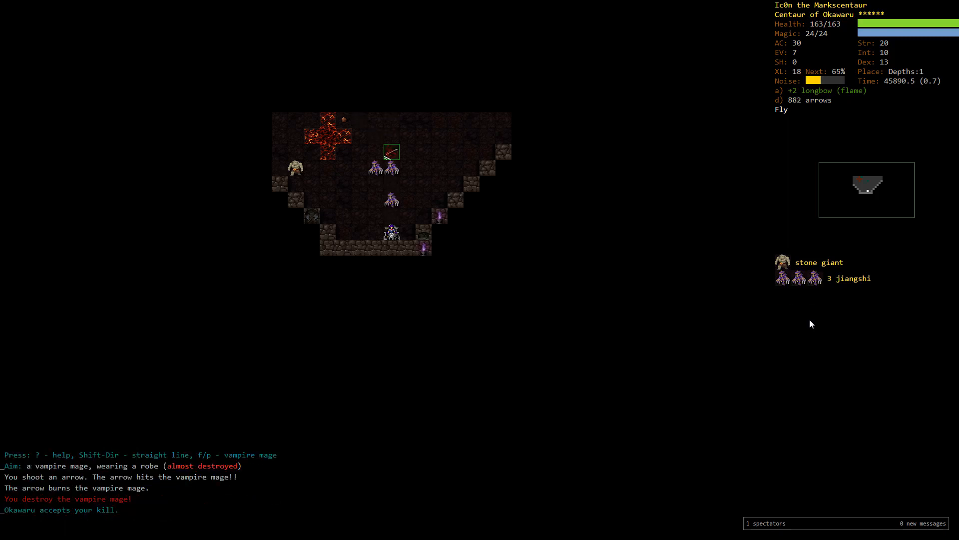
{"action": "key", "text": "f"}
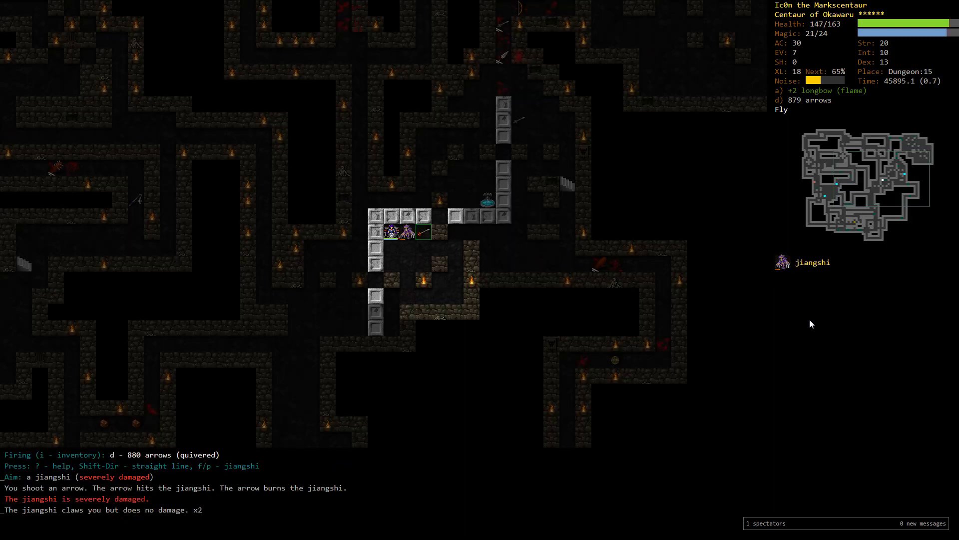
Descend through the gate into Vaults:1, meeting an ogre mage pack and ironbrand convoker
{"action": "key", "text": "f"}
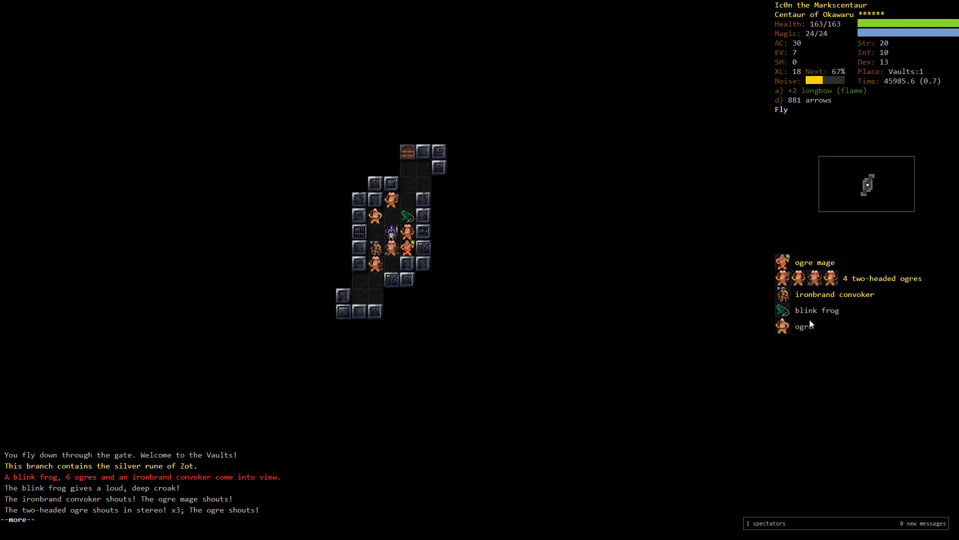
Flee up to Dungeon:14, read teleportation, and shoot the pursuing two-headed ogre dead
{"action": "key", "text": "space"}
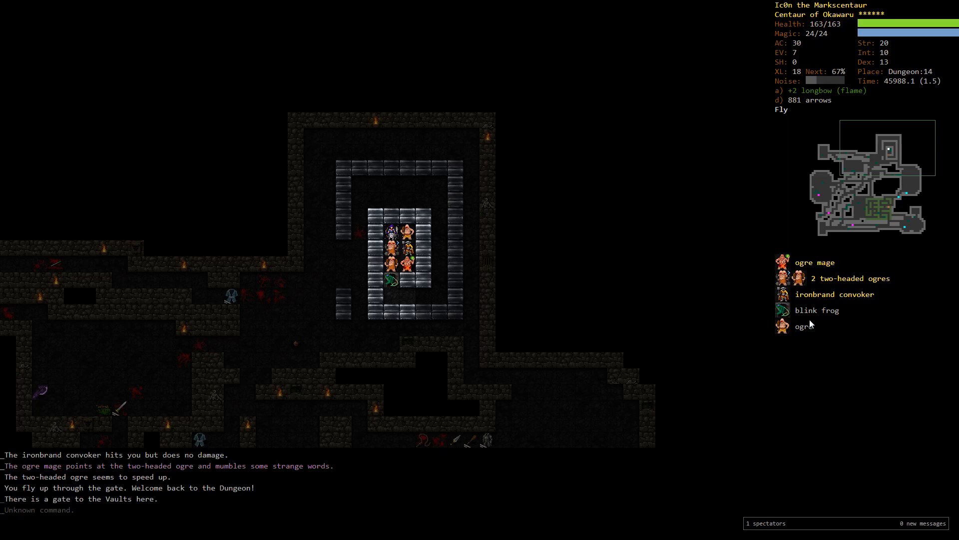
{"action": "key", "text": "r"}
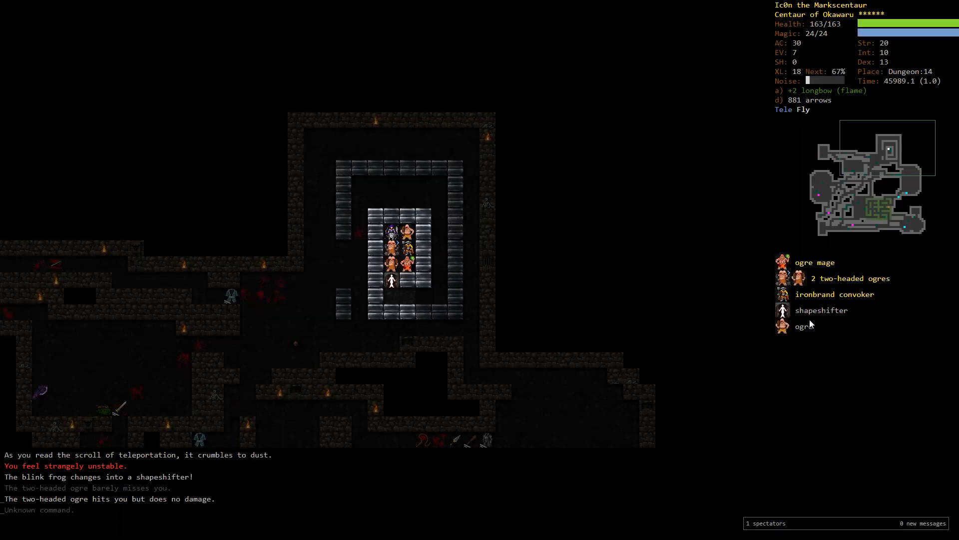
{"action": "key", "text": "f"}
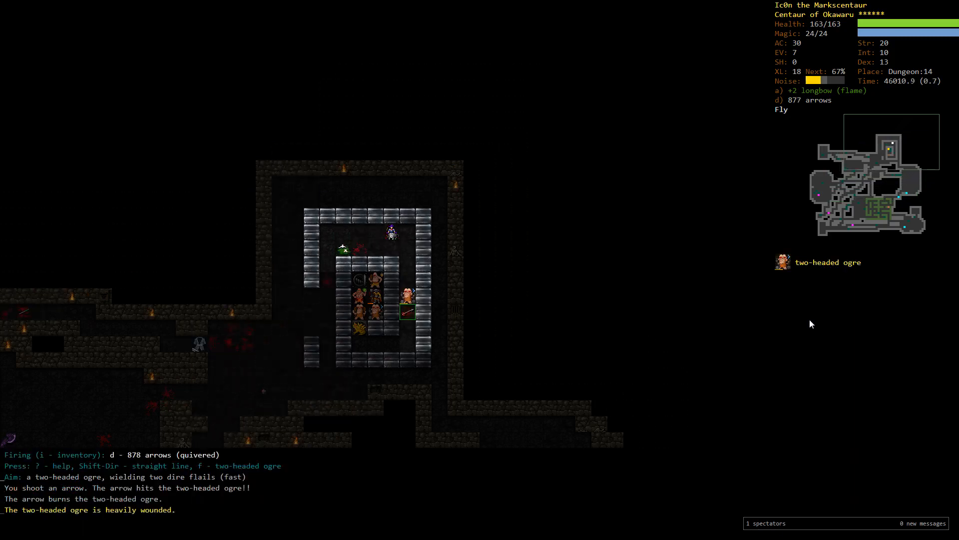
{"action": "key", "text": "f"}
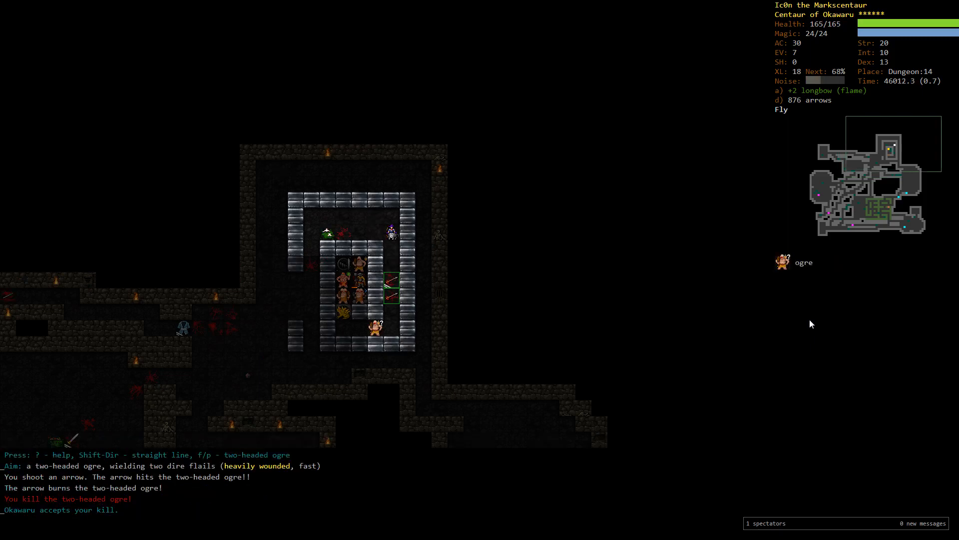
{"action": "key", "text": "f"}
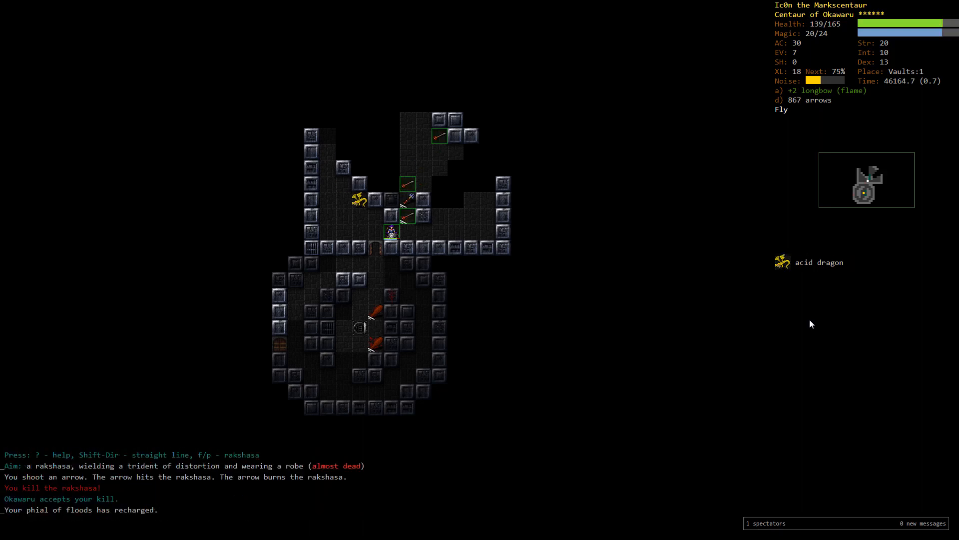
Shoot down the acid dragon and rakshasa, then explore to find a scroll of acquirement
{"action": "key", "text": "f"}
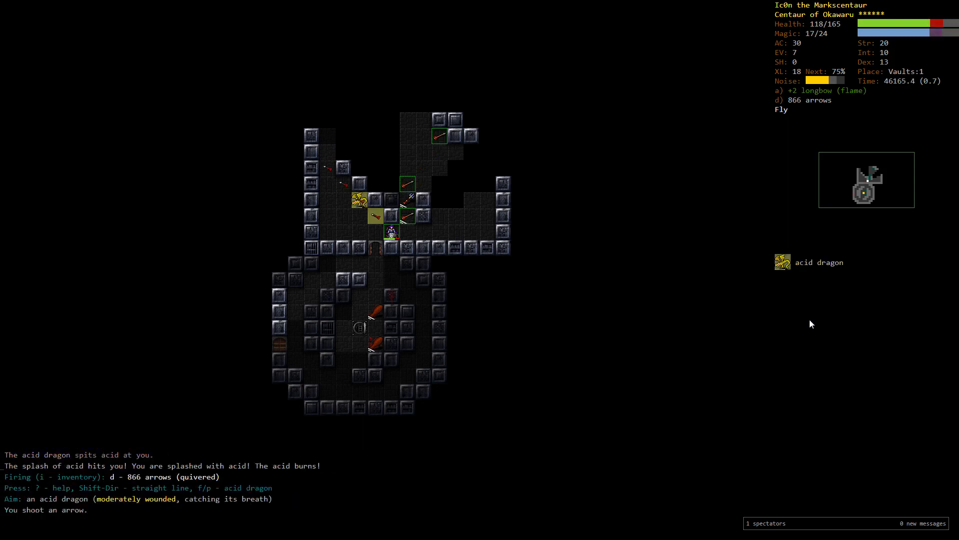
{"action": "key", "text": "f"}
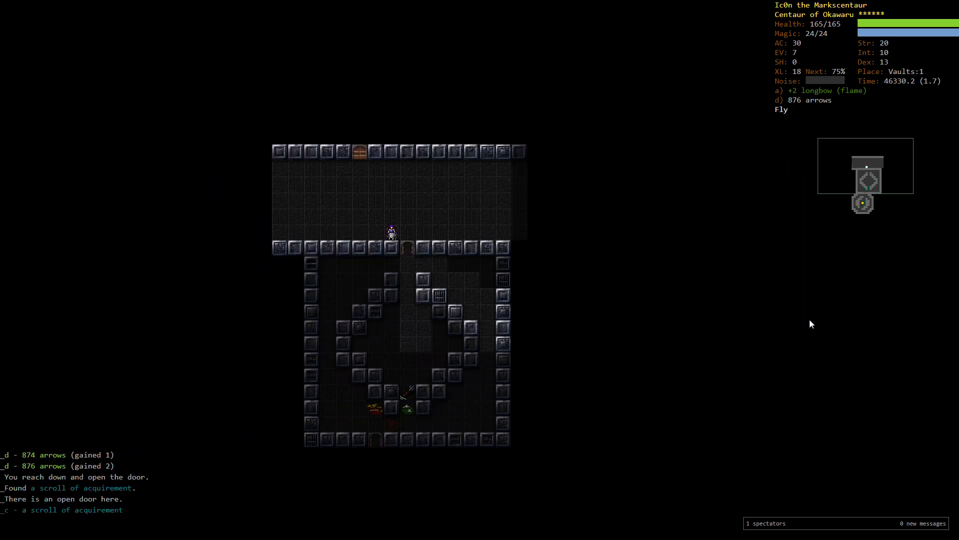
Review the inventory, then explore onward finding a mace, scroll of silence and 17 stones
{"action": "key", "text": "i"}
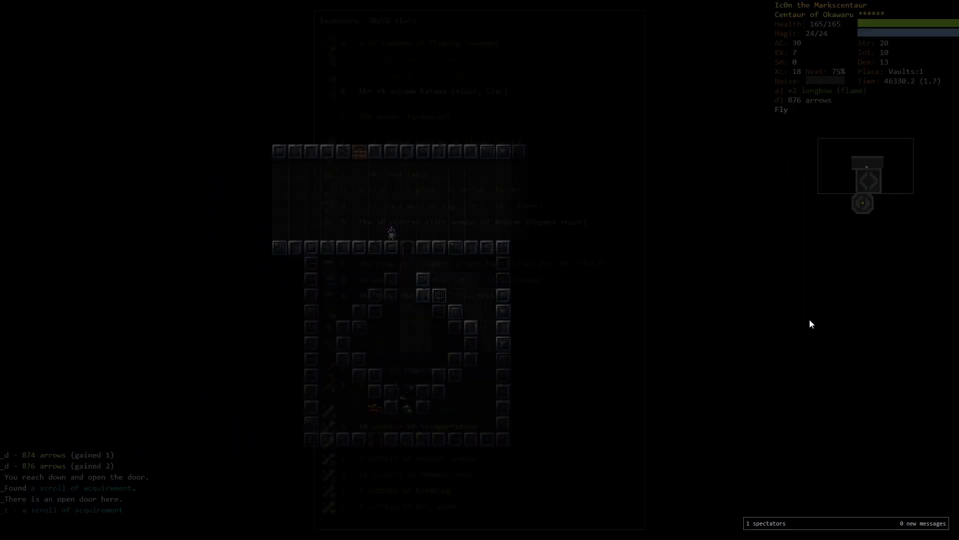
{"action": "key", "text": "i"}
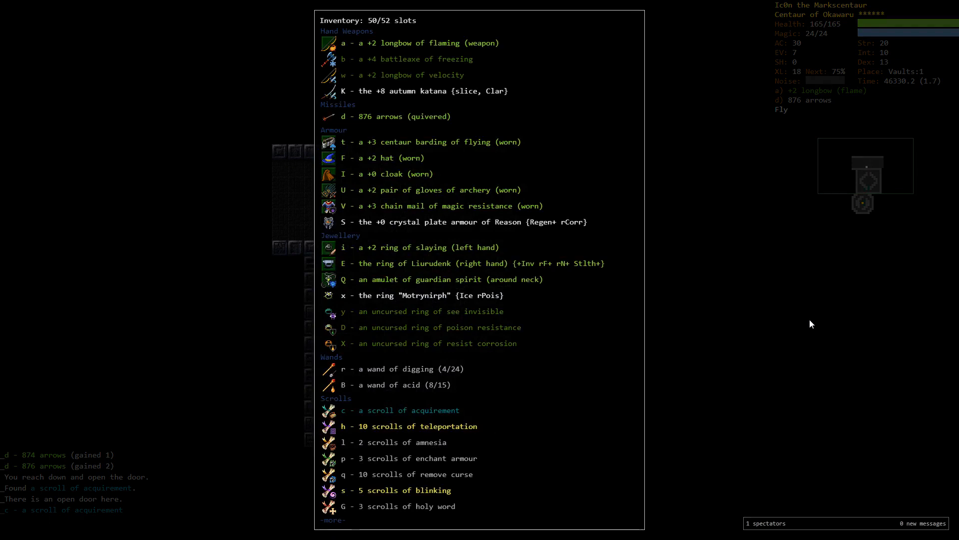
{"action": "key", "text": "r"}
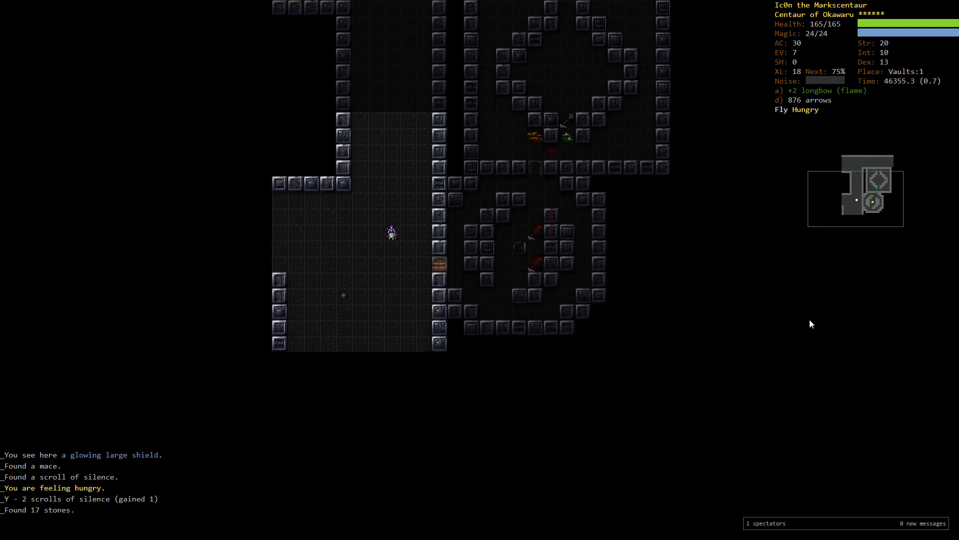
Shoot the harpy and ugly things, gather arrows to 840 and eat a bread ration
{"action": "key", "text": "f"}
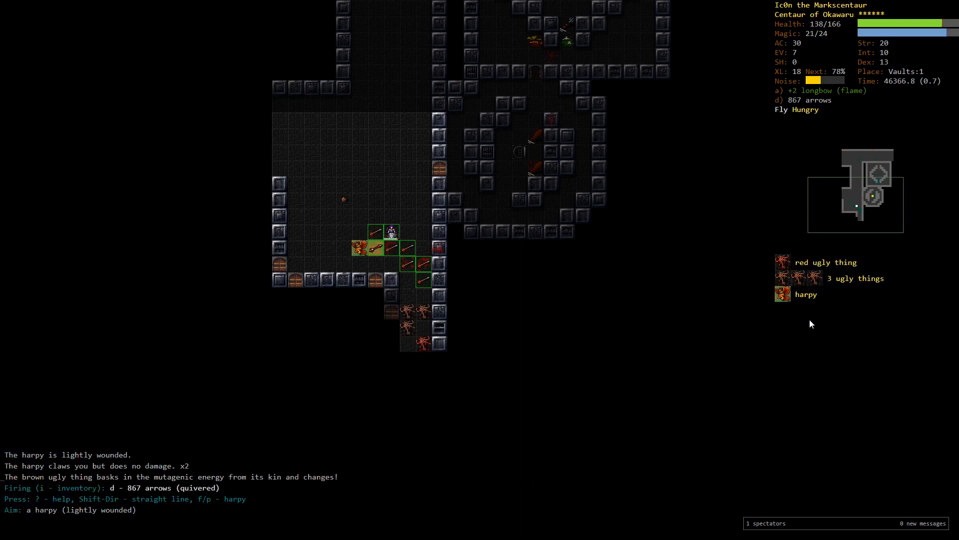
{"action": "key", "text": "f"}
{"action": "type", "text": "enchant weapon"}
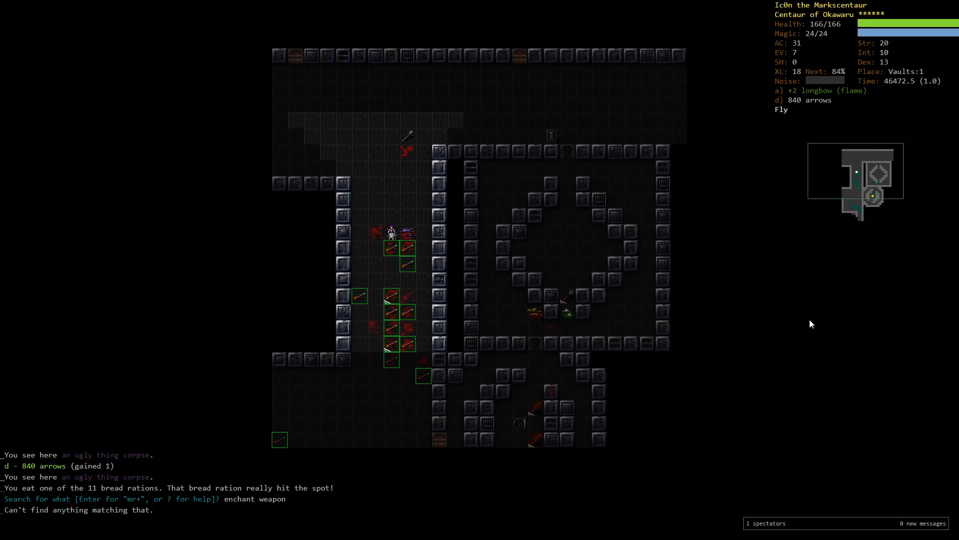
Shoot the charging orc, orc knight and yaktaur captain at the vault entrance
{"action": "key", "text": "r"}
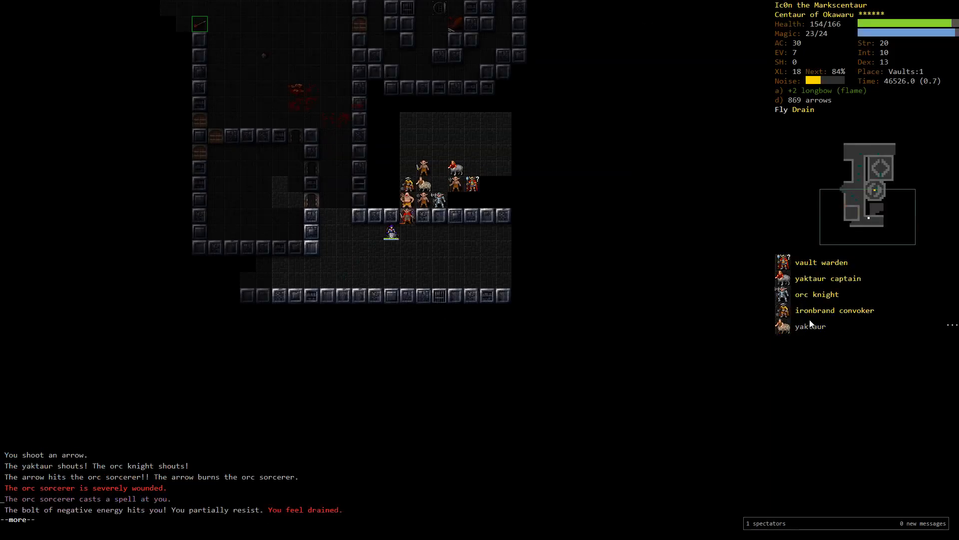
{"action": "key", "text": "space"}
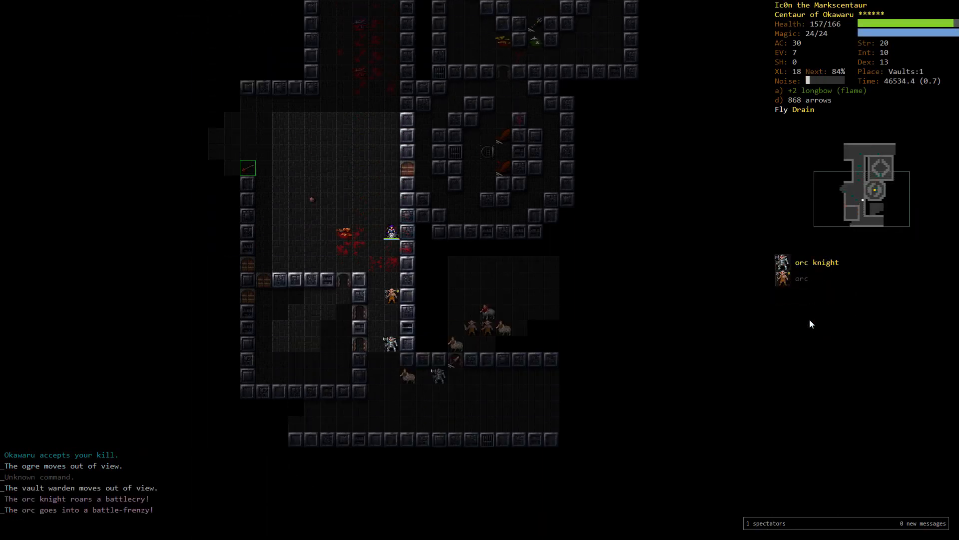
{"action": "key", "text": "f"}
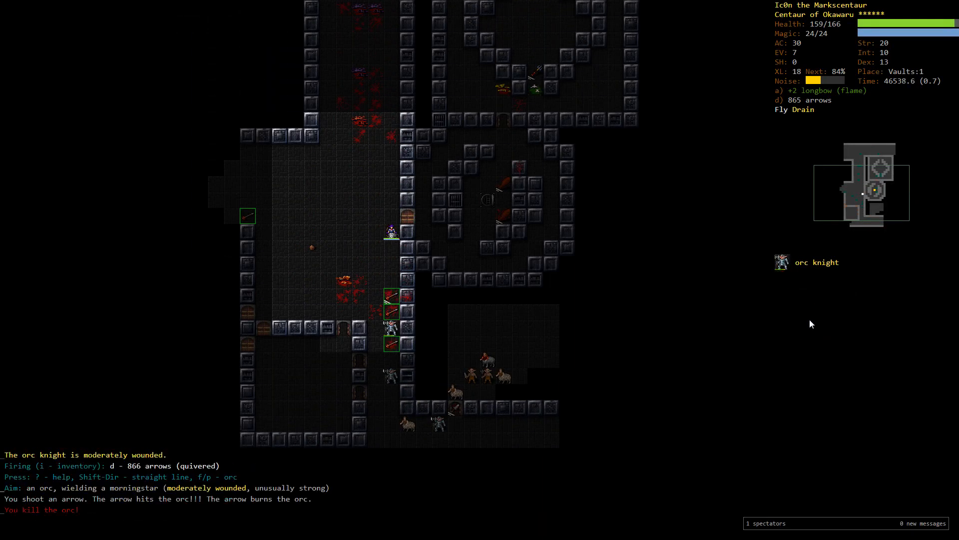
{"action": "key", "text": "f"}
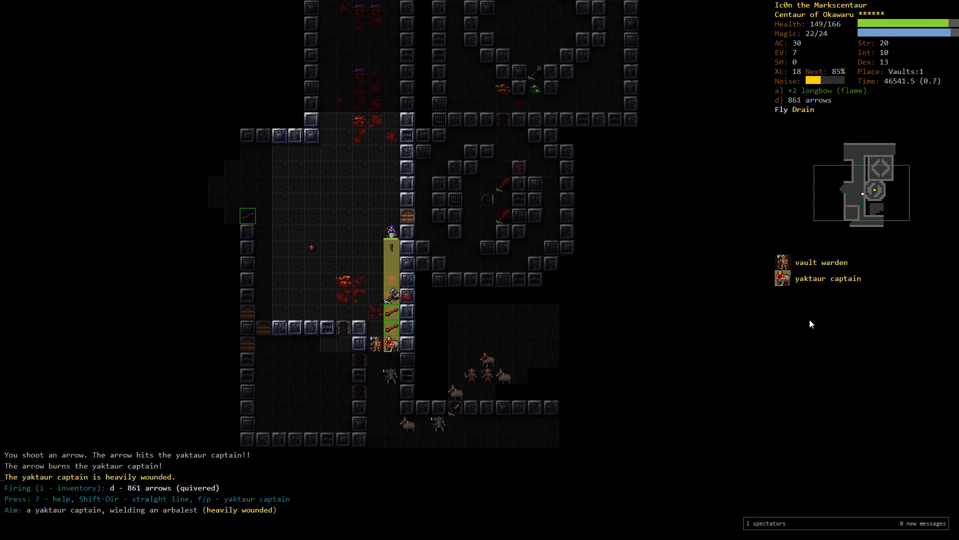
{"action": "key", "text": "f"}
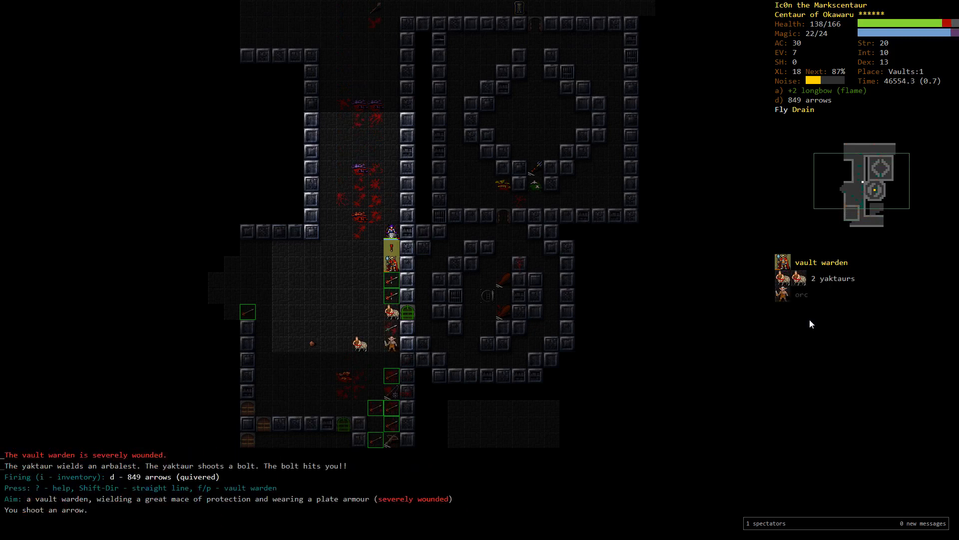
Finish off the wounded vault warden and the yaktaur, then rest to restore magic
{"action": "key", "text": "f"}
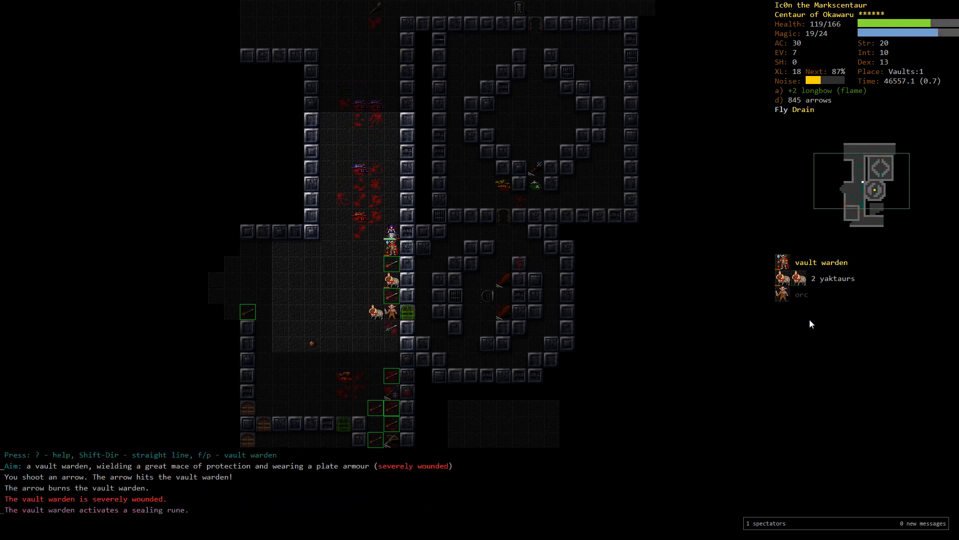
{"action": "key", "text": "f"}
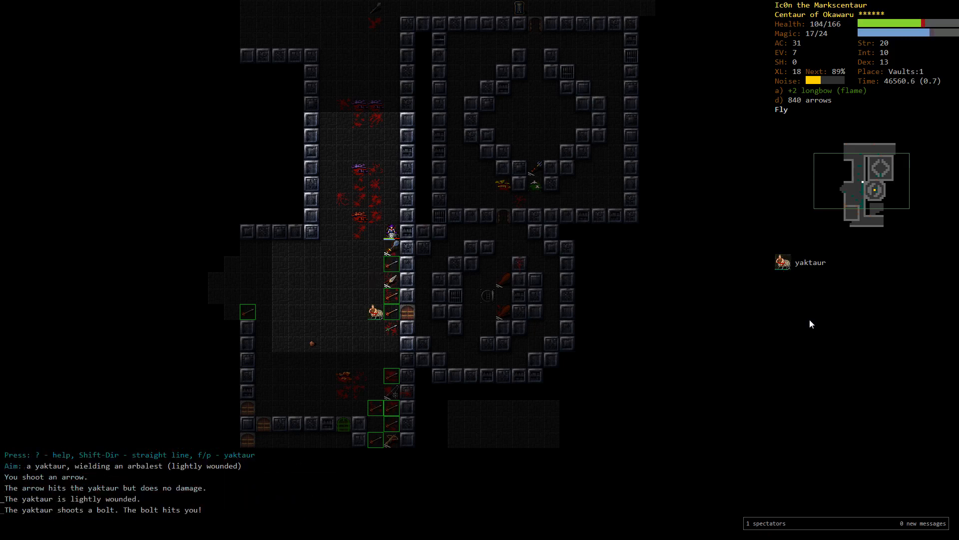
{"action": "key", "text": "f"}
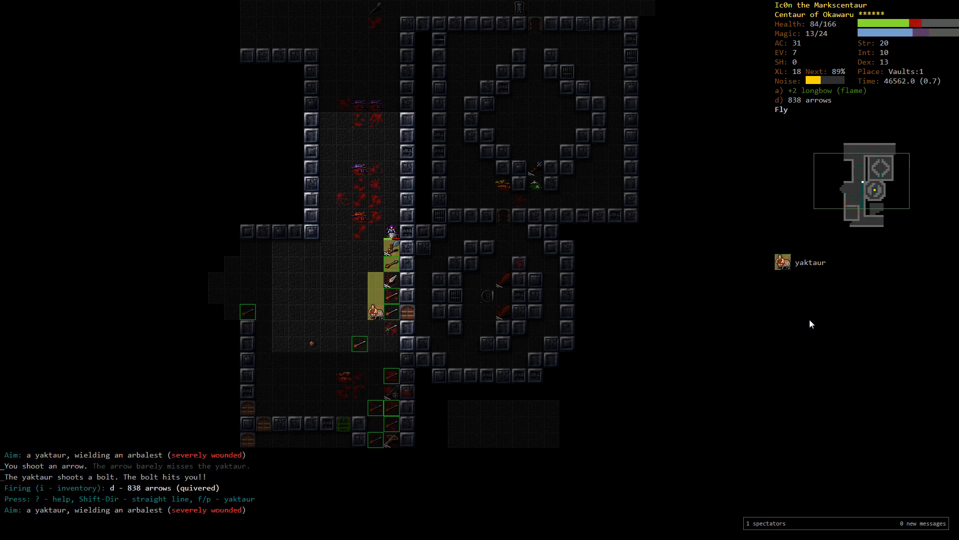
{"action": "key", "text": "f"}
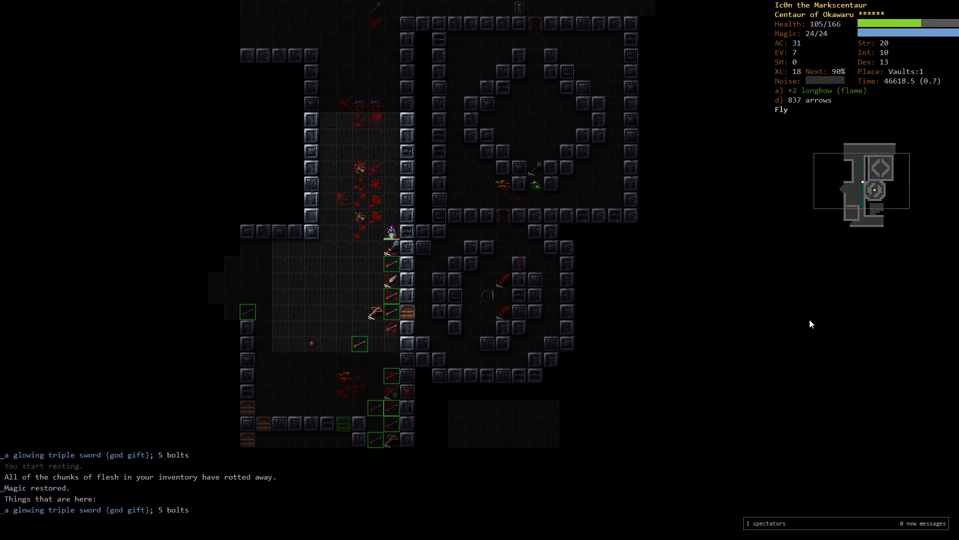
Identify the +2 triple sword of protection, drop it and rest to full health
{"action": "key", "text": "r"}
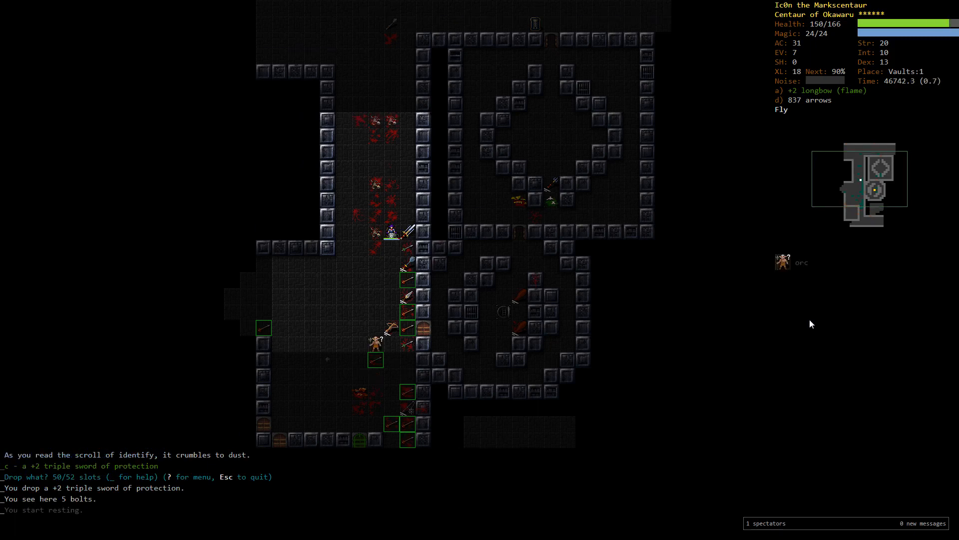
{"action": "key", "text": "f"}
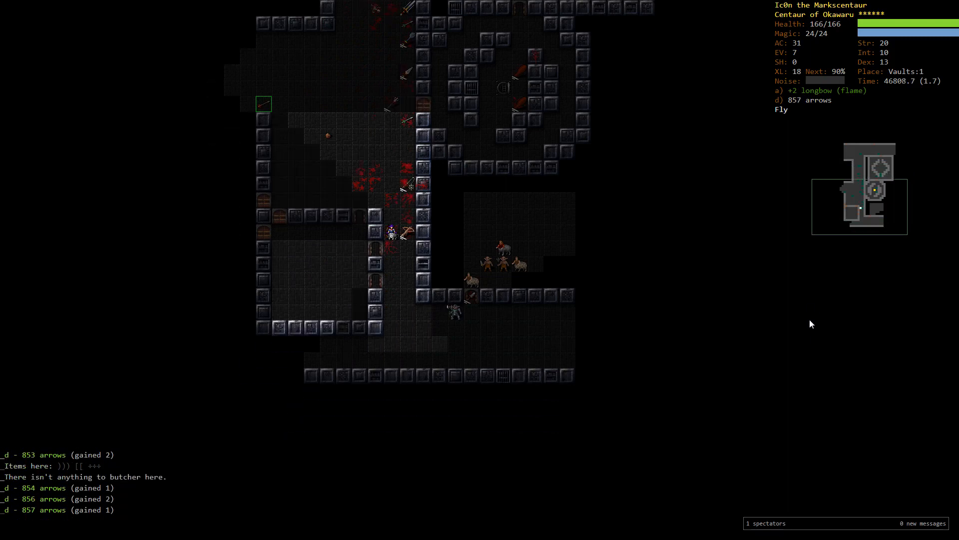
Travel west along the corridor and shoot the boggarts dead, recovering arrows to 856
{"action": "key", "text": "up"}
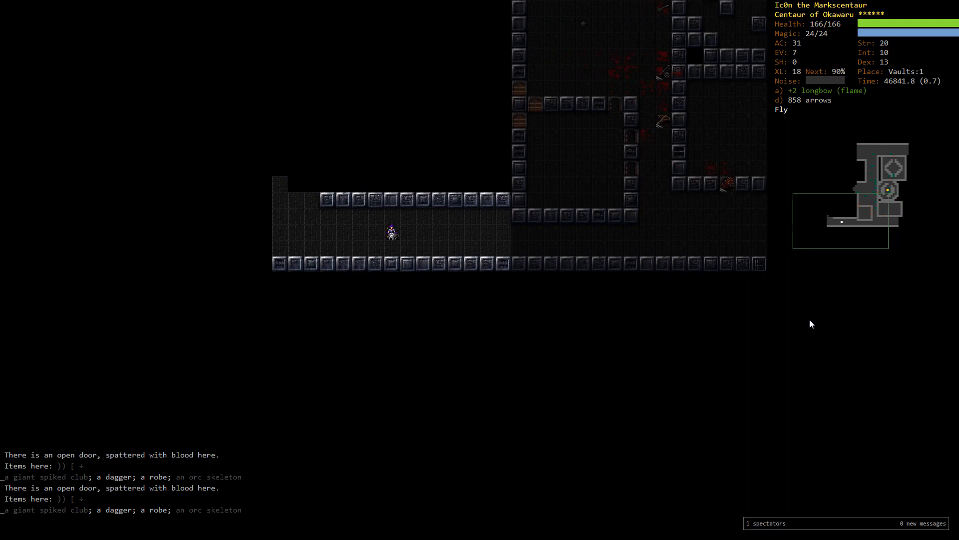
{"action": "key", "text": "f"}
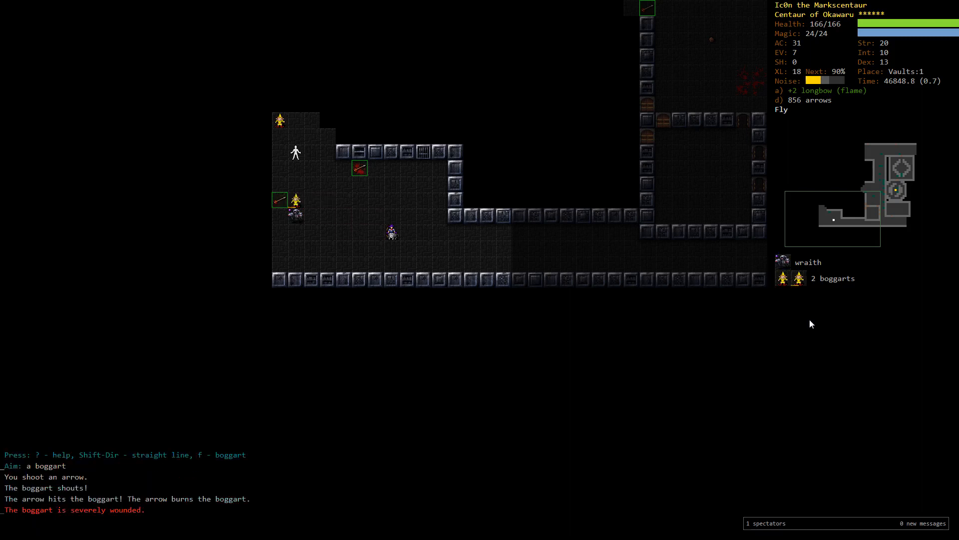
{"action": "key", "text": "f"}
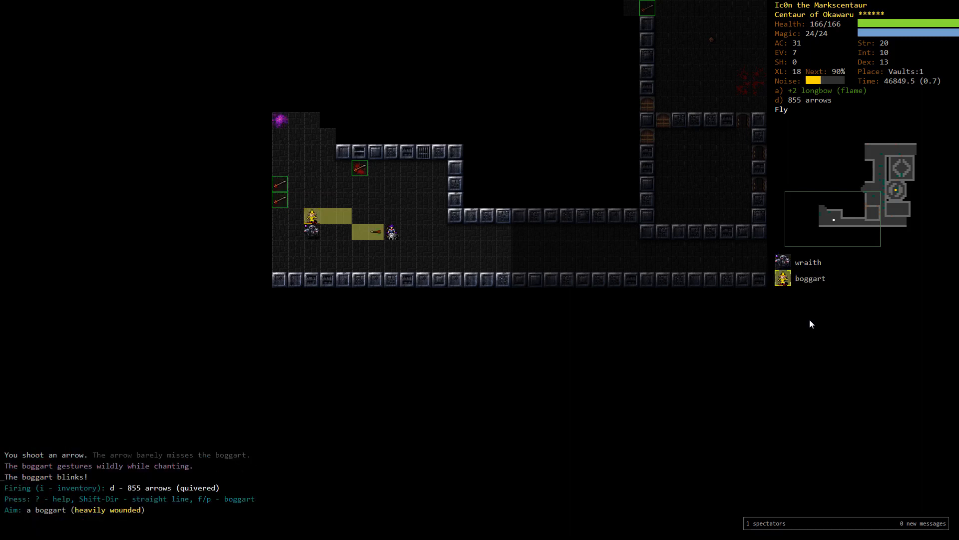
{"action": "key", "text": "f"}
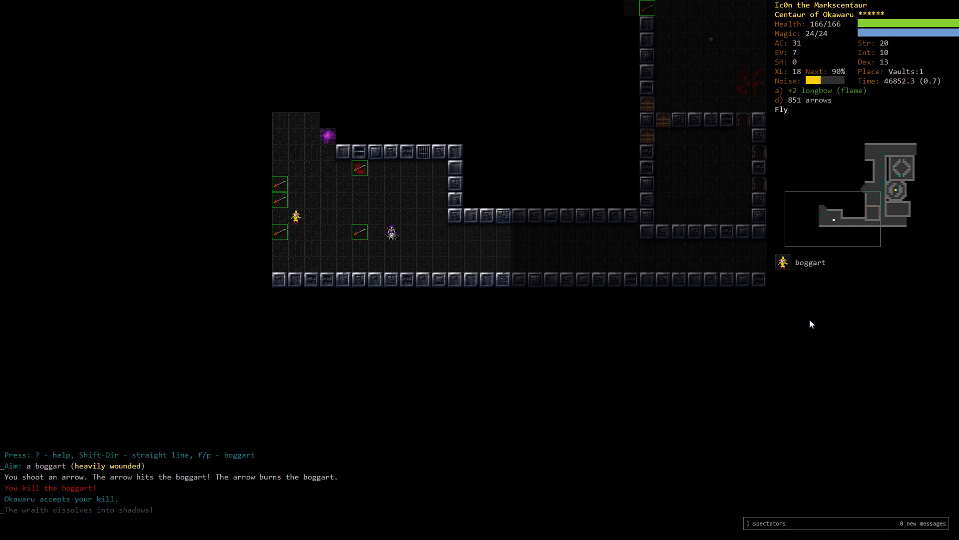
{"action": "key", "text": "f"}
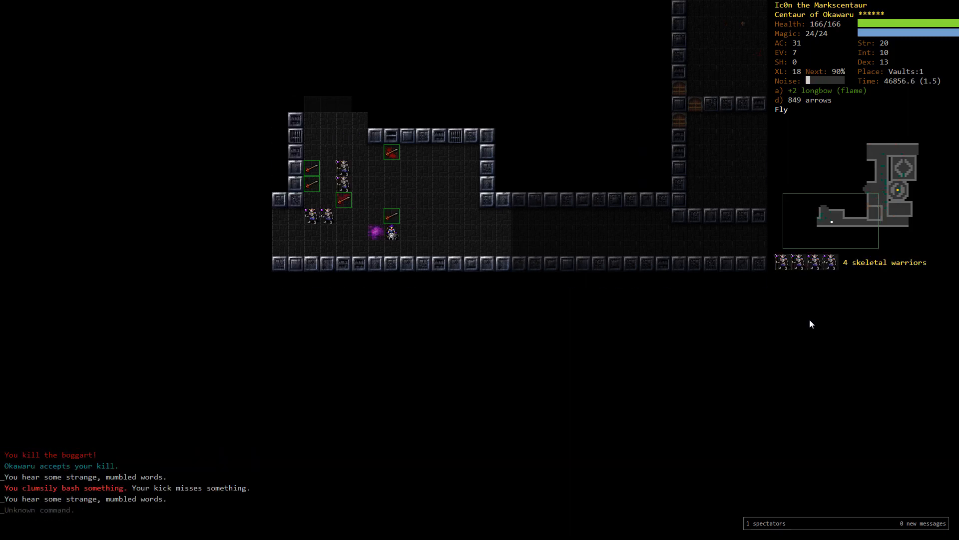
{"action": "key", "text": "f"}
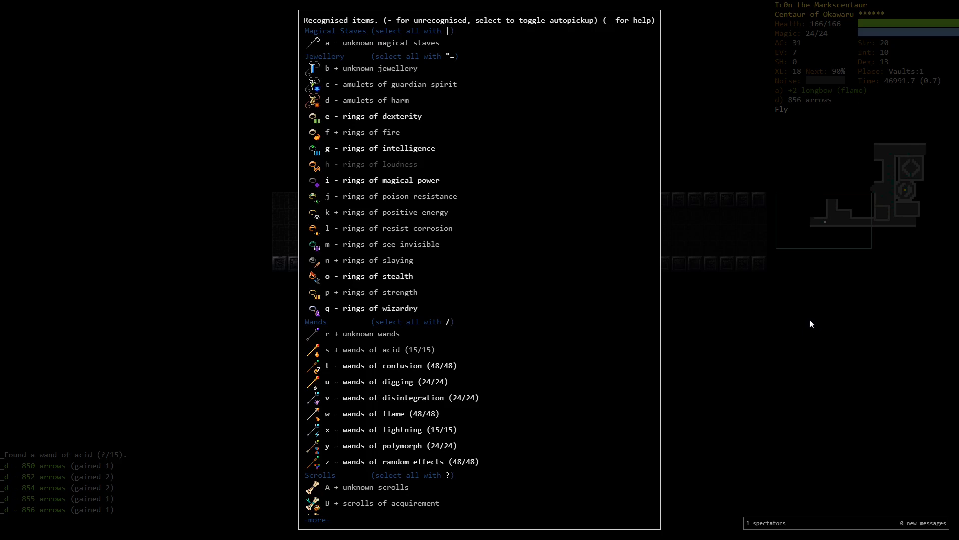
Leave the recognised items list before moving on to the door
{"action": "key", "text": "Escape"}
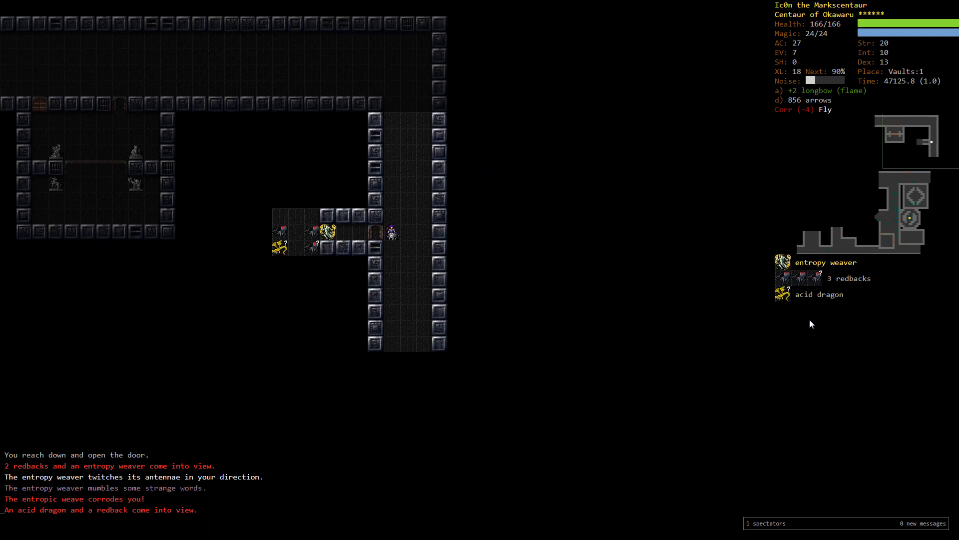
Swap rings for the fight and shoot the entropy weaver
{"action": "key", "text": "P"}
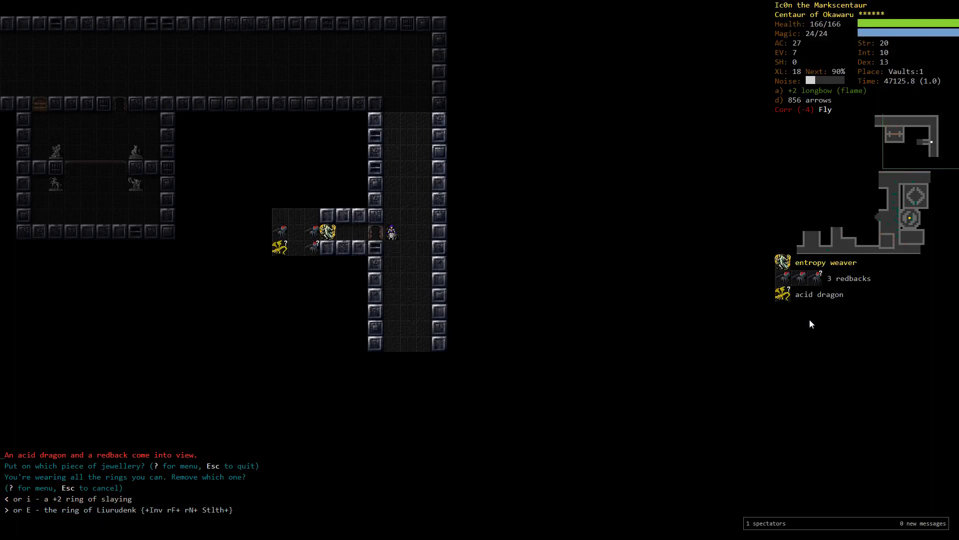
{"action": "key", "text": "f"}
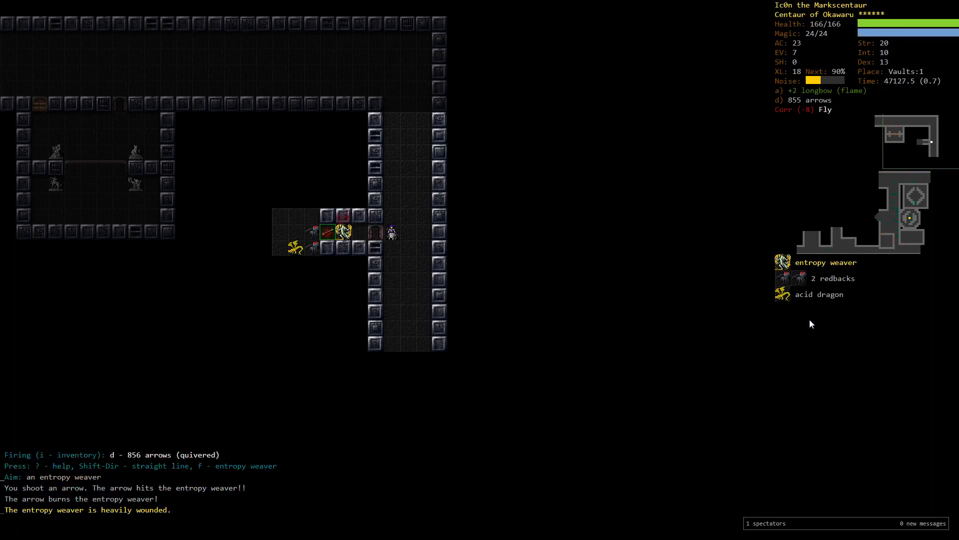
{"action": "key", "text": "f"}
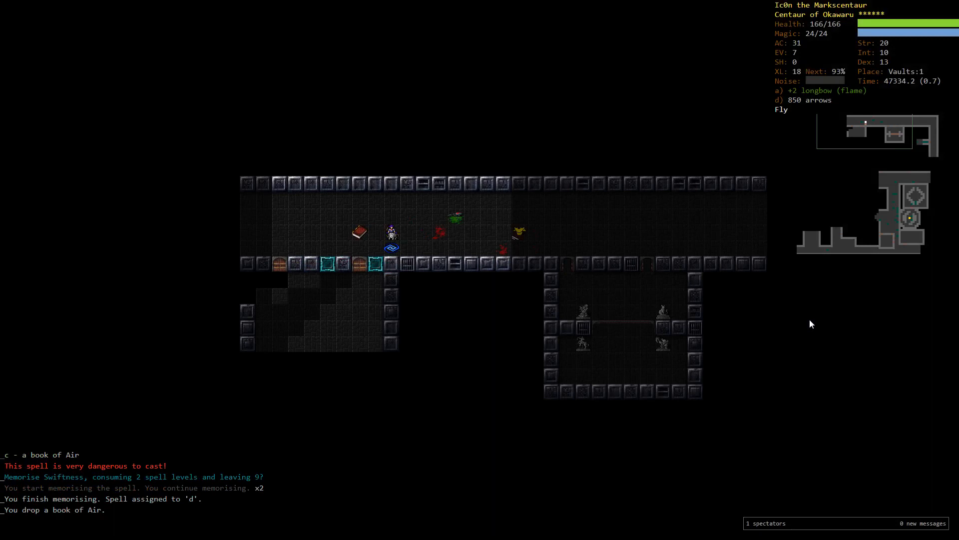
Review the known spells and the wearable armour without changing anything
{"action": "key", "text": "z"}
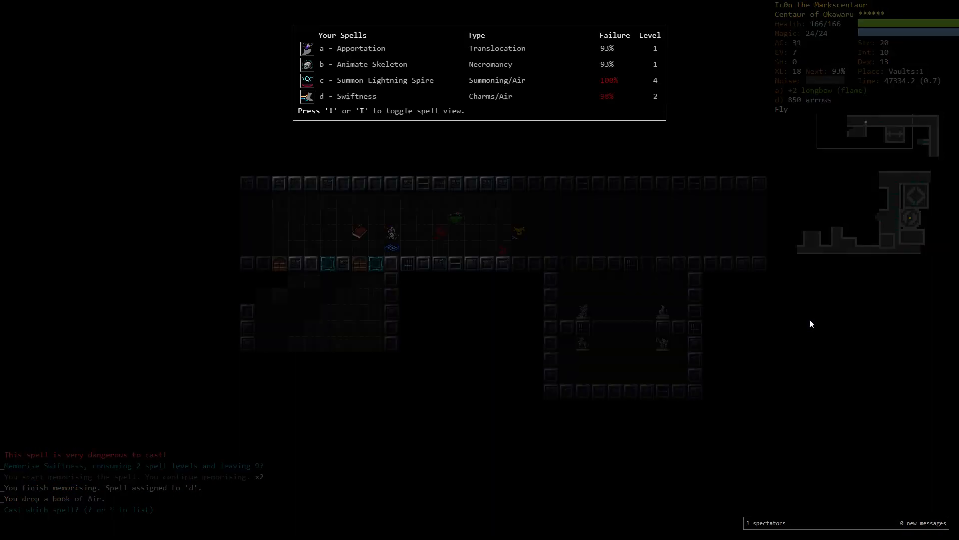
{"action": "key", "text": "Escape"}
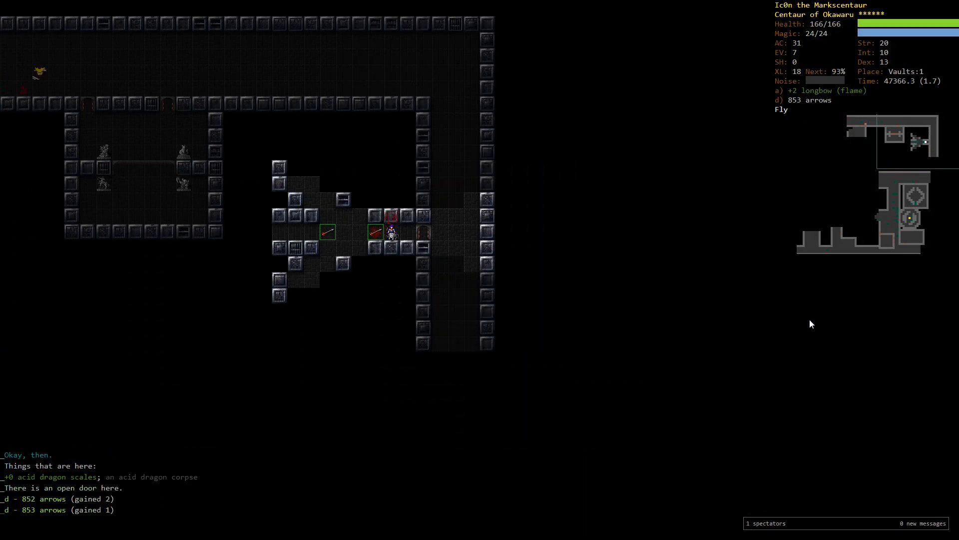
{"action": "key", "text": "W"}
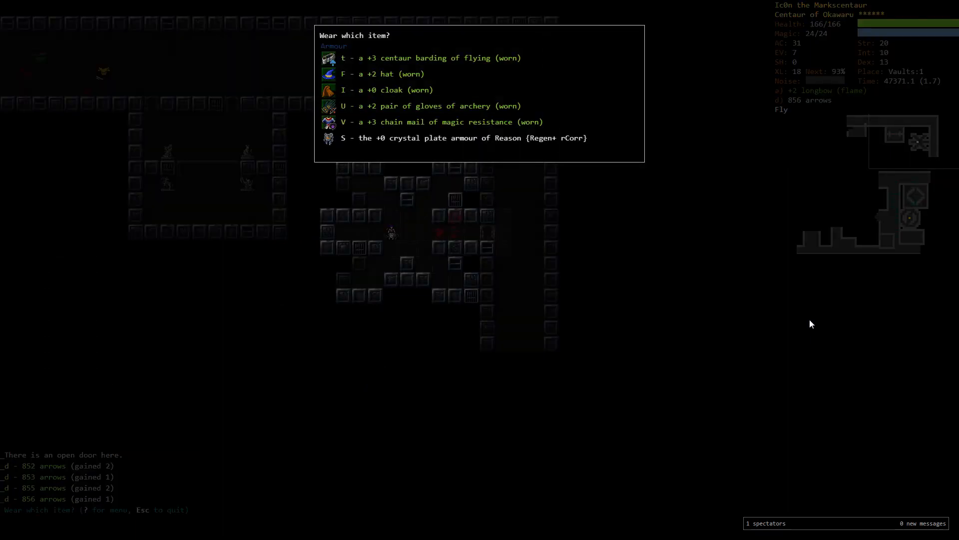
{"action": "key", "text": "Escape"}
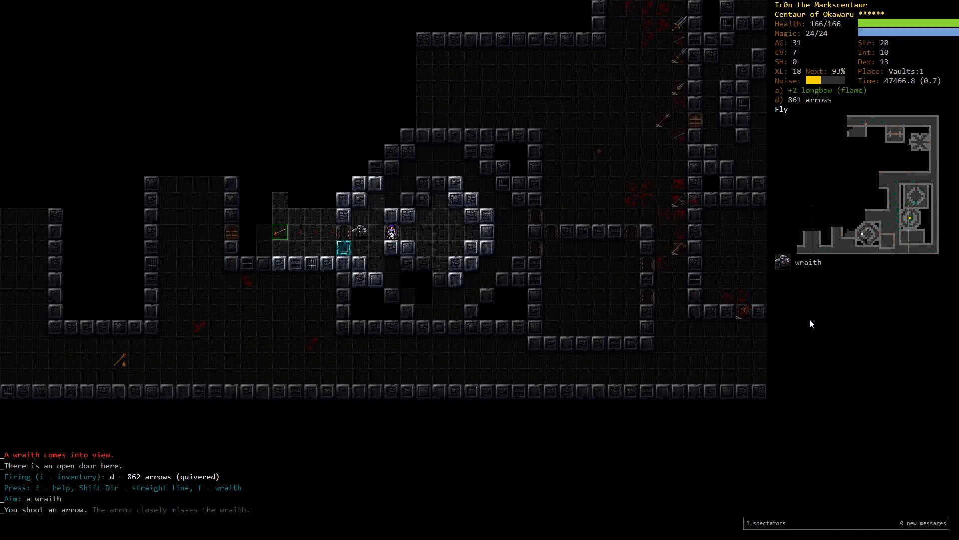
Shoot the wraith, drop the book of Beasts and fire at the two-headed ogre
{"action": "key", "text": "f"}
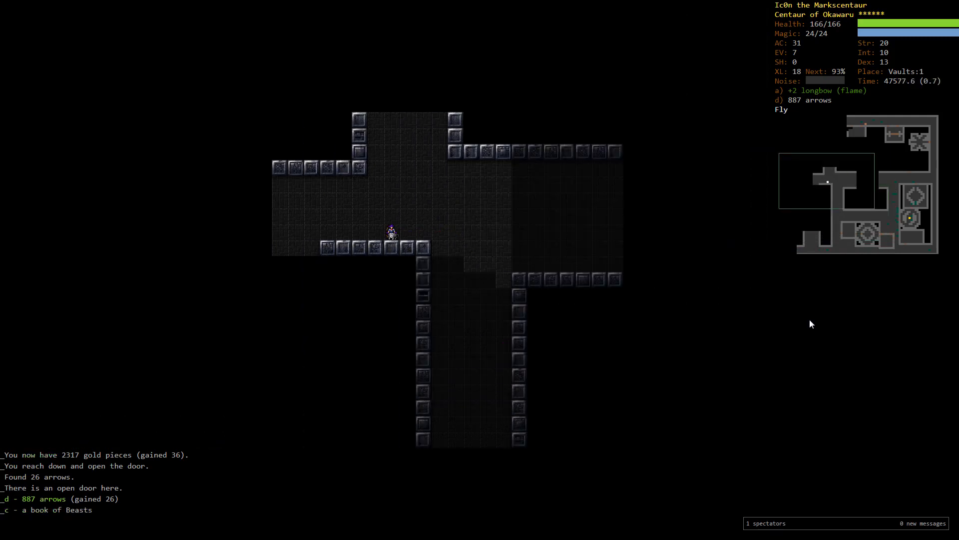
{"action": "key", "text": "d"}
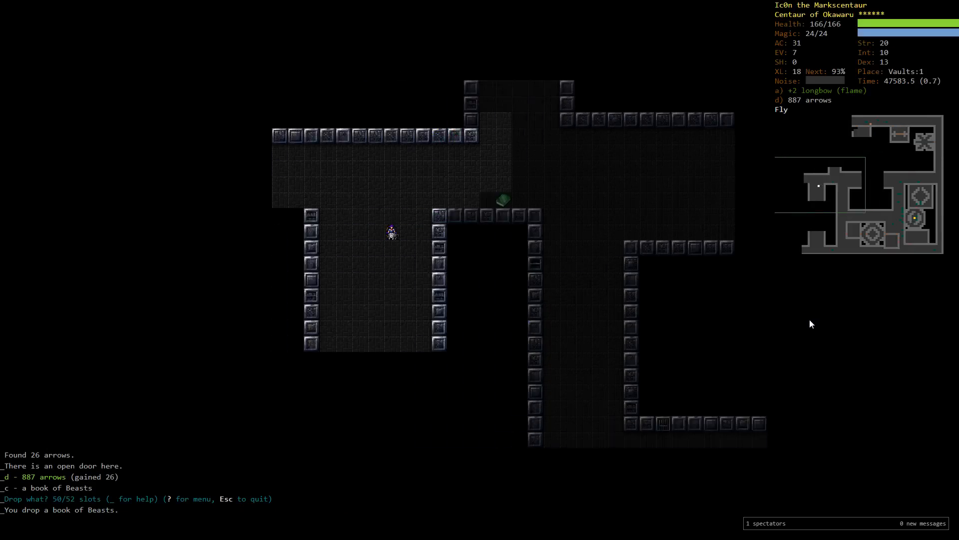
{"action": "key", "text": "f"}
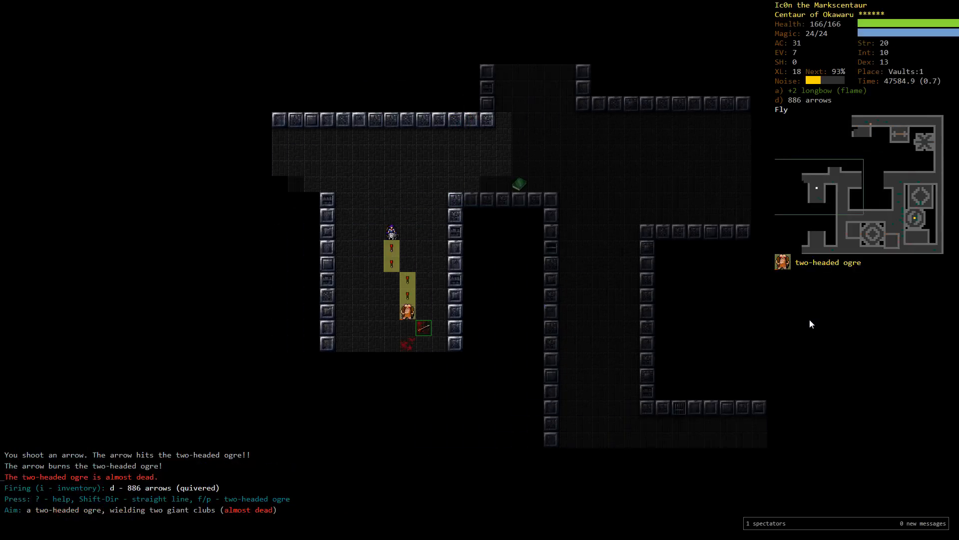
{"action": "key", "text": "f"}
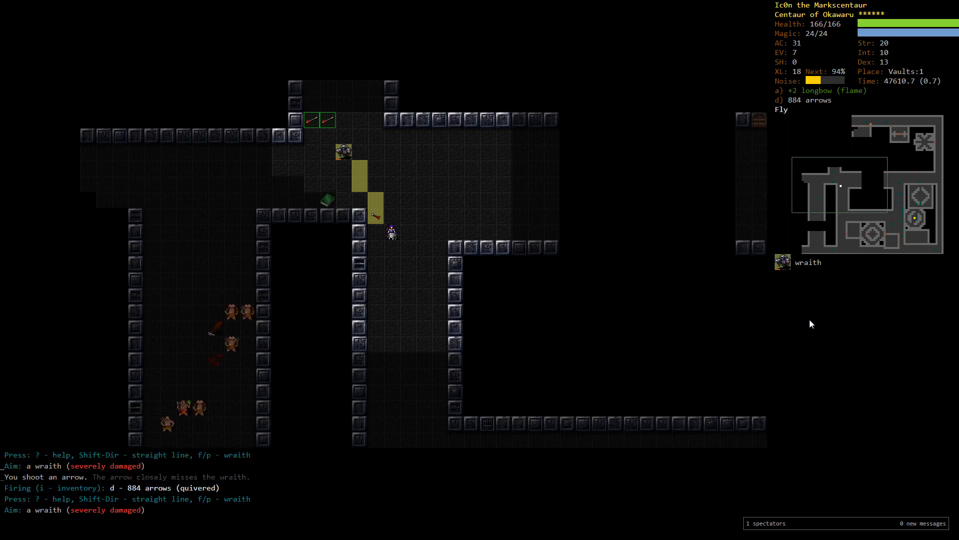
Shoot down the wraith, the ogre and two-headed ogre, then fire at the rakshasa
{"action": "key", "text": "f"}
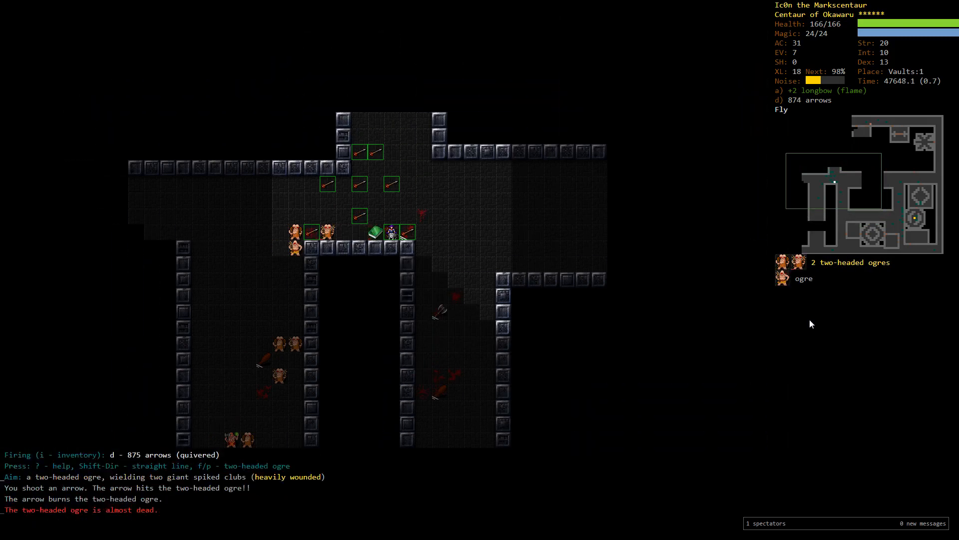
{"action": "key", "text": "f"}
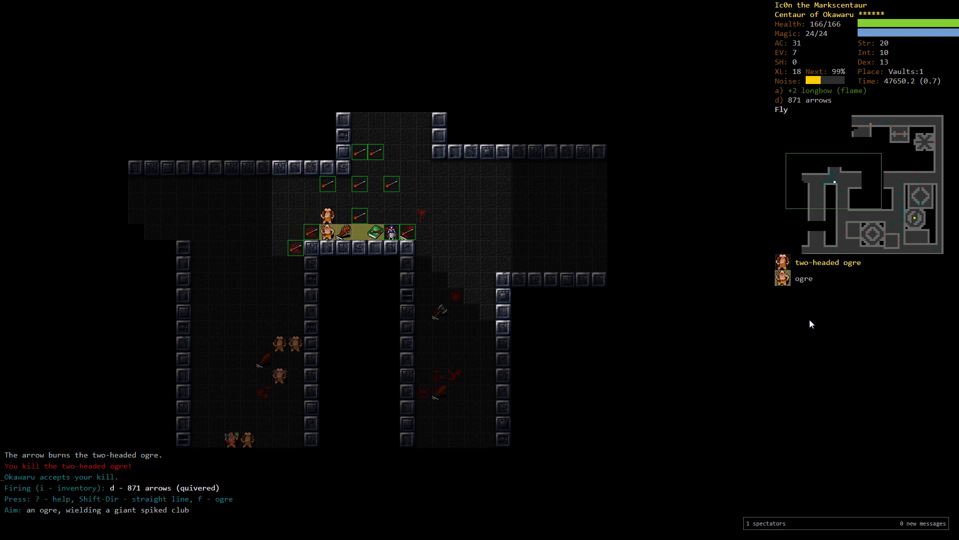
{"action": "key", "text": "f"}
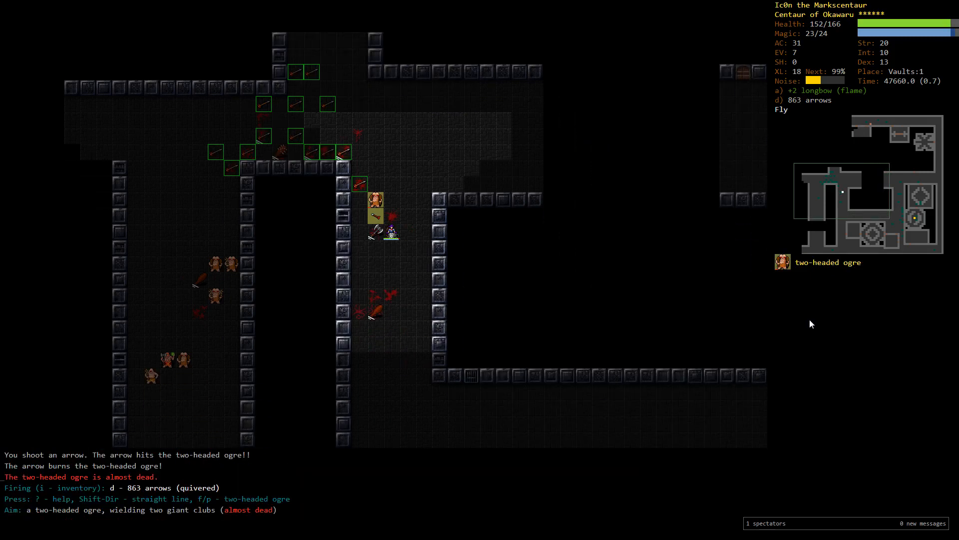
{"action": "key", "text": "f"}
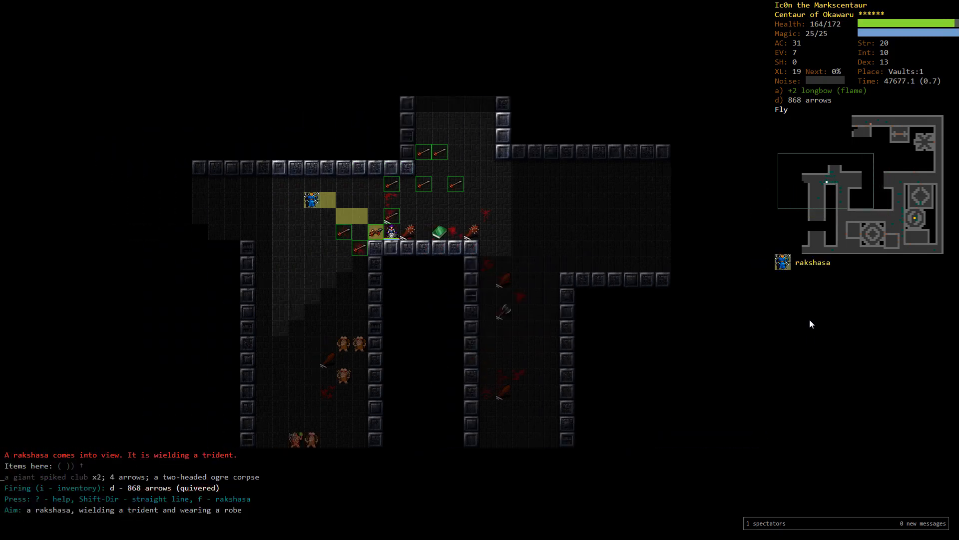
{"action": "key", "text": "f"}
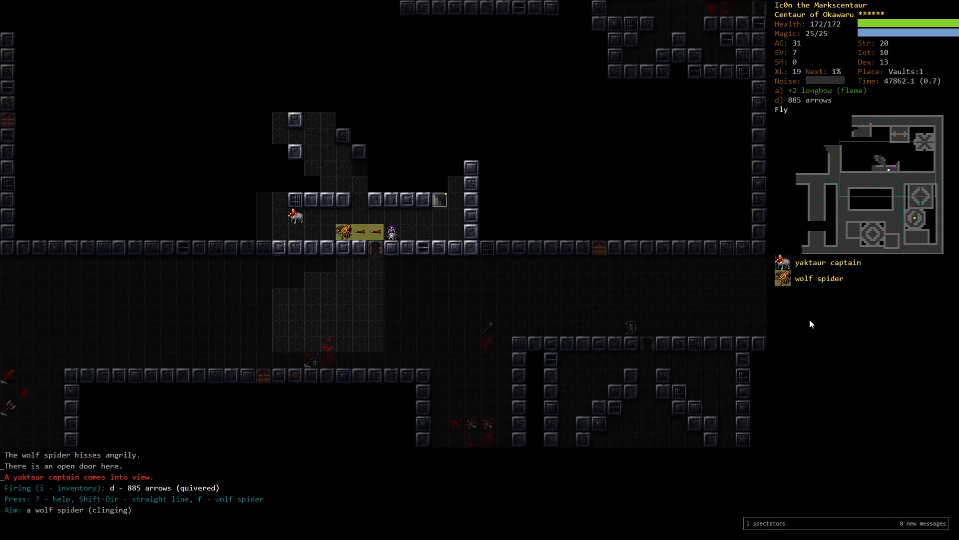
Fire at the wolf spider and freezing wraith, dismiss the sphinx's description and shoot it
{"action": "key", "text": "f"}
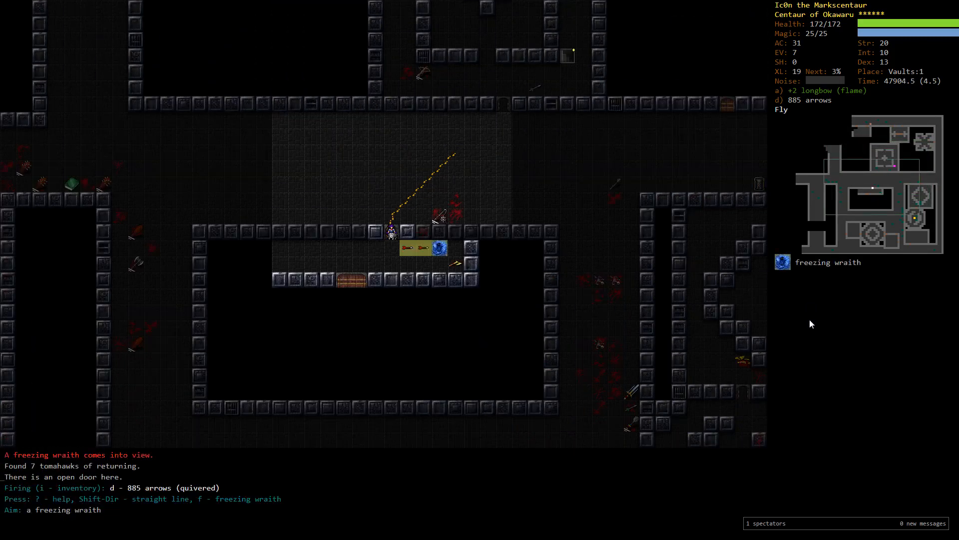
{"action": "key", "text": "f"}
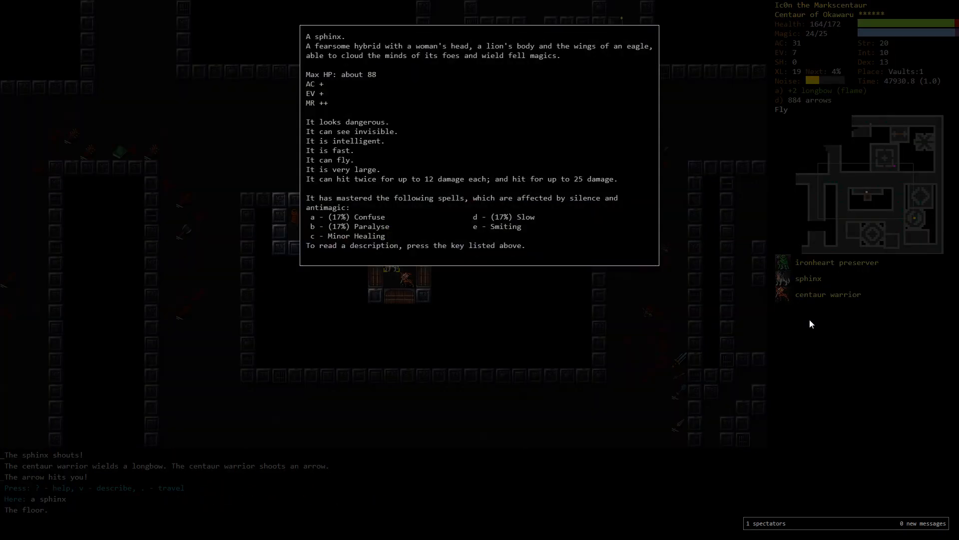
{"action": "key", "text": "Escape"}
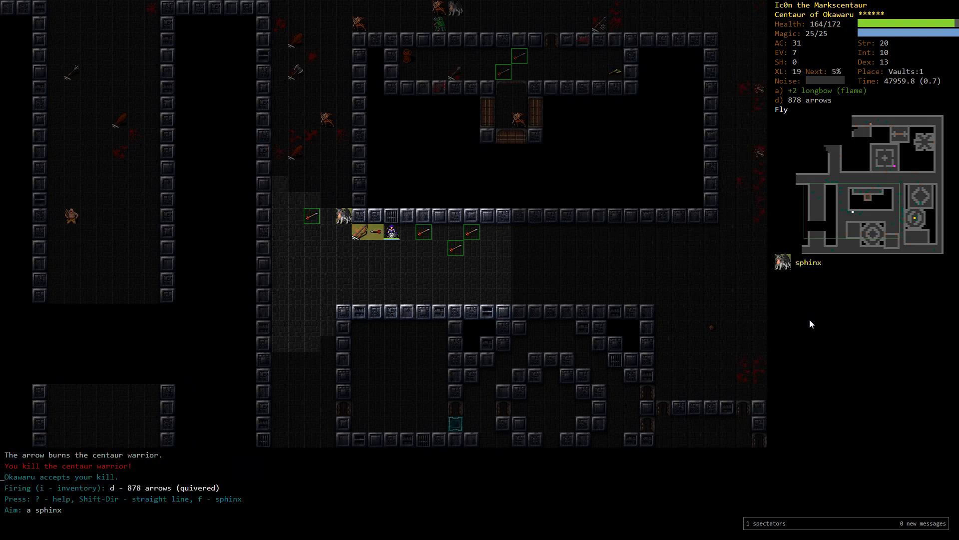
{"action": "key", "text": "f"}
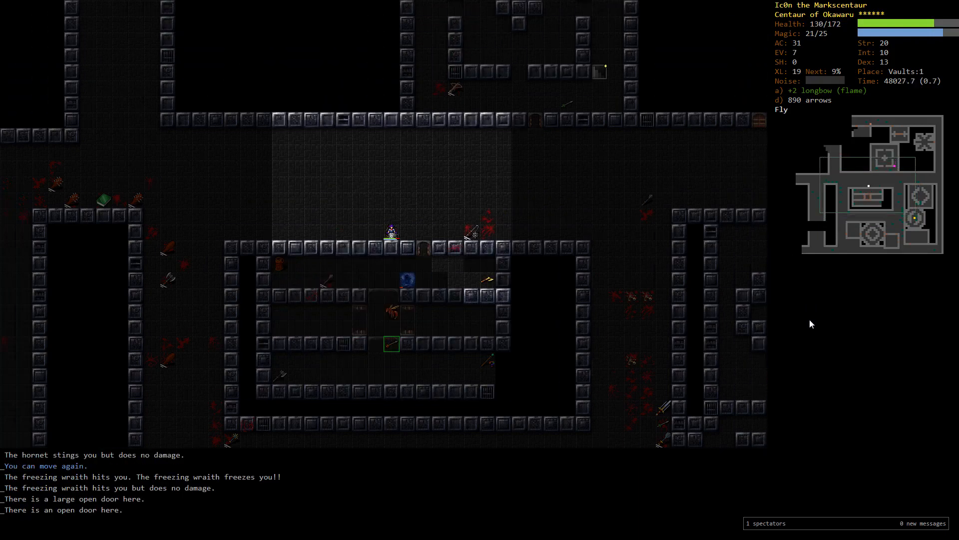
Nearly destroy the freezing wraith, then keep shooting the wounded sphinx
{"action": "key", "text": "f"}
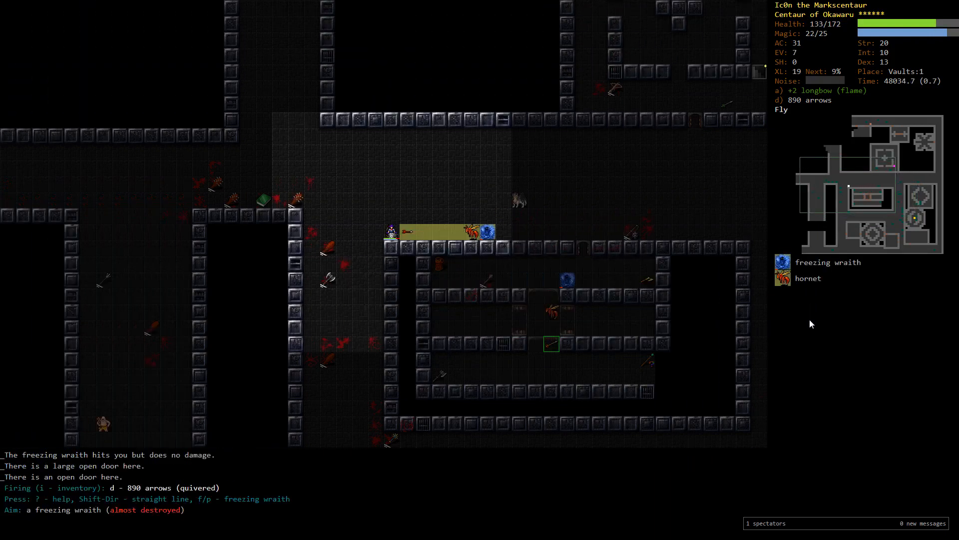
{"action": "key", "text": "f"}
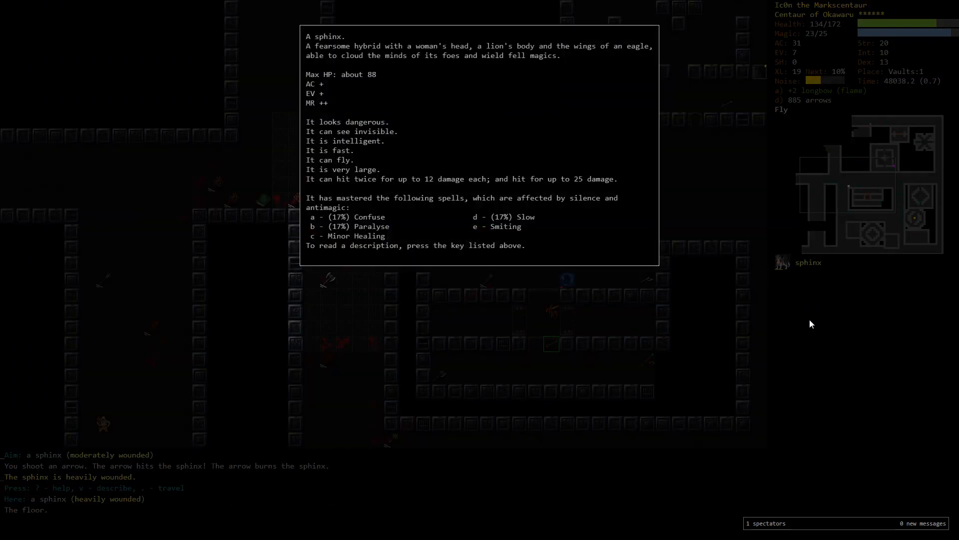
{"action": "key", "text": "Escape"}
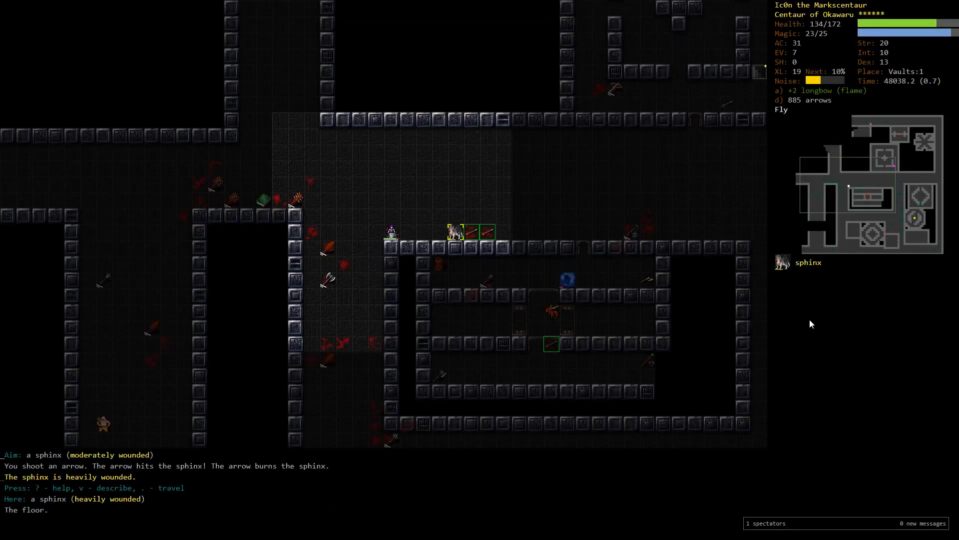
{"action": "key", "text": "f"}
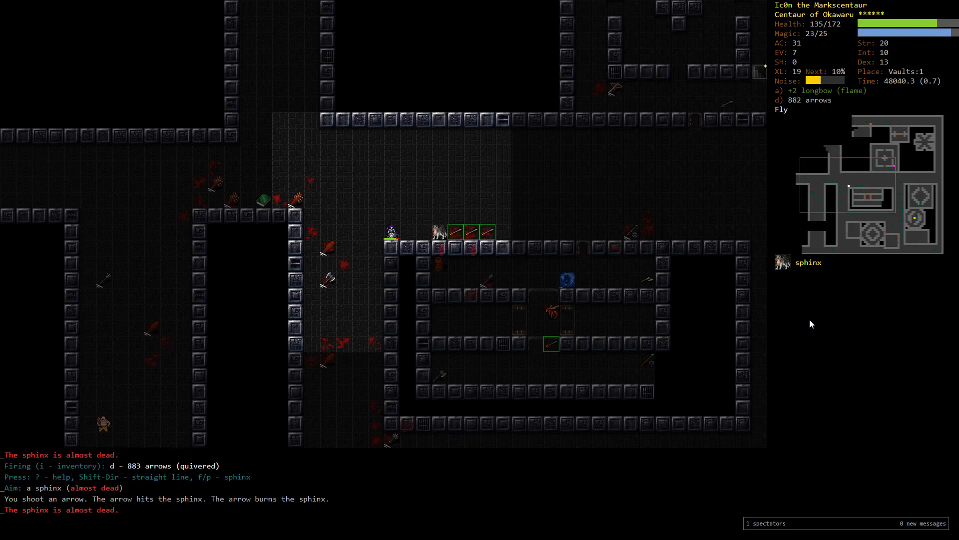
{"action": "key", "text": "f"}
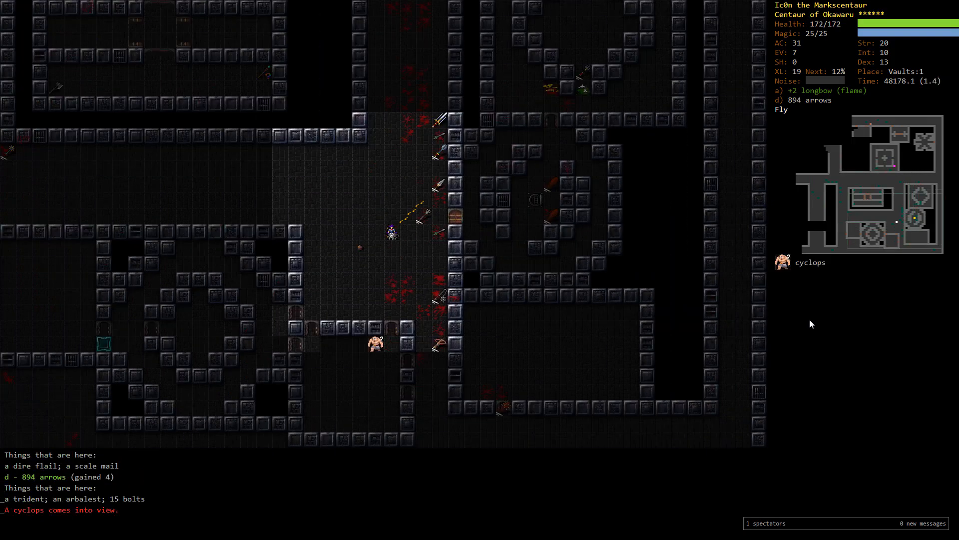
Shoot the cyclops dead, then finish off the centaur warrior
{"action": "key", "text": "f"}
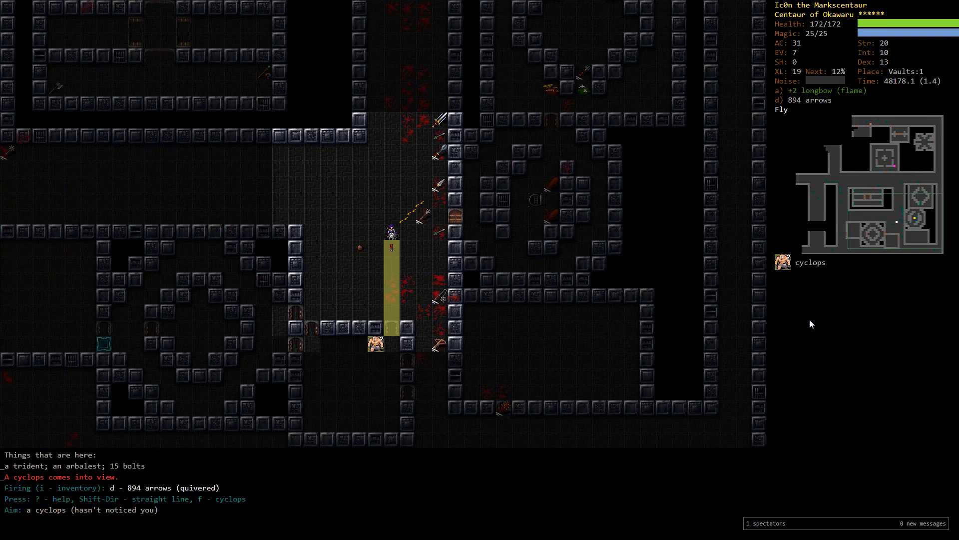
{"action": "key", "text": "f"}
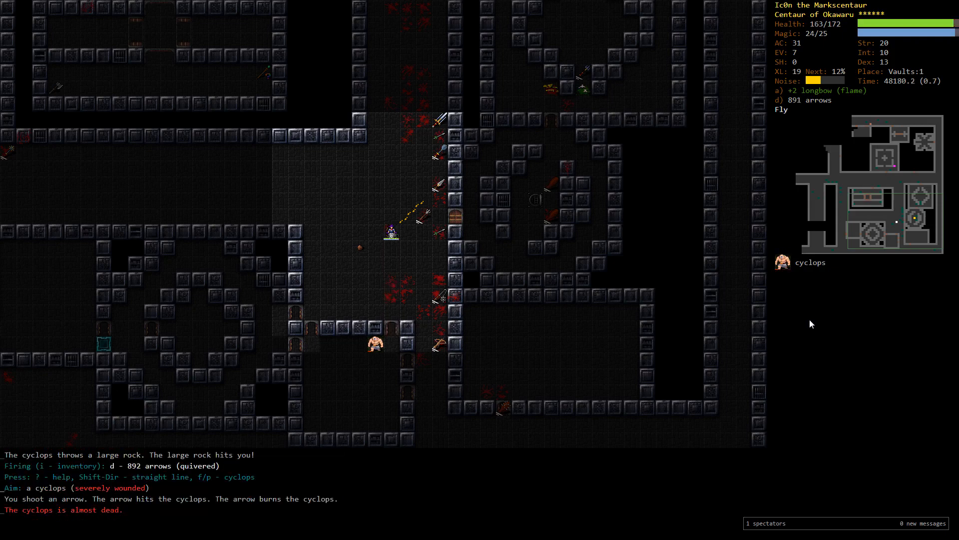
{"action": "key", "text": "f"}
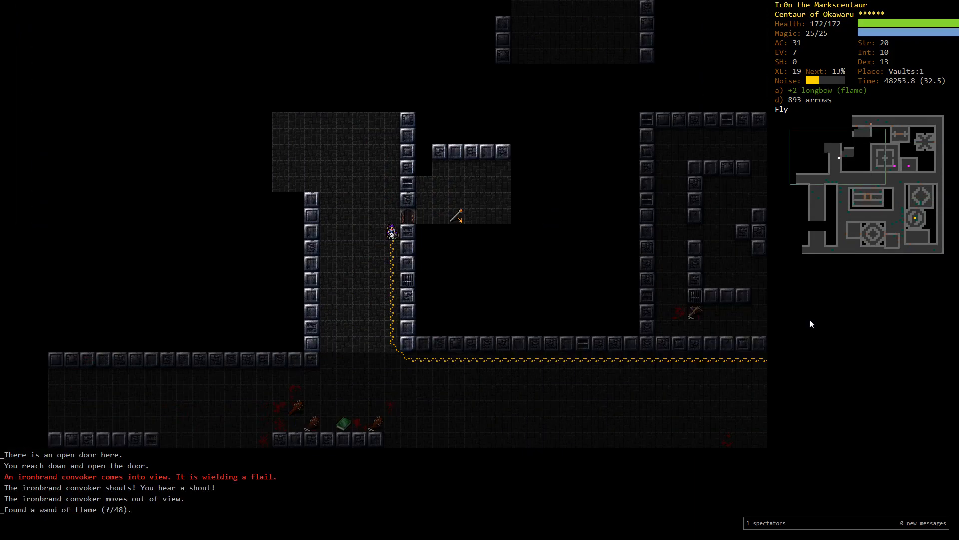
{"action": "key", "text": "f"}
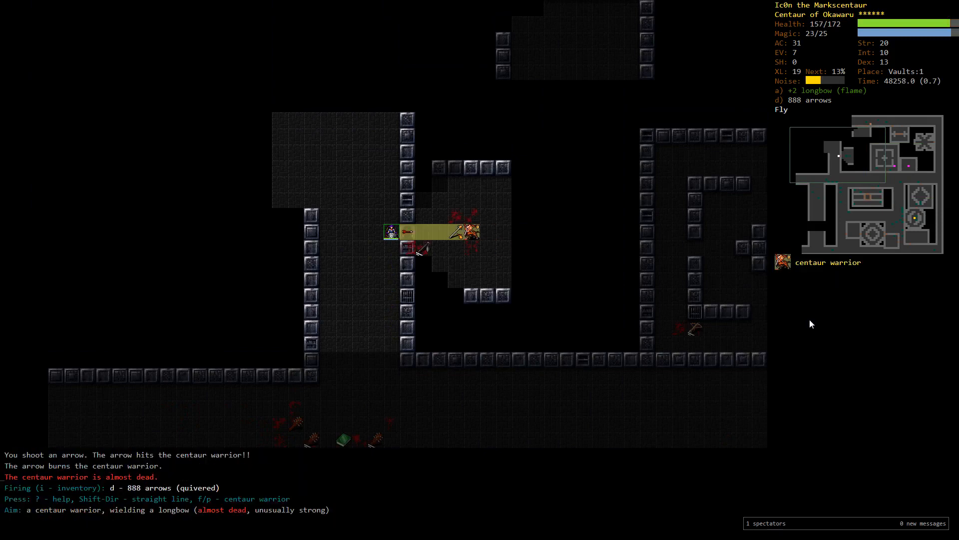
{"action": "key", "text": "f"}
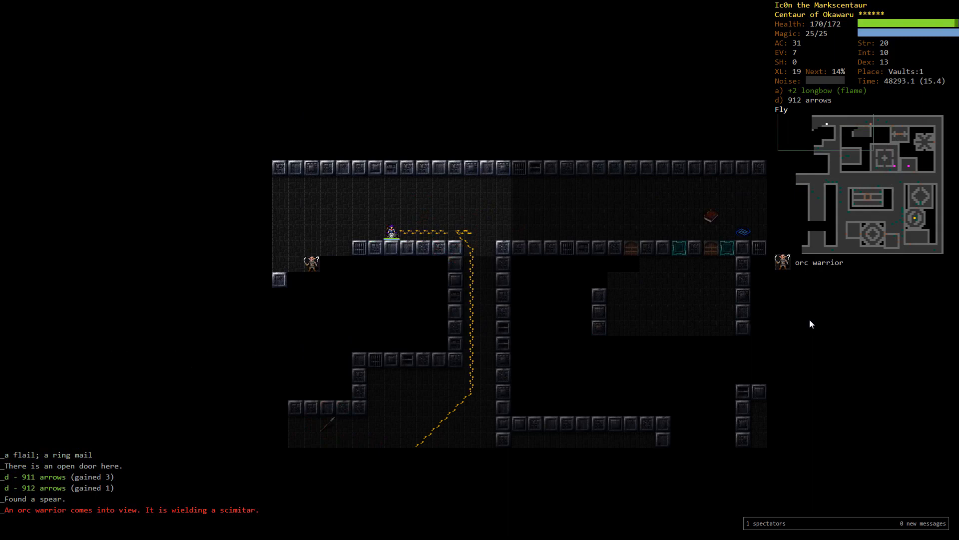
Fire flaming arrows at the ogre mage, two-headed ogre, orc and orc knight
{"action": "key", "text": "f"}
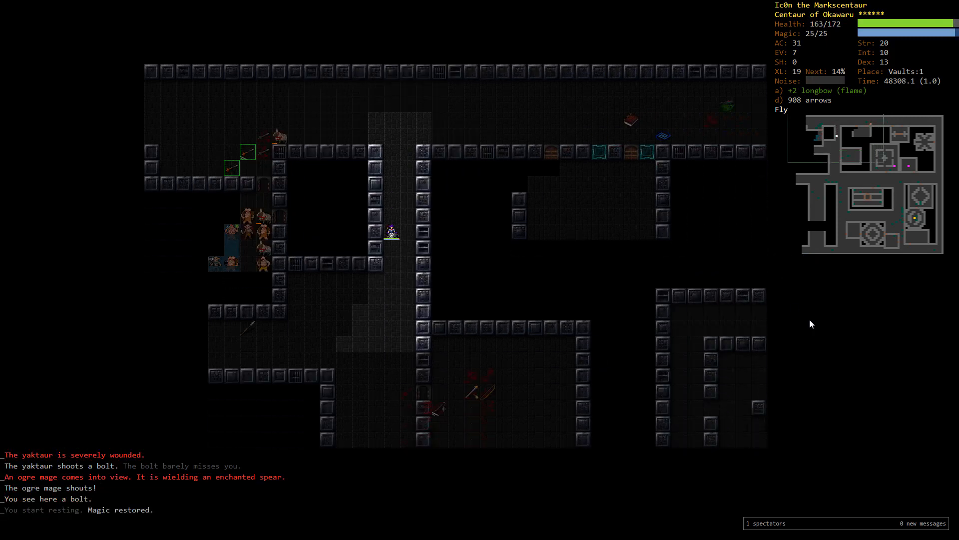
{"action": "key", "text": "f"}
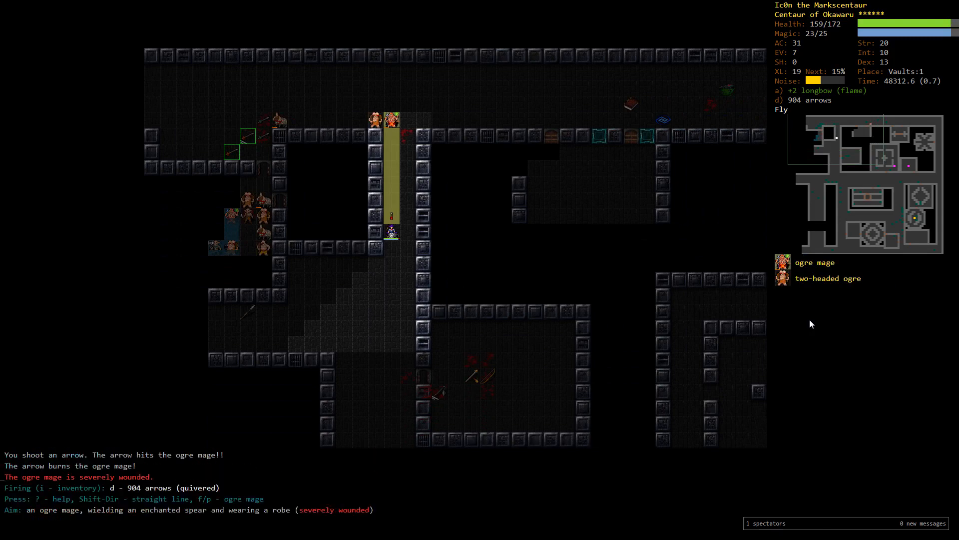
{"action": "key", "text": "f"}
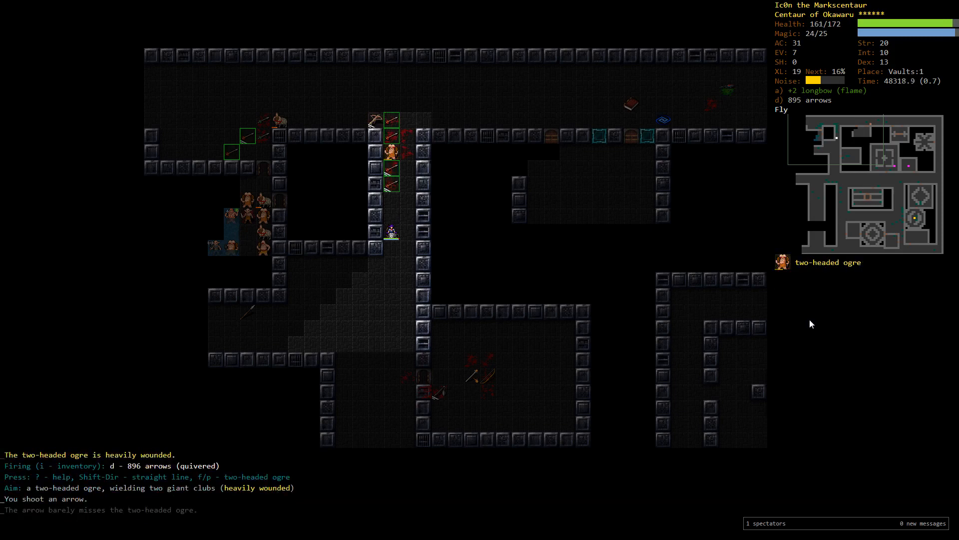
{"action": "key", "text": "f"}
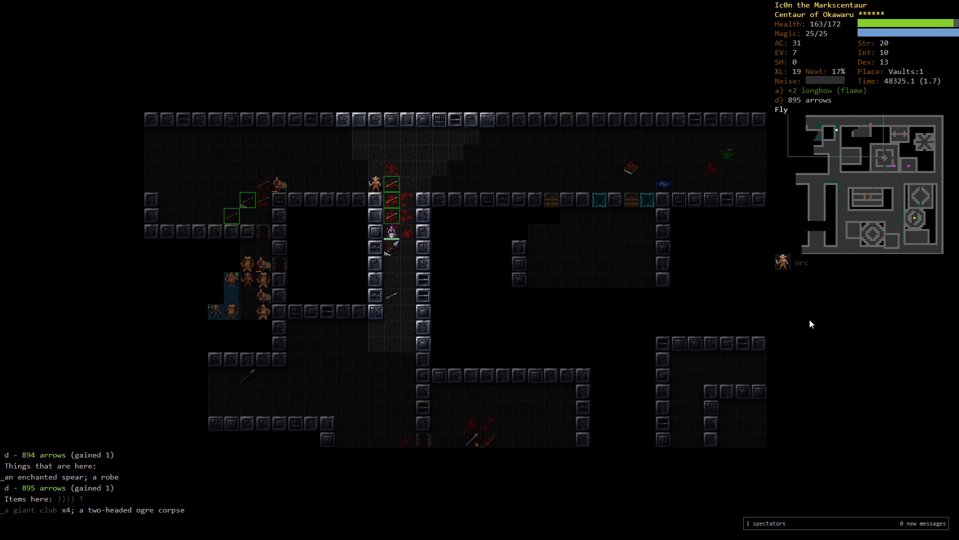
{"action": "key", "text": "f"}
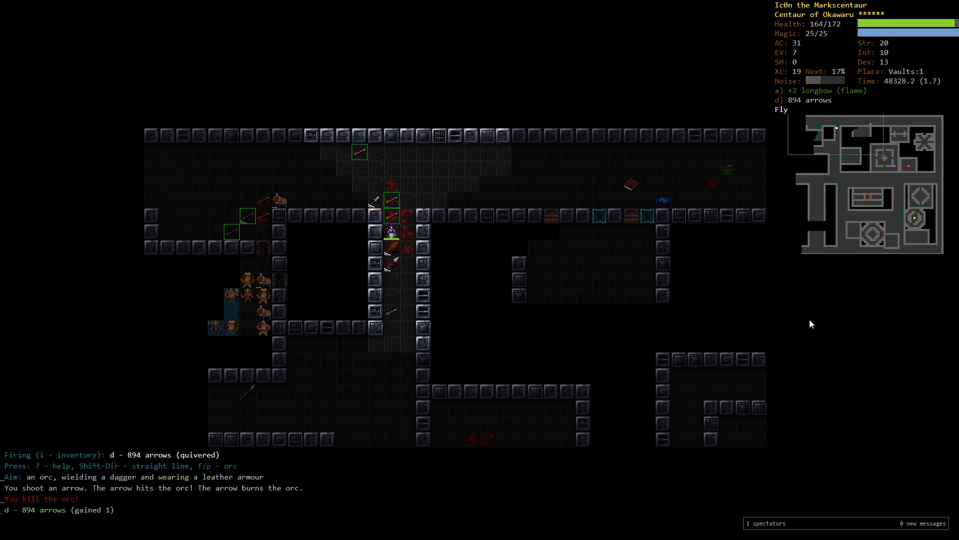
{"action": "key", "text": "f"}
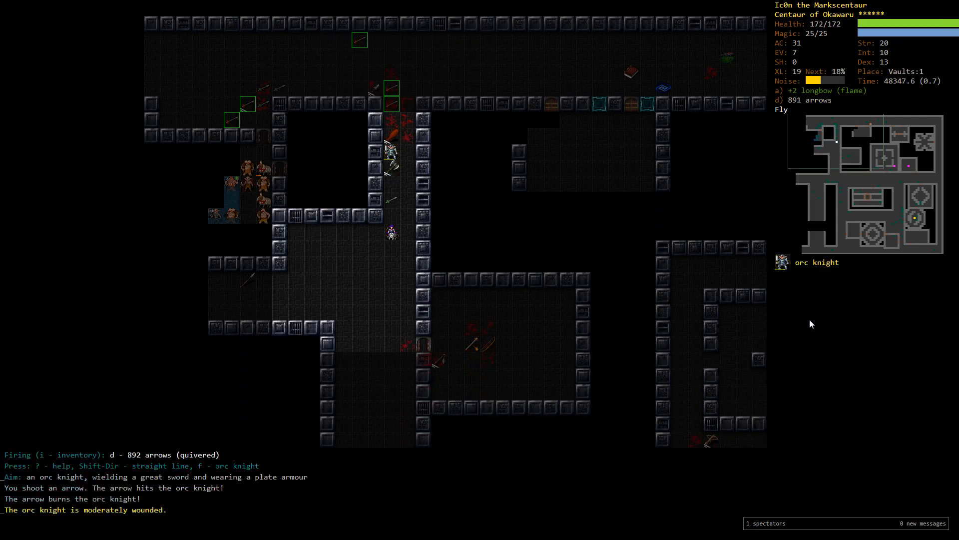
{"action": "key", "text": "f"}
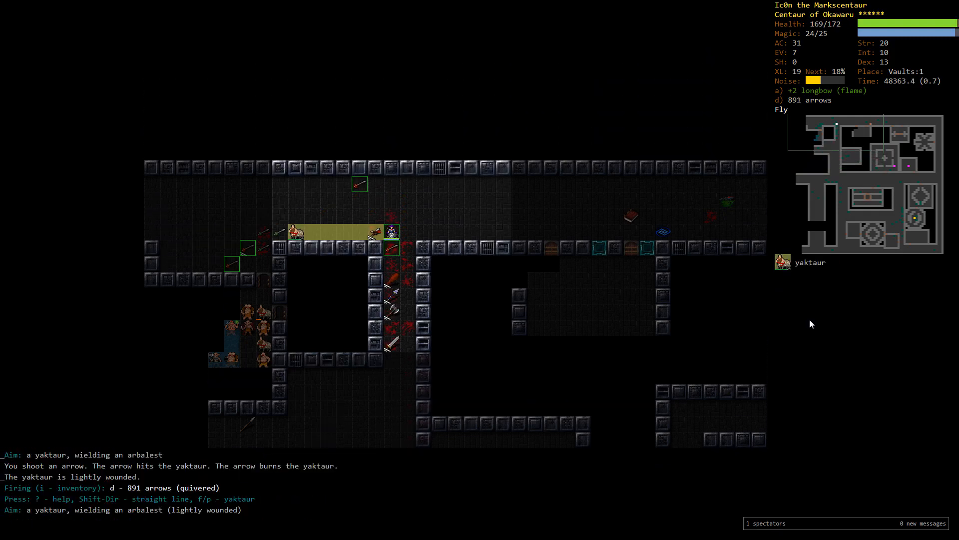
Shoot the yaktaur until severely wounded, then the two-headed ogre and freezing wraith
{"action": "key", "text": "f"}
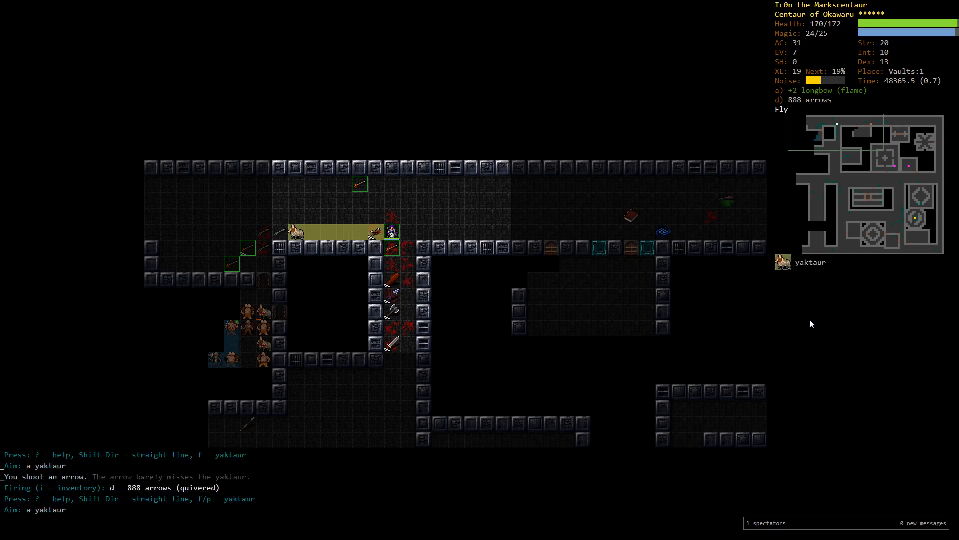
{"action": "key", "text": "f"}
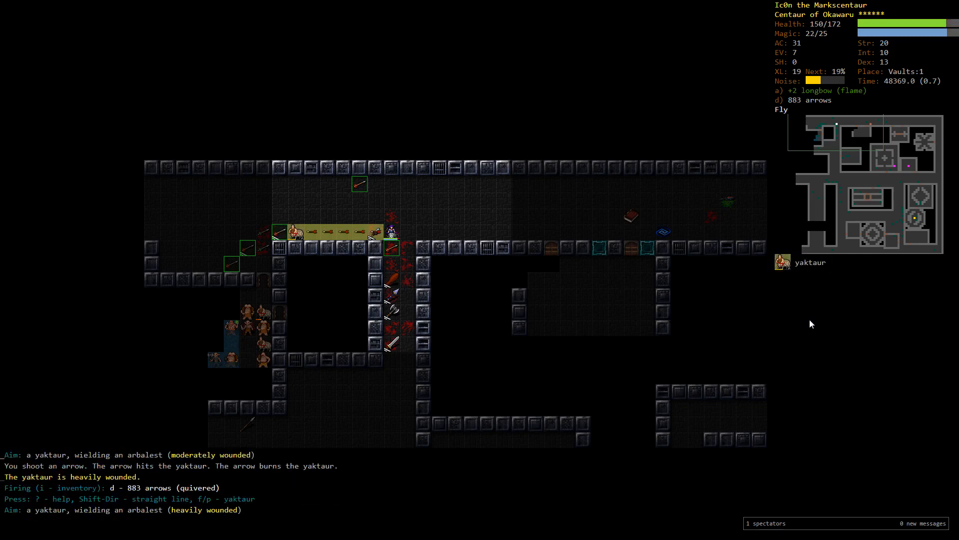
{"action": "key", "text": "f"}
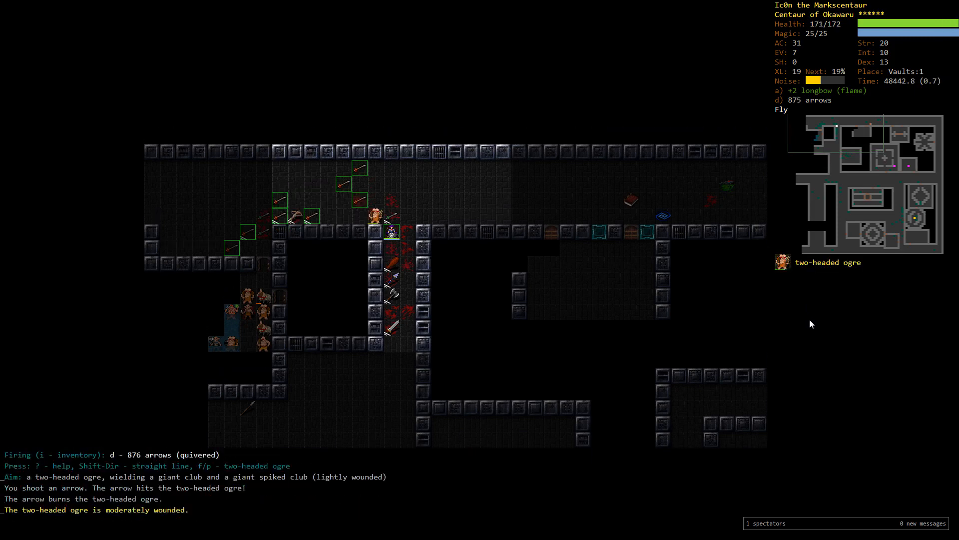
{"action": "key", "text": "f"}
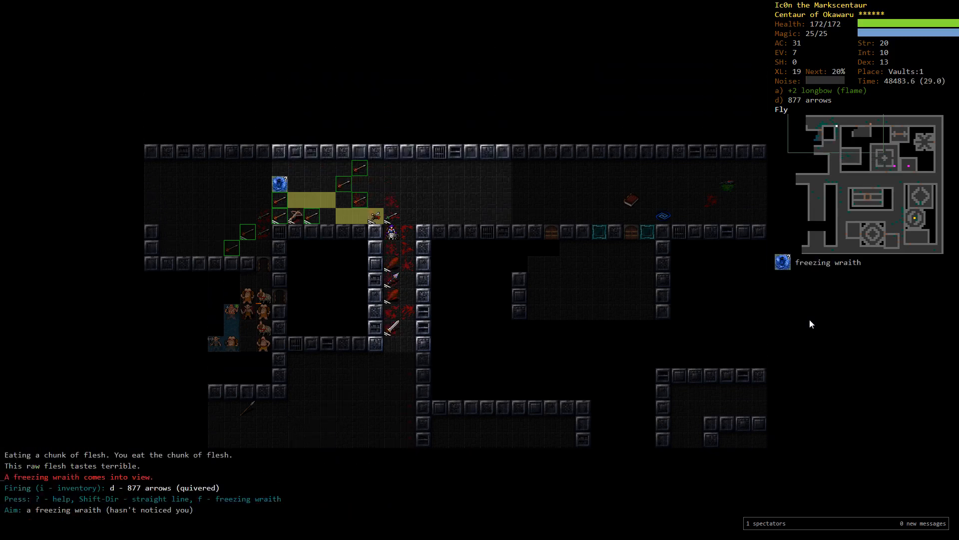
{"action": "key", "text": "f"}
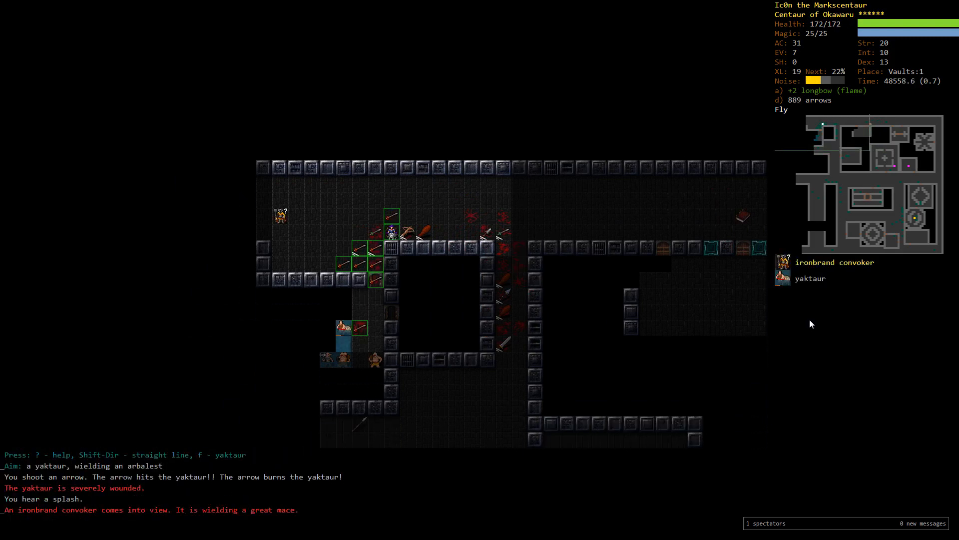
Finish the wounded yaktaur and auto-explore the vault rooms, restocking arrows to 903 and finding a meat ration
{"action": "key", "text": "f"}
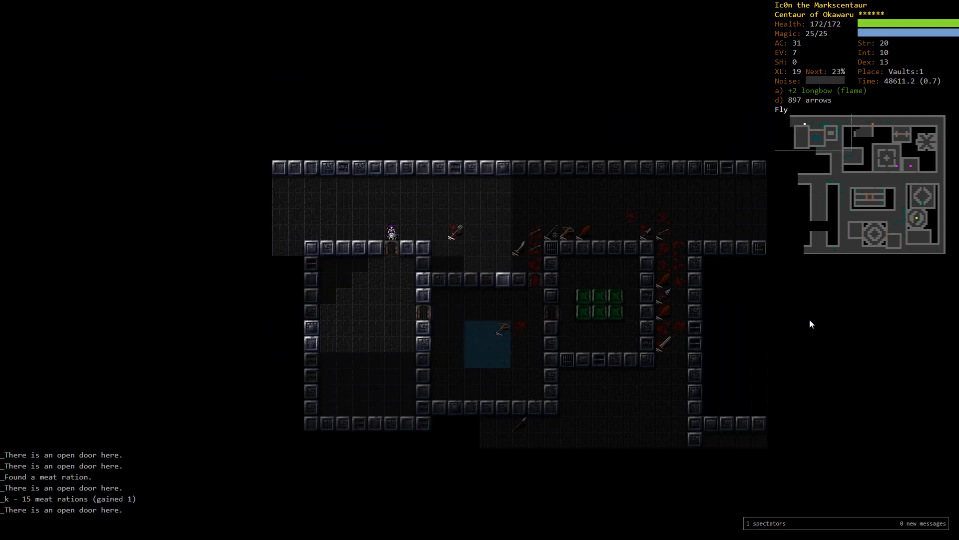
{"action": "key", "text": "V"}
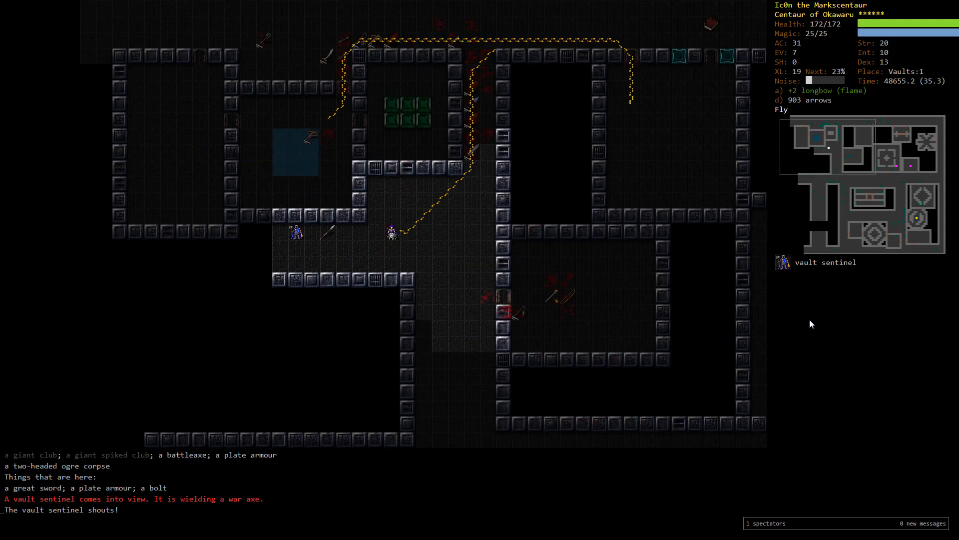
Shoot down the vault sentinel and vault warden, then put arrows into the yaktaur and ogre mage
{"action": "key", "text": "f"}
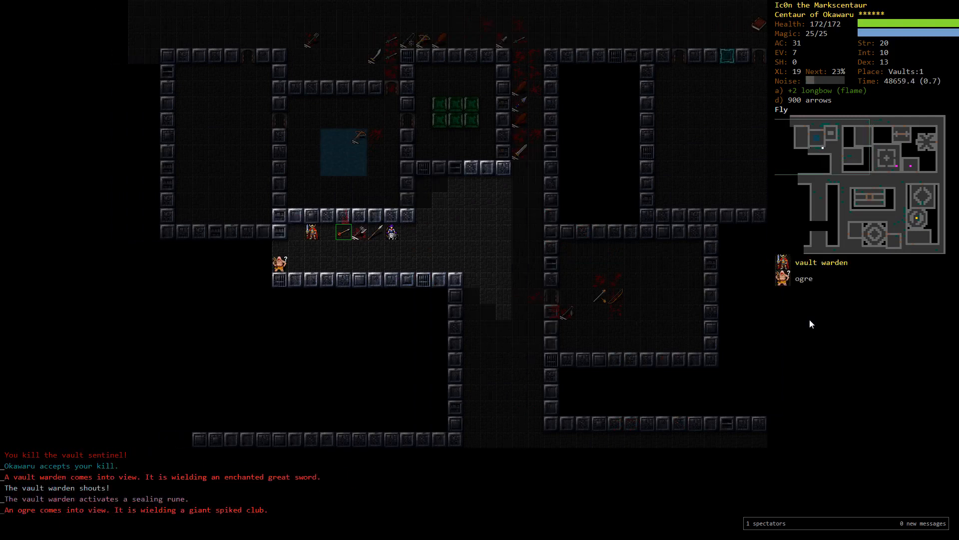
{"action": "key", "text": "f"}
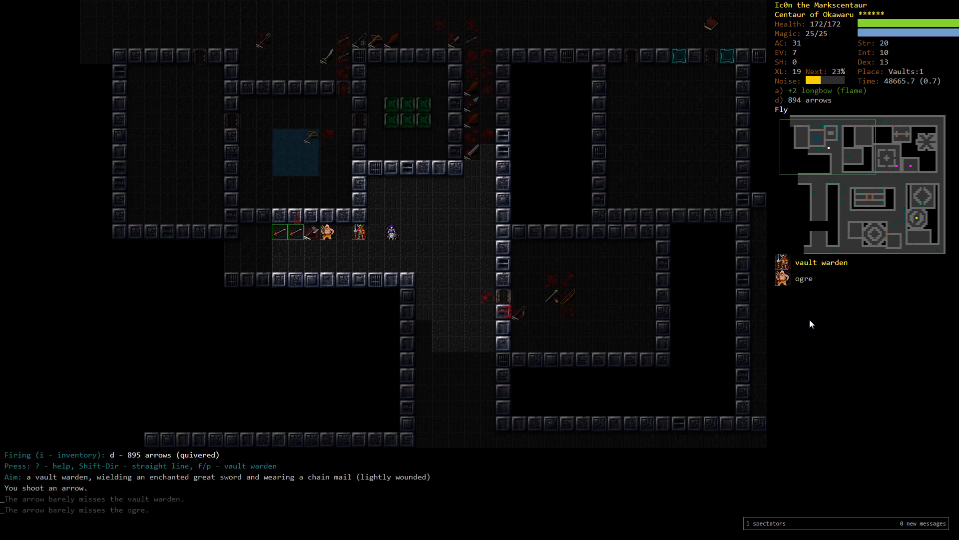
{"action": "key", "text": "f"}
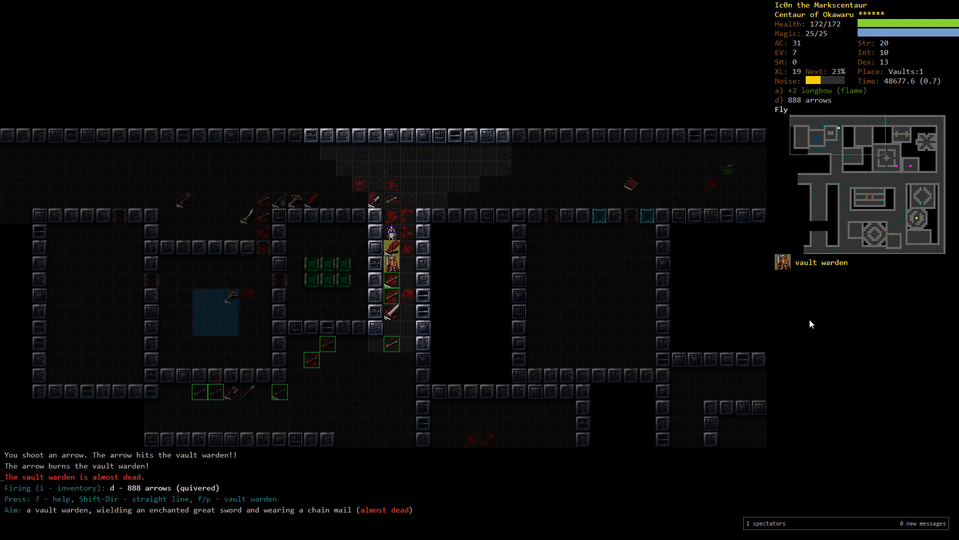
{"action": "key", "text": "f"}
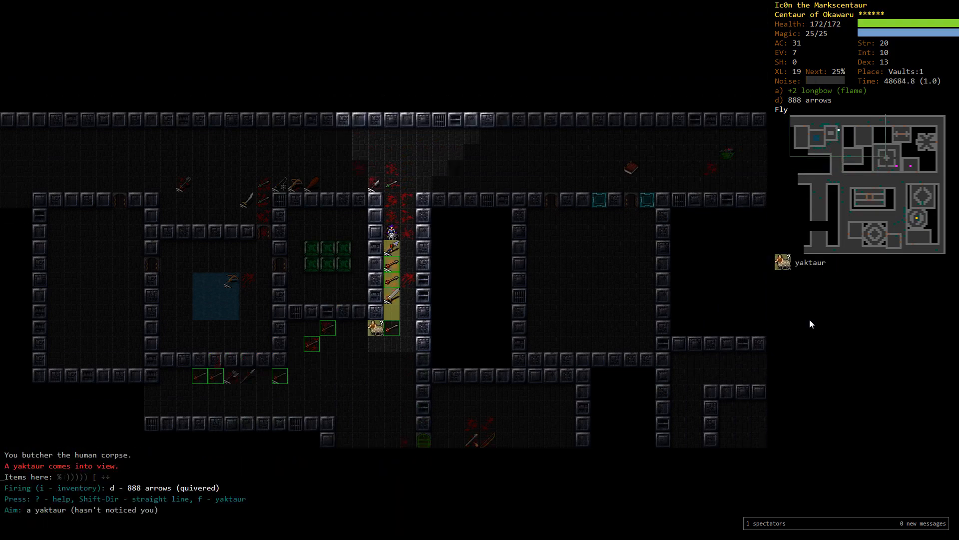
{"action": "key", "text": "f"}
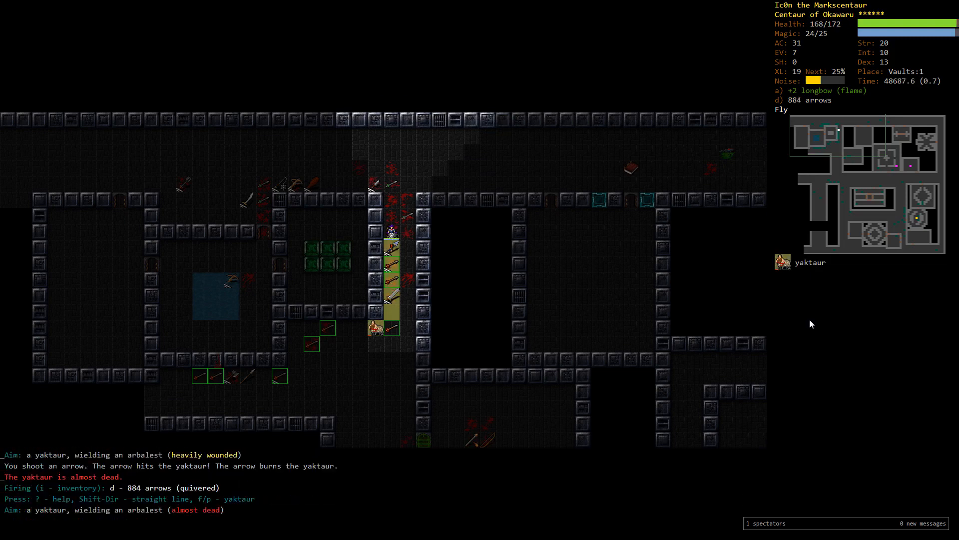
{"action": "key", "text": "f"}
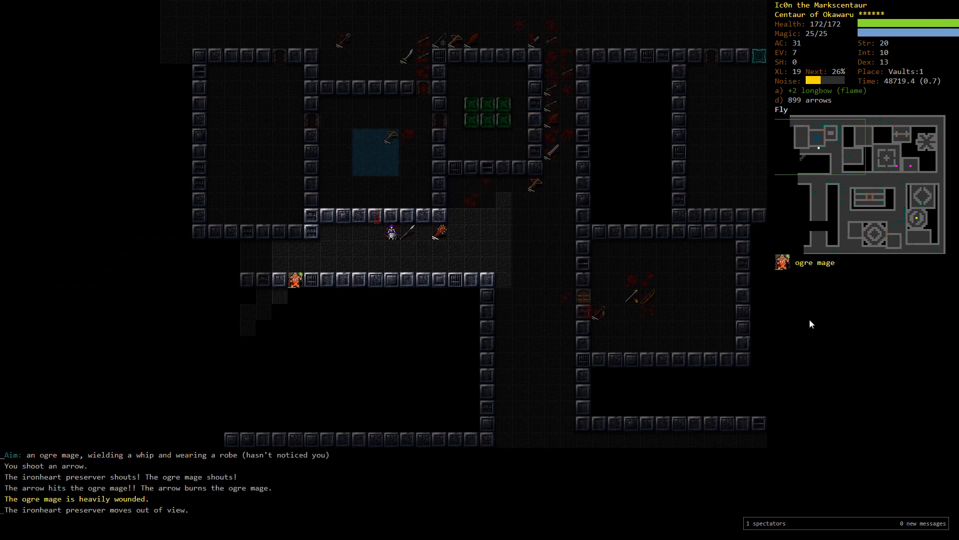
Shoot the wounded ogre mage and the two-headed ogre dead, then recover arrows underfoot to 871
{"action": "key", "text": "f"}
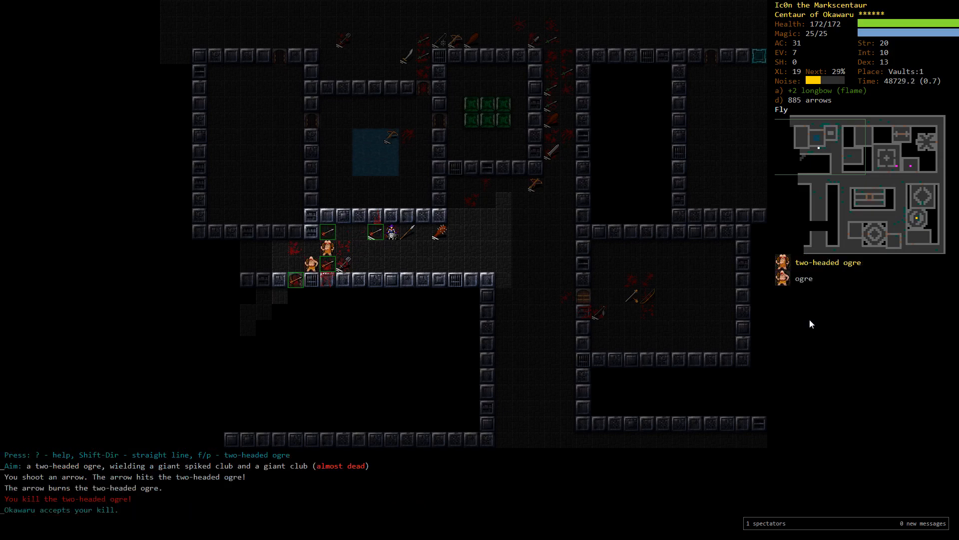
{"action": "key", "text": "f"}
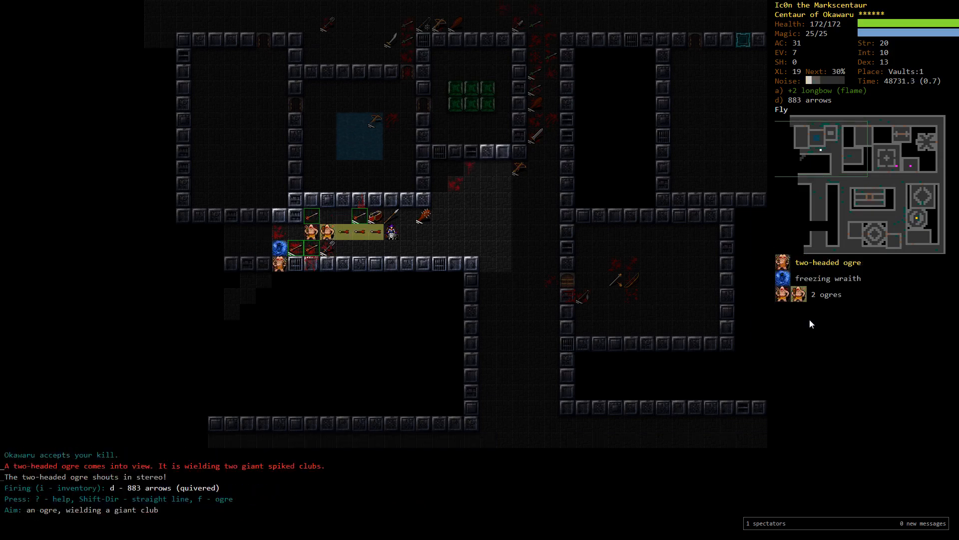
{"action": "key", "text": "f"}
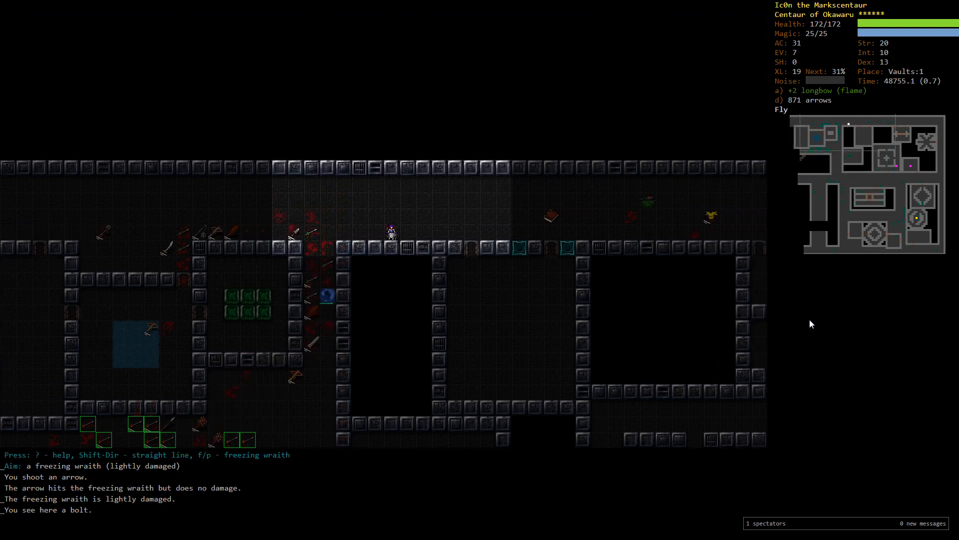
{"action": "key", "text": "f"}
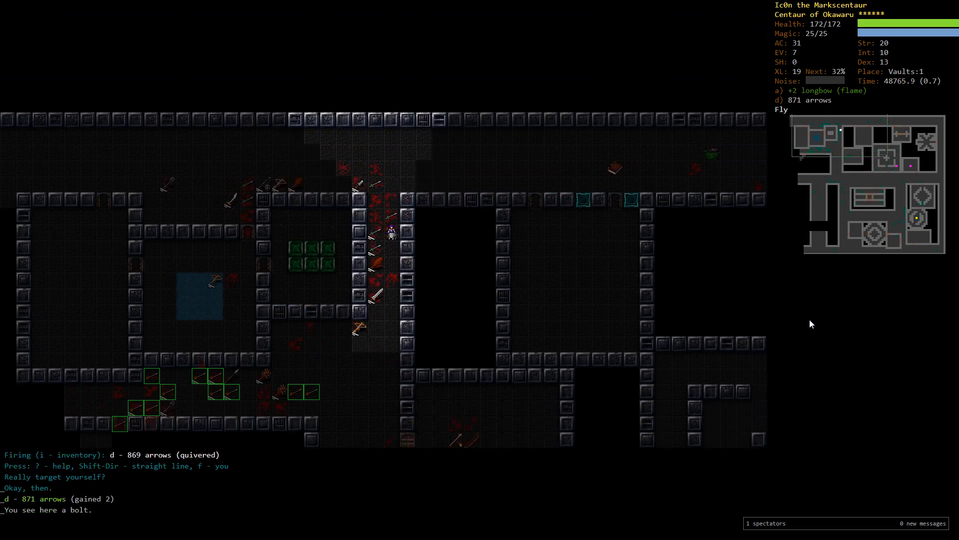
Search items for 'barding', gather arrows to 878 and wear the +4 centaur barding Oplaofus
{"action": "type", "text": "badr"}
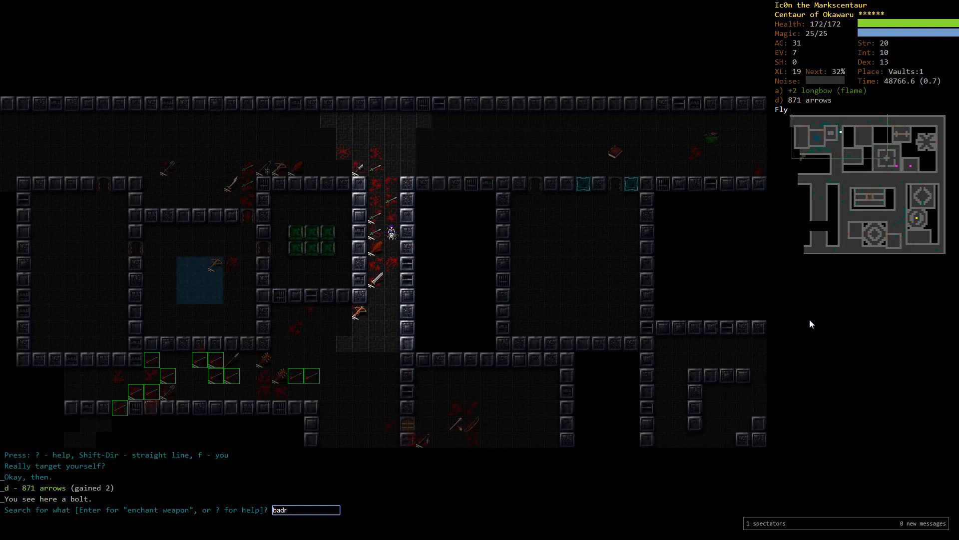
{"action": "type", "text": "ing"}
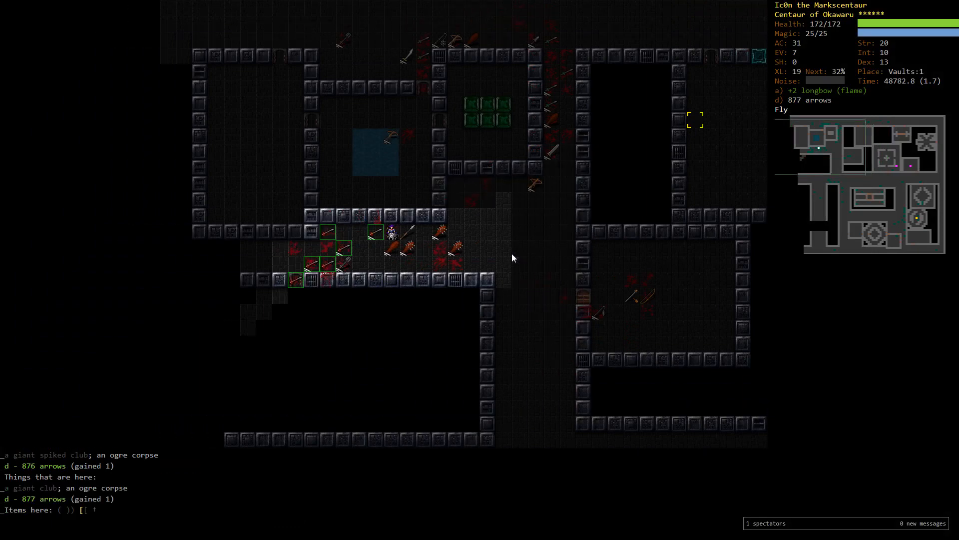
{"action": "key", "text": "g"}
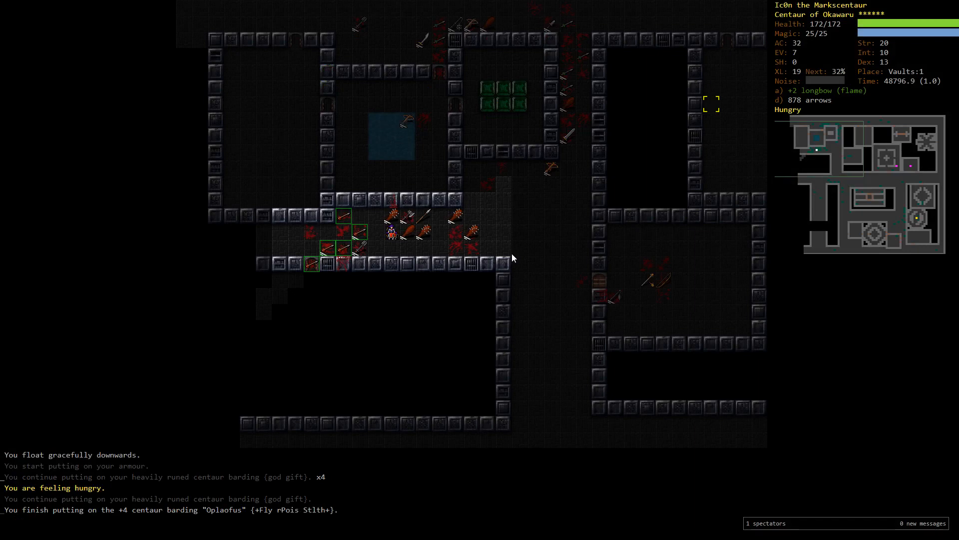
Explore the level, firing at the red ugly thing and acid dragon, then head toward the Vaults:2 staircase
{"action": "key", "text": "d"}
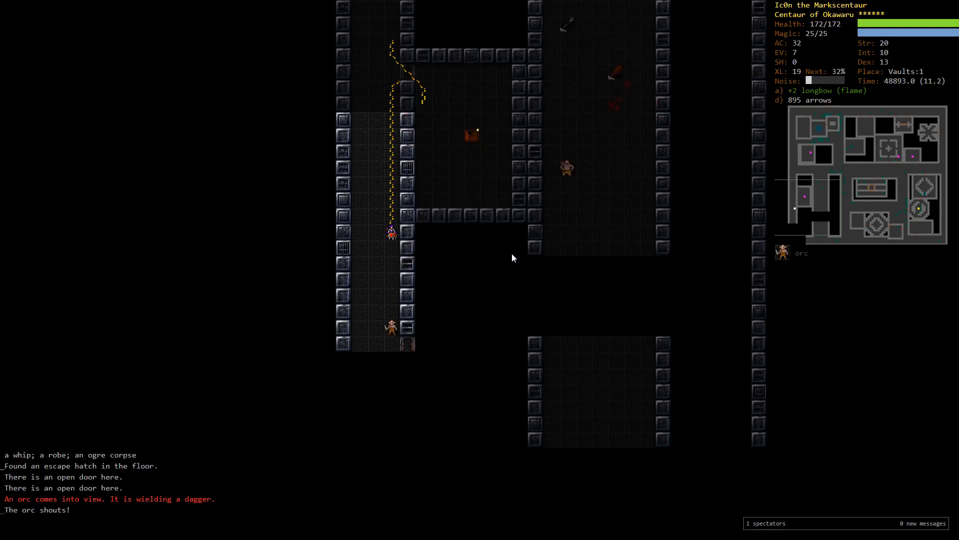
{"action": "key", "text": "f"}
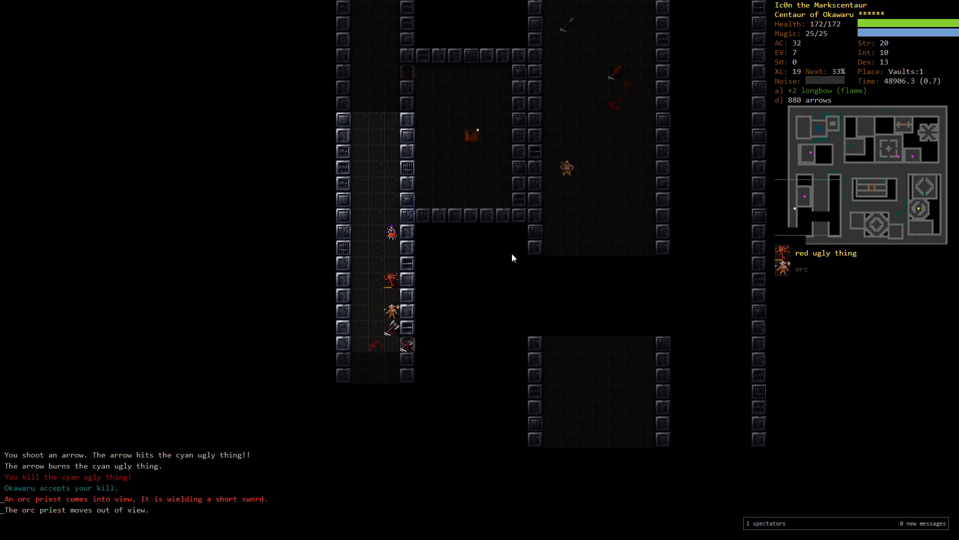
{"action": "key", "text": "f"}
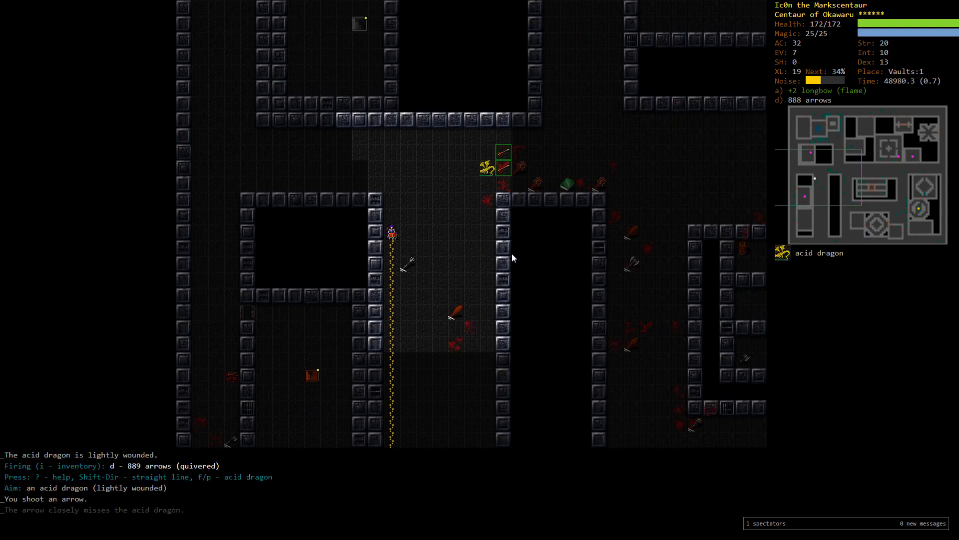
{"action": "key", "text": "f"}
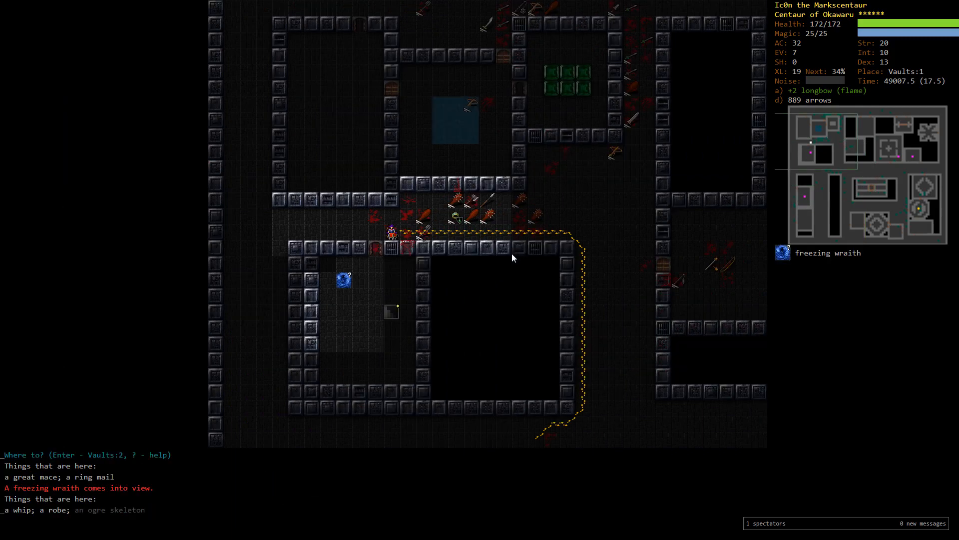
{"action": "key", "text": "f"}
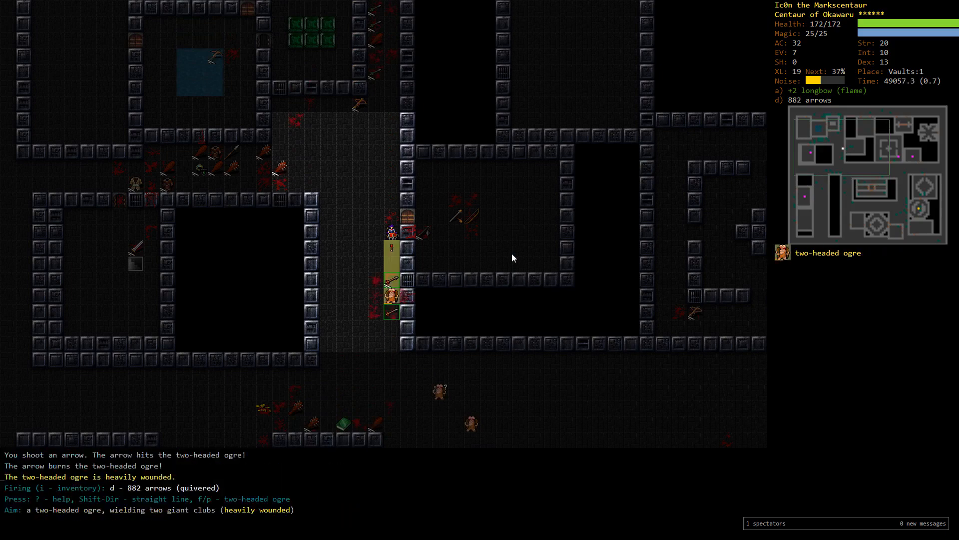
Shoot down the ogre mage and the two-headed ogres blocking the way
{"action": "key", "text": "f"}
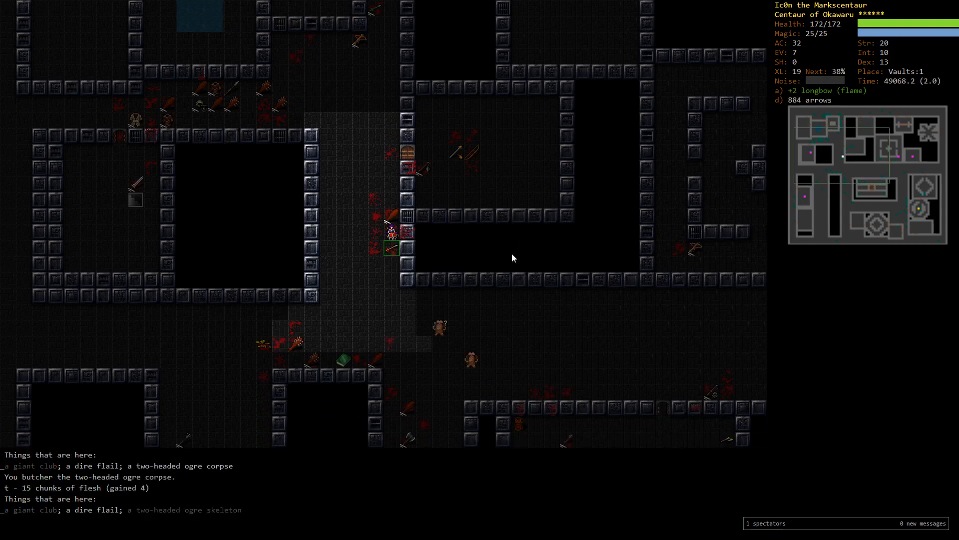
{"action": "key", "text": "k"}
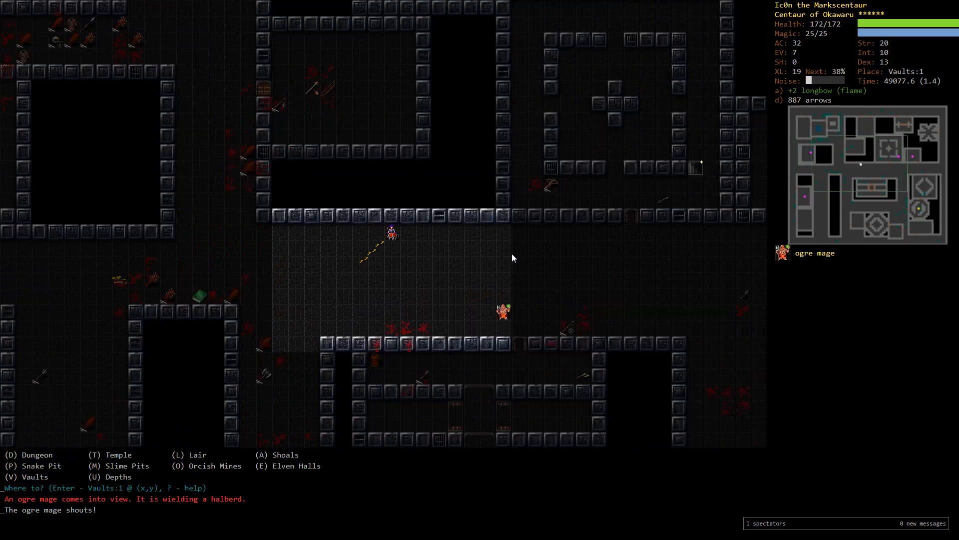
{"action": "key", "text": "f"}
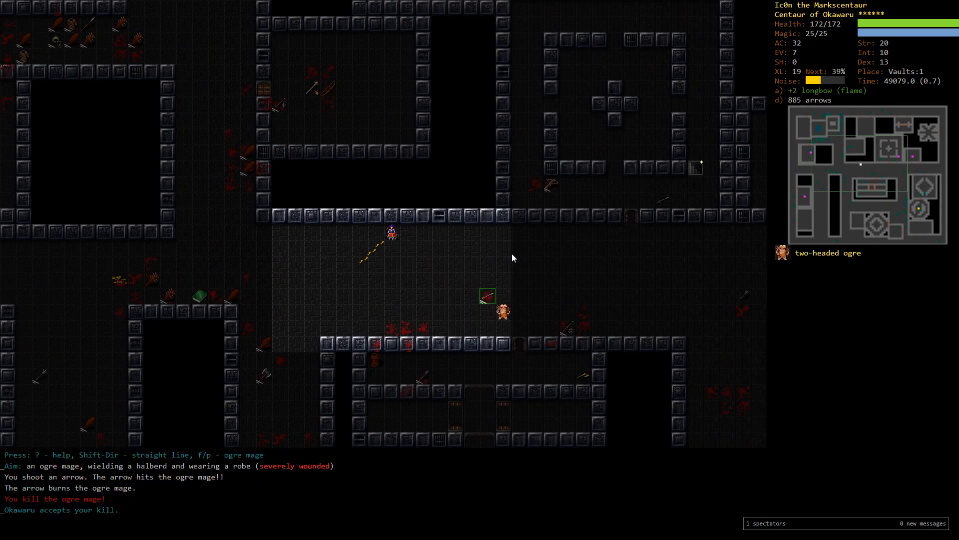
{"action": "key", "text": "f"}
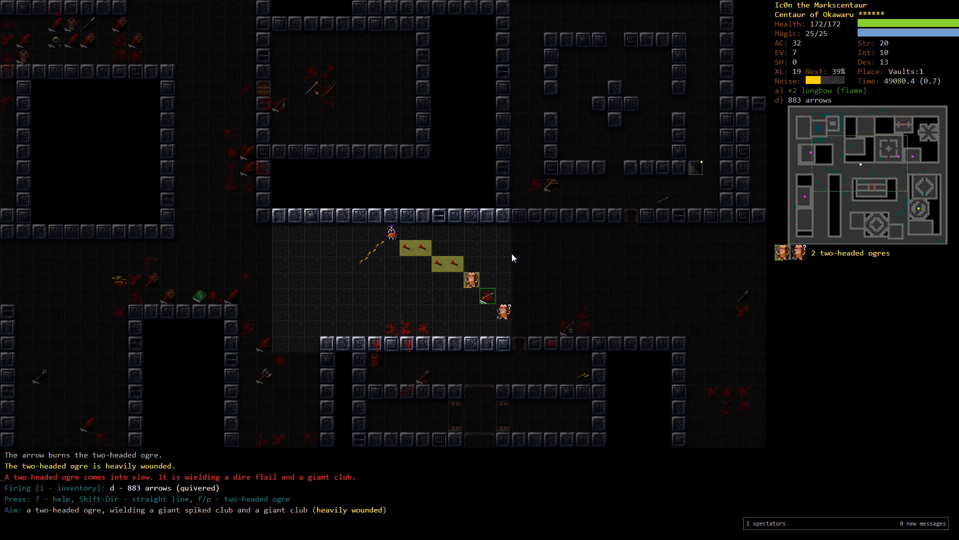
{"action": "key", "text": "f"}
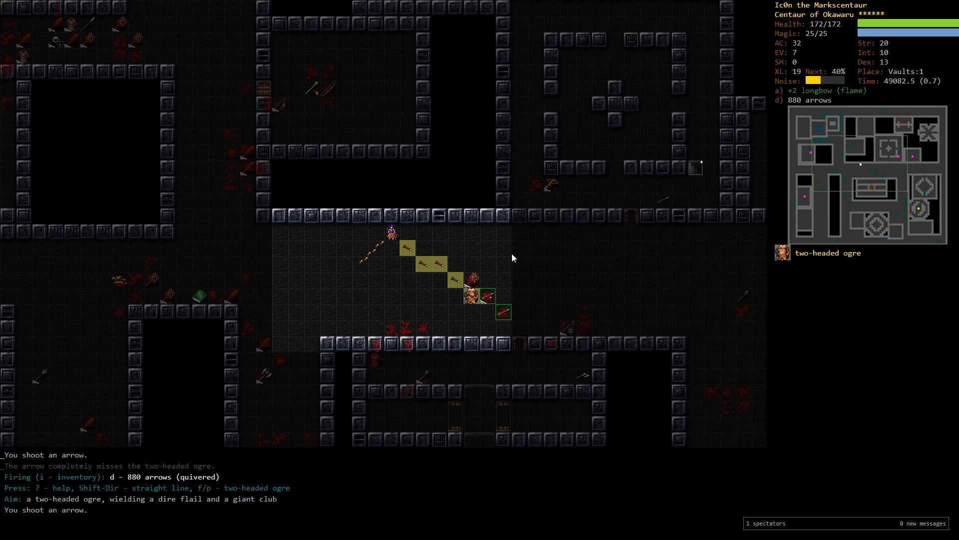
{"action": "key", "text": "f"}
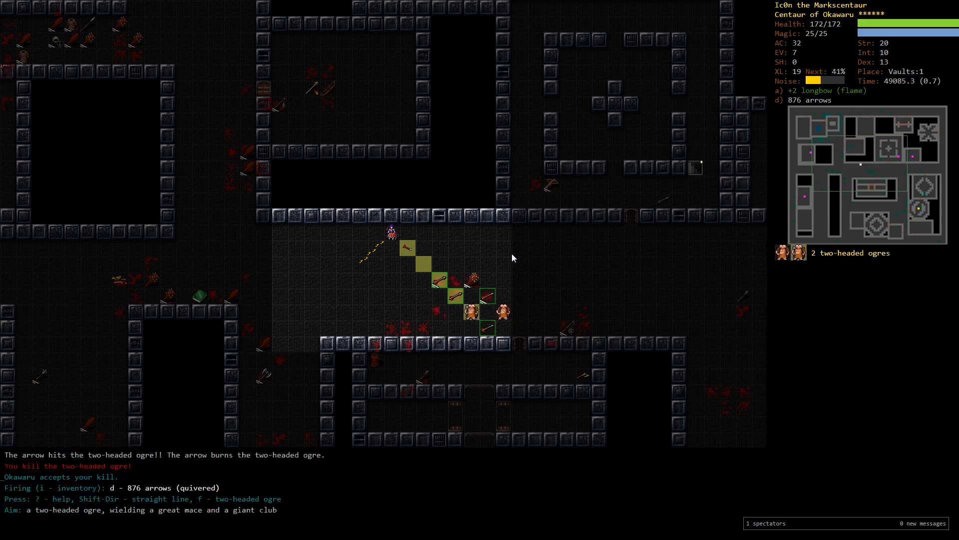
{"action": "key", "text": "f"}
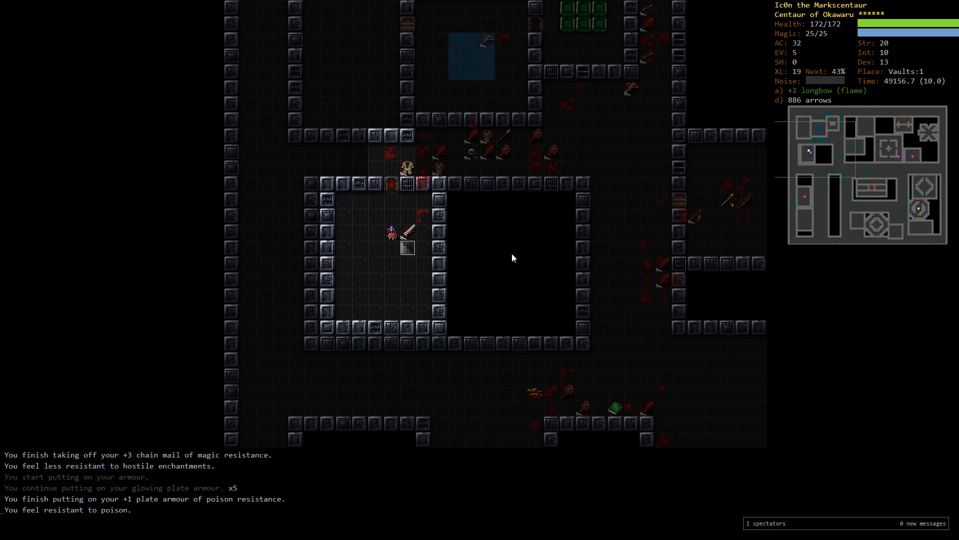
Wear the poison-resistance plate armour and descend the staircase to Vaults:2
{"action": "key", "text": "W"}
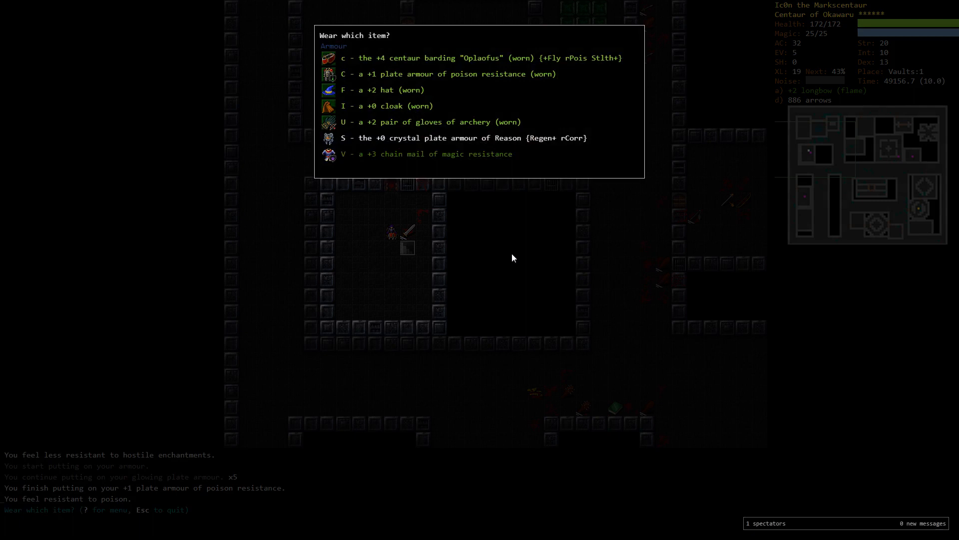
{"action": "left_click", "coordinate": [350, 154]}
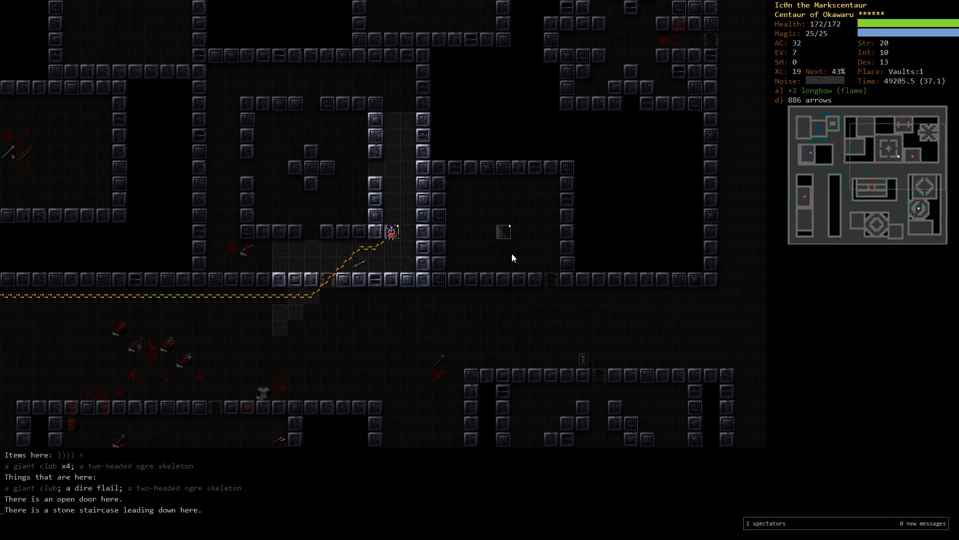
{"action": "key", "text": ">"}
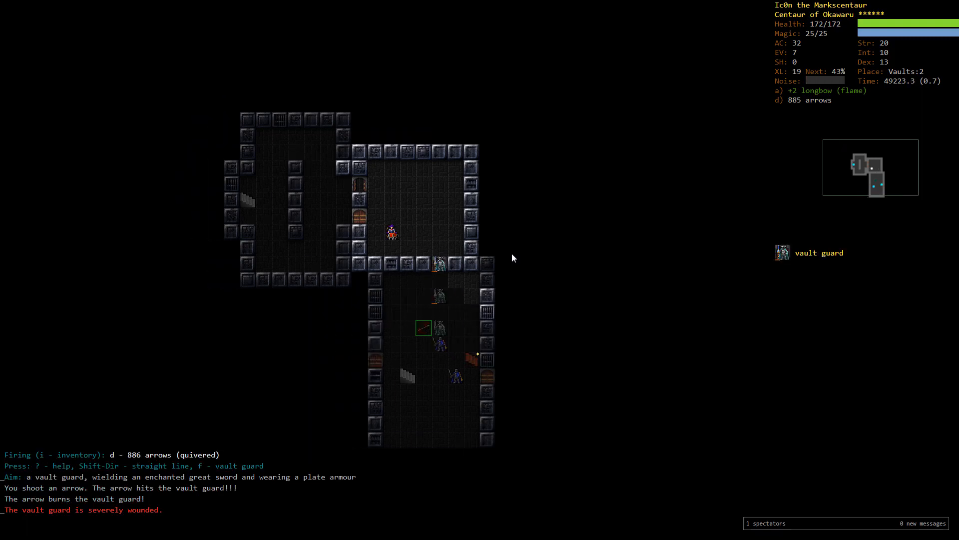
Fire arrows at the vault guard until it dies, with the vault warden sealing the doors nearby
{"action": "key", "text": "f"}
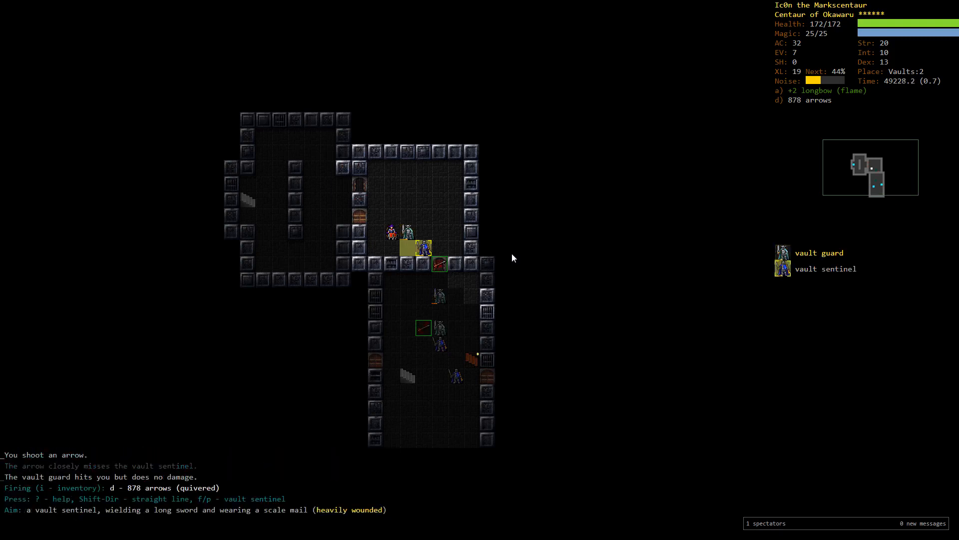
{"action": "key", "text": "f"}
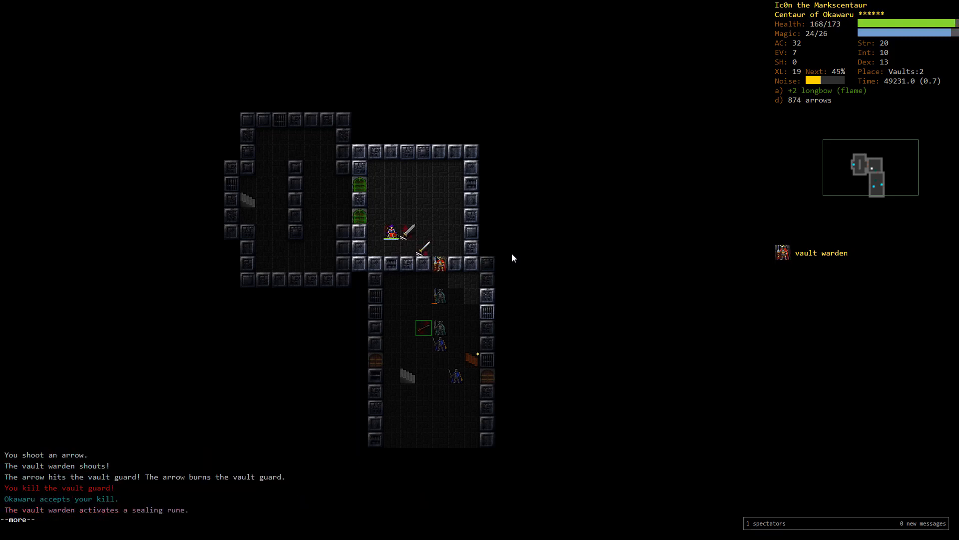
{"action": "key", "text": "space"}
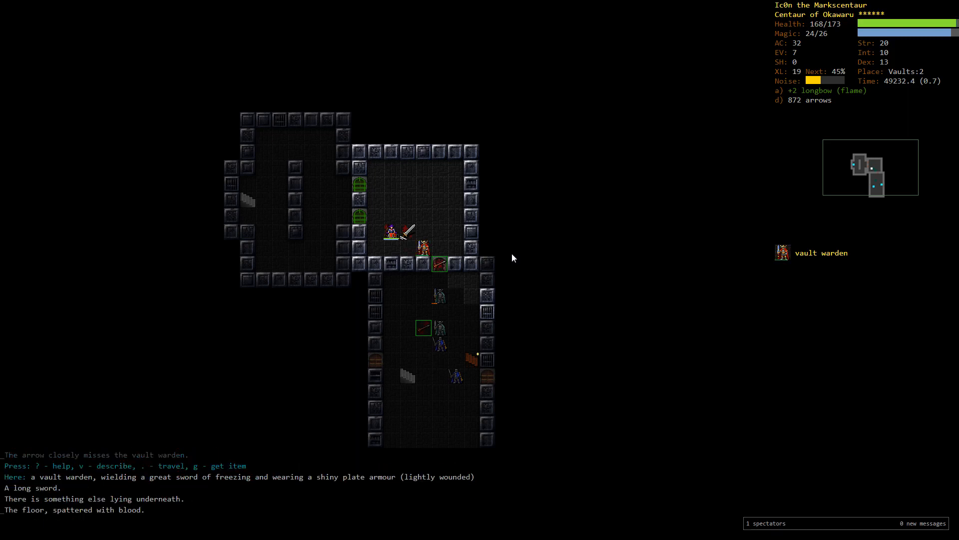
Wield the longbow of velocity and swap the chain mail for plate armour of magic resistance
{"action": "key", "text": "w"}
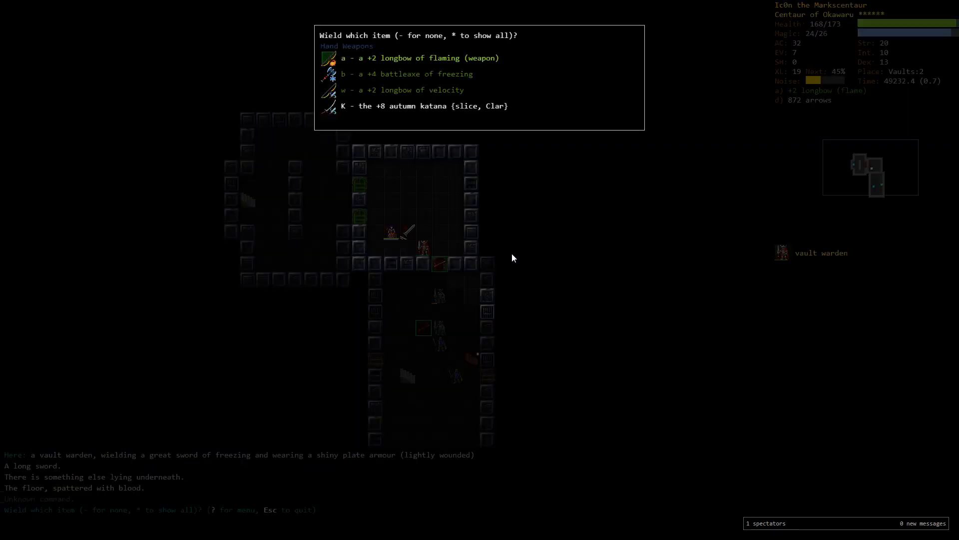
{"action": "key", "text": "w"}
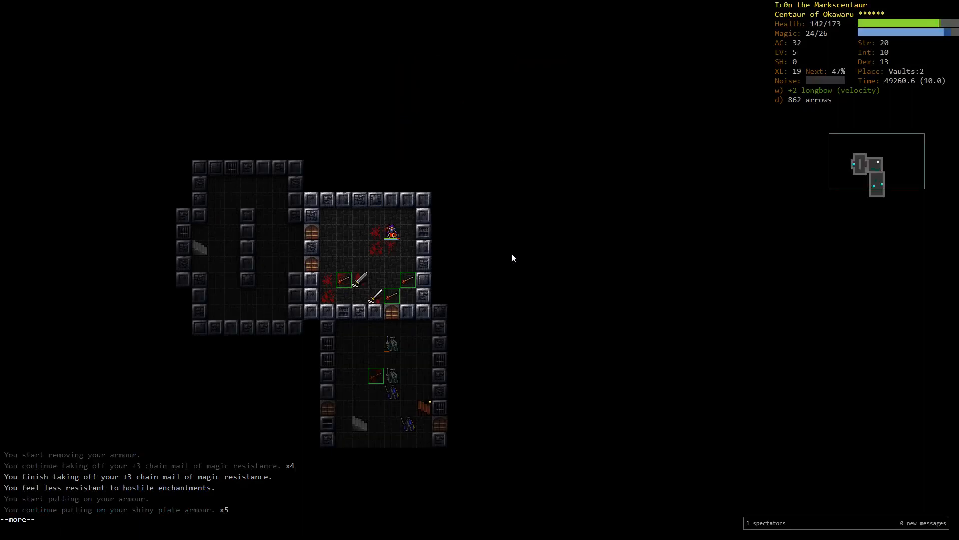
{"action": "key", "text": "space"}
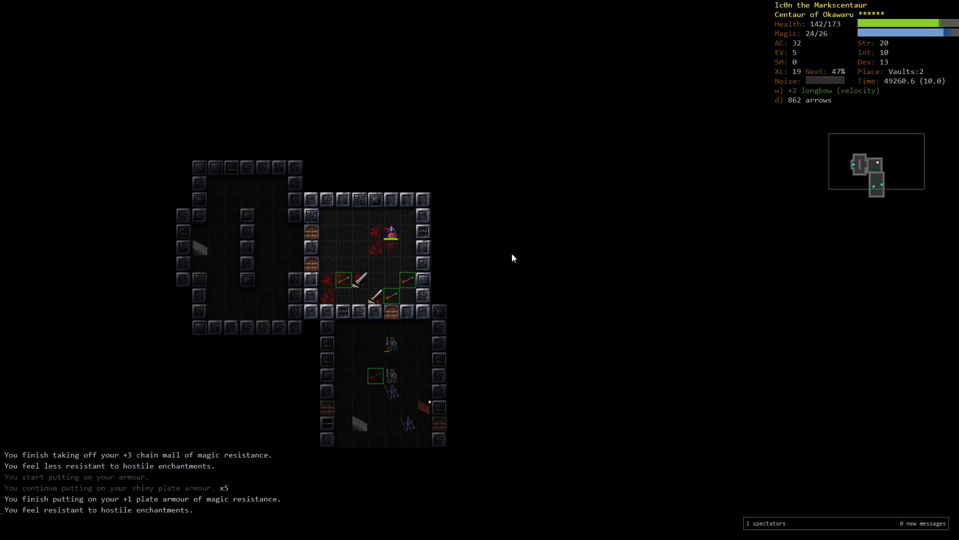
{"action": "key", "text": "W"}
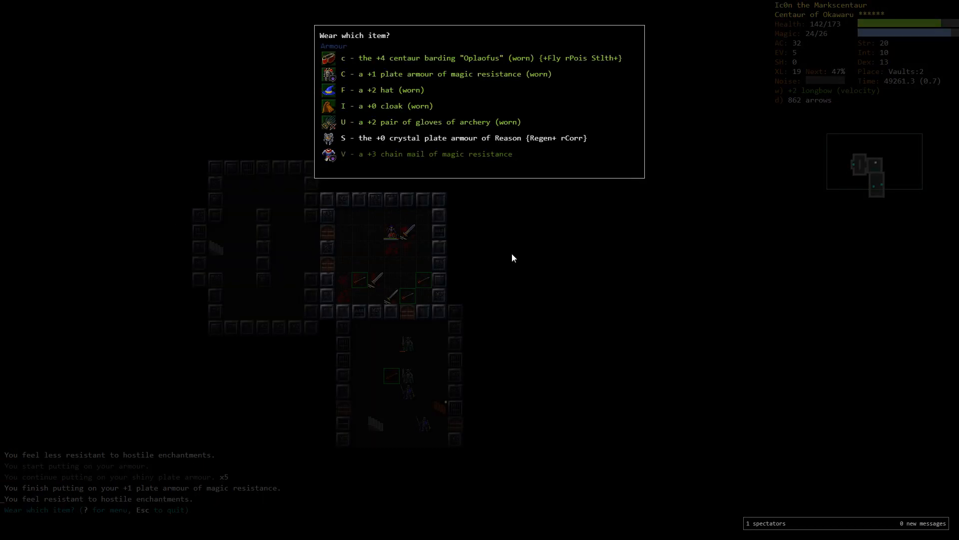
Collect arrows to 881 and shoot the approaching yaktaur to almost dead
{"action": "key", "text": "V"}
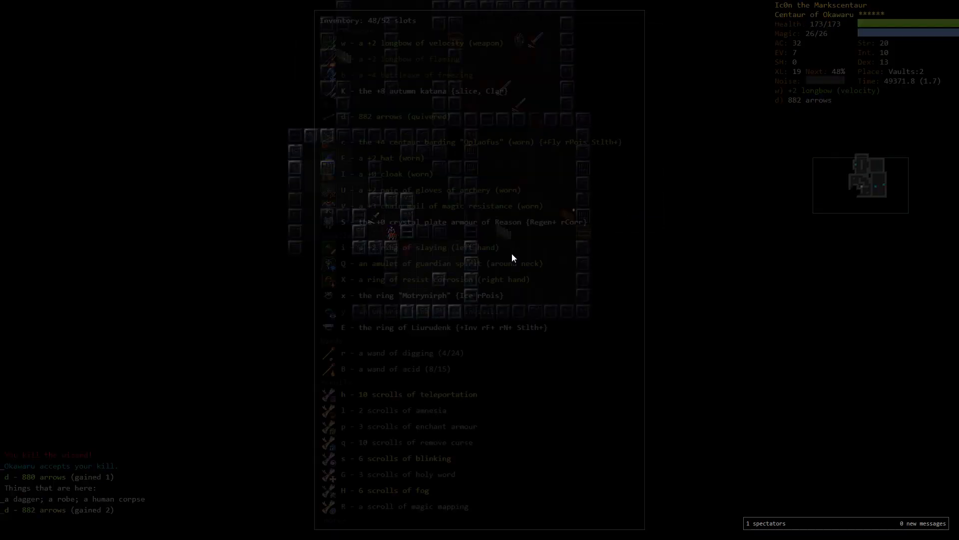
{"action": "key", "text": "r"}
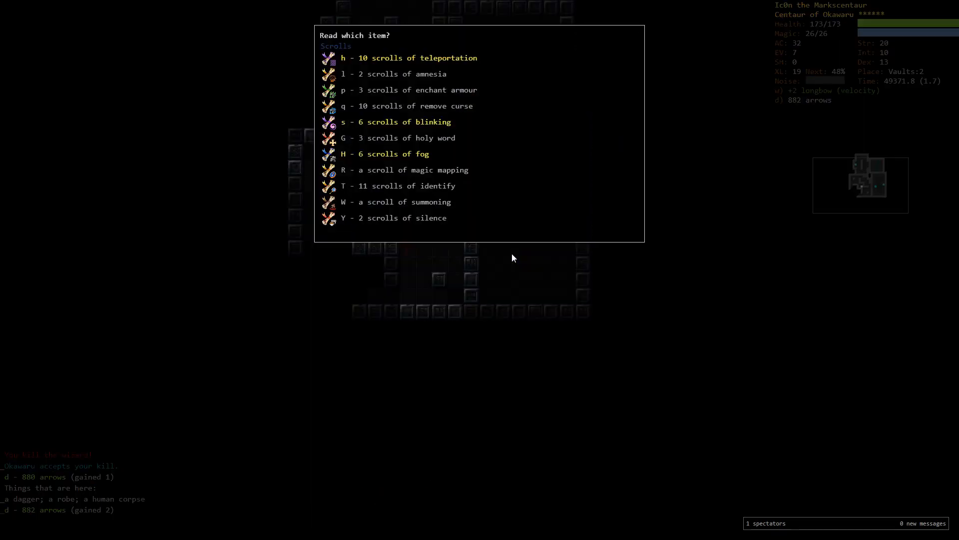
{"action": "key", "text": "Escape"}
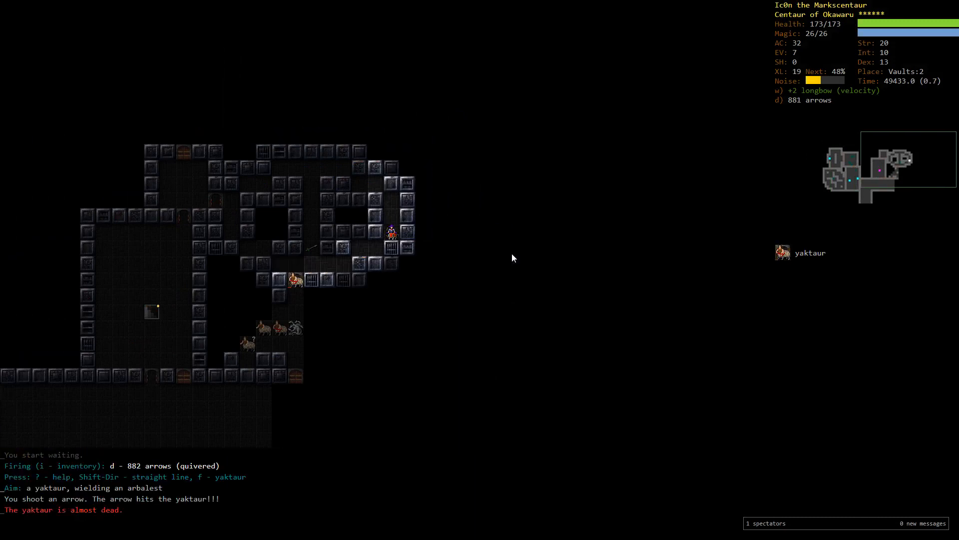
Shoot each arbalest-wielding yaktaur dead and rest, arrows back to 879
{"action": "key", "text": "f"}
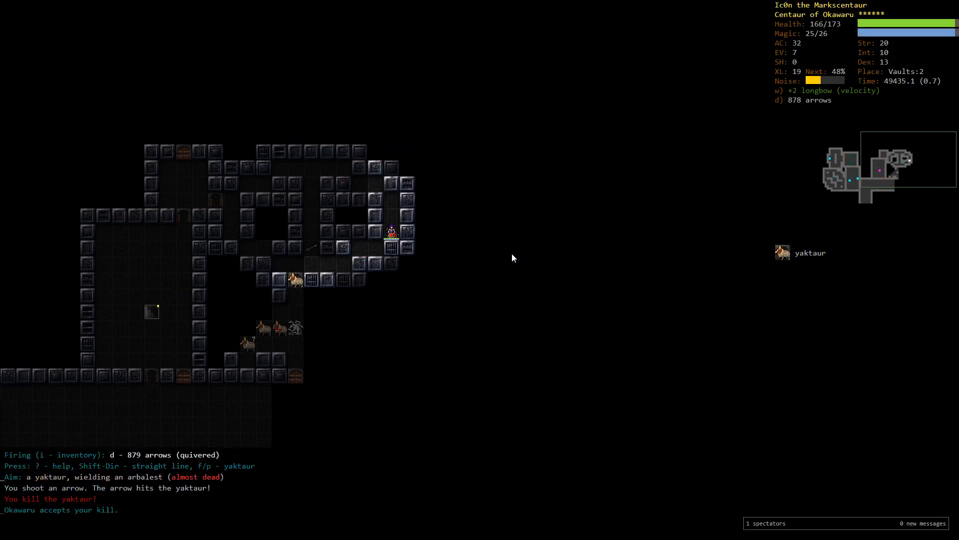
{"action": "key", "text": "f"}
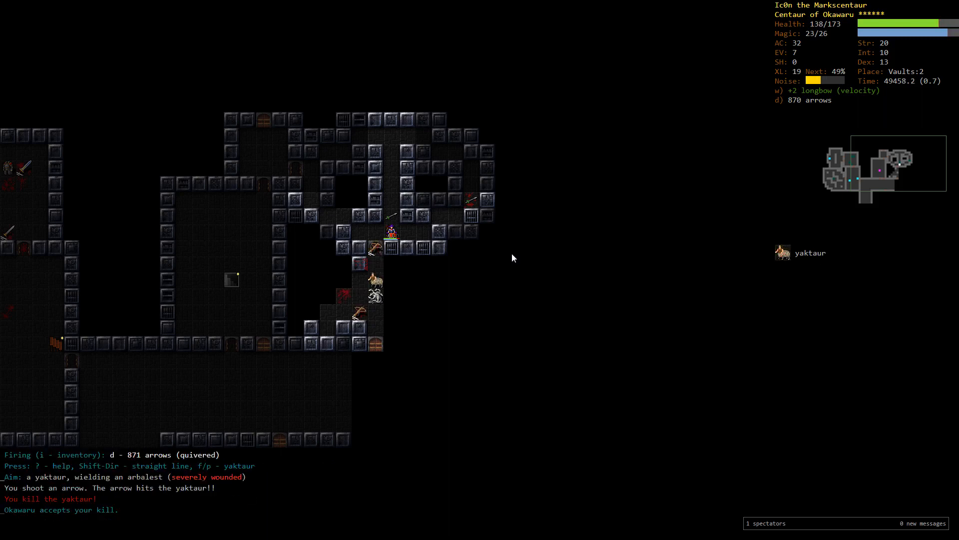
{"action": "key", "text": "f"}
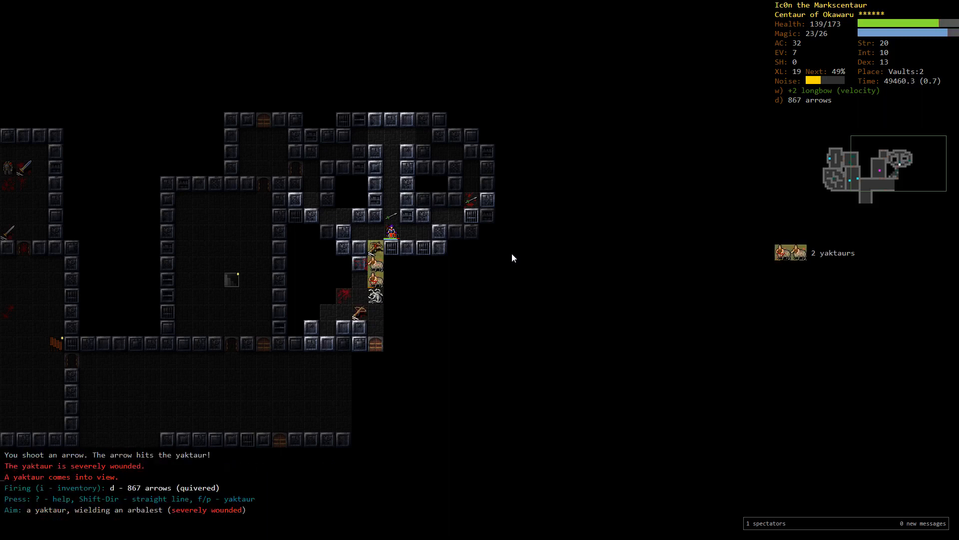
{"action": "key", "text": "f"}
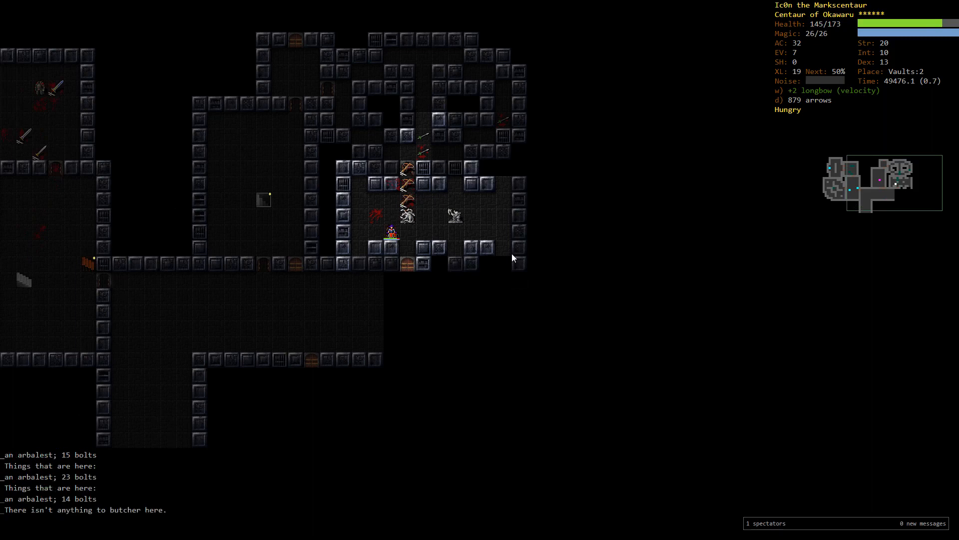
{"action": "key", "text": "5"}
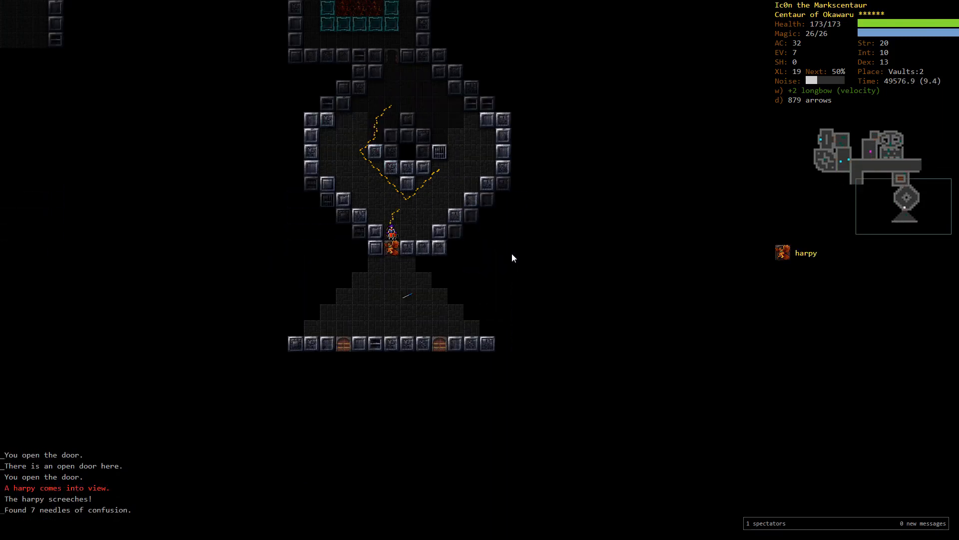
Shoot the screeching harpy and the incoming harpies until none remain in view
{"action": "key", "text": "f"}
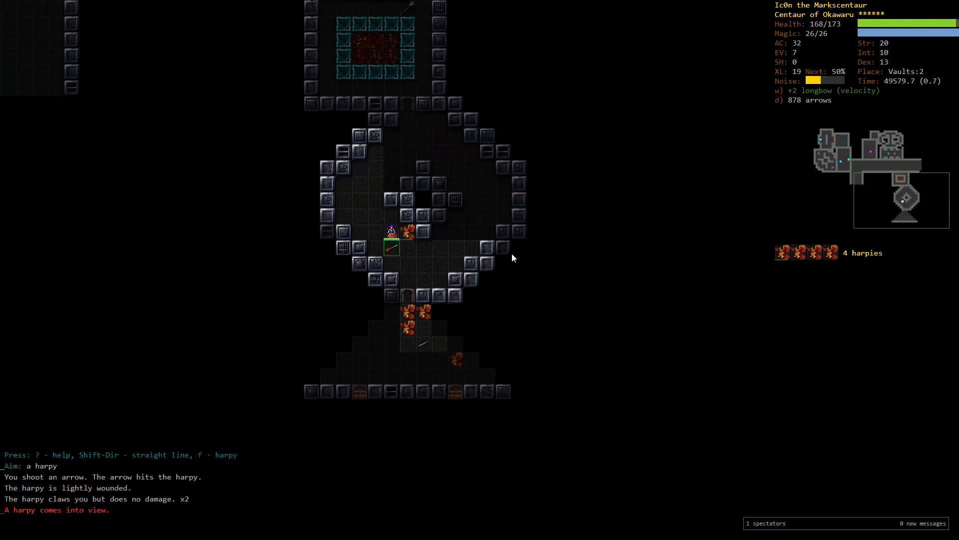
{"action": "key", "text": "f"}
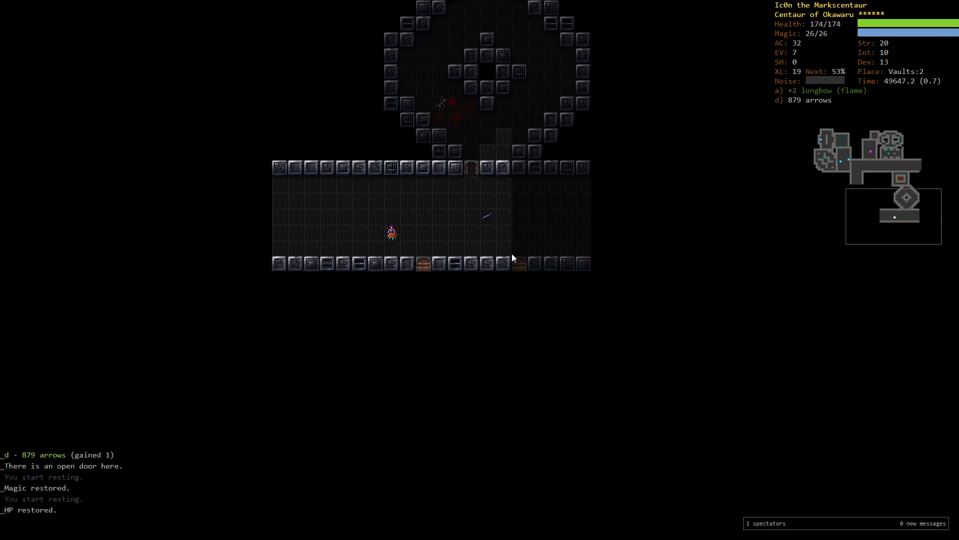
Shoot down the first orc knight and continue past the explosion messages
{"action": "key", "text": "f"}
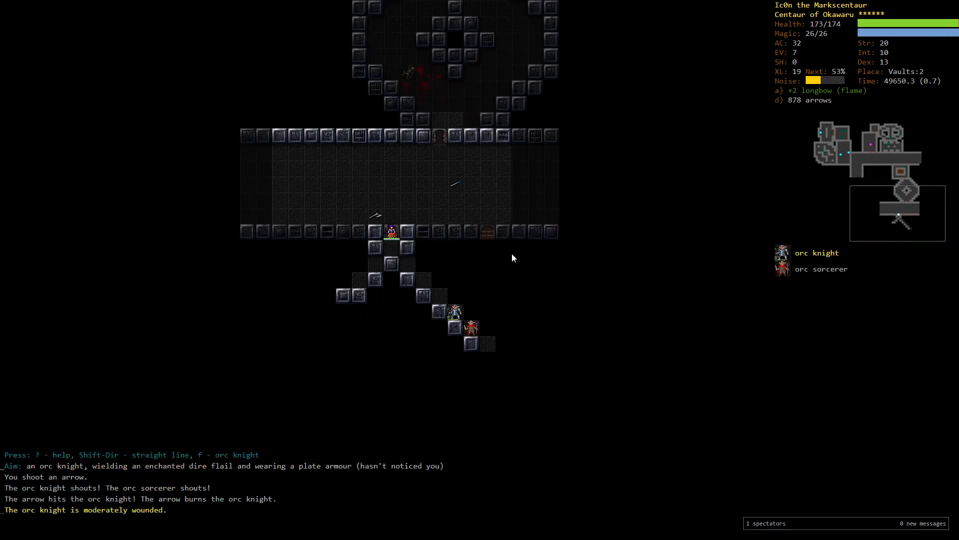
{"action": "key", "text": "f"}
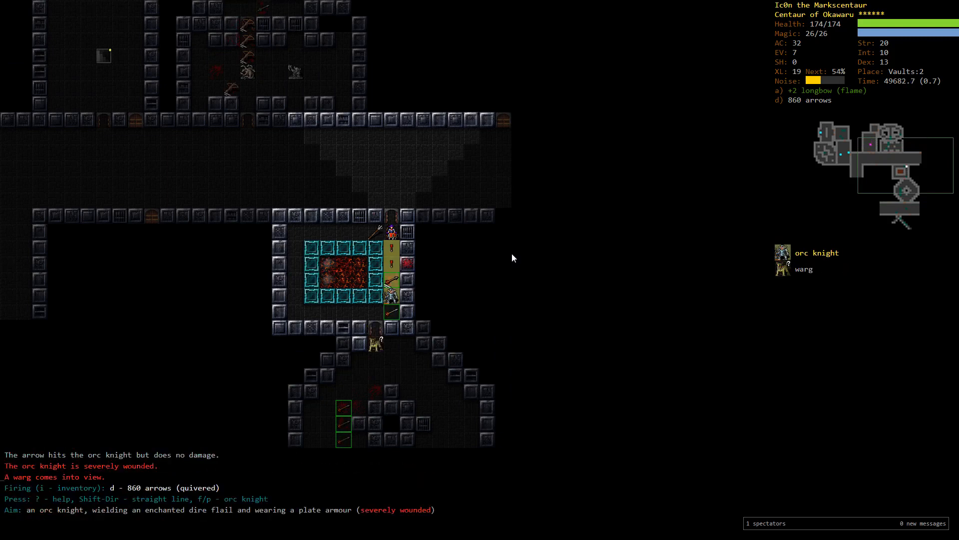
{"action": "key", "text": "f"}
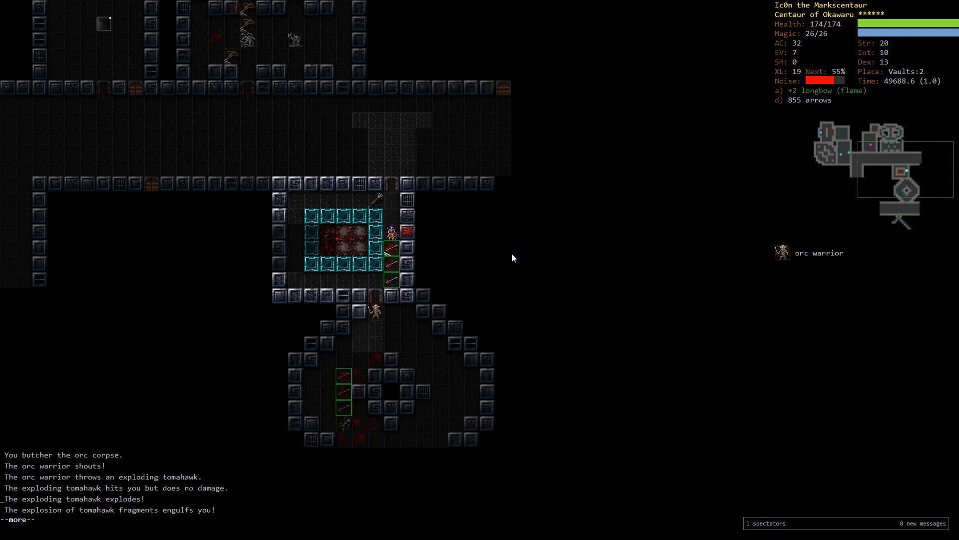
{"action": "key", "text": "f"}
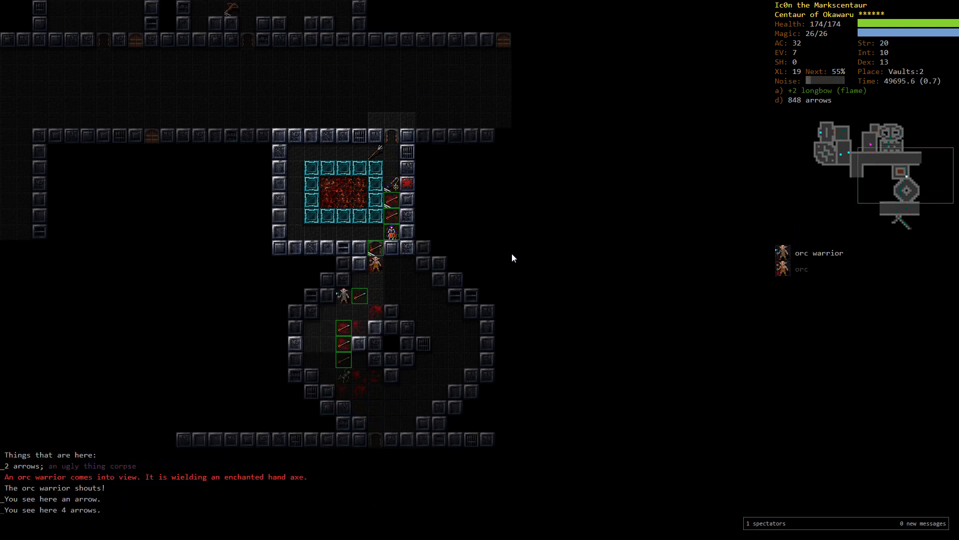
{"action": "key", "text": "f"}
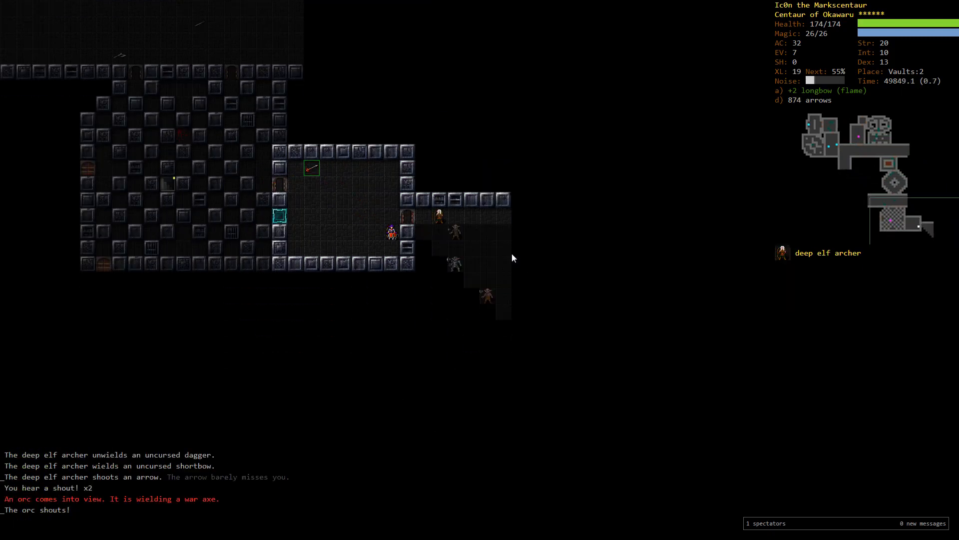
Finish the second orc knight and its escort with more arrows
{"action": "key", "text": "f"}
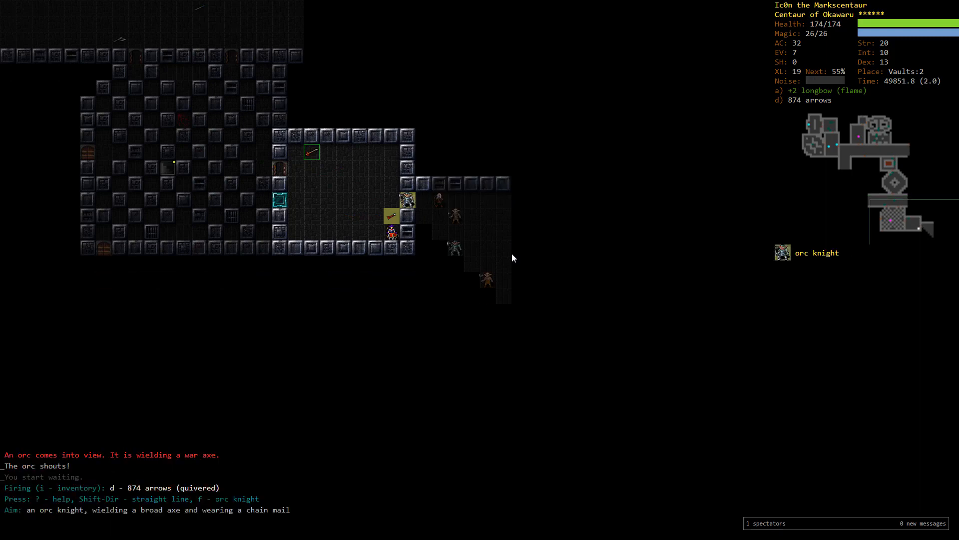
{"action": "key", "text": "f"}
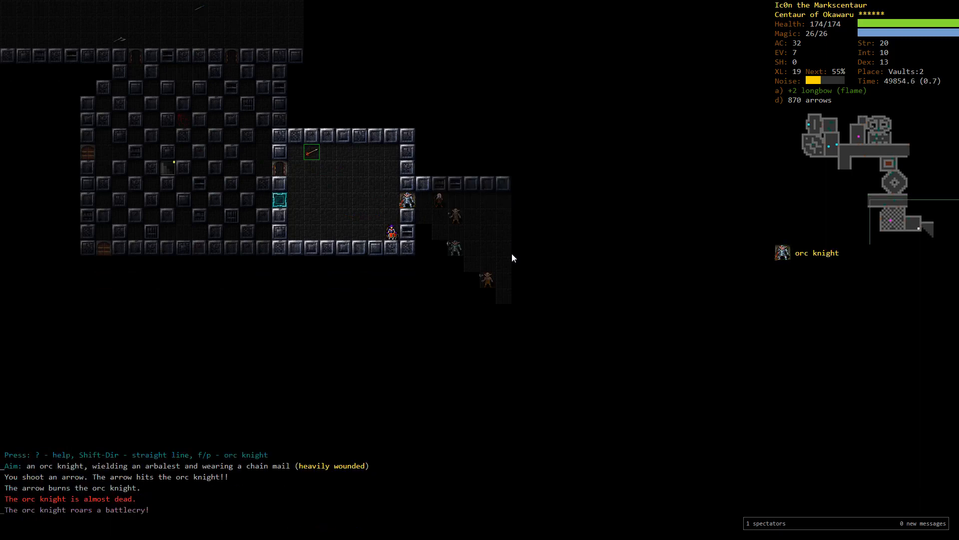
{"action": "key", "text": "f"}
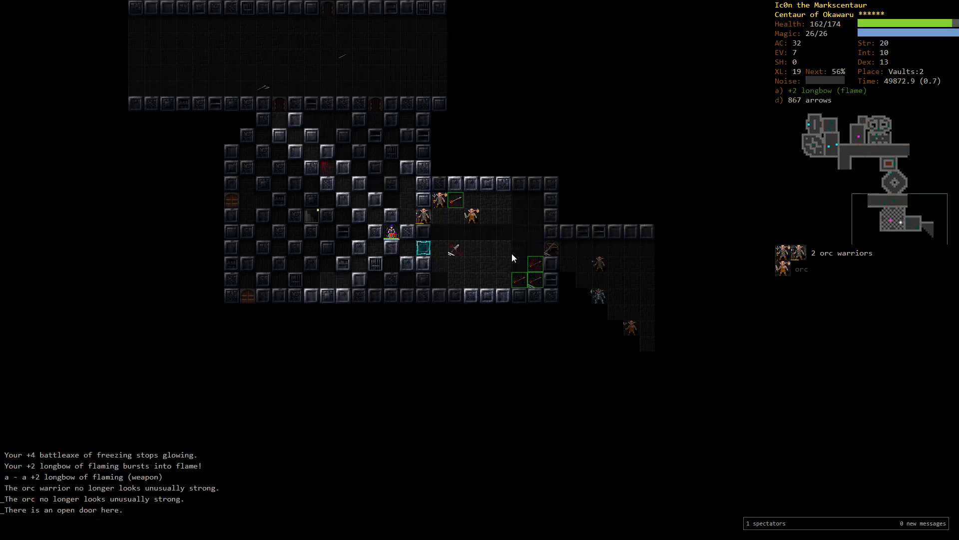
{"action": "key", "text": "f"}
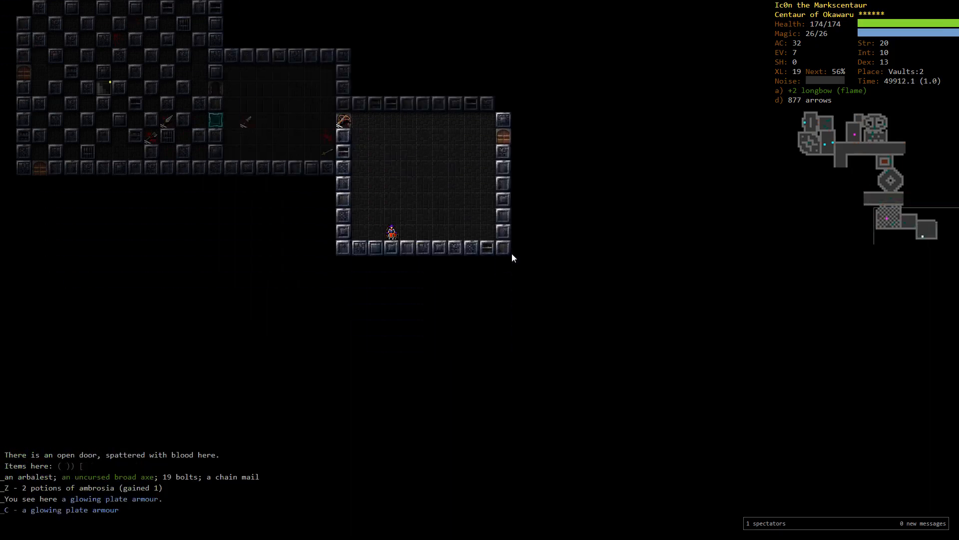
Move into the corridor toward the deep elf mages and ironheart preserver
{"action": "key", "text": "W"}
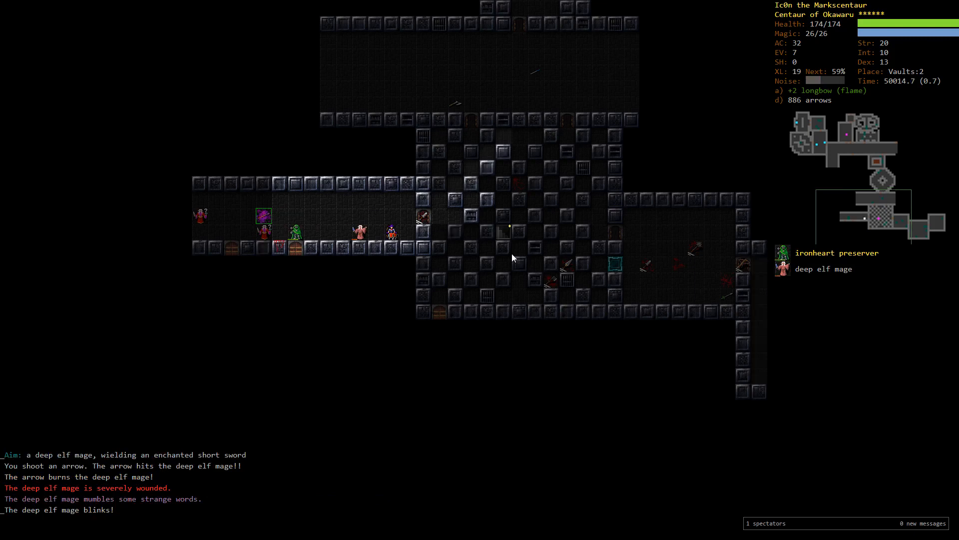
Kill the ironheart preserver, then evoke the phial of floods at the sorcerer
{"action": "key", "text": "f"}
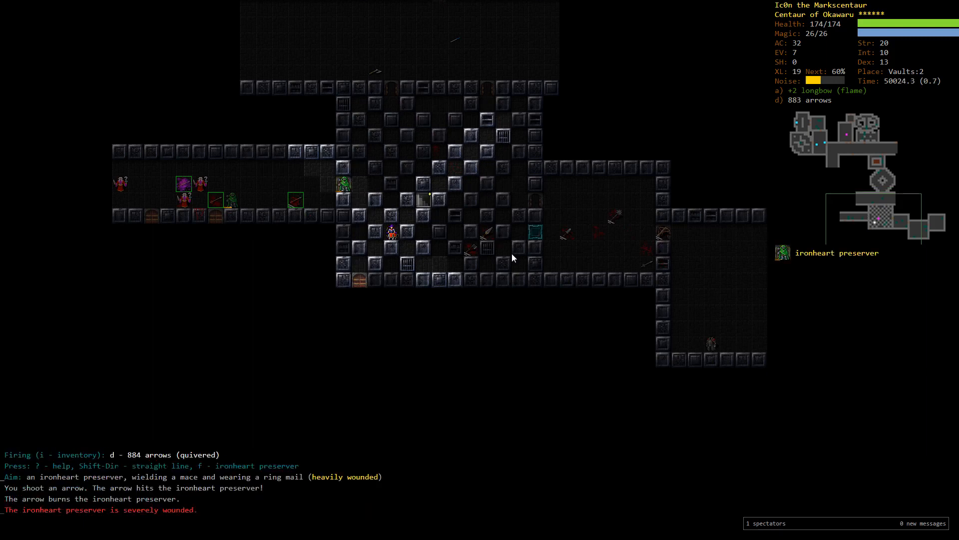
{"action": "key", "text": "f"}
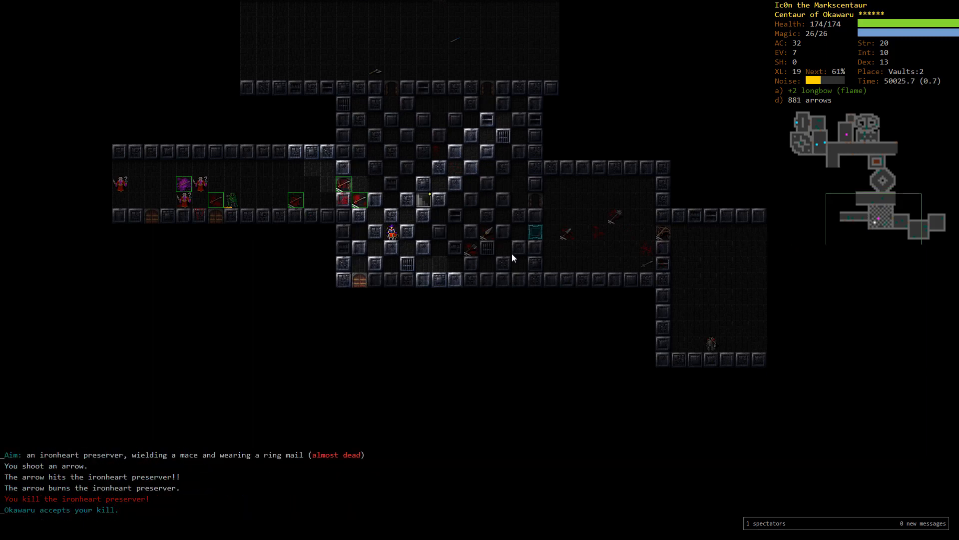
{"action": "key", "text": "V"}
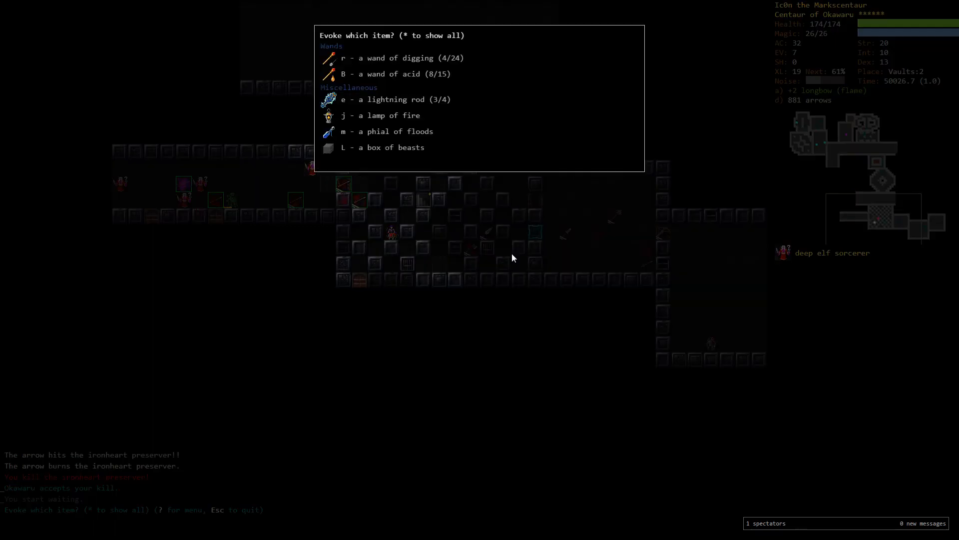
{"action": "key", "text": "m"}
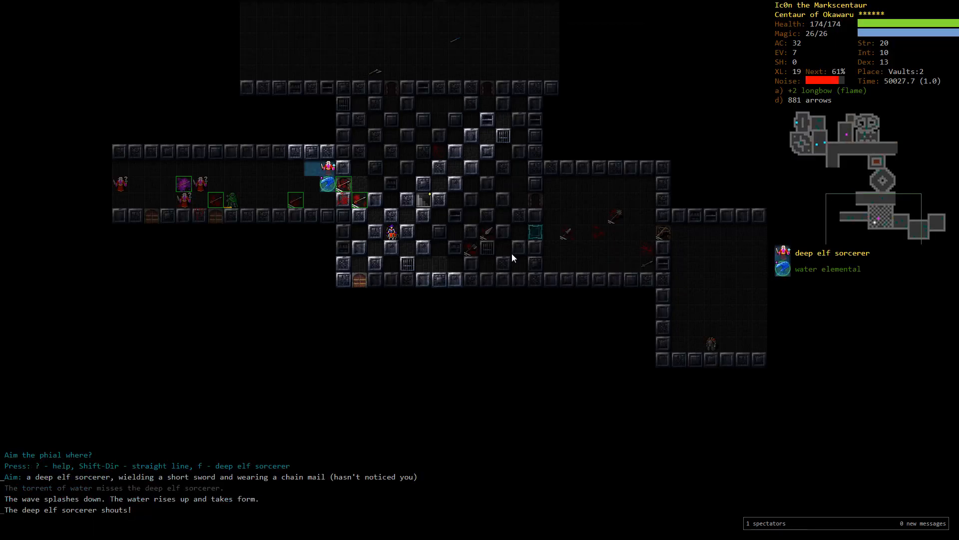
Badly wound the deep elf demonologist with repeated arrows and ready another evocable
{"action": "key", "text": "f"}
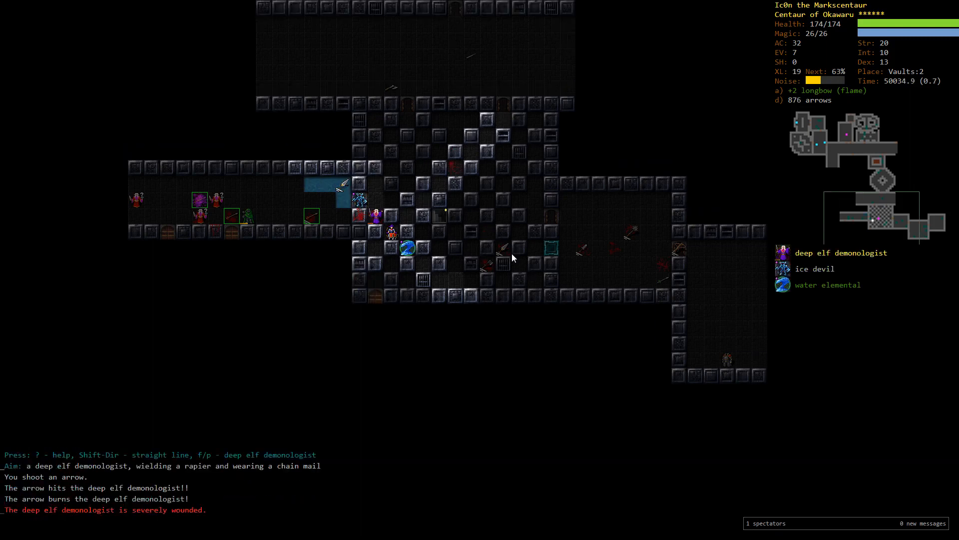
{"action": "key", "text": "f"}
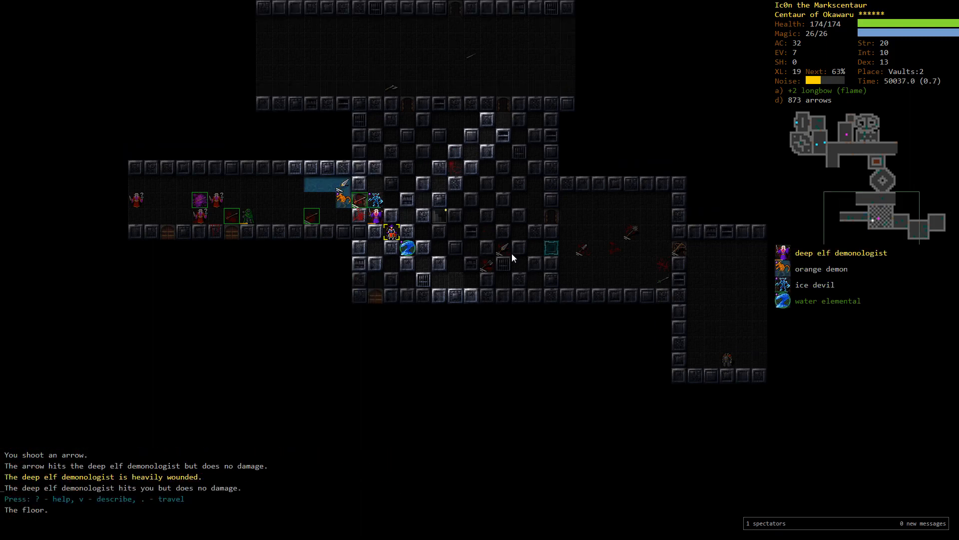
{"action": "key", "text": "f"}
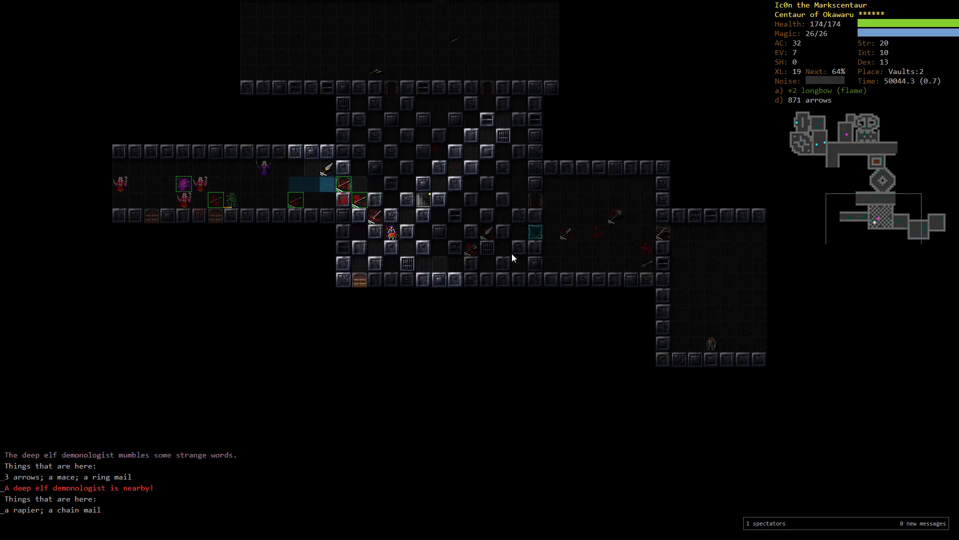
{"action": "key", "text": "V"}
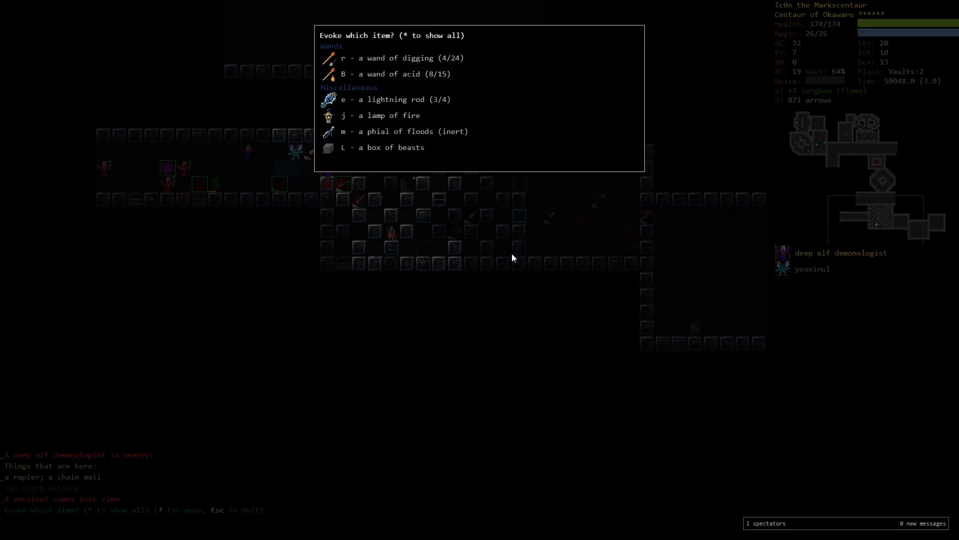
Use up the lamp of fire and shoot the deep elf sorcerer to clear the corridor
{"action": "key", "text": "e"}
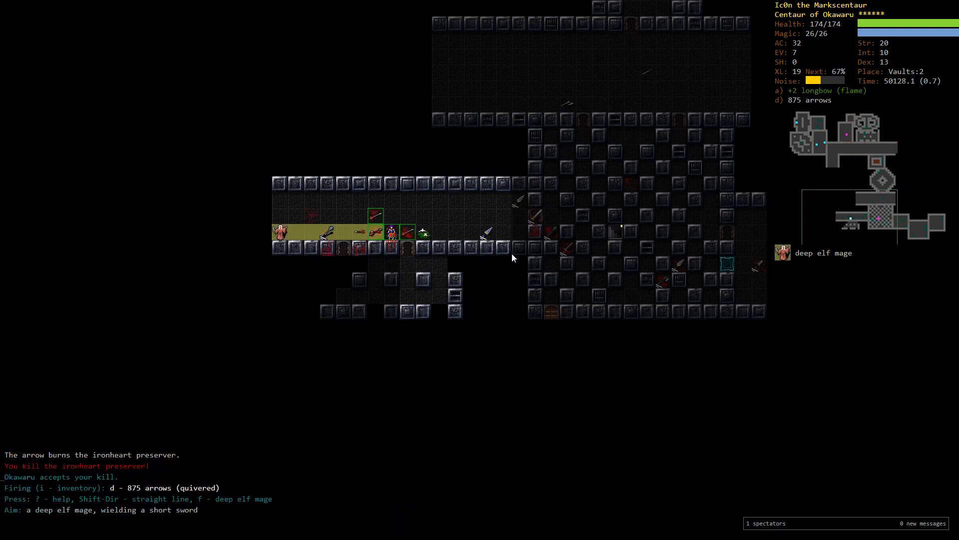
{"action": "key", "text": "f"}
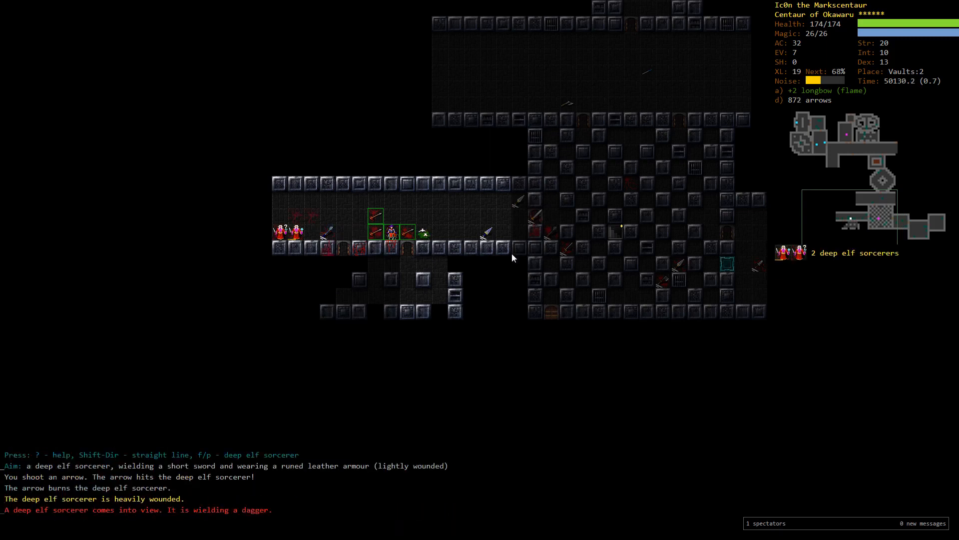
{"action": "key", "text": "V"}
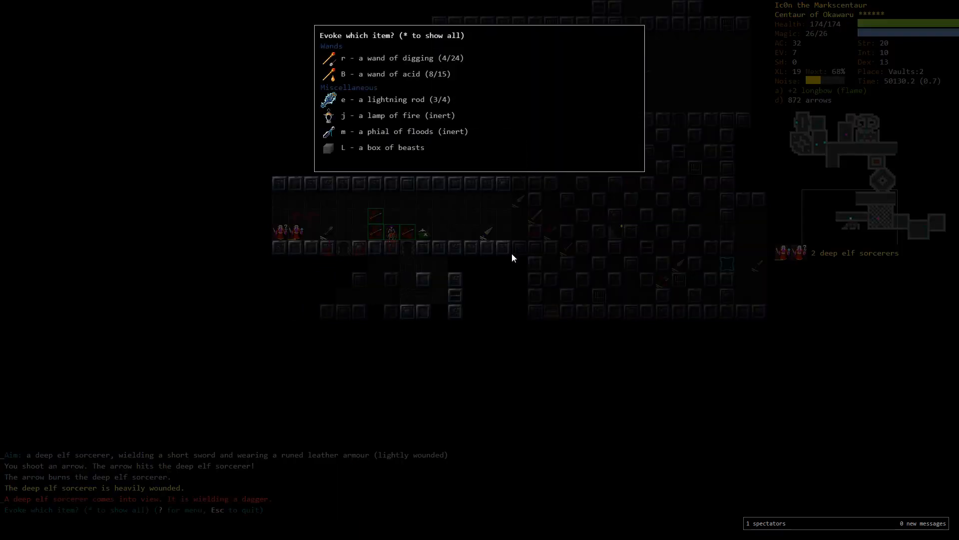
{"action": "key", "text": "e"}
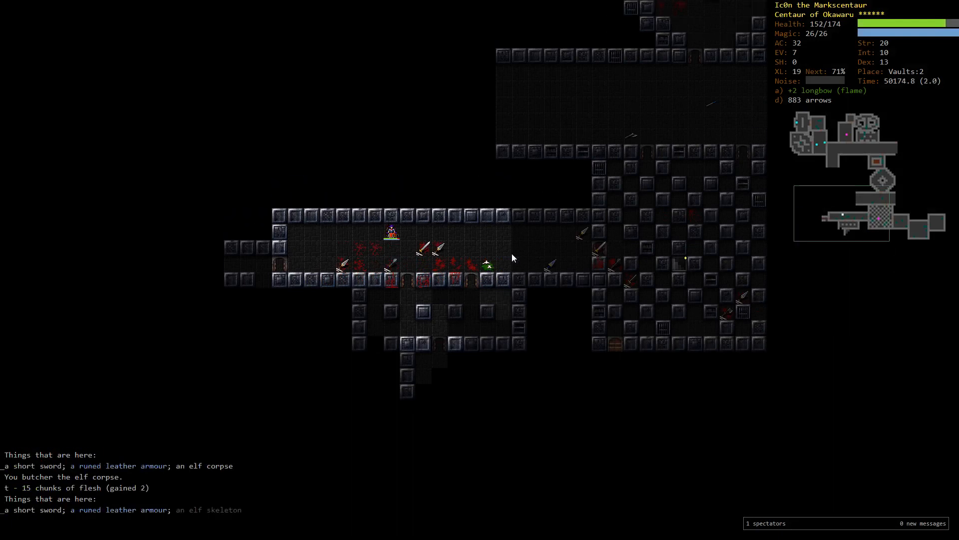
Shoot down the red ugly thing and its kin, earning Okawaru's ancient longbow gift
{"action": "key", "text": "5"}
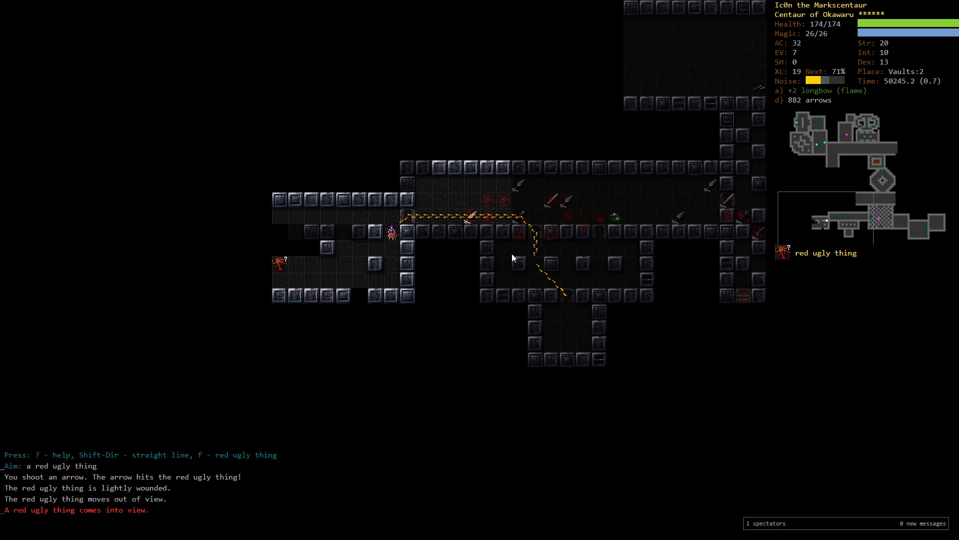
{"action": "key", "text": "f"}
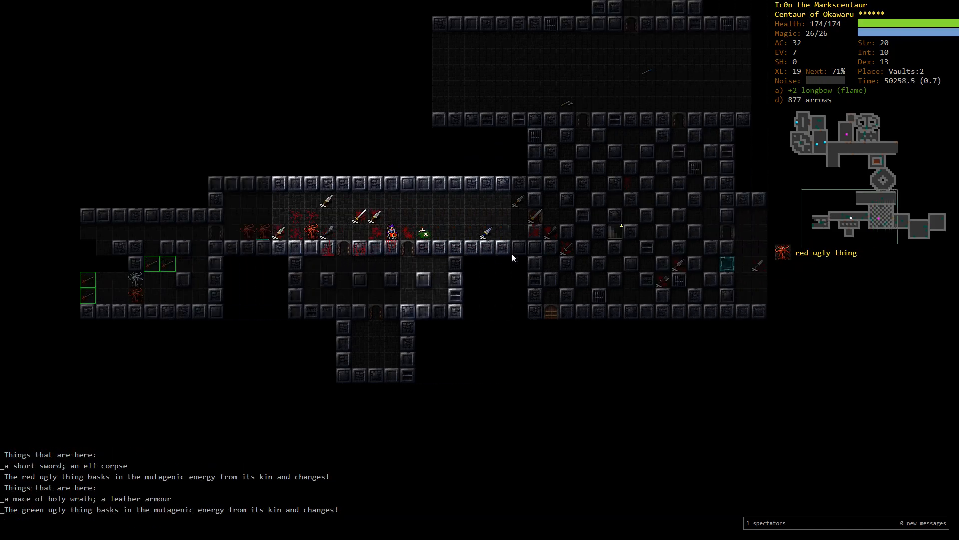
{"action": "key", "text": "f"}
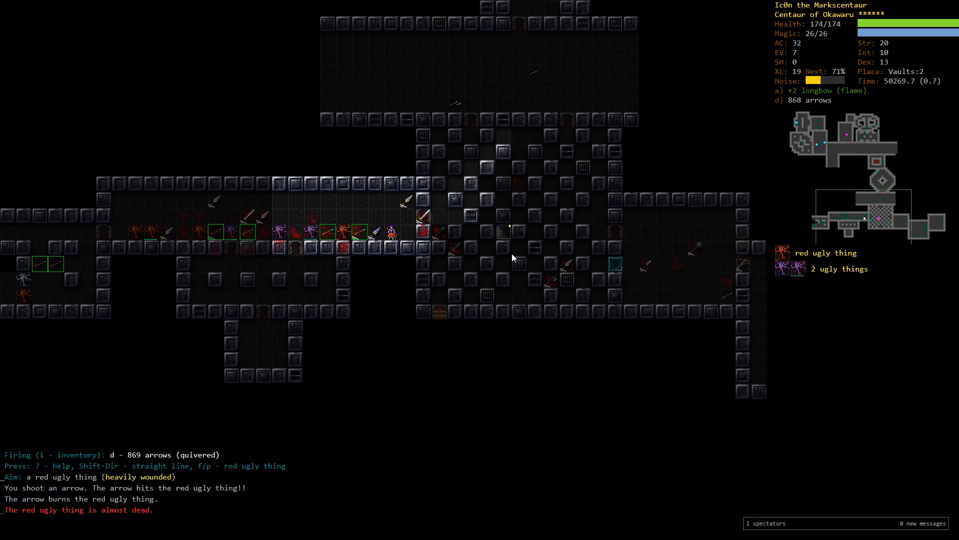
{"action": "key", "text": "f"}
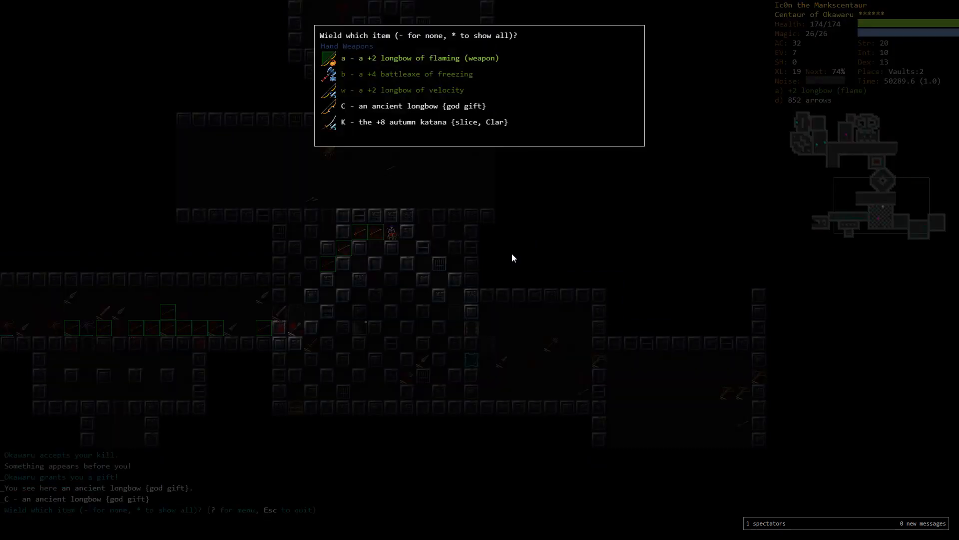
Wield the gifted bow, revealed as the +7 longbow of Rotation with venom
{"action": "key", "text": "C"}
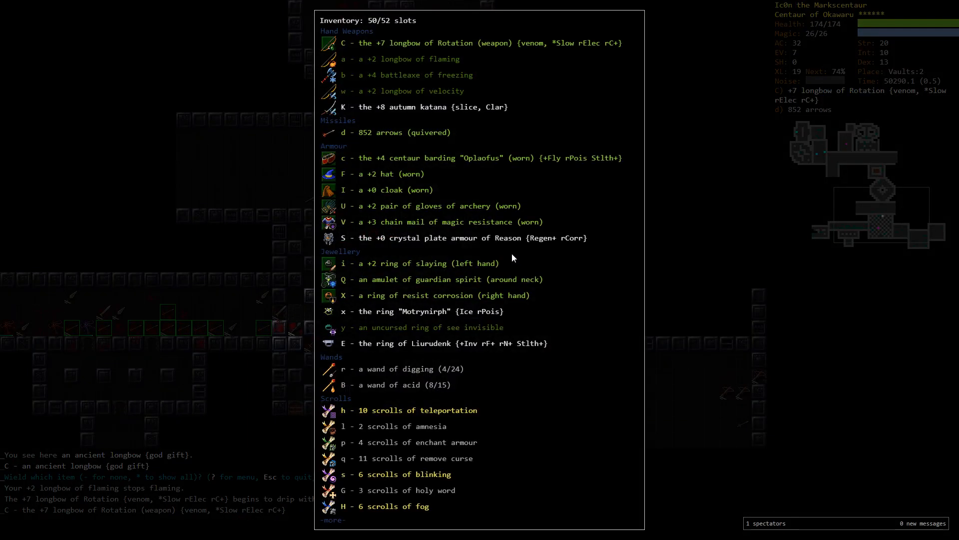
{"action": "left_click", "coordinate": [329, 42]}
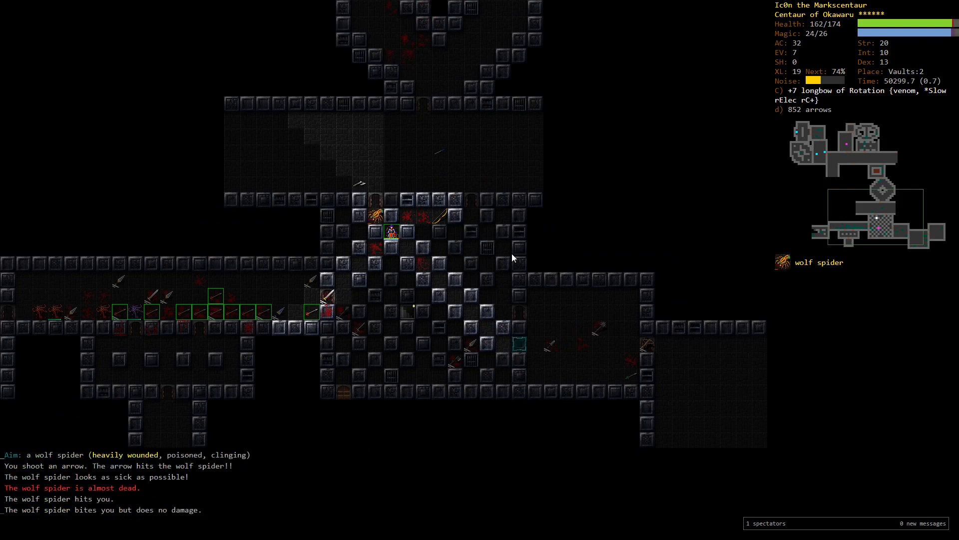
Poison the stone giant and the boggart's band with venom arrows
{"action": "key", "text": "f"}
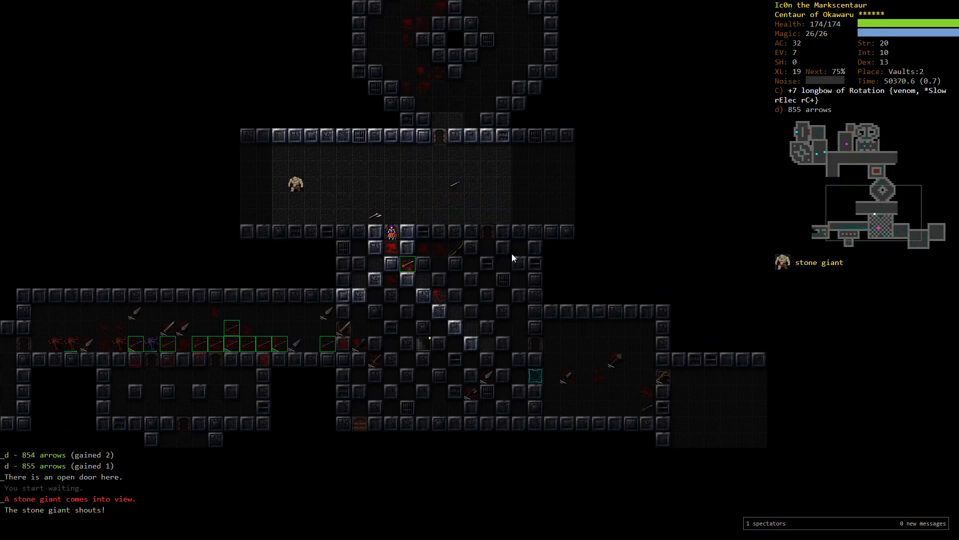
{"action": "key", "text": "f"}
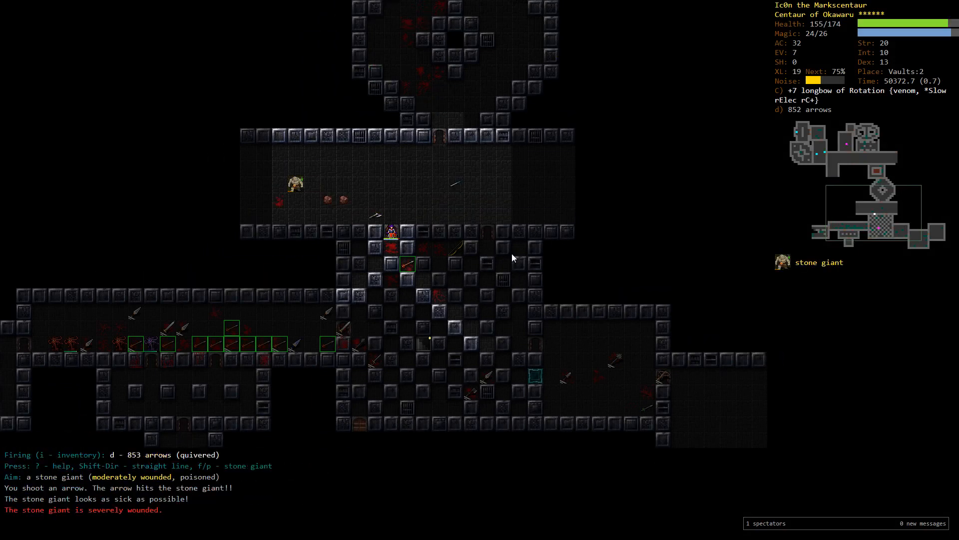
{"action": "key", "text": "f"}
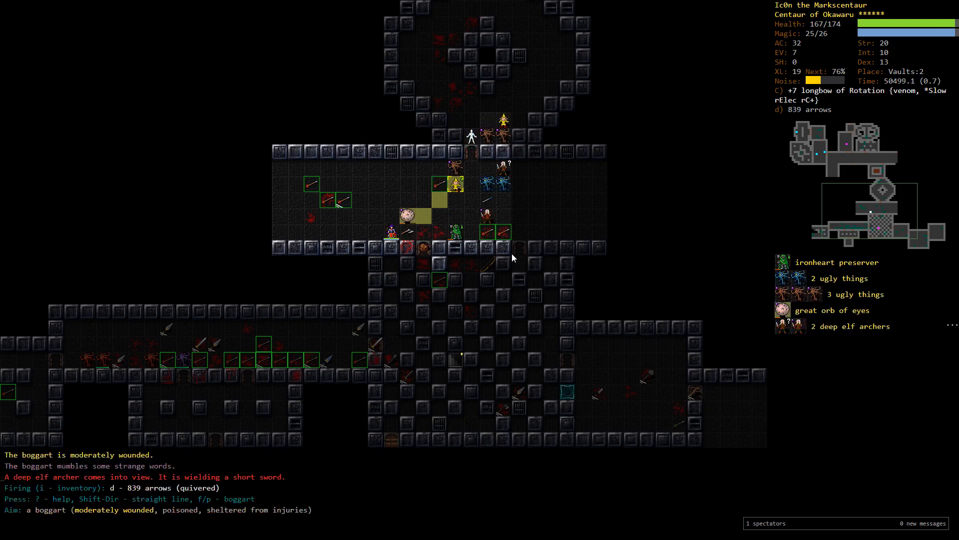
{"action": "key", "text": "f"}
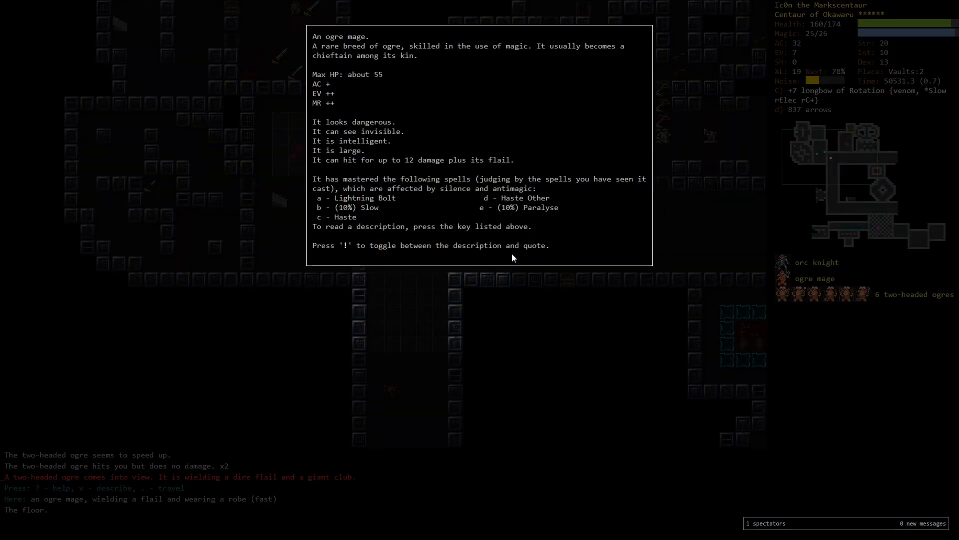
Close the description, read a scroll, and climb the staircase to Vaults:1
{"action": "key", "text": "Escape"}
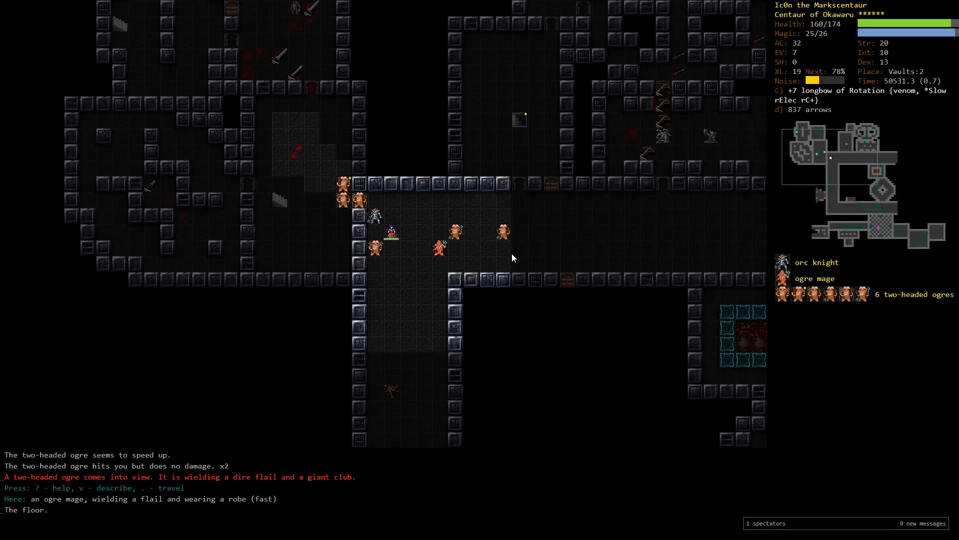
{"action": "key", "text": "r"}
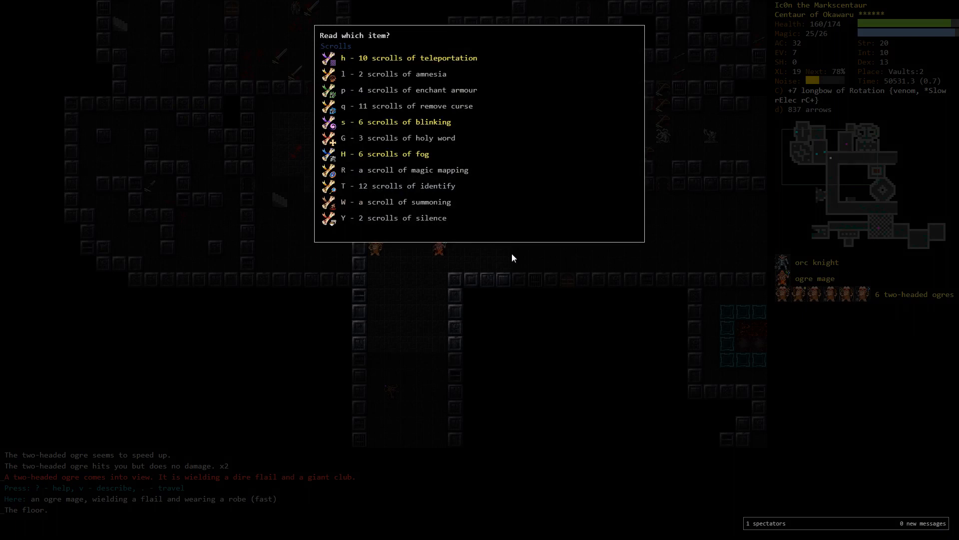
{"action": "key", "text": "Escape"}
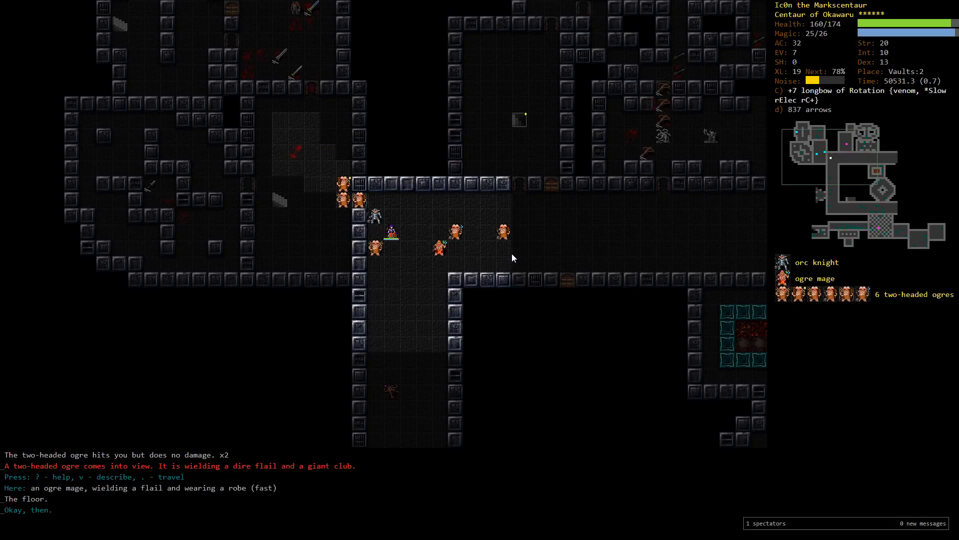
{"action": "key", "text": "r"}
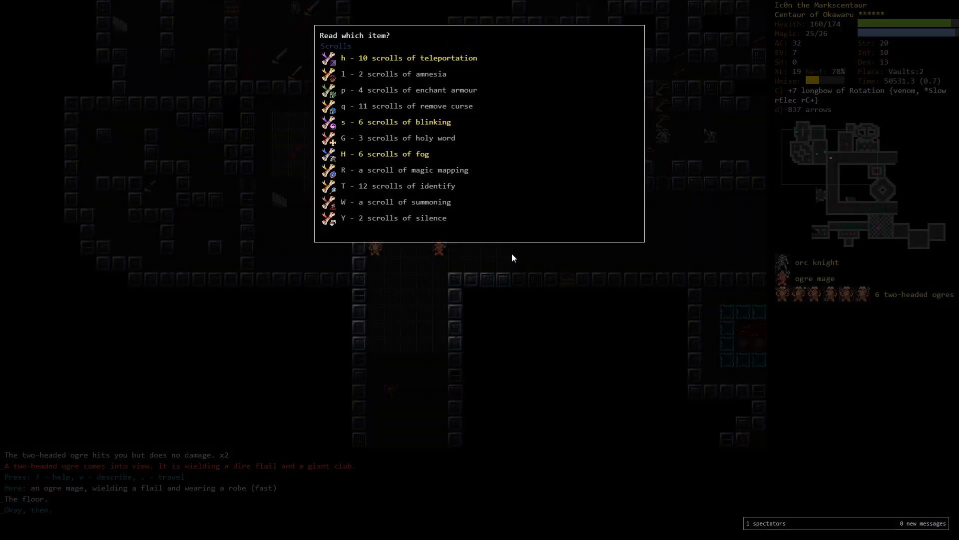
{"action": "key", "text": "s"}
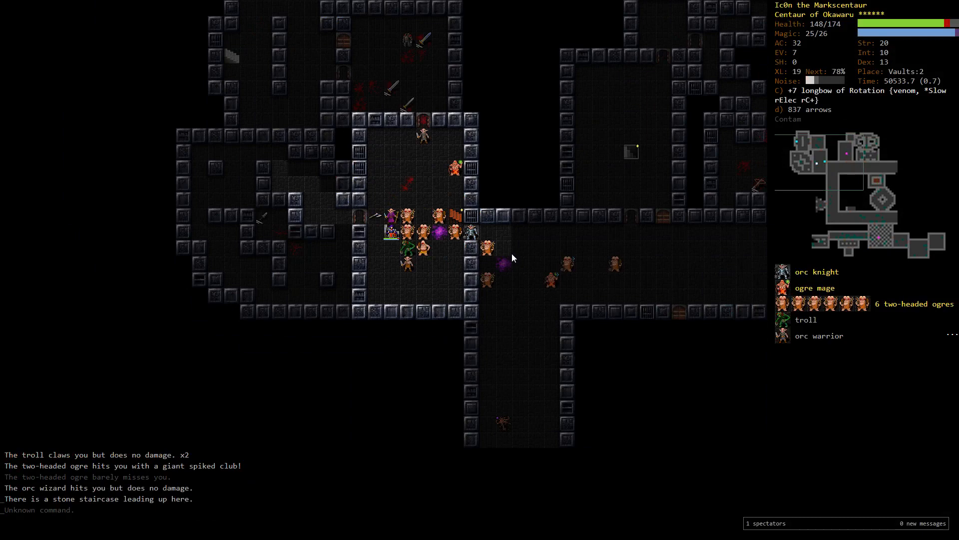
{"action": "key", "text": "<"}
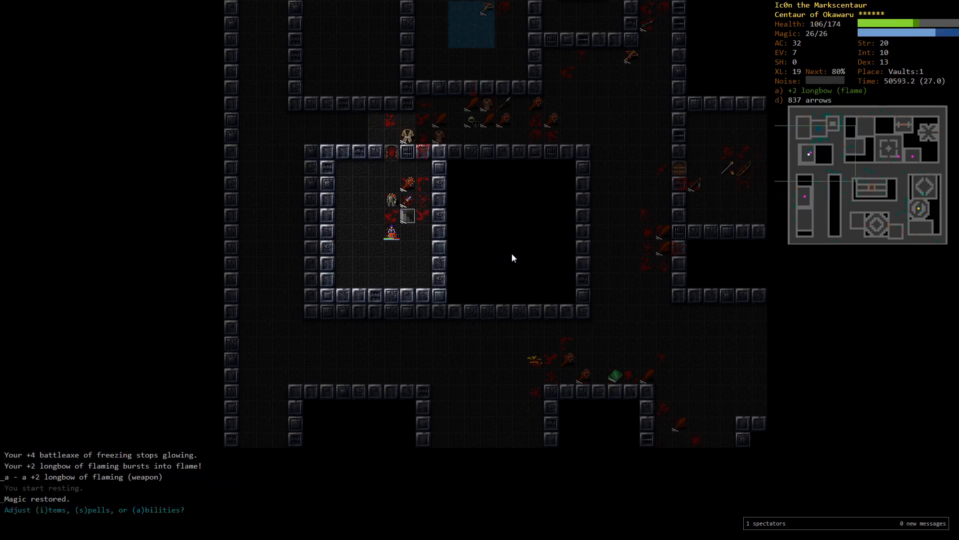
Check the inventory while recovering on Vaults:1
{"action": "key", "text": "i"}
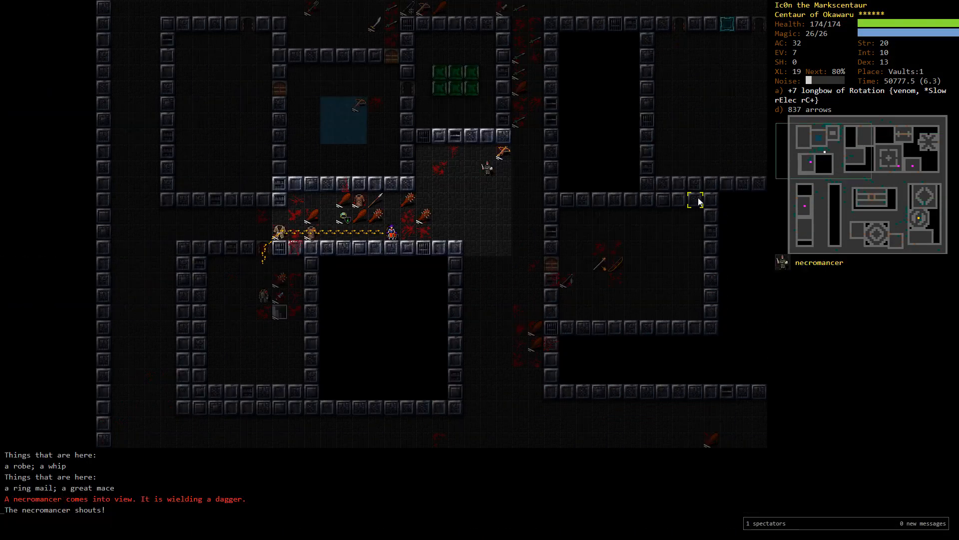
Shoot the necromancer, then switch weapons for the frost giant zombie
{"action": "key", "text": "f"}
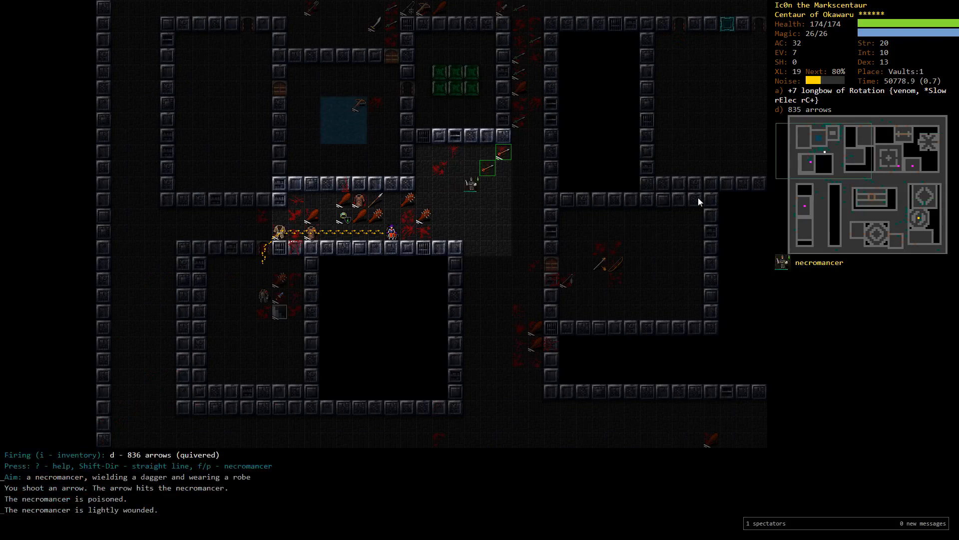
{"action": "key", "text": "f"}
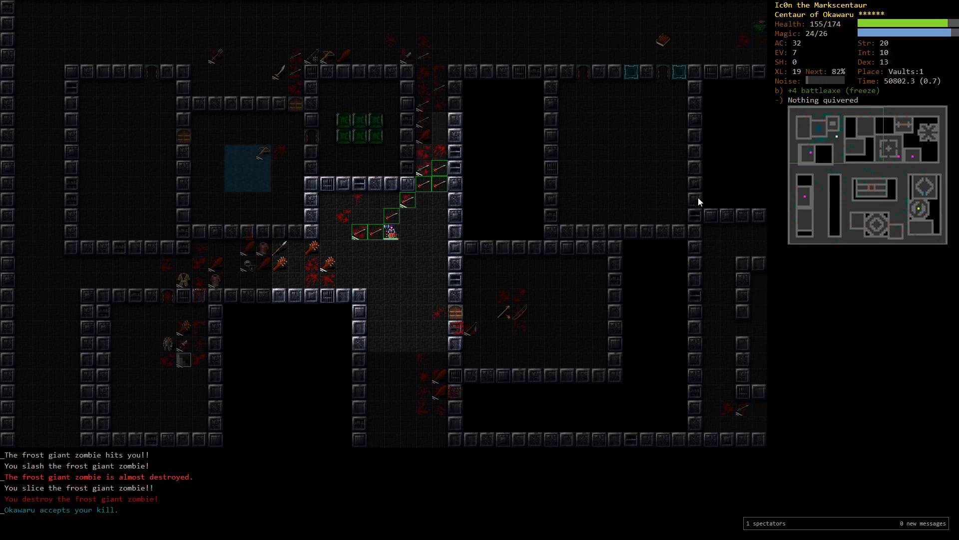
{"action": "key", "text": "w"}
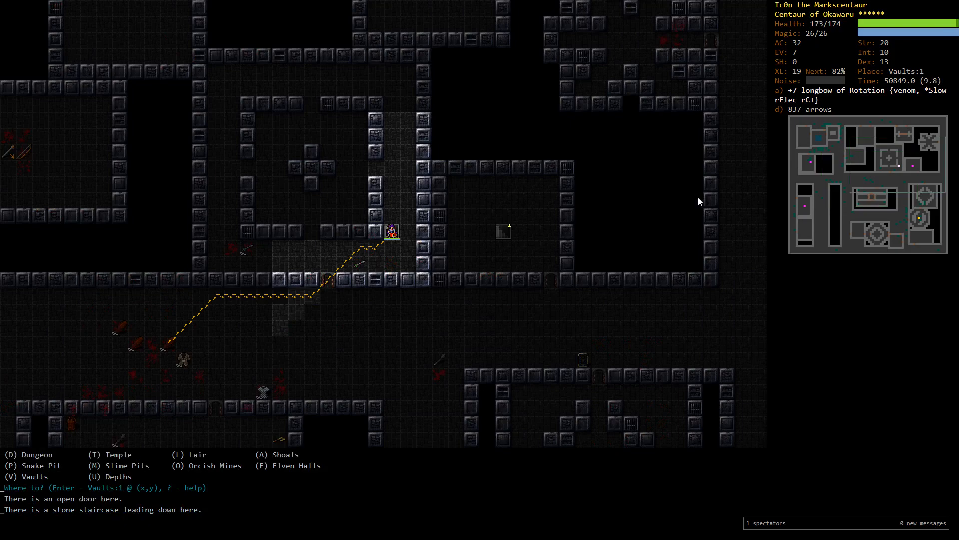
Take the stone staircase down from Vaults:1 onto Vaults:2
{"action": "key", "text": "i"}
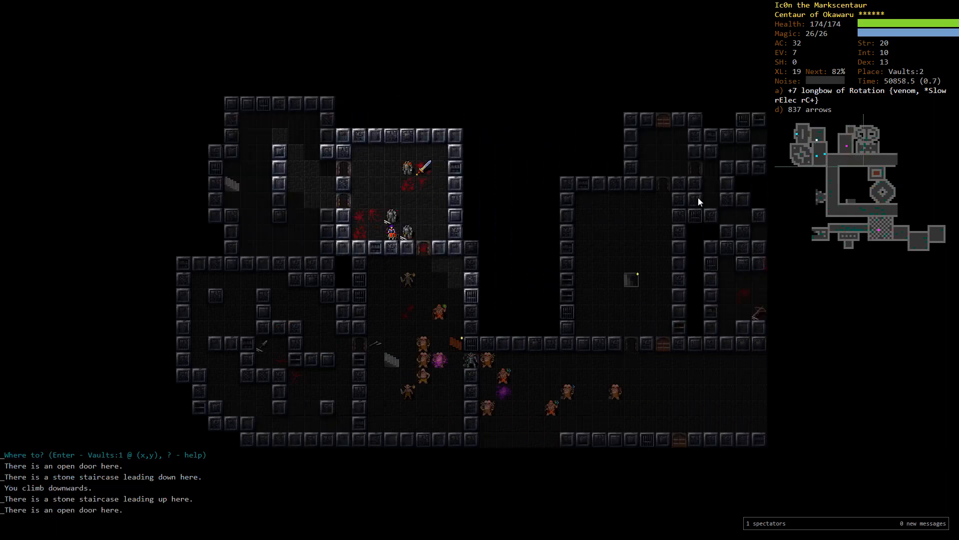
Shoot down the nearest two-headed ogre and the deep troll with the longbow
{"action": "key", "text": "f"}
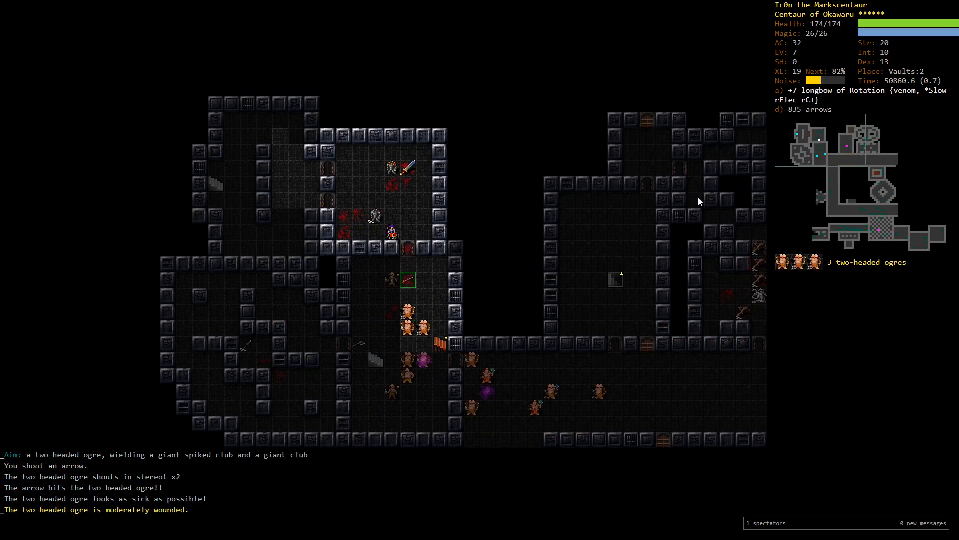
{"action": "key", "text": "f"}
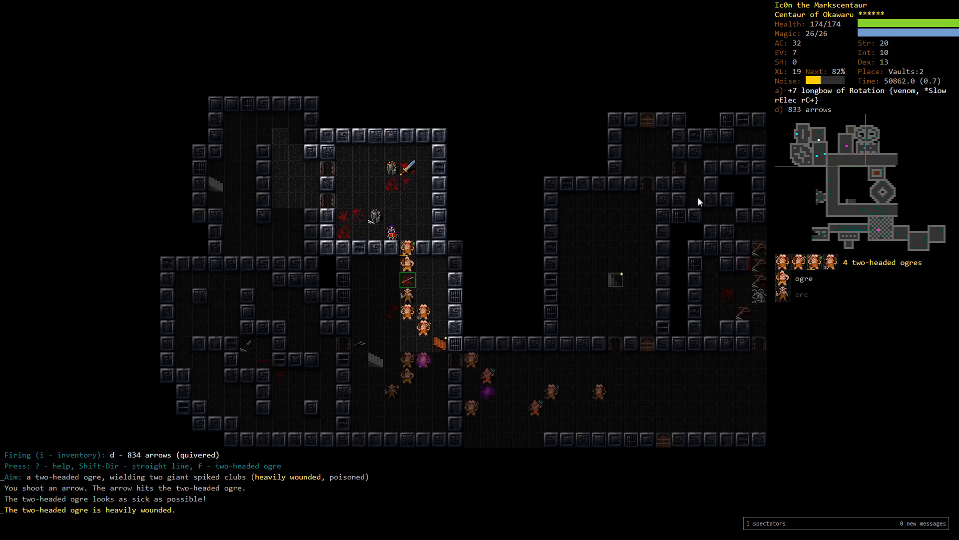
{"action": "key", "text": "f"}
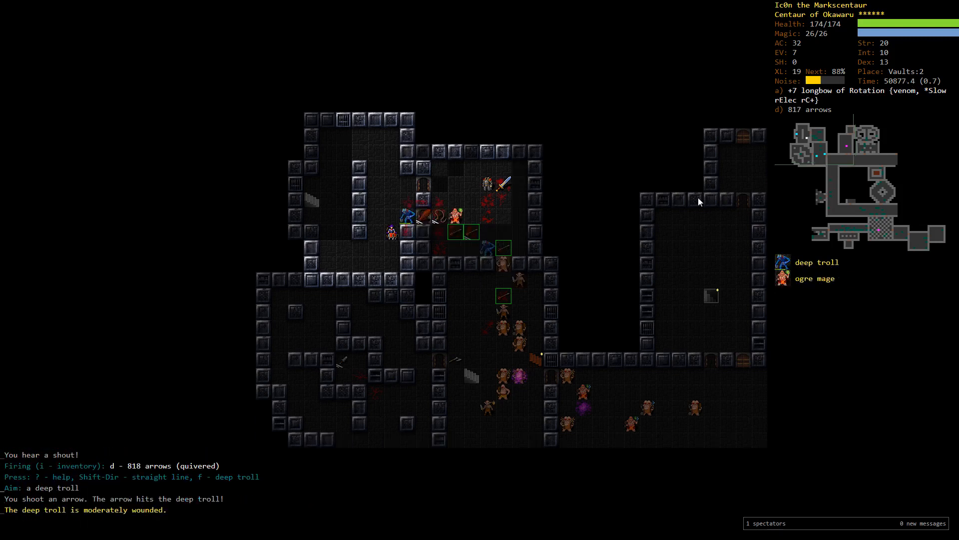
{"action": "key", "text": "f"}
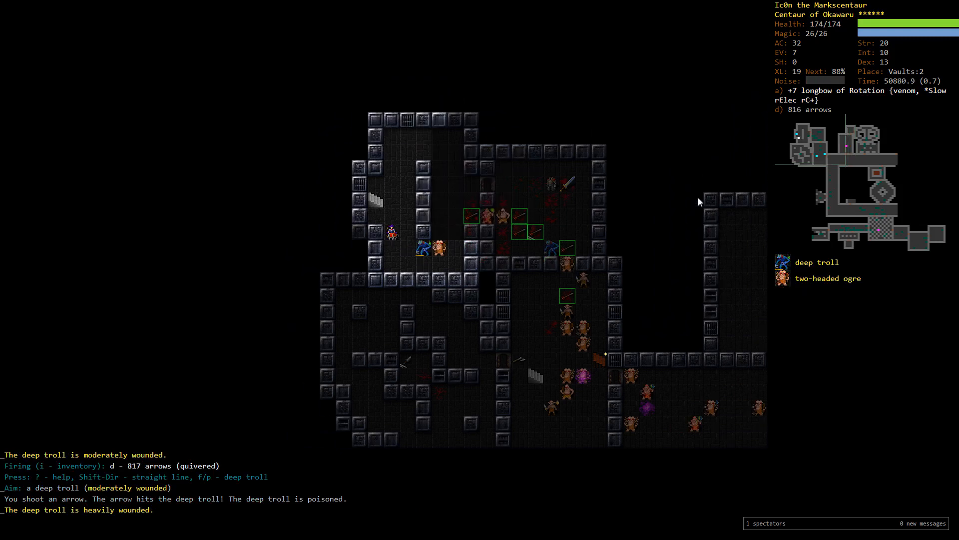
{"action": "key", "text": "f"}
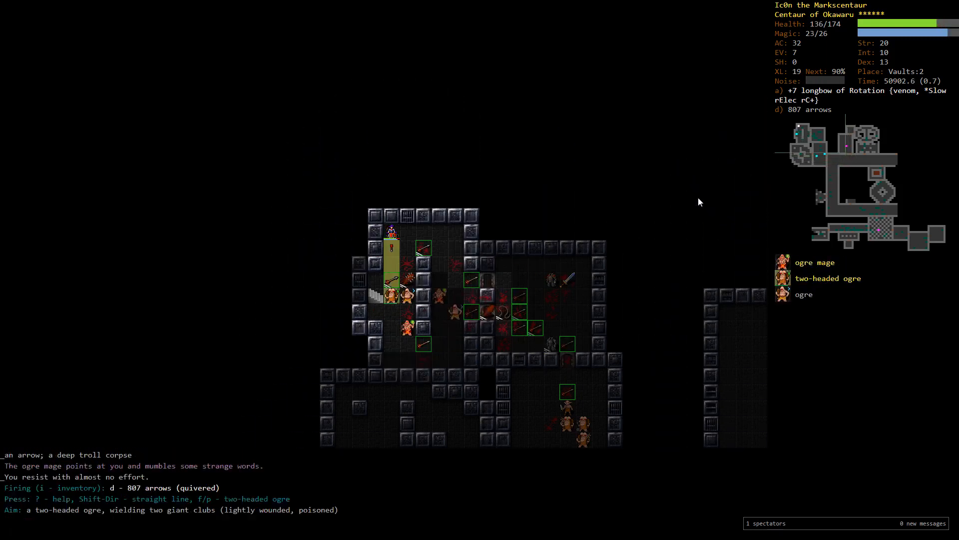
Shoot the poisoned two-headed ogre, the ogre mage and the wounded yaktaur
{"action": "key", "text": "f"}
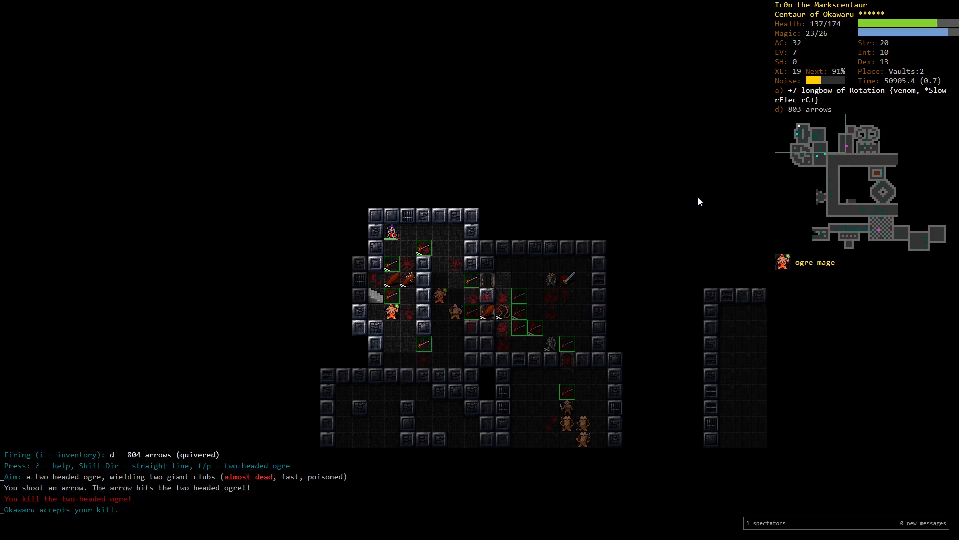
{"action": "key", "text": "f"}
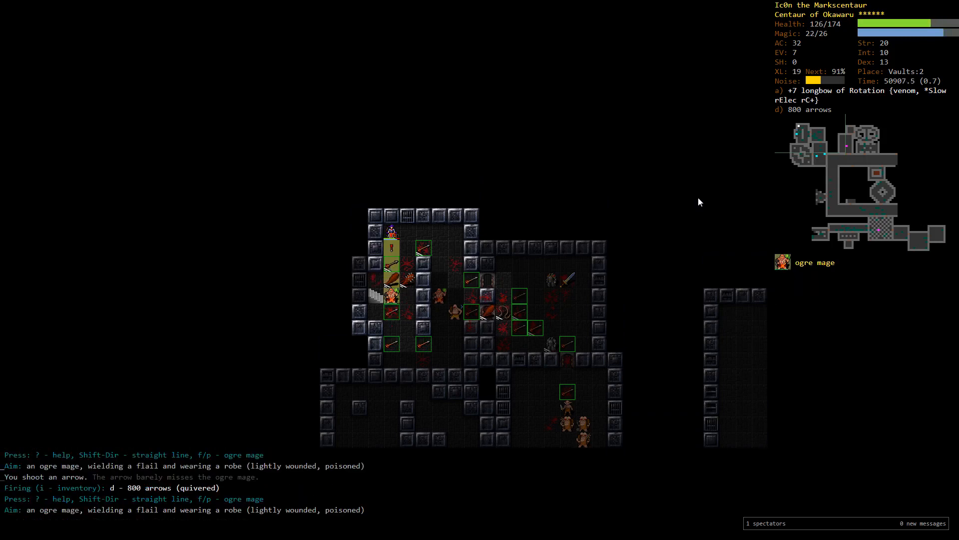
{"action": "key", "text": "f"}
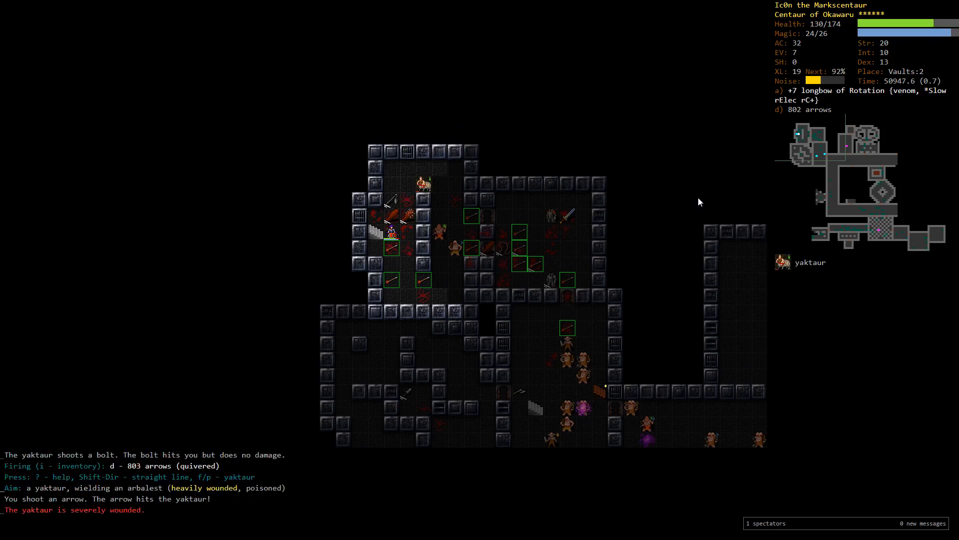
{"action": "key", "text": "f"}
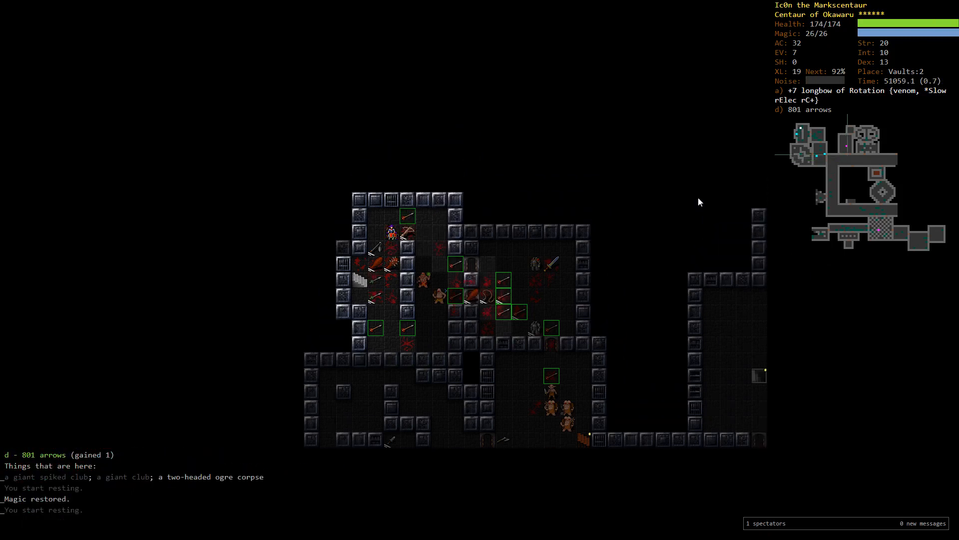
Collect the fired arrows, then shoot the ogre mage and the orc knight in the corridor
{"action": "key", "text": "f"}
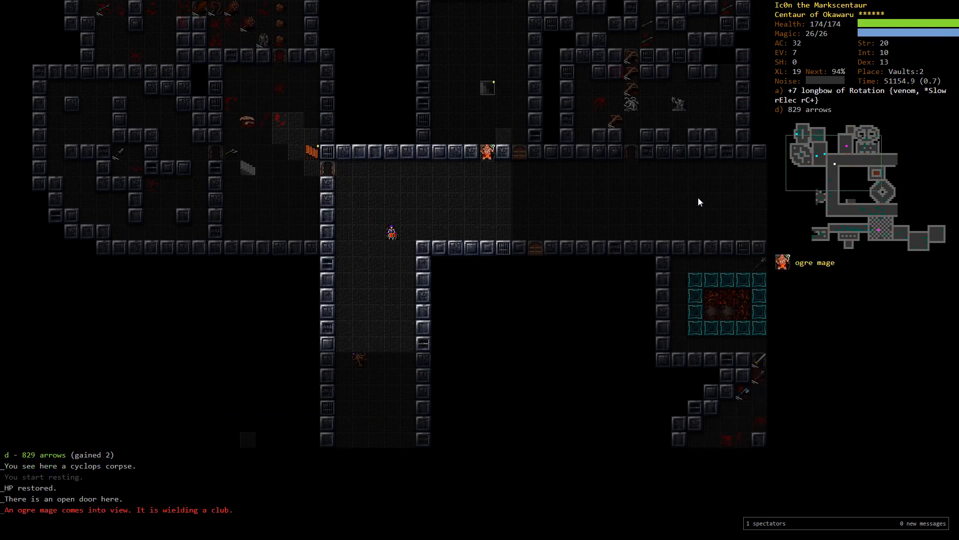
{"action": "key", "text": "f"}
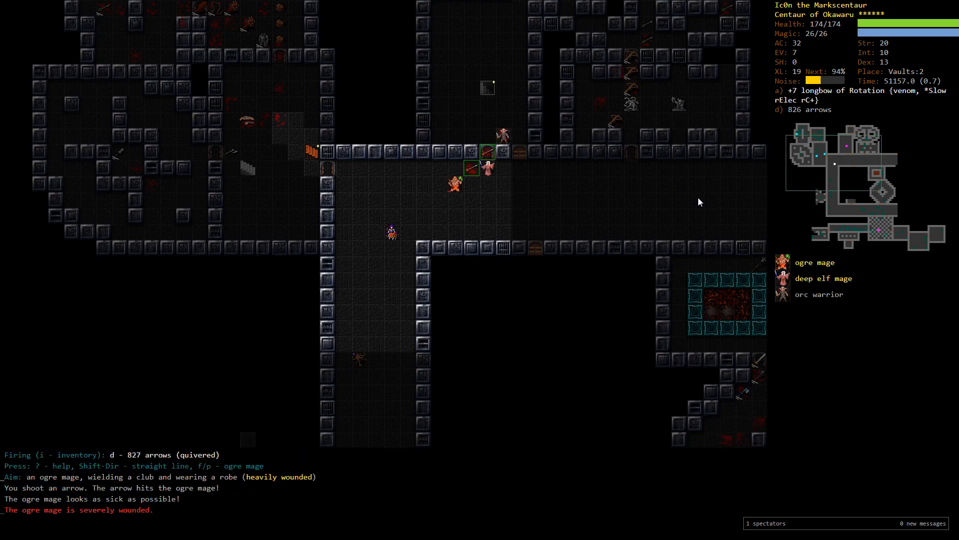
{"action": "key", "text": "f"}
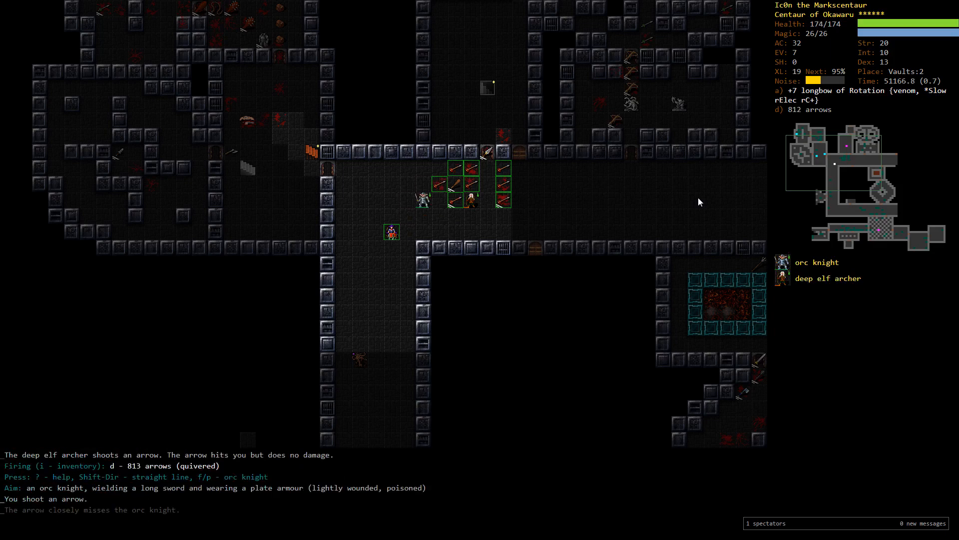
{"action": "key", "text": "f"}
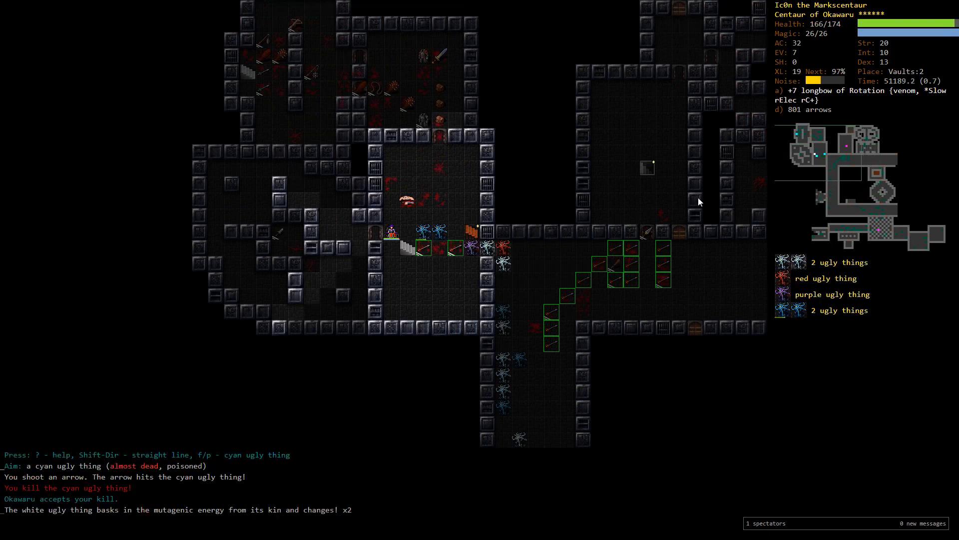
Shoot the cyan and purple ugly things, reaching experience level 20
{"action": "key", "text": "f"}
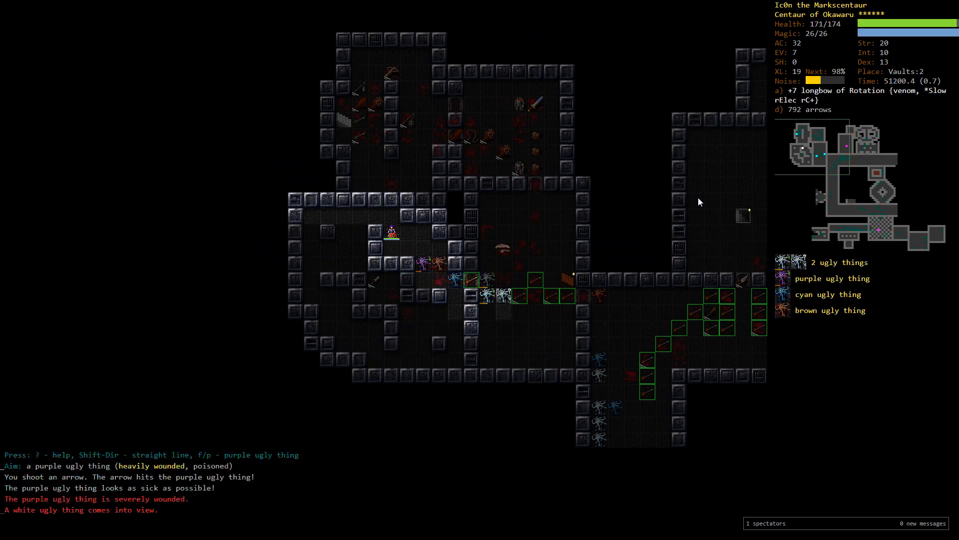
{"action": "key", "text": "f"}
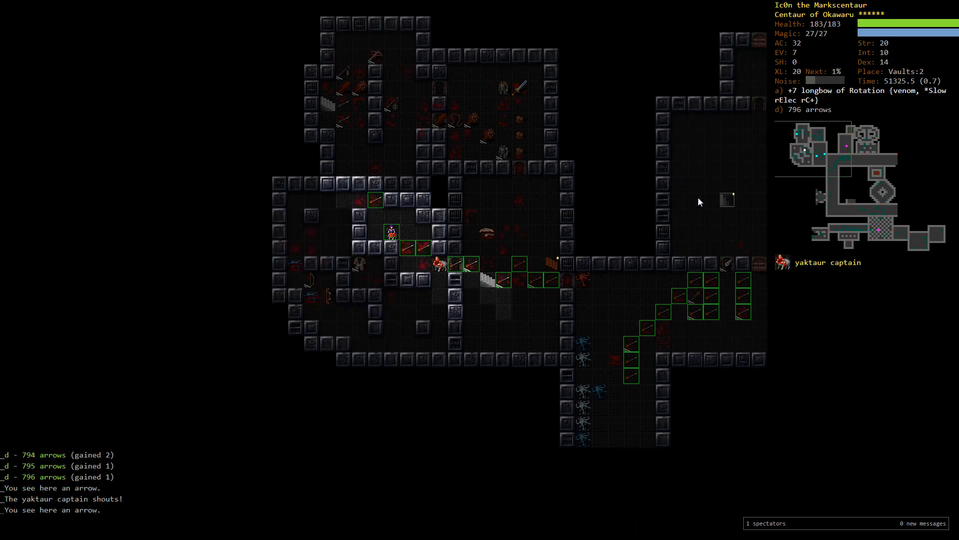
Shoot the orc knight, yaktaur and deep elf mage, then wound the vault sentinel twice
{"action": "key", "text": "f"}
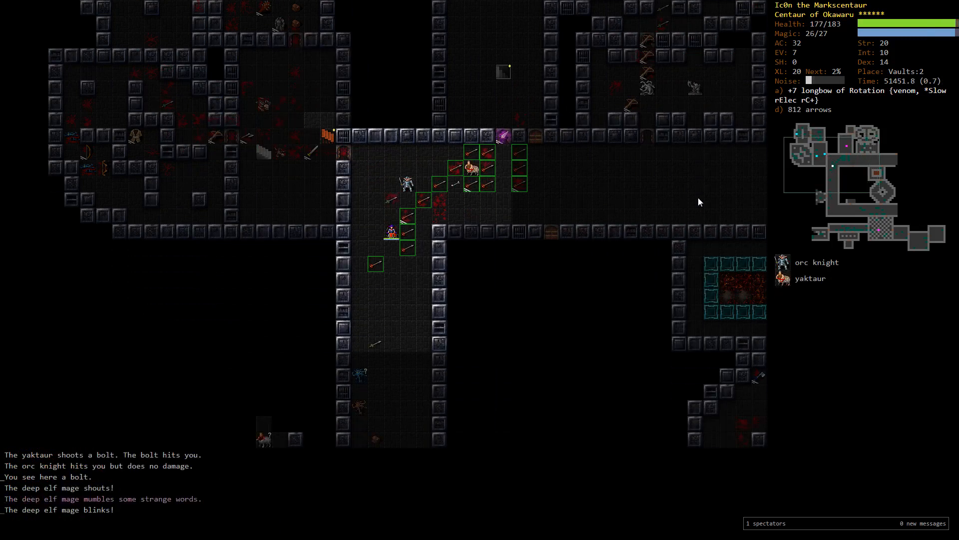
{"action": "key", "text": "f"}
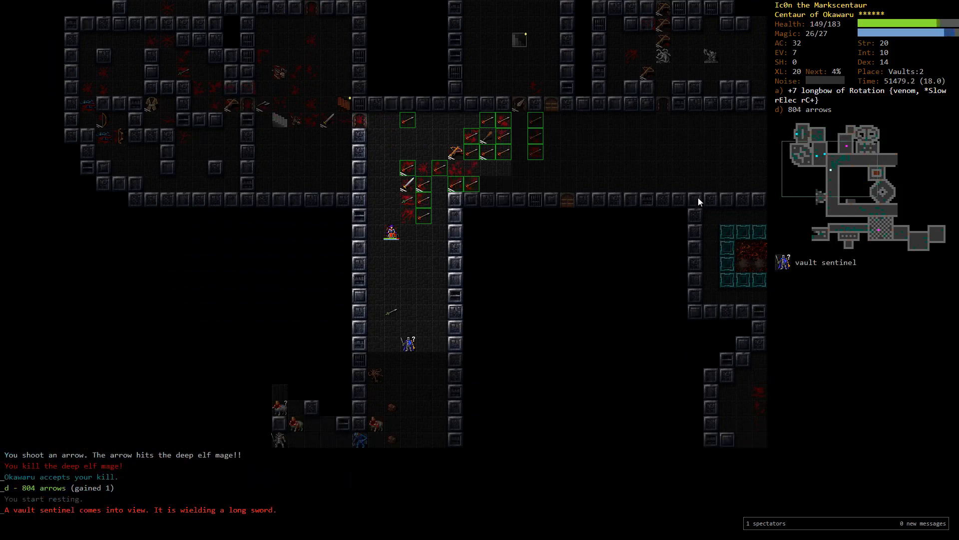
{"action": "key", "text": "f"}
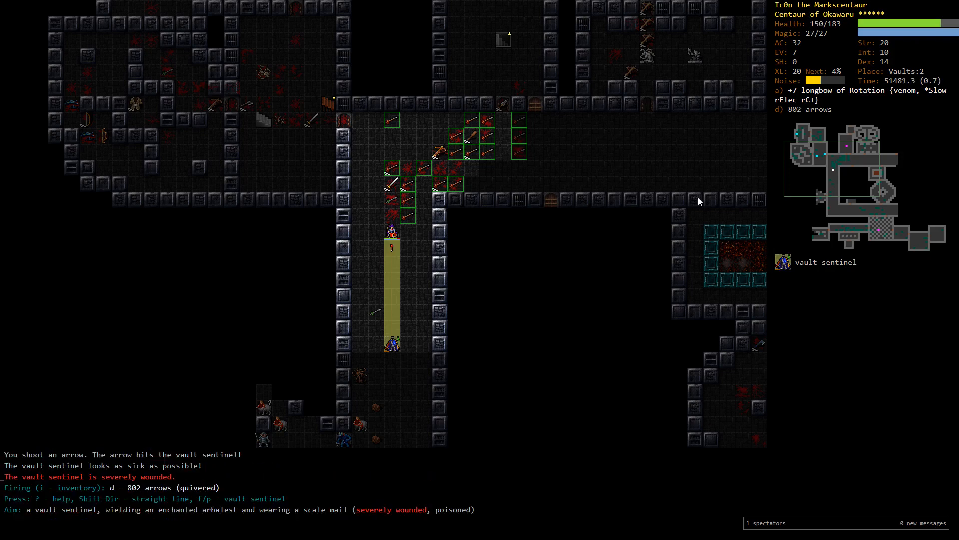
{"action": "key", "text": "f"}
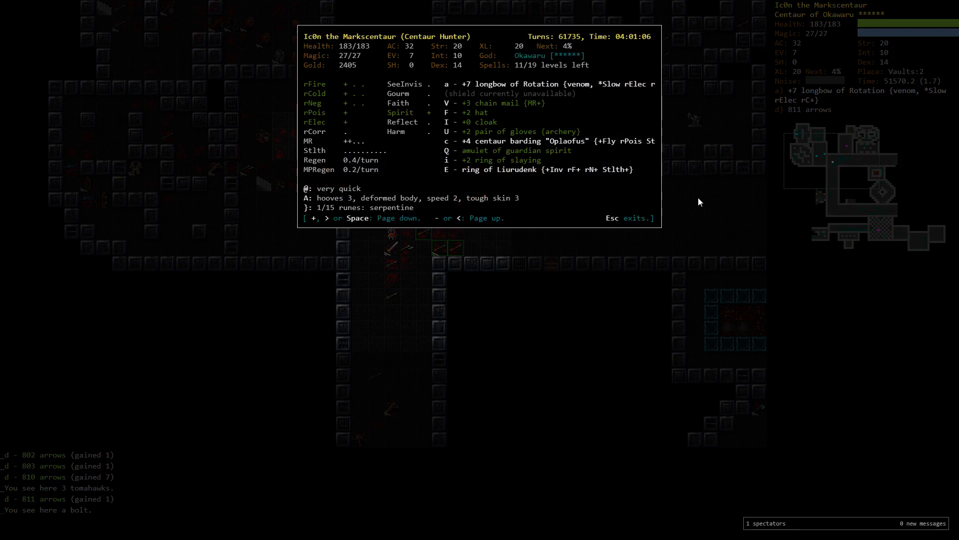
Close the character overview to return to the Vaults:2 map
{"action": "key", "text": "Escape"}
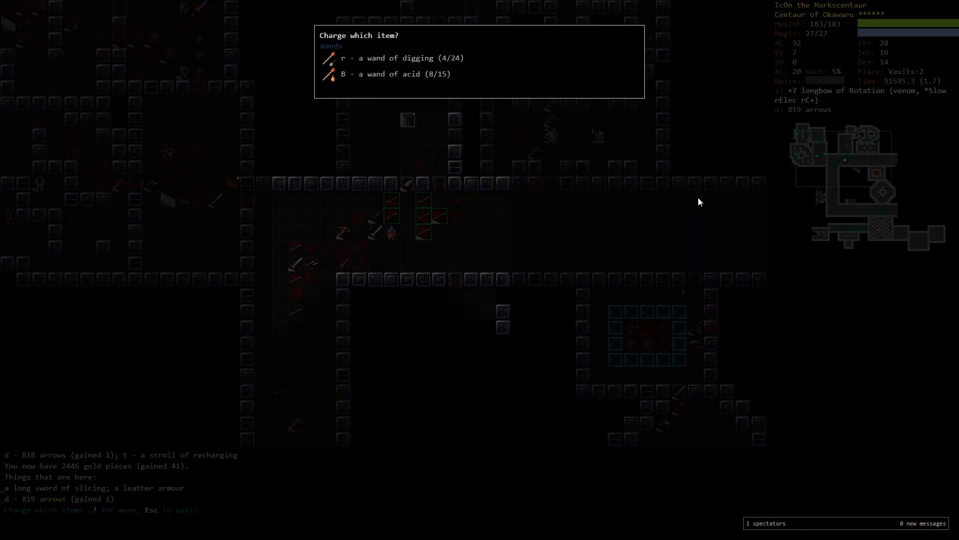
Recharge a wand with the scroll, then pick up the gold and the unknown scroll
{"action": "key", "text": "r"}
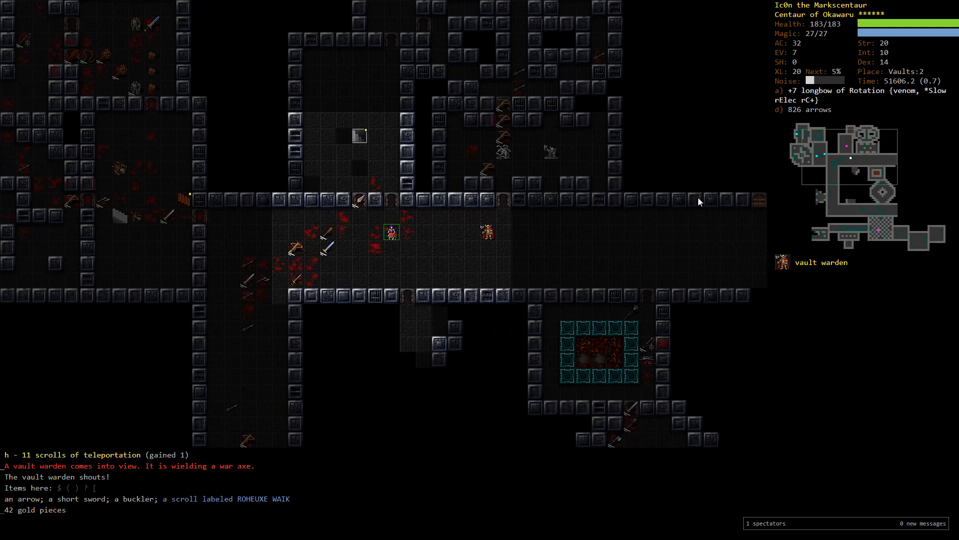
{"action": "key", "text": "f"}
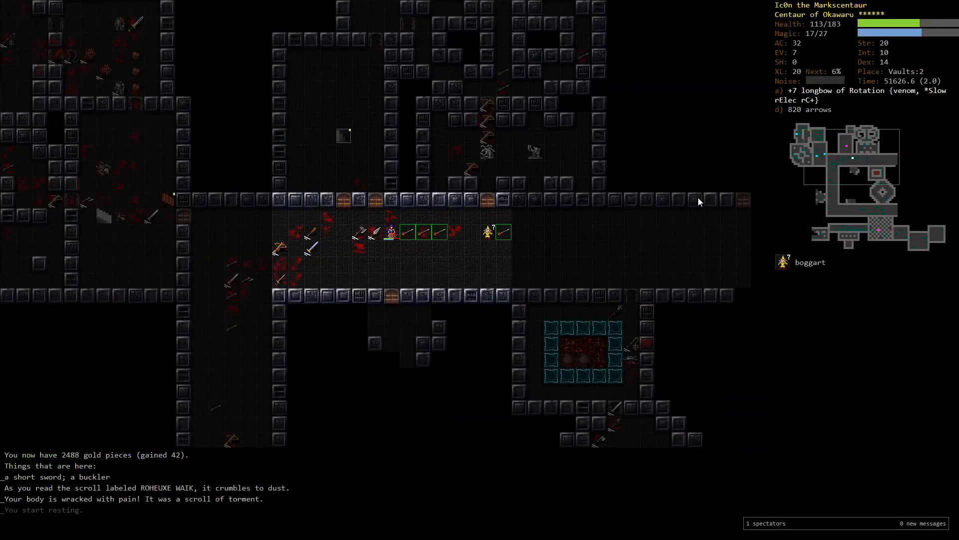
Shoot the yaktaur captain until it dies
{"action": "key", "text": "f"}
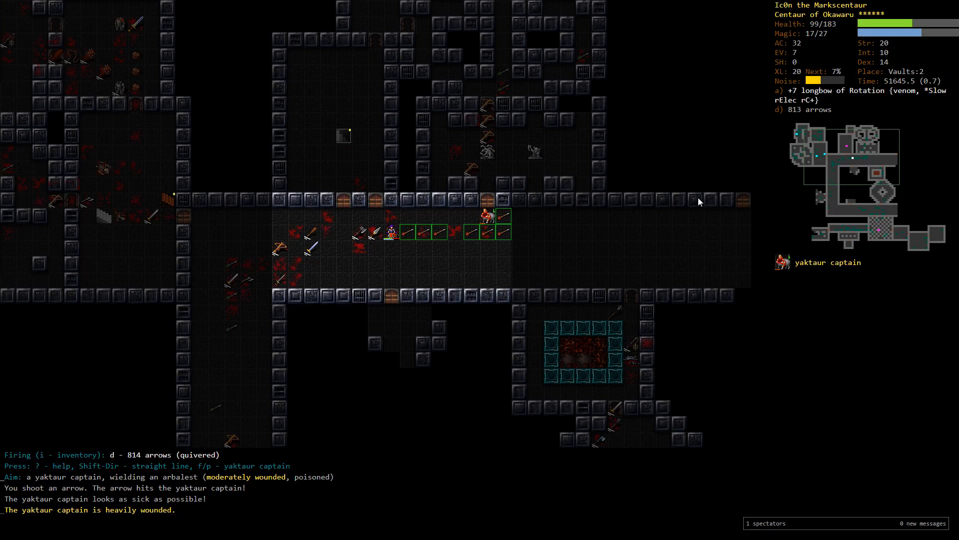
{"action": "key", "text": "f"}
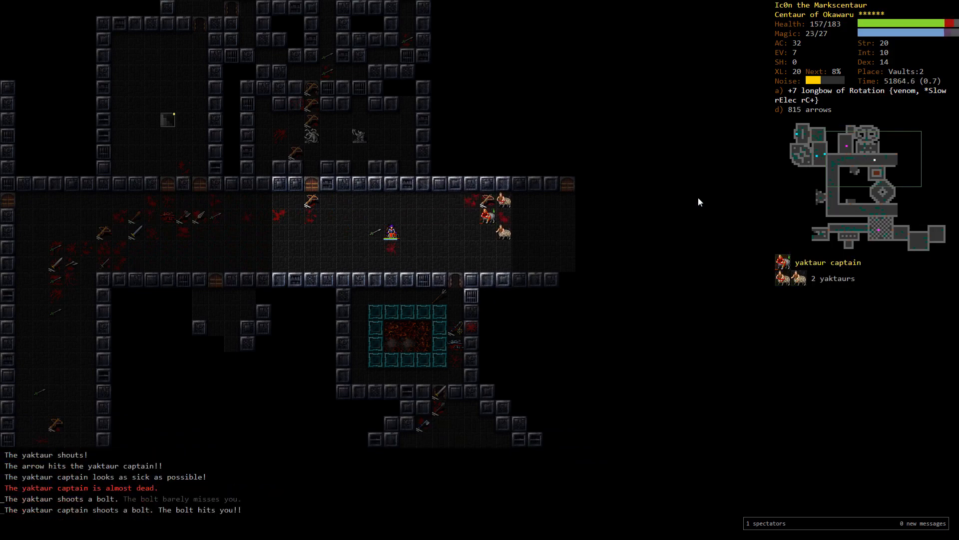
{"action": "key", "text": "f"}
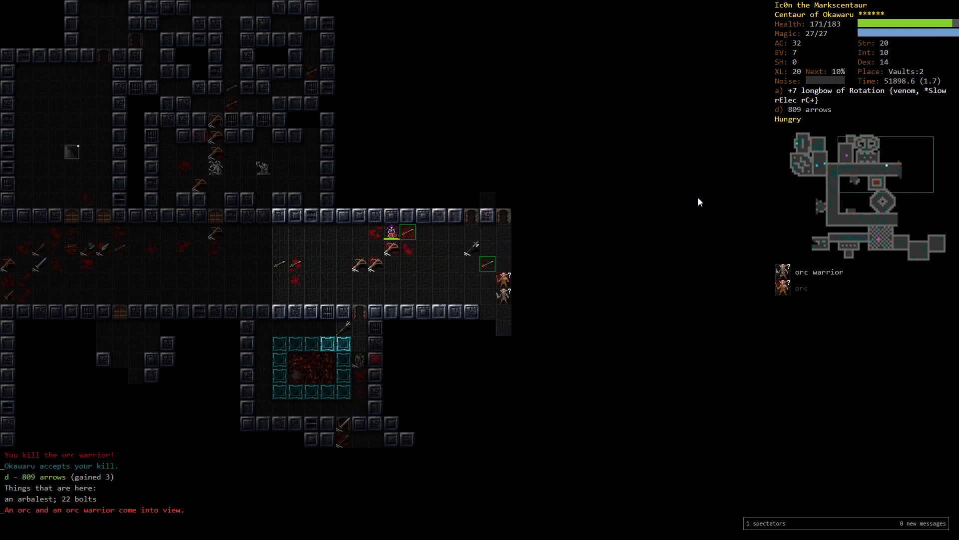
Butcher the yaktaur corpse, then shoot the orc knight, the corridor orc and the slime creature
{"action": "key", "text": "f"}
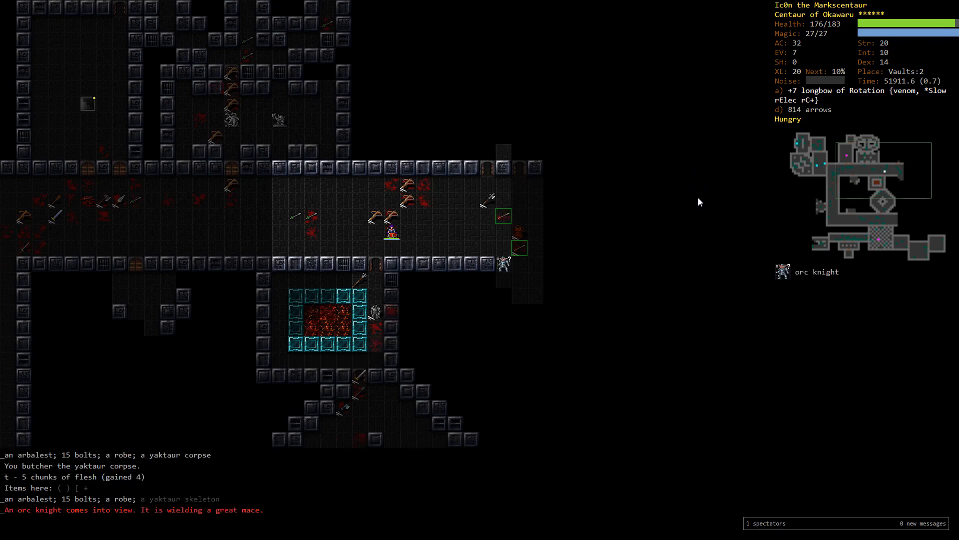
{"action": "key", "text": "f"}
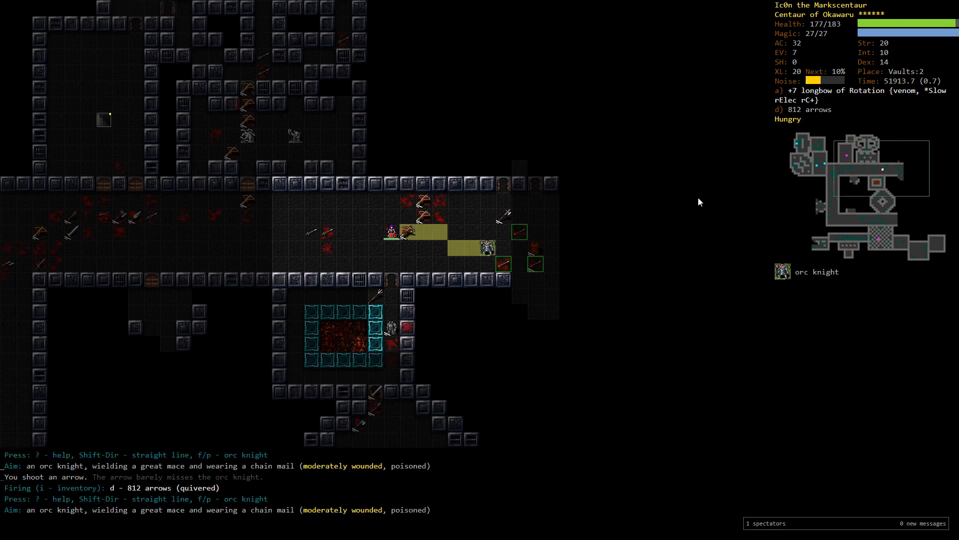
{"action": "key", "text": "f"}
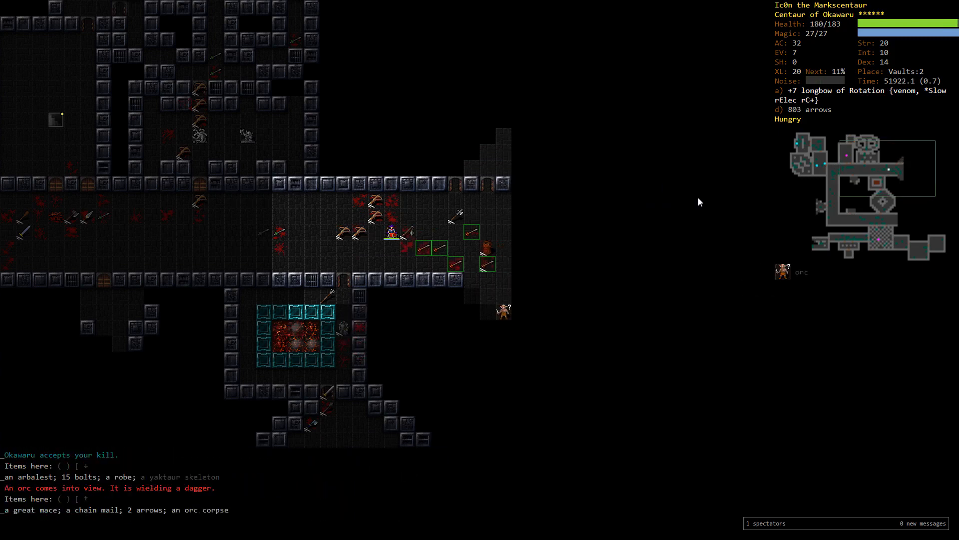
{"action": "key", "text": "f"}
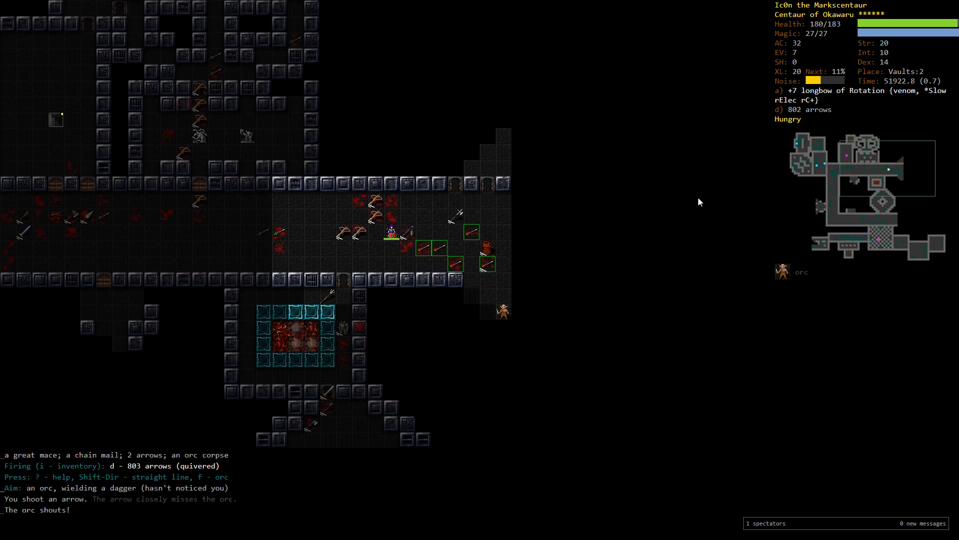
{"action": "key", "text": "f"}
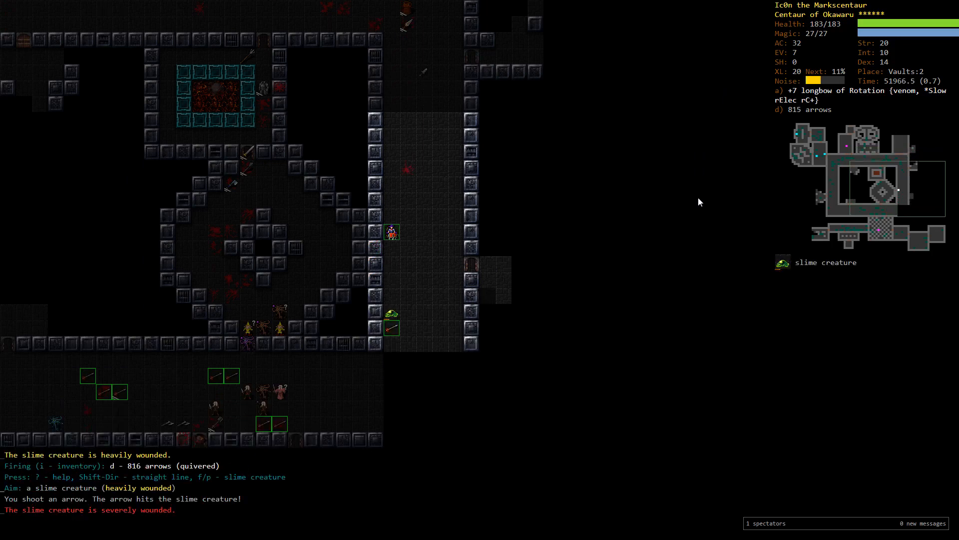
{"action": "key", "text": "f"}
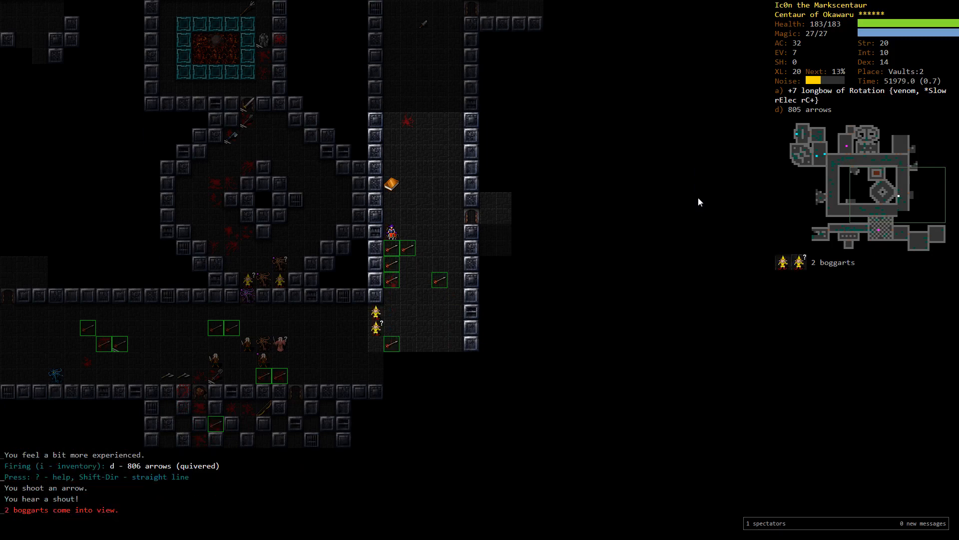
Swap to the ring of see invisible, shoot the salamander and boggarts, and re-wield the longbow
{"action": "key", "text": "P"}
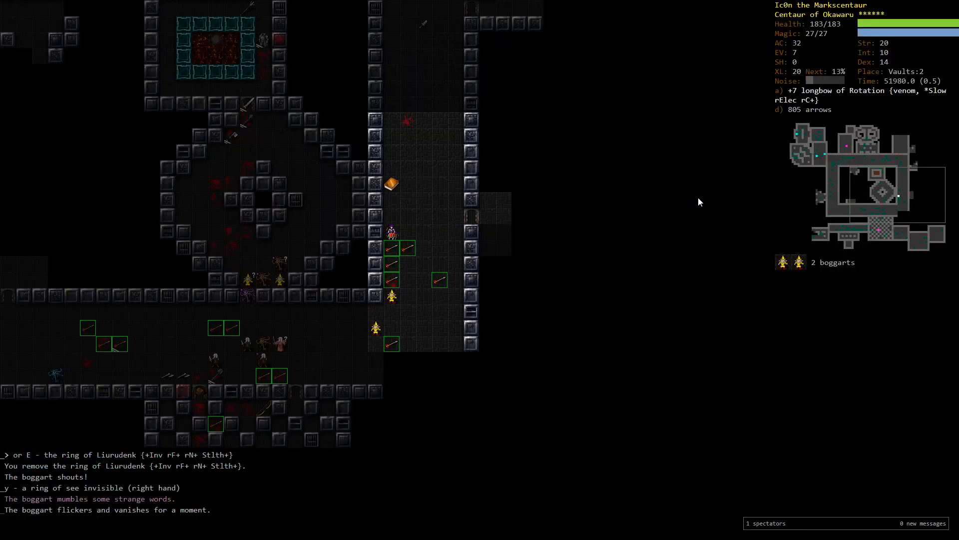
{"action": "key", "text": "f"}
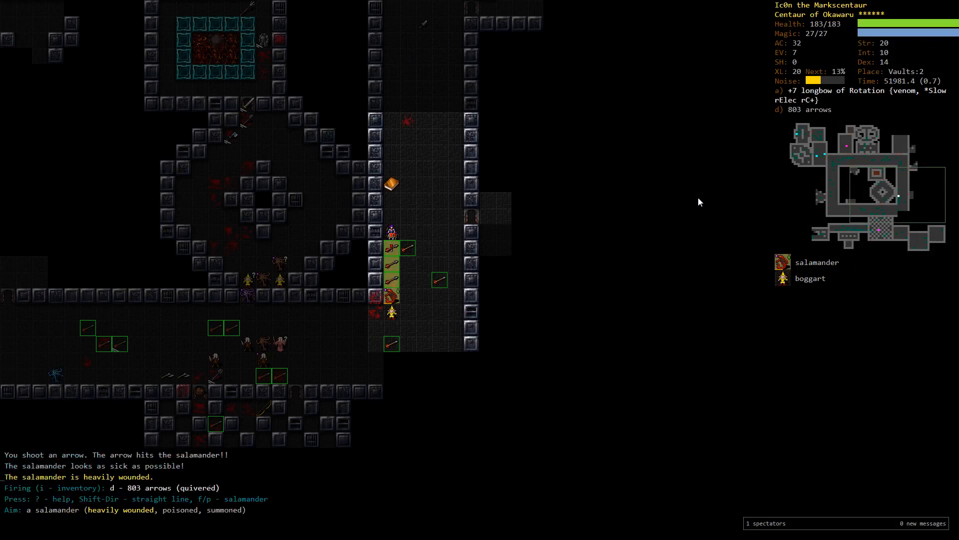
{"action": "key", "text": "f"}
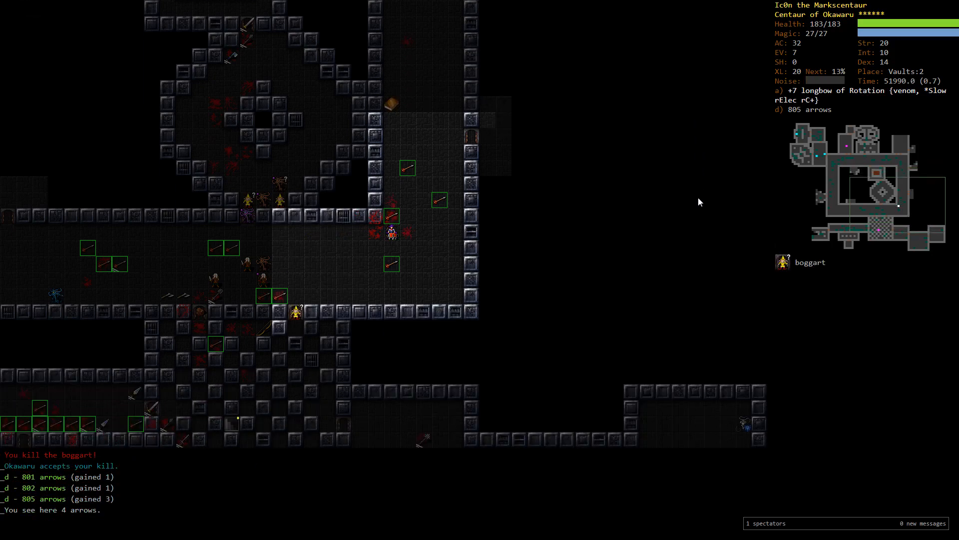
{"action": "key", "text": "f"}
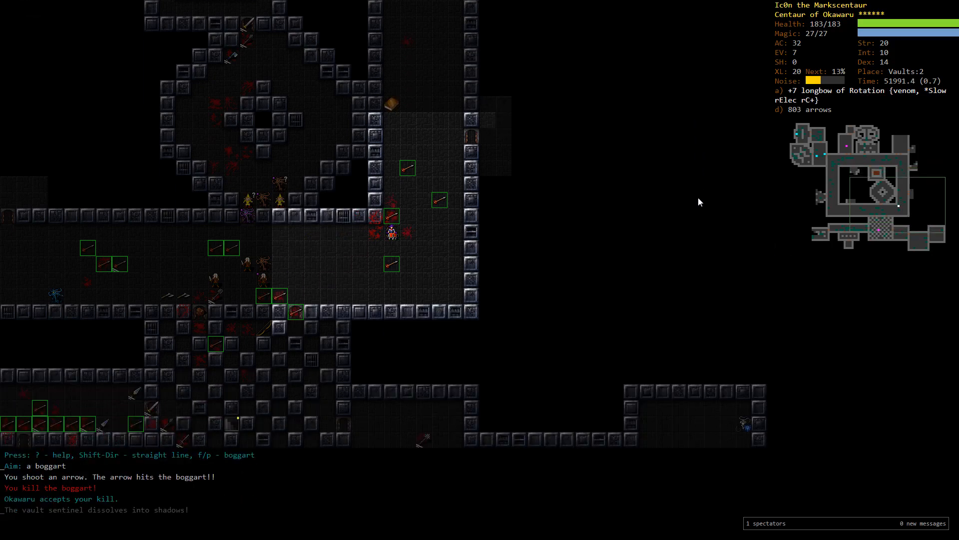
{"action": "key", "text": "w"}
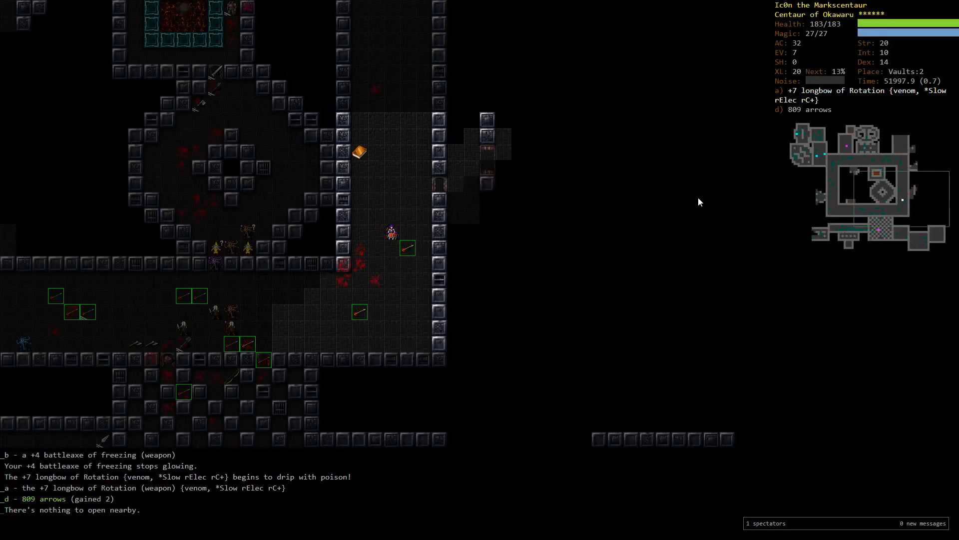
Shoot the deep elf archer and the frost giant dead, then explore to an upward staircase
{"action": "key", "text": "P"}
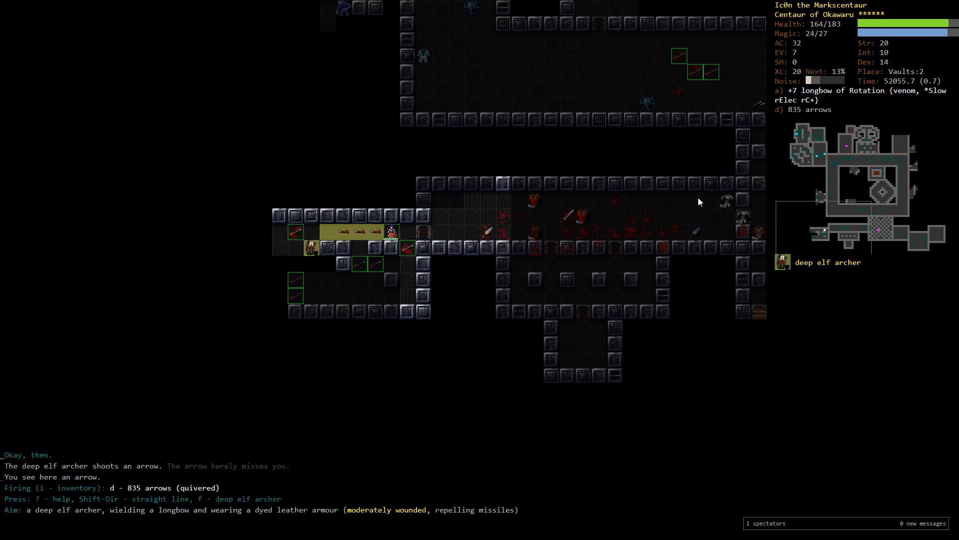
{"action": "key", "text": "f"}
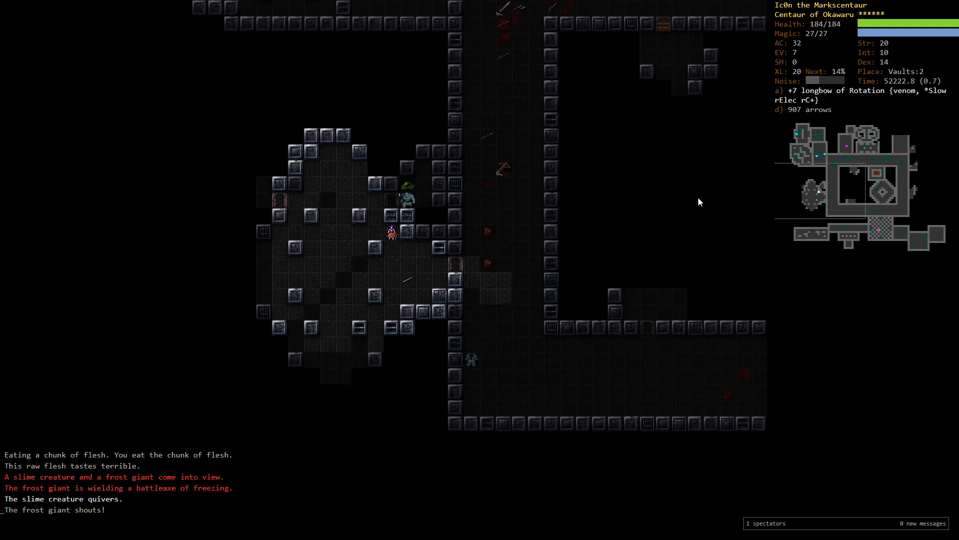
{"action": "key", "text": "f"}
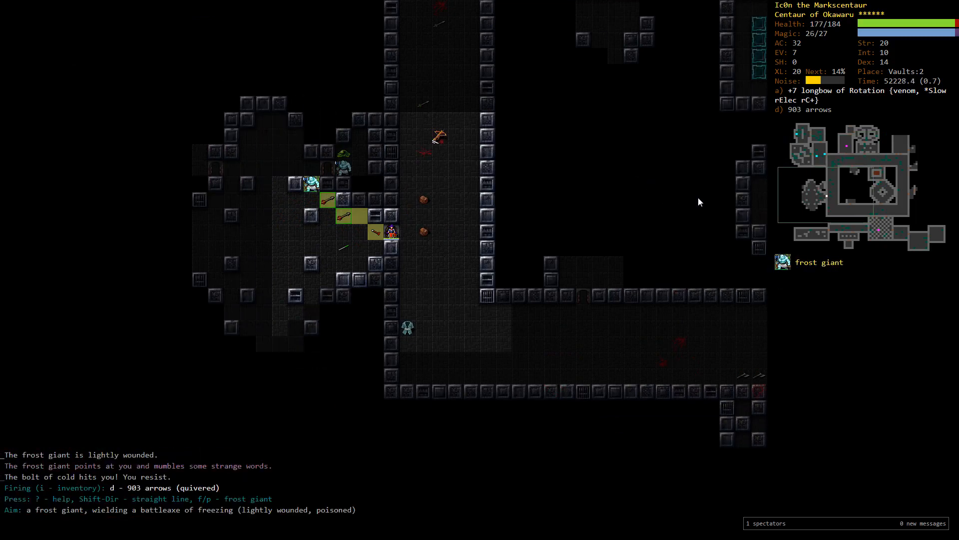
{"action": "key", "text": "f"}
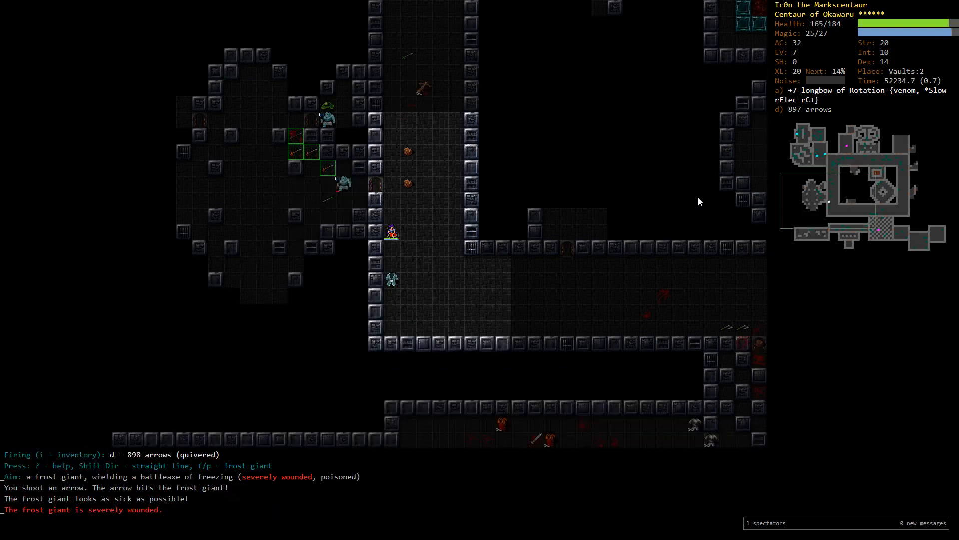
{"action": "key", "text": "f"}
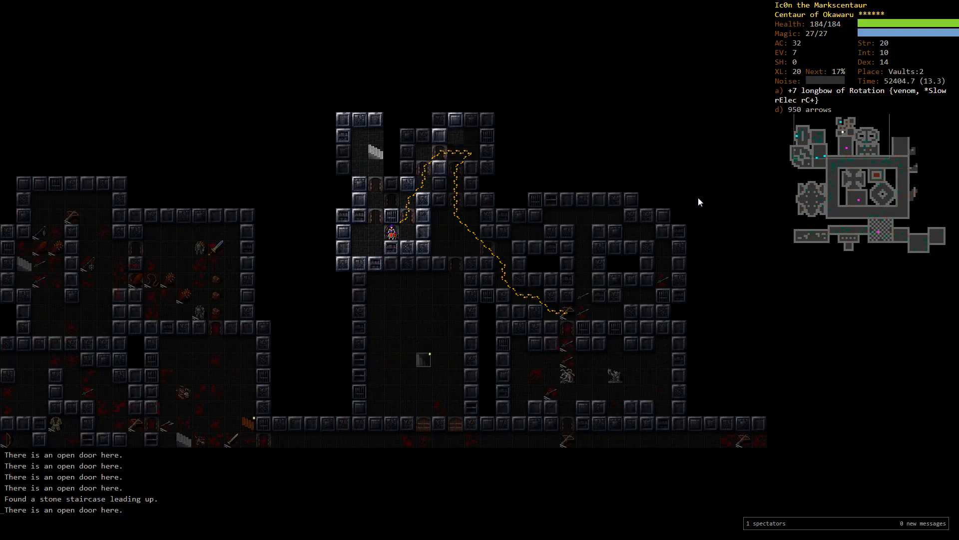
Shoot down the ettin simulacrum and red ugly things, then auto-explore until Vaults:2 is done
{"action": "key", "text": "f"}
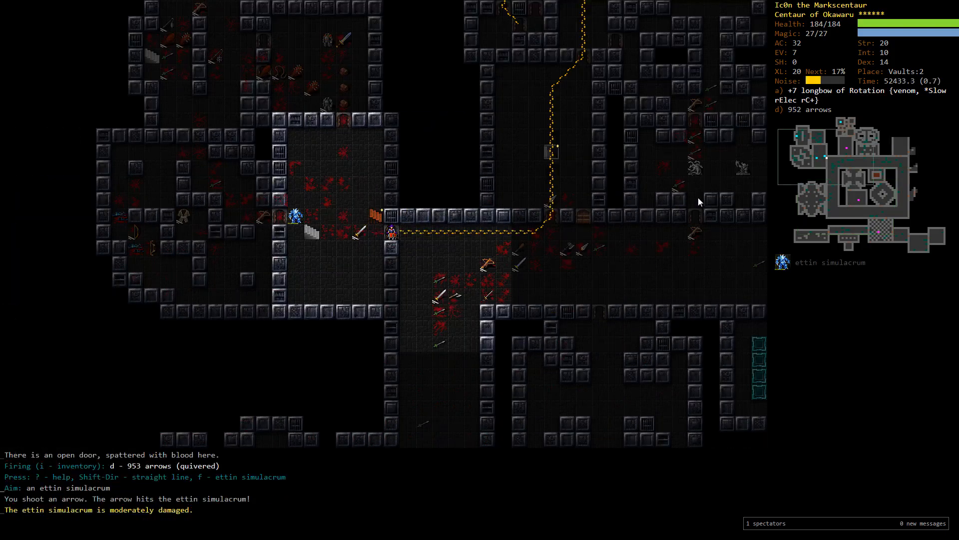
{"action": "key", "text": "f"}
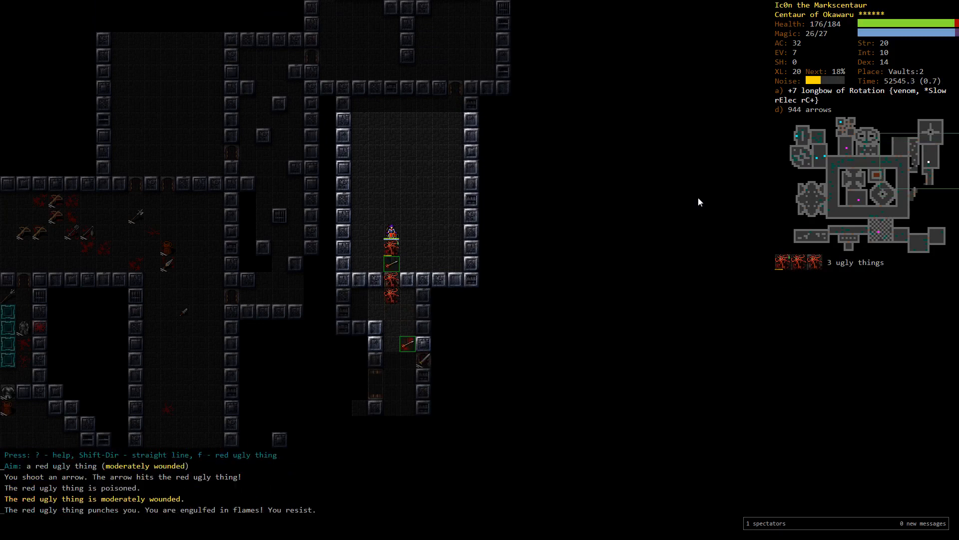
{"action": "key", "text": "f"}
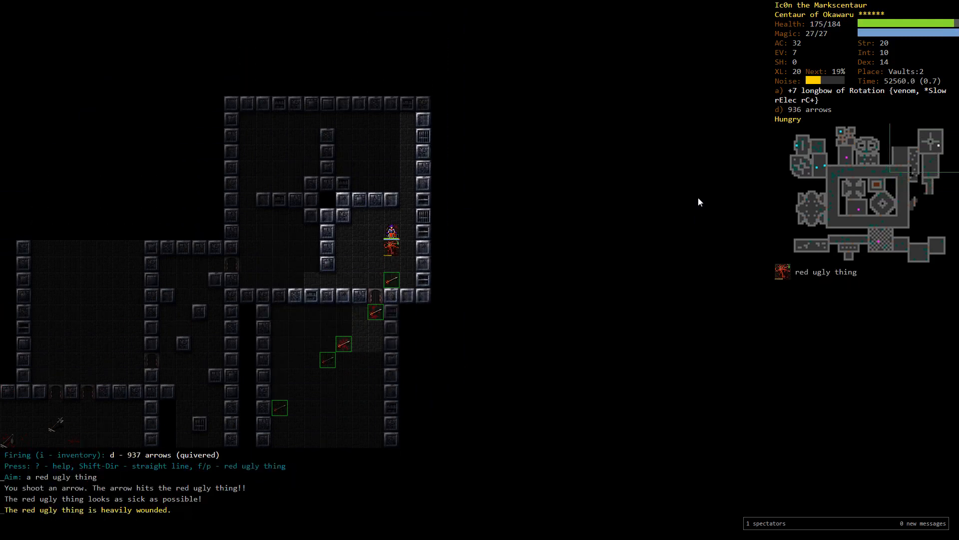
{"action": "key", "text": "f"}
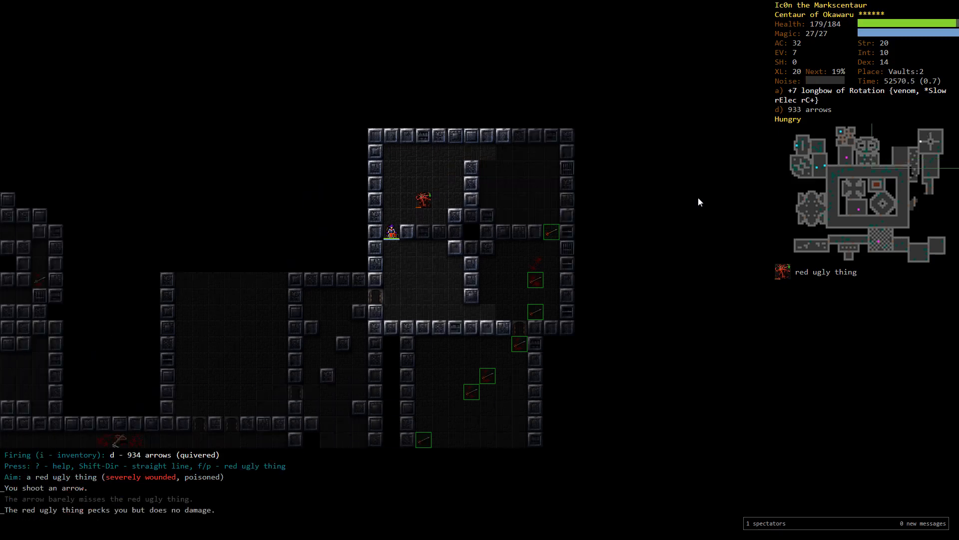
{"action": "key", "text": "f"}
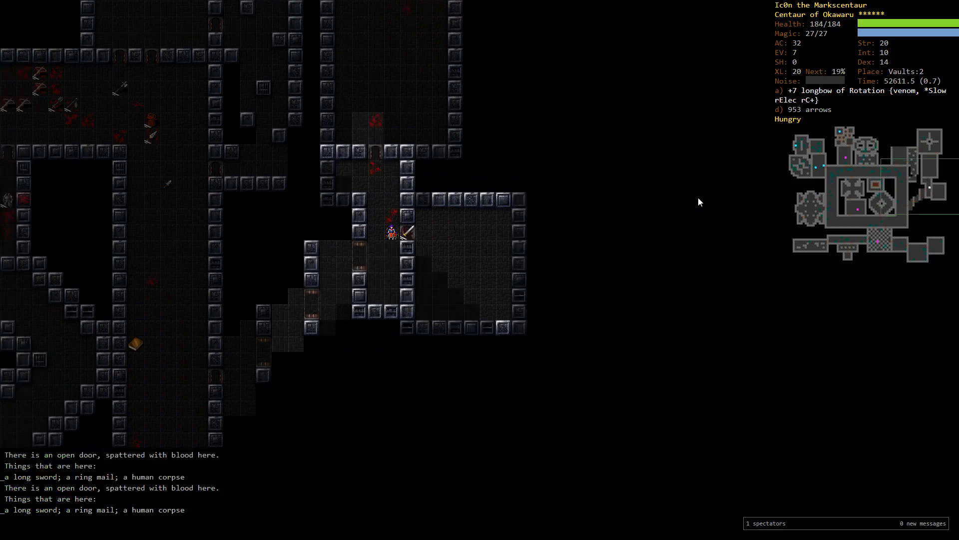
{"action": "key", "text": "e"}
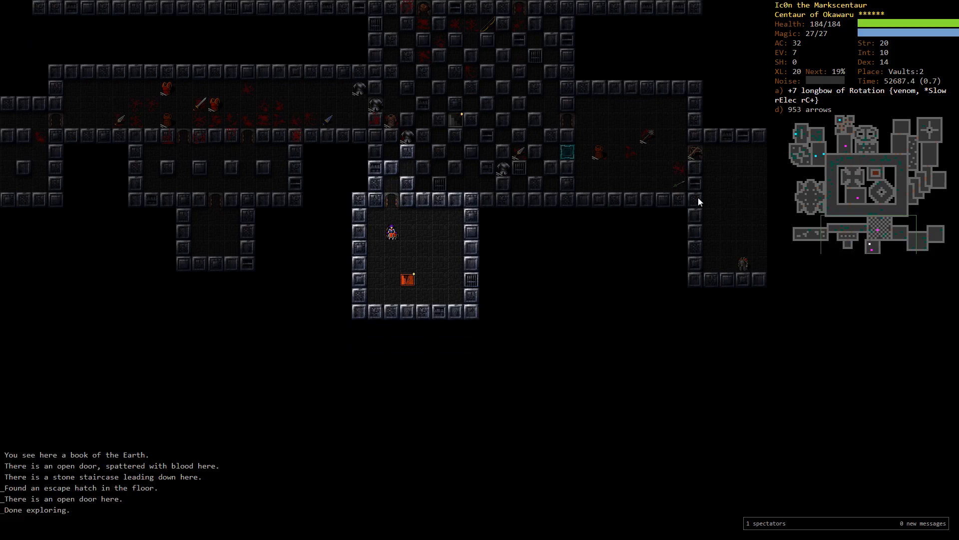
Travel from Vaults:2 back to Lair:1 via the interlevel travel prompt
{"action": "key", "text": "i"}
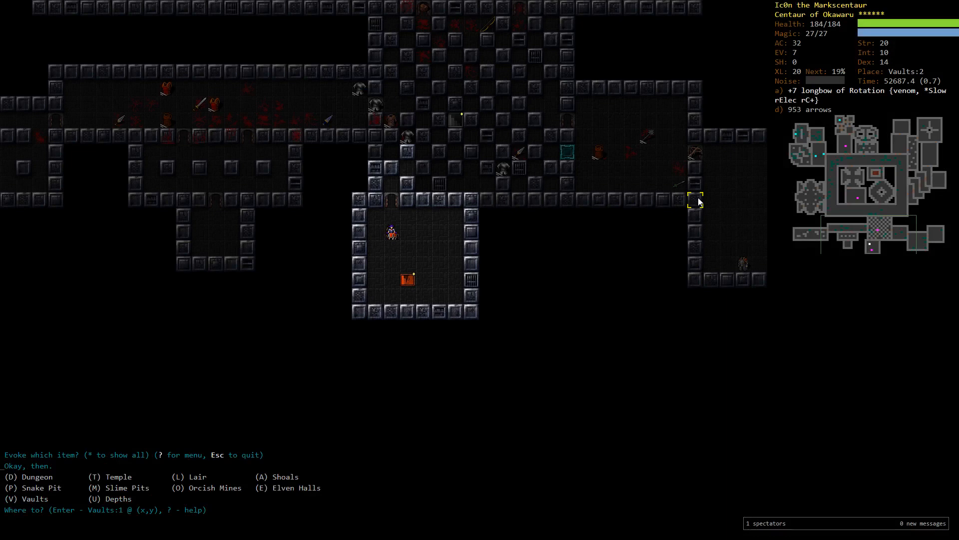
{"action": "key", "text": "A"}
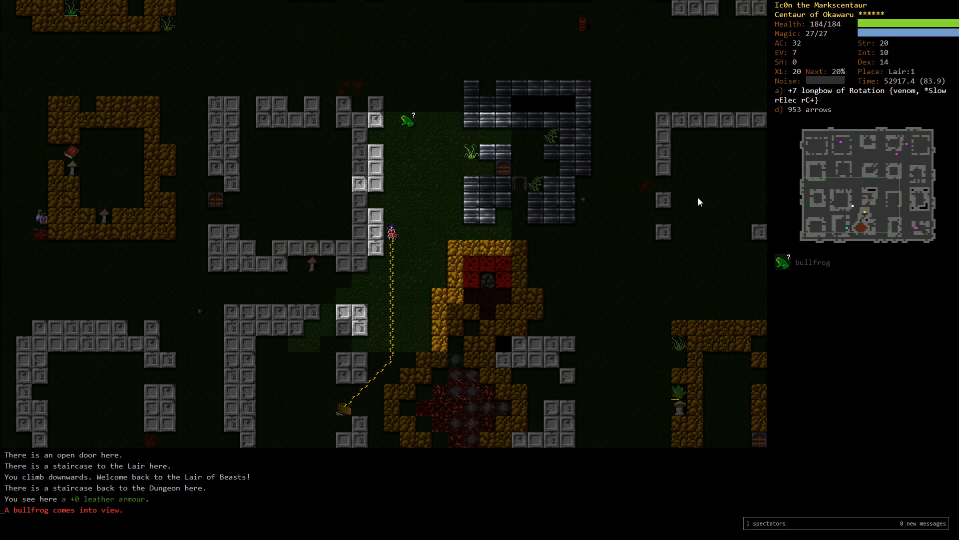
Shoot the bullfrog and travel down to the Shoals staircase on Lair:2
{"action": "key", "text": "f"}
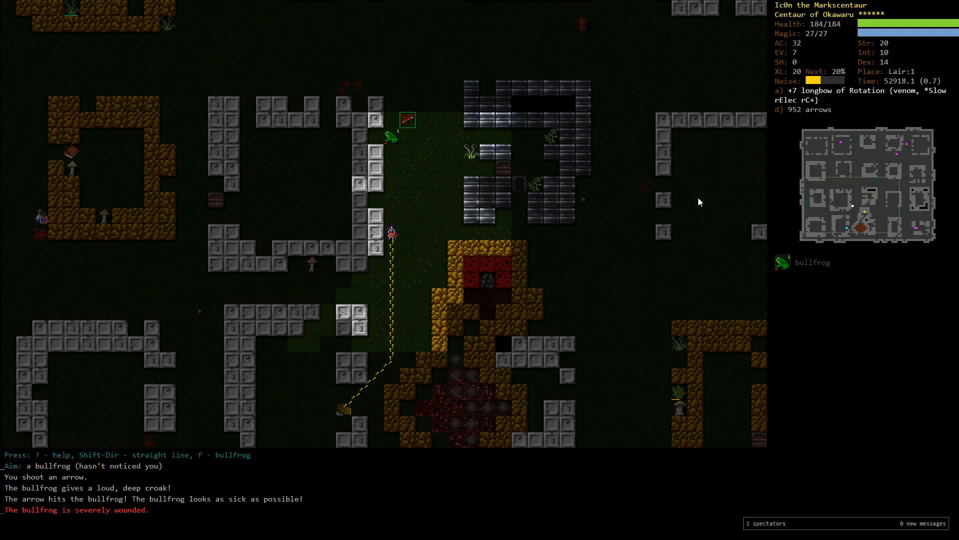
{"action": "key", "text": "a"}
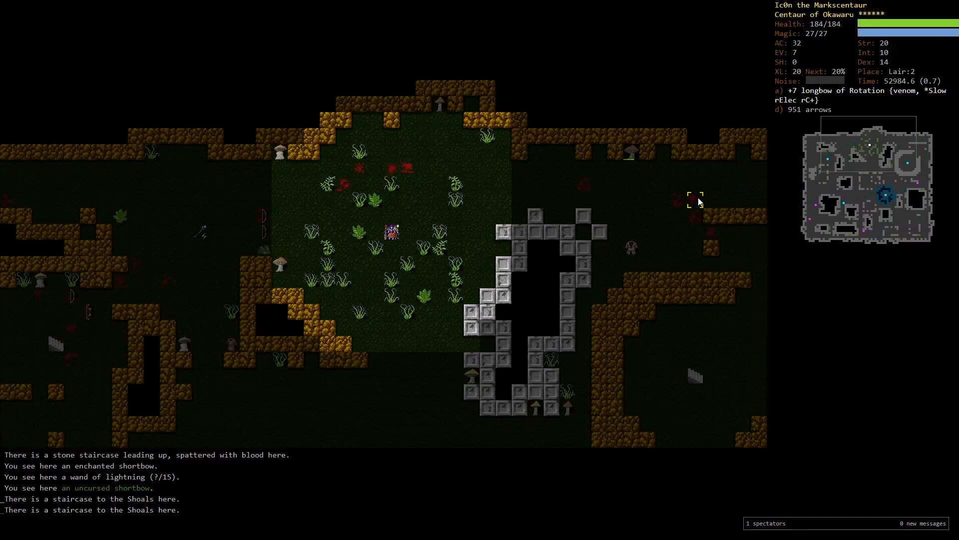
Review the character overview twice before heading into the Shoals
{"action": "key", "text": "%"}
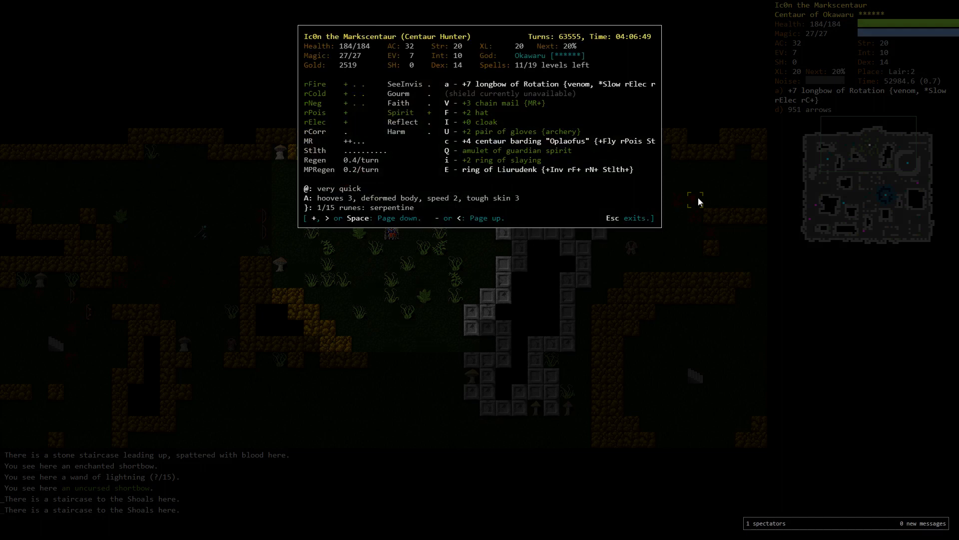
{"action": "key", "text": "Escape"}
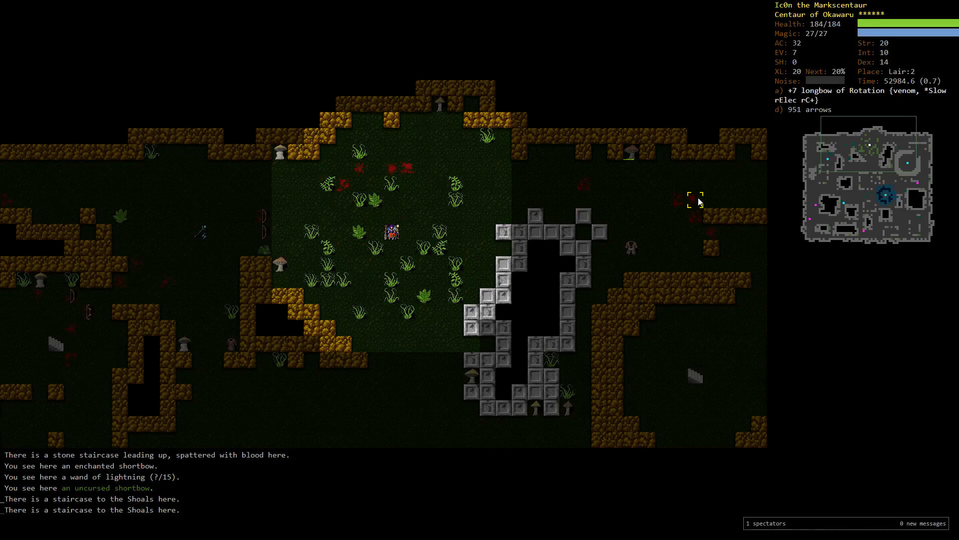
{"action": "key", "text": "%"}
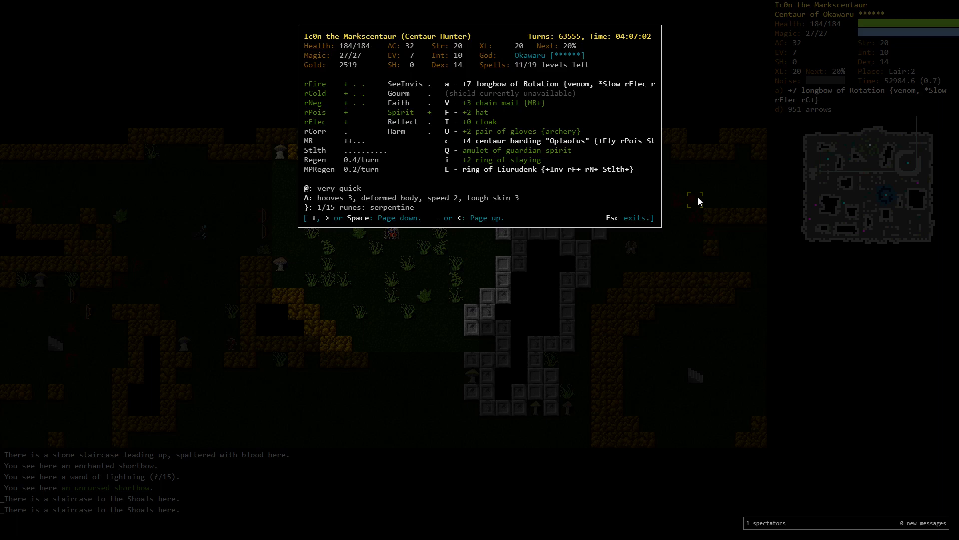
{"action": "key", "text": "Escape"}
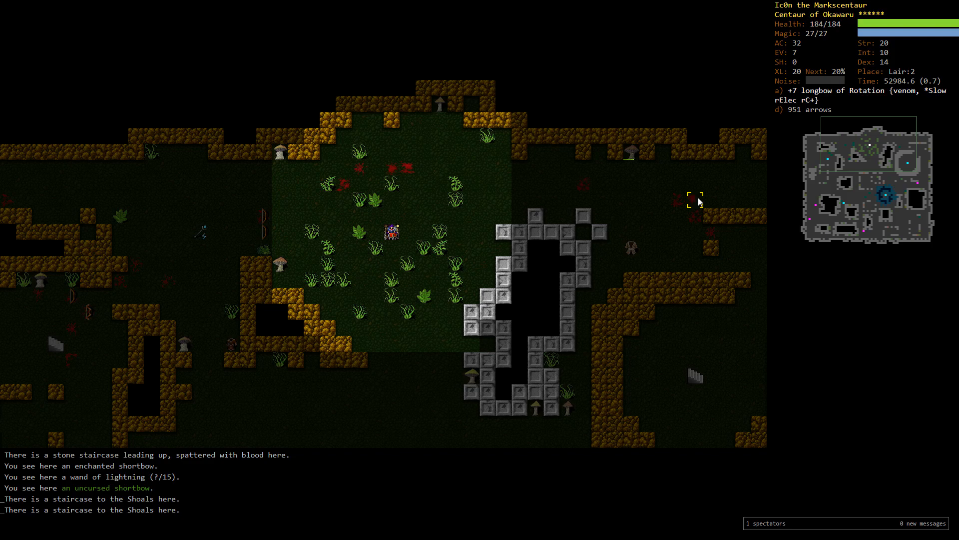
Evoke flight from the barding and glance through the inventory
{"action": "key", "text": "a"}
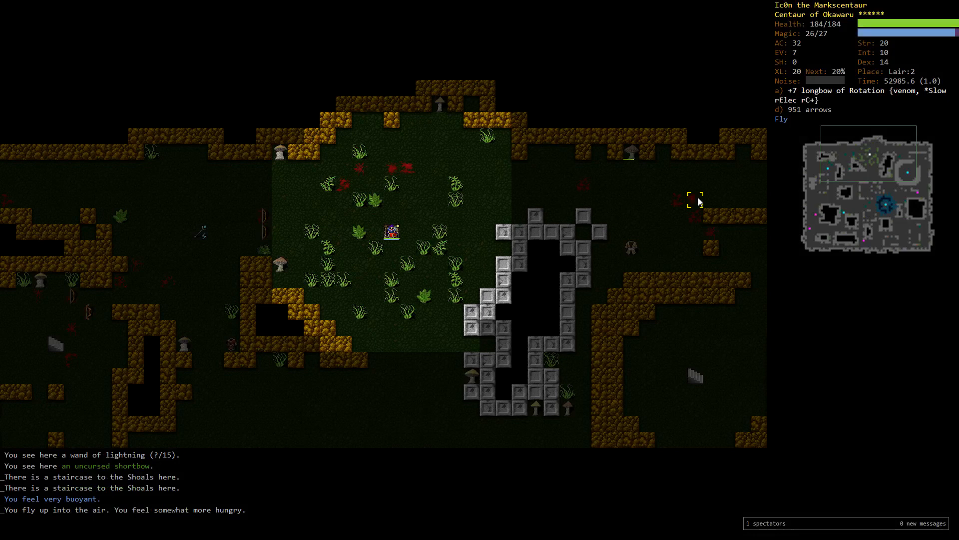
{"action": "key", "text": "i"}
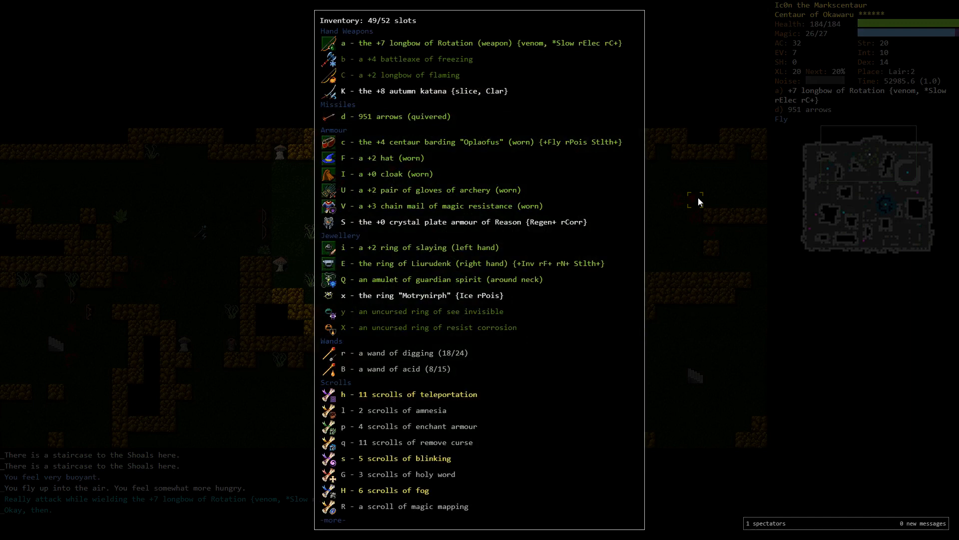
{"action": "key", "text": "Escape"}
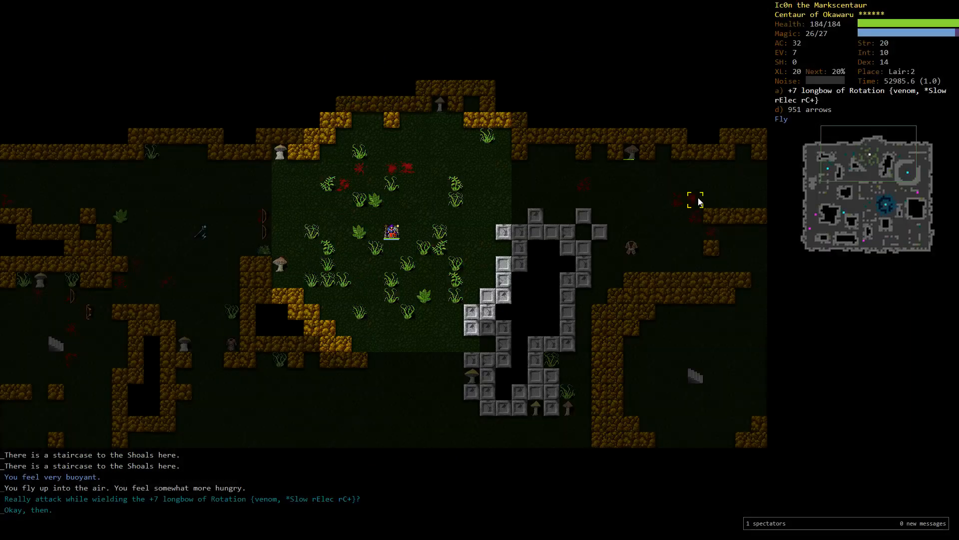